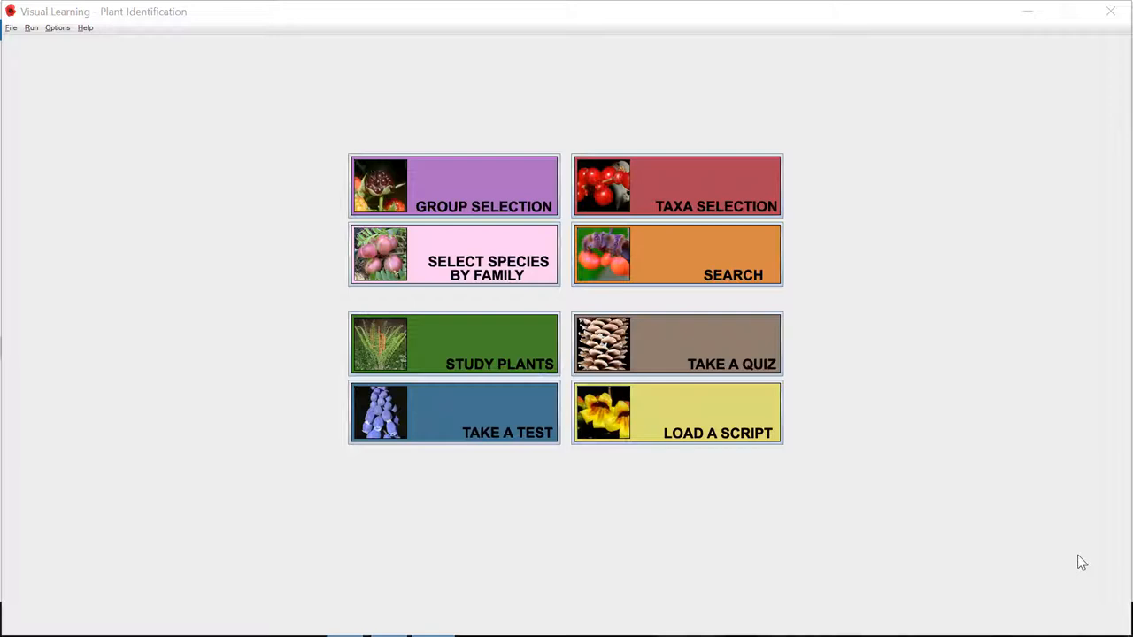
{"action": "mouse_move", "coordinate": [986, 397]}
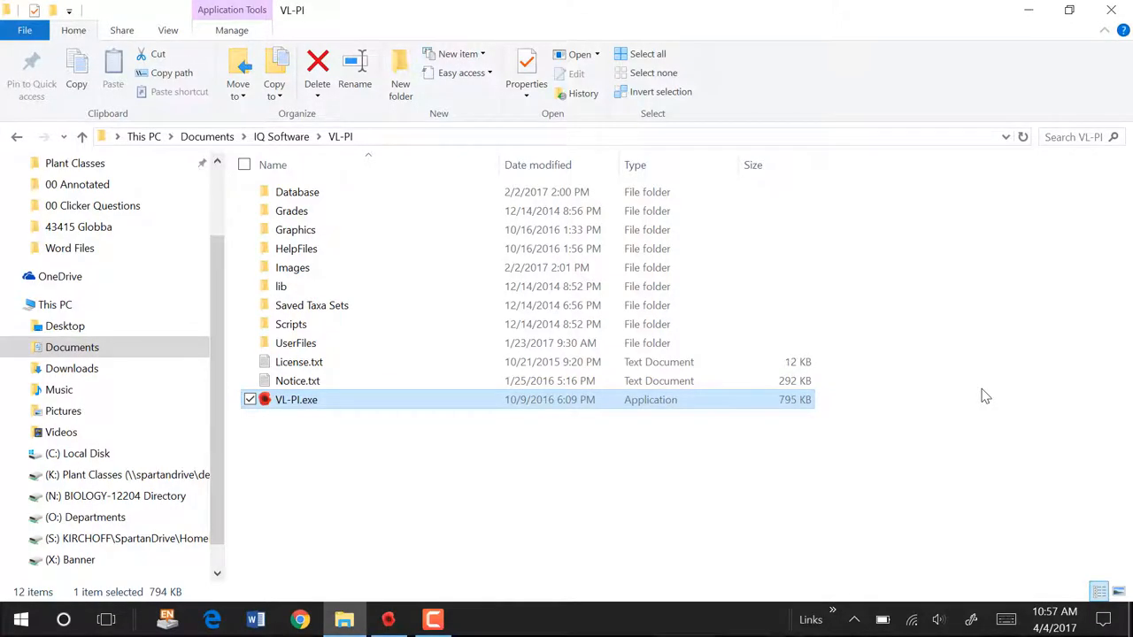
{"action": "mouse_move", "coordinate": [871, 443]}
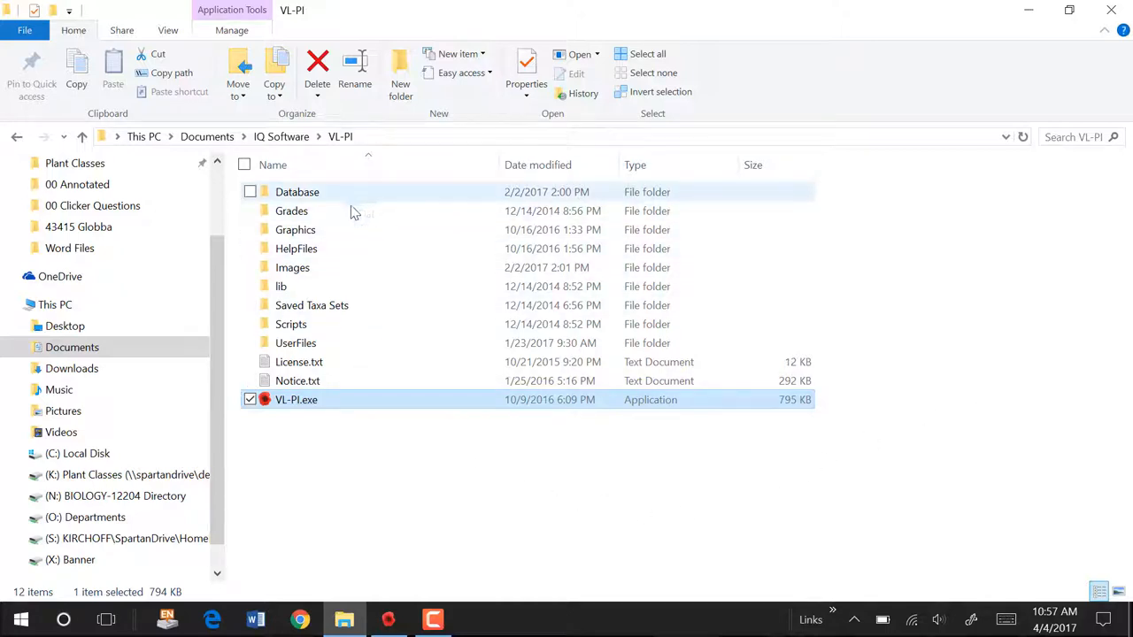
{"action": "mouse_move", "coordinate": [304, 370]}
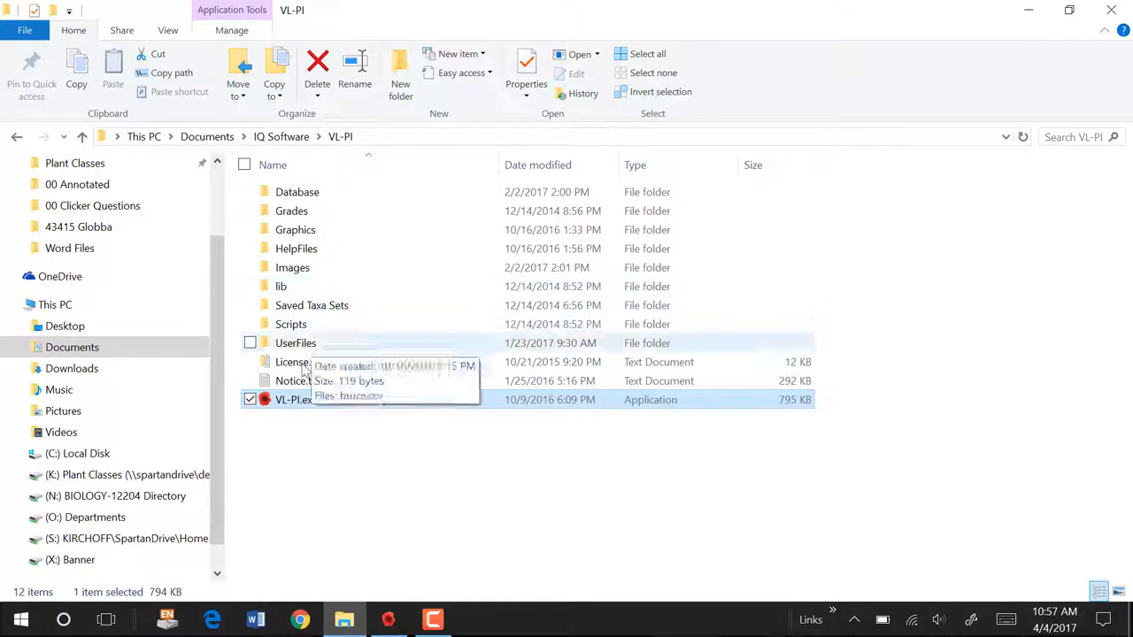
{"action": "mouse_move", "coordinate": [304, 230]}
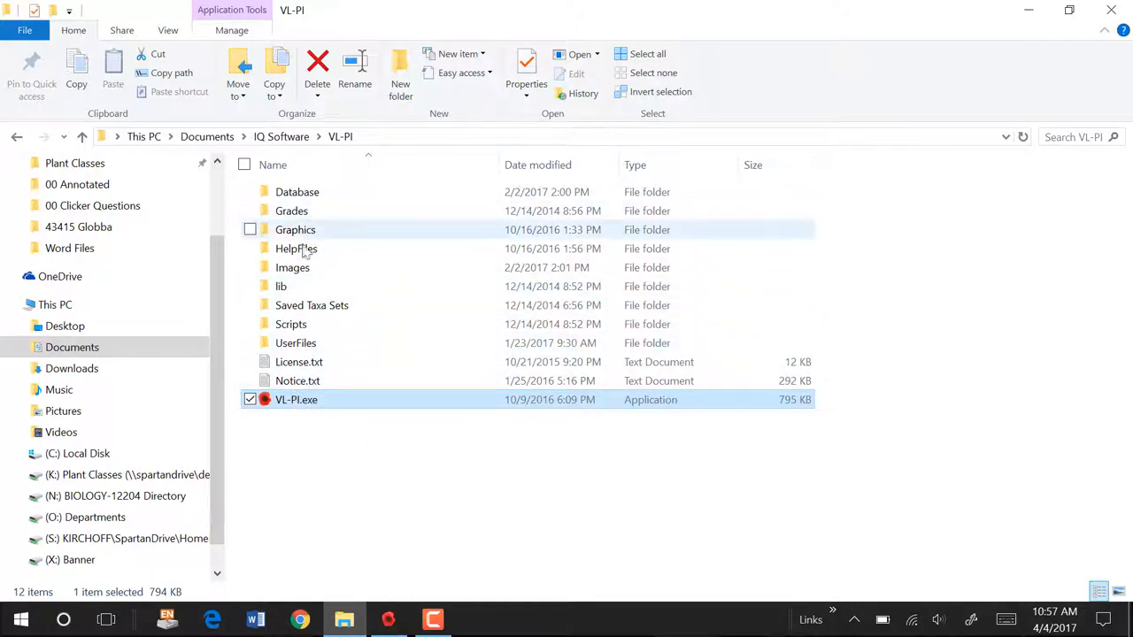
{"action": "mouse_move", "coordinate": [315, 324]}
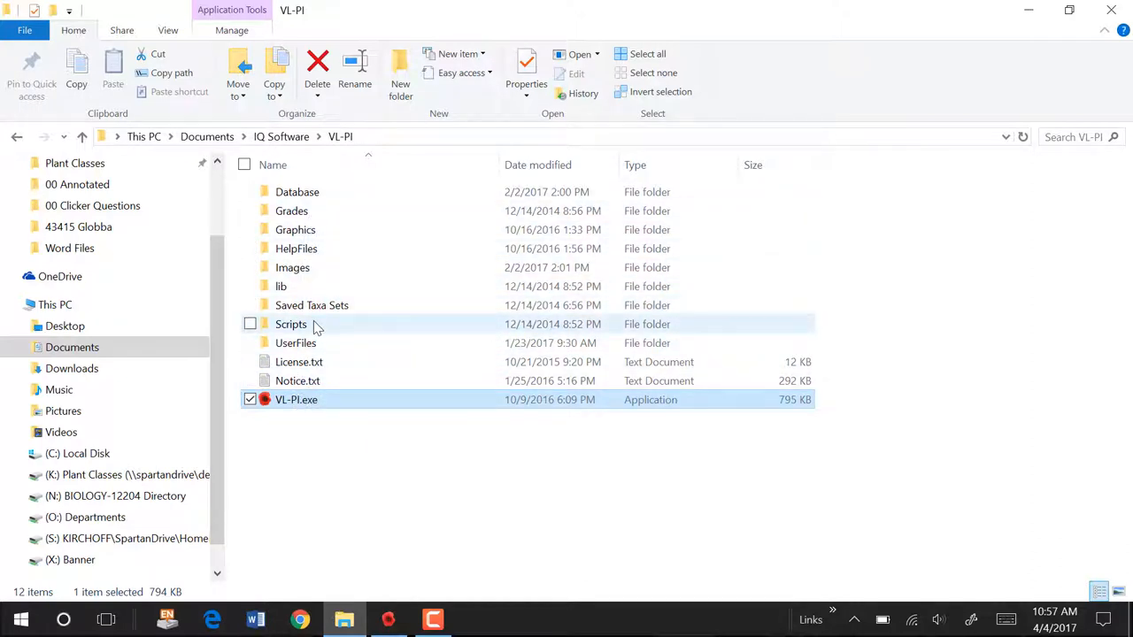
{"action": "mouse_move", "coordinate": [297, 191]}
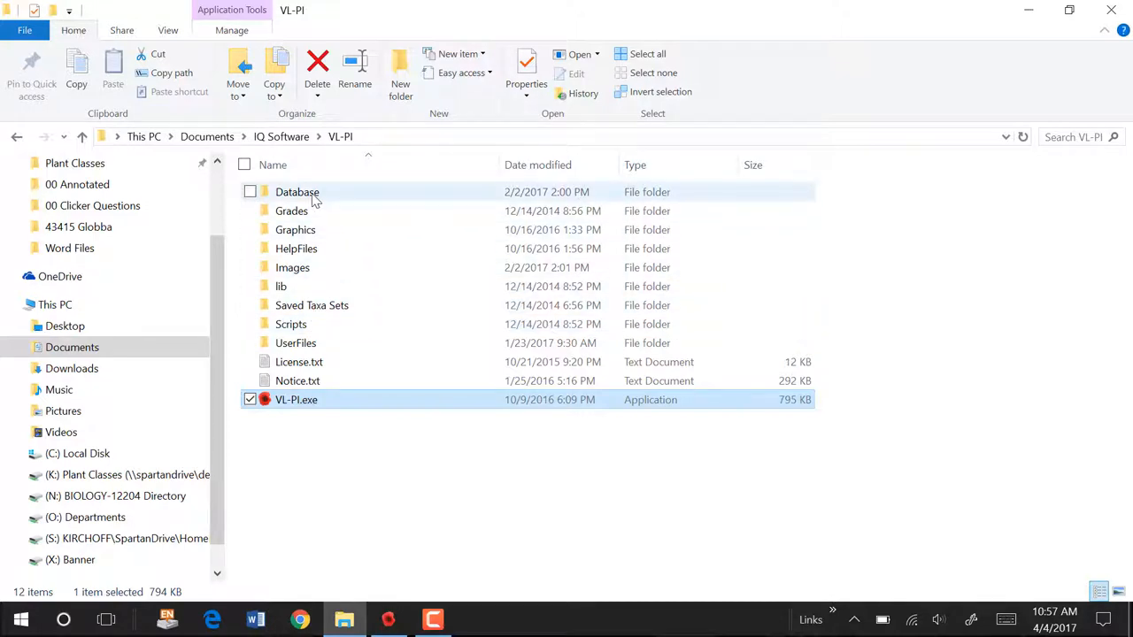
{"action": "mouse_move", "coordinate": [297, 192]}
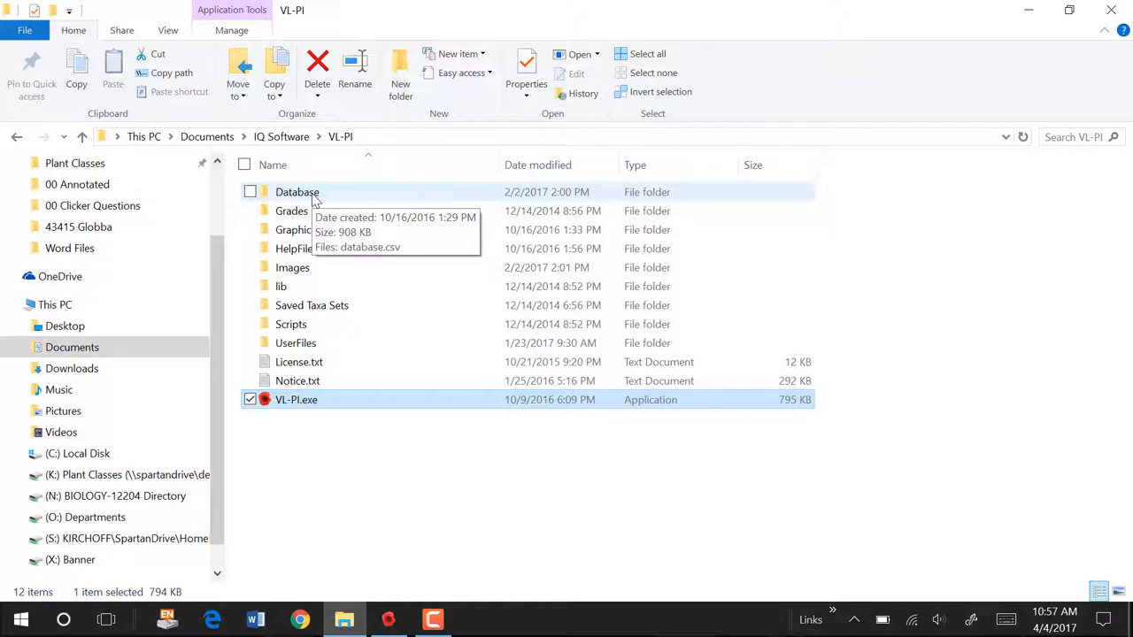
{"action": "mouse_move", "coordinate": [326, 204]}
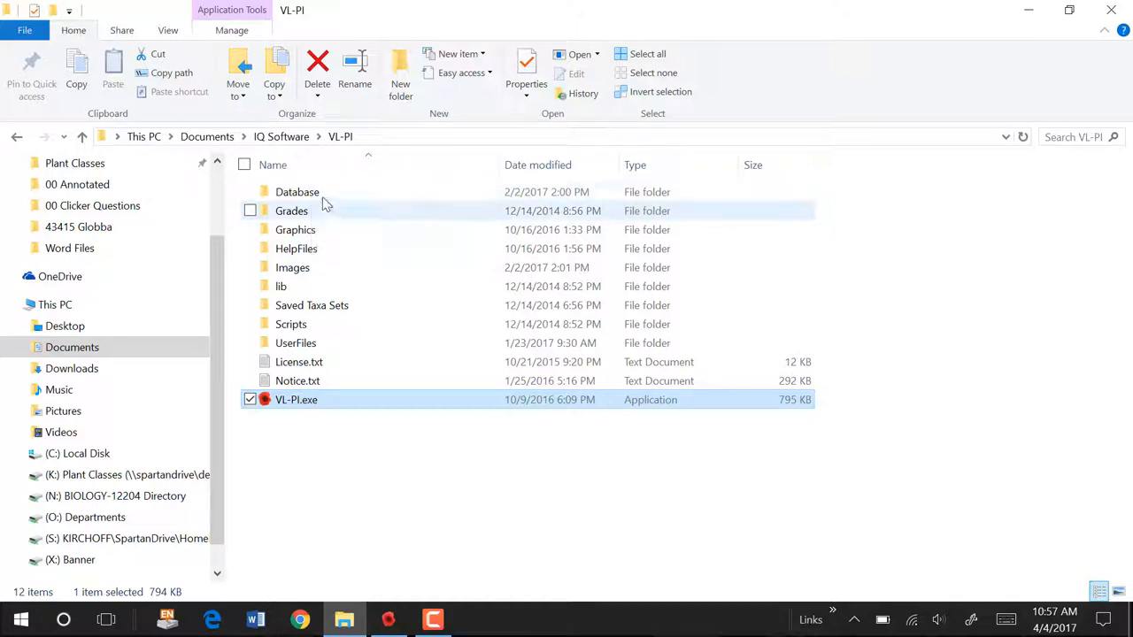
{"action": "mouse_move", "coordinate": [297, 191]}
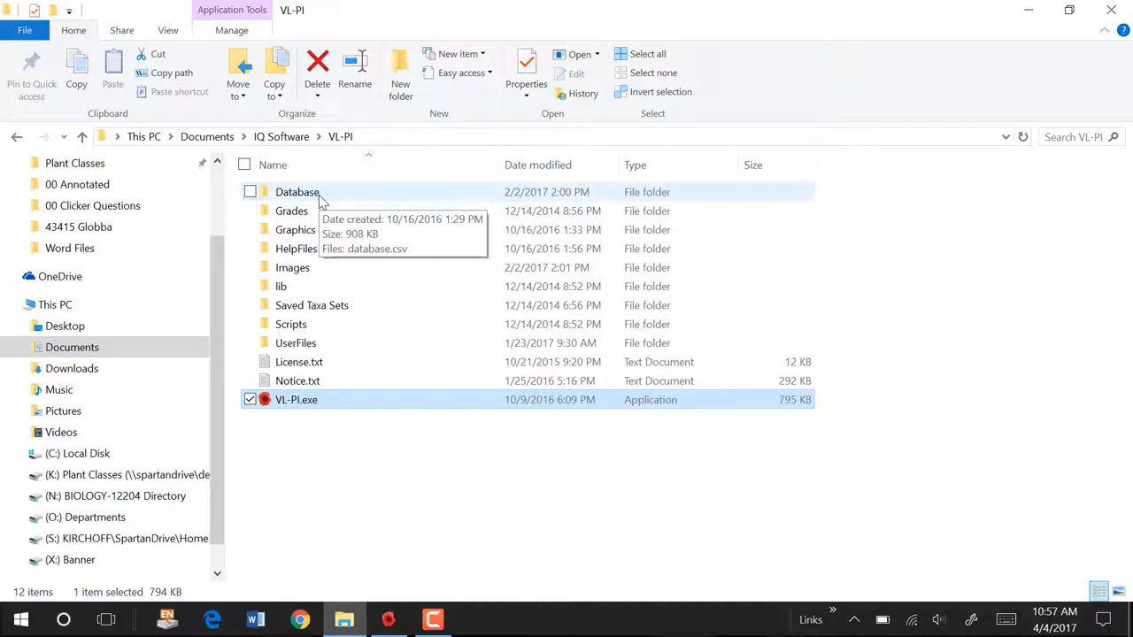
Open the Database folder so database.csv is listed
{"action": "double_click", "coordinate": [297, 191]}
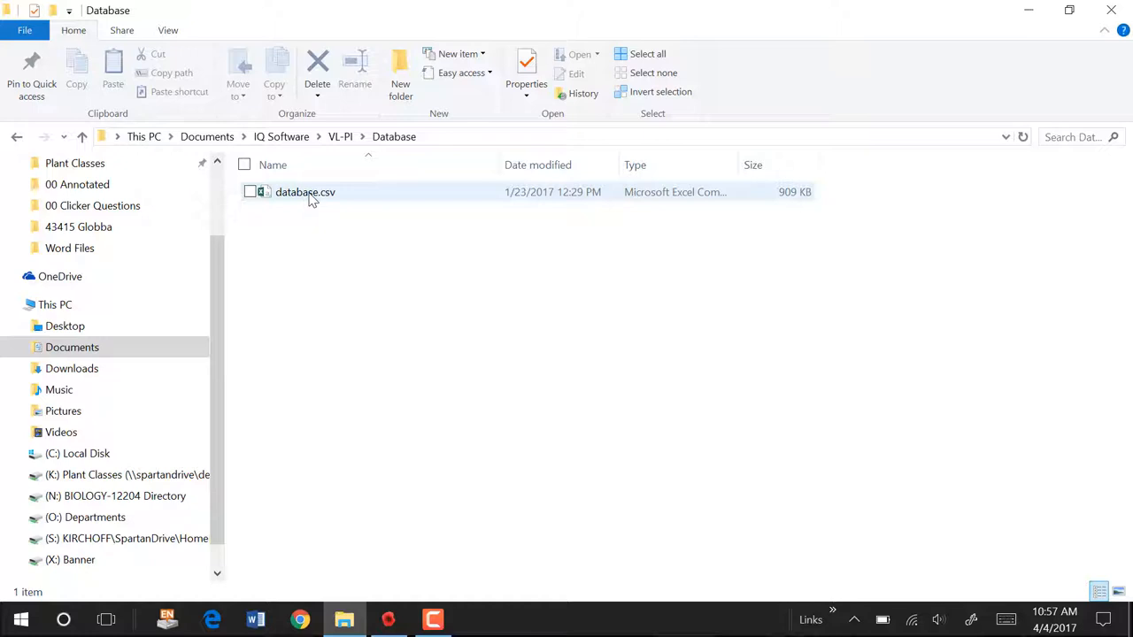
{"action": "mouse_move", "coordinate": [287, 198]}
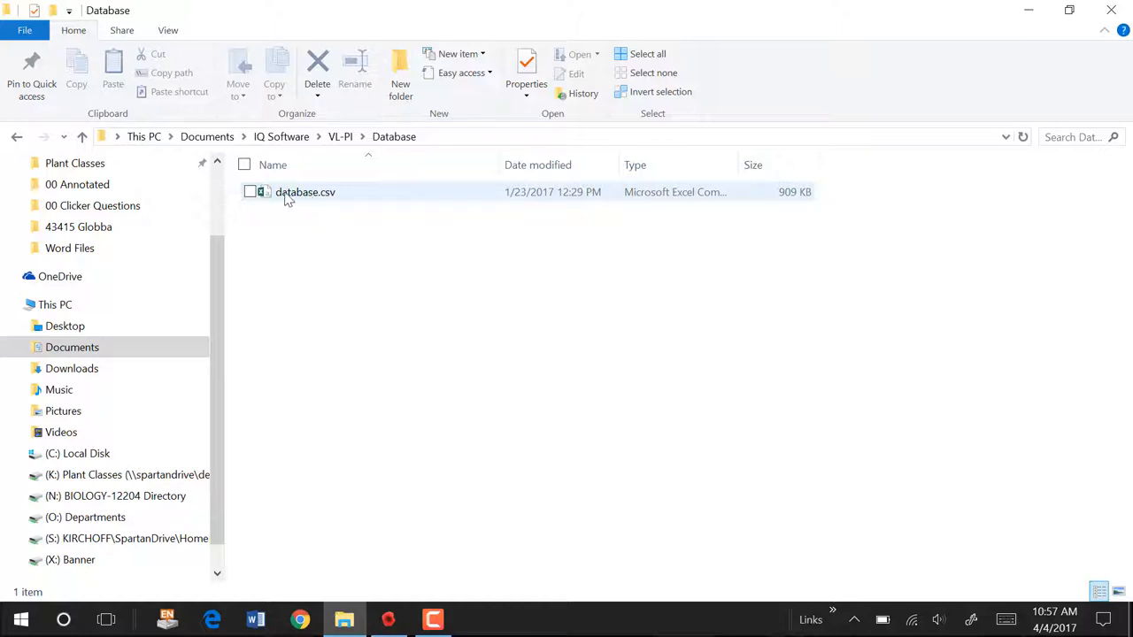
{"action": "mouse_move", "coordinate": [301, 195]}
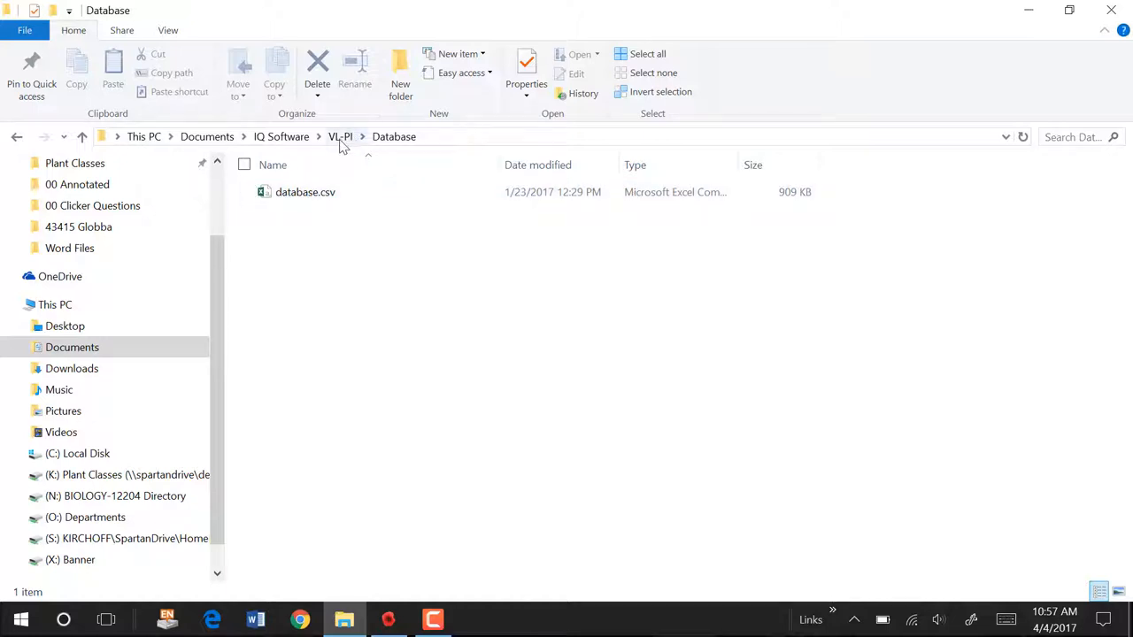
Return to the VL-PI folder and open the Grades folder to see its CSV grade file
{"action": "left_click", "coordinate": [82, 136]}
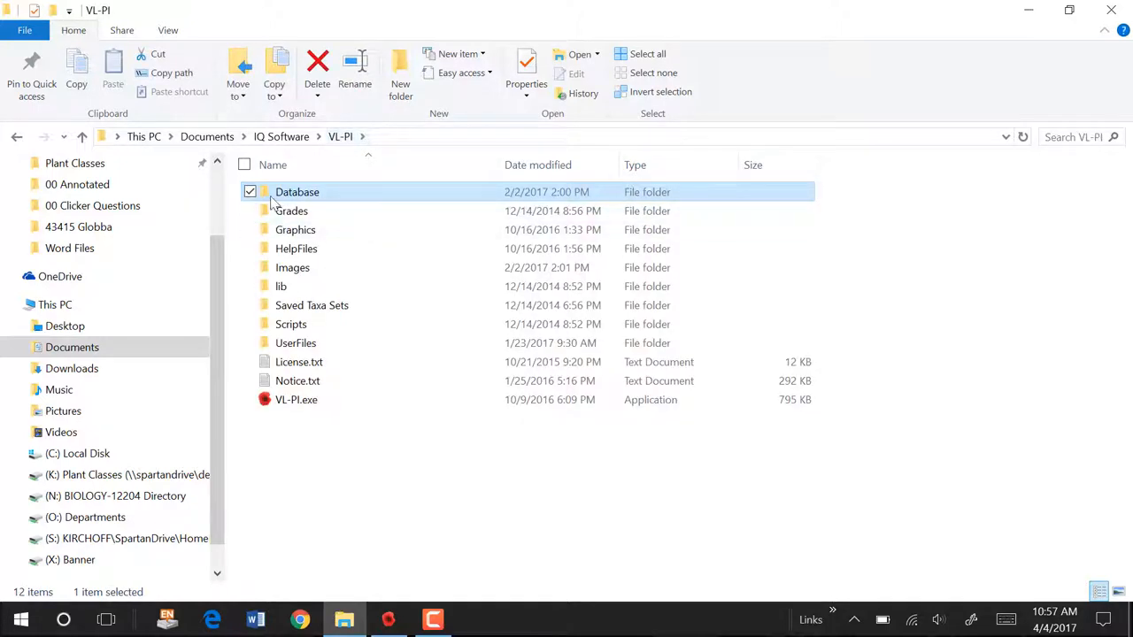
{"action": "double_click", "coordinate": [290, 211]}
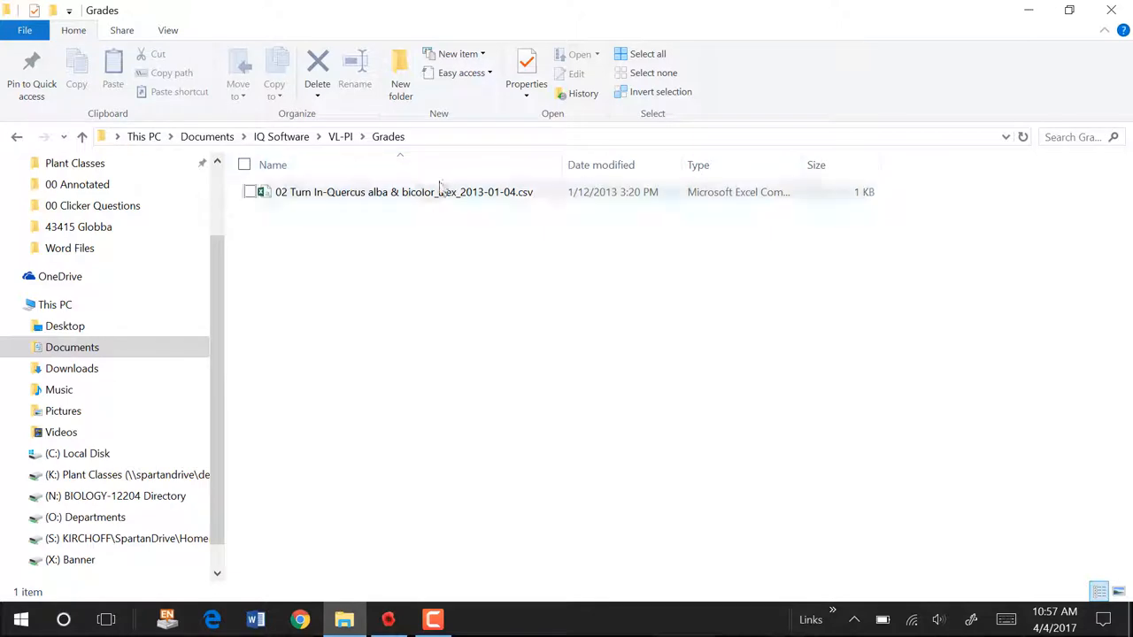
{"action": "mouse_move", "coordinate": [287, 204]}
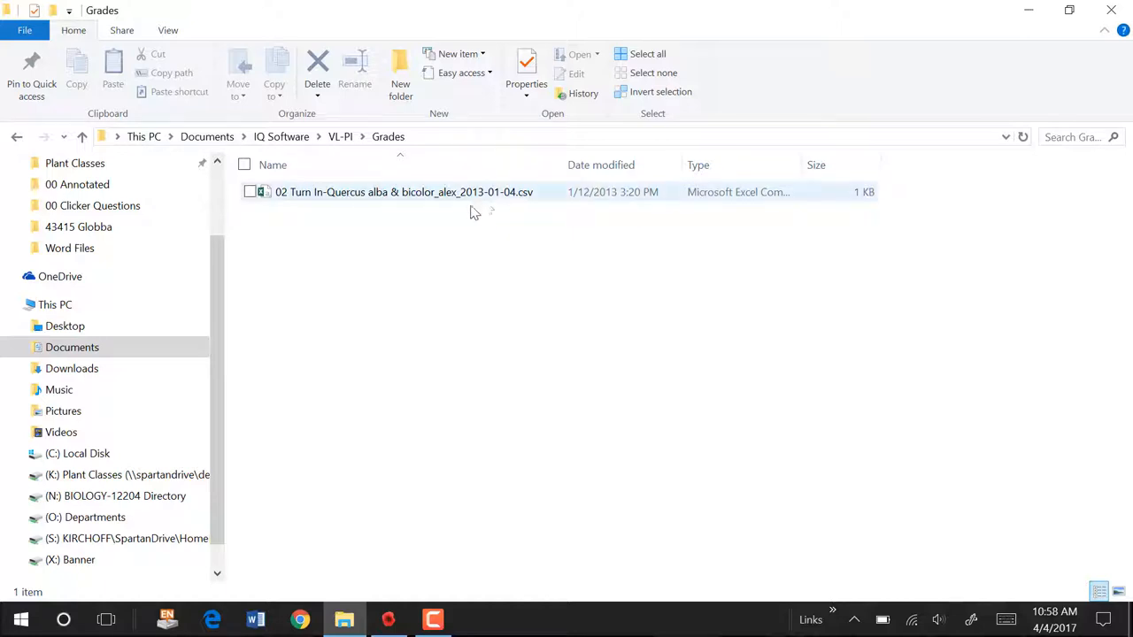
{"action": "mouse_move", "coordinate": [338, 202]}
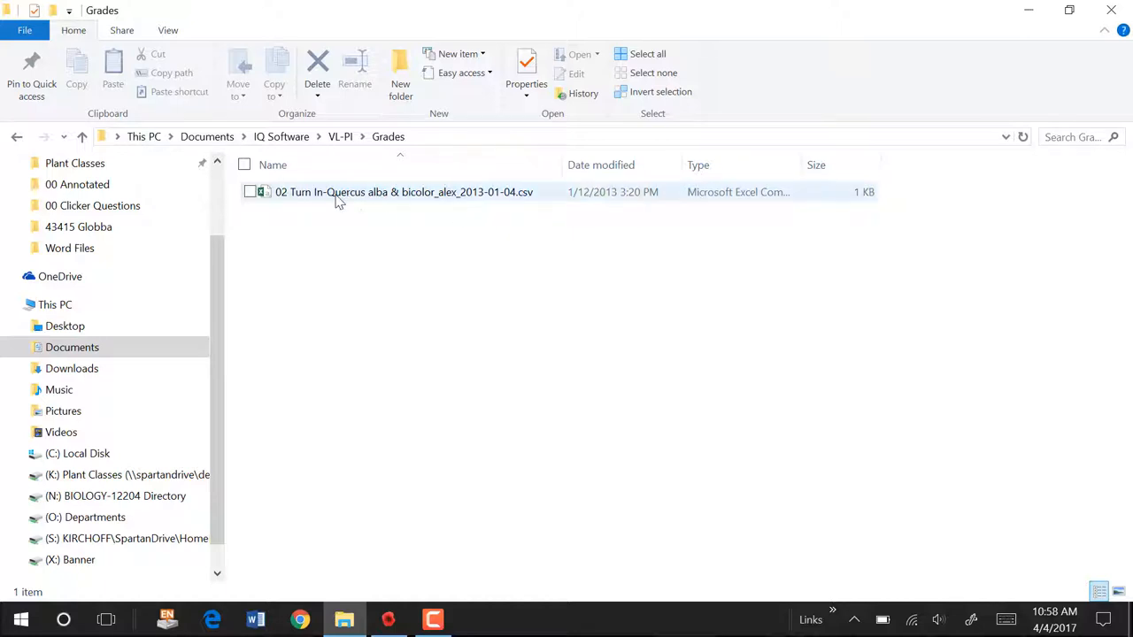
{"action": "mouse_move", "coordinate": [386, 209]}
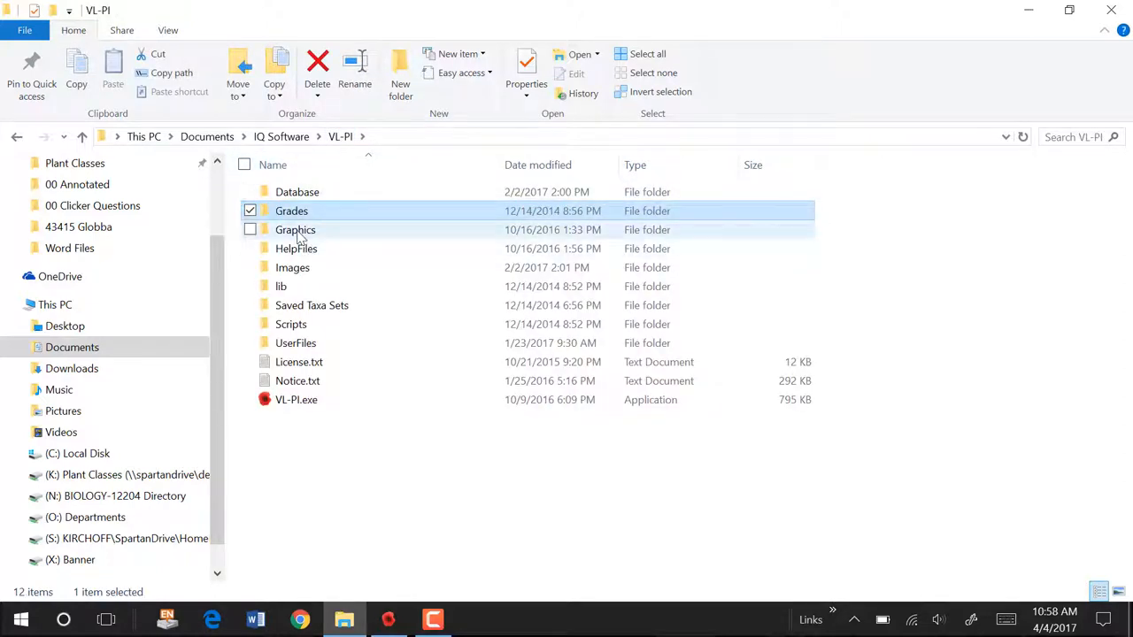
{"action": "double_click", "coordinate": [296, 231]}
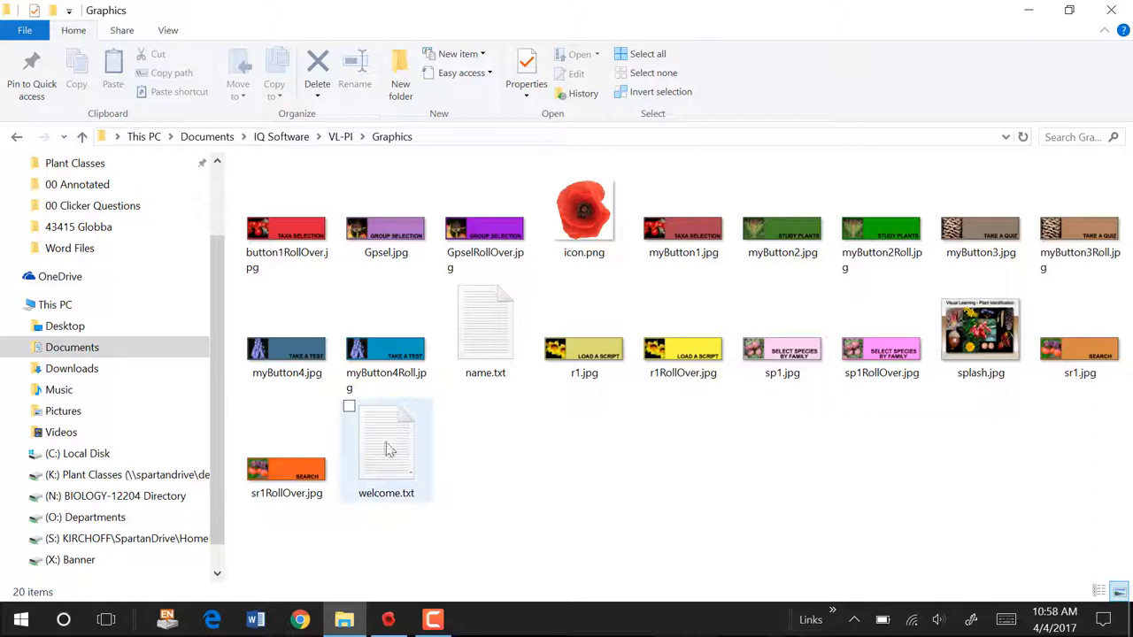
{"action": "mouse_move", "coordinate": [485, 322]}
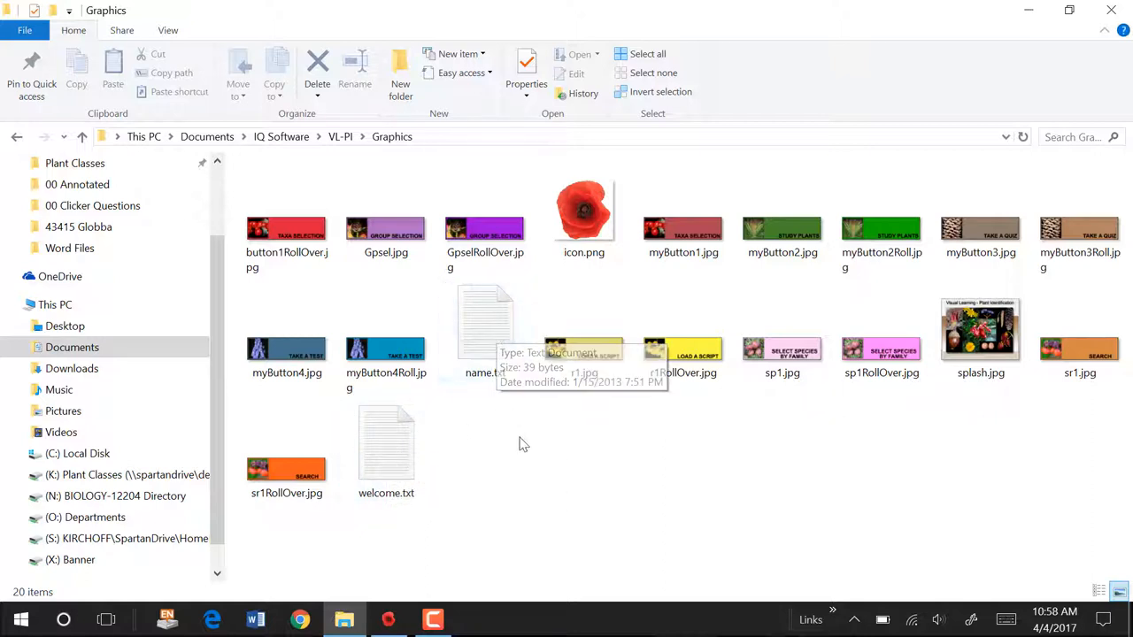
{"action": "mouse_move", "coordinate": [522, 443]}
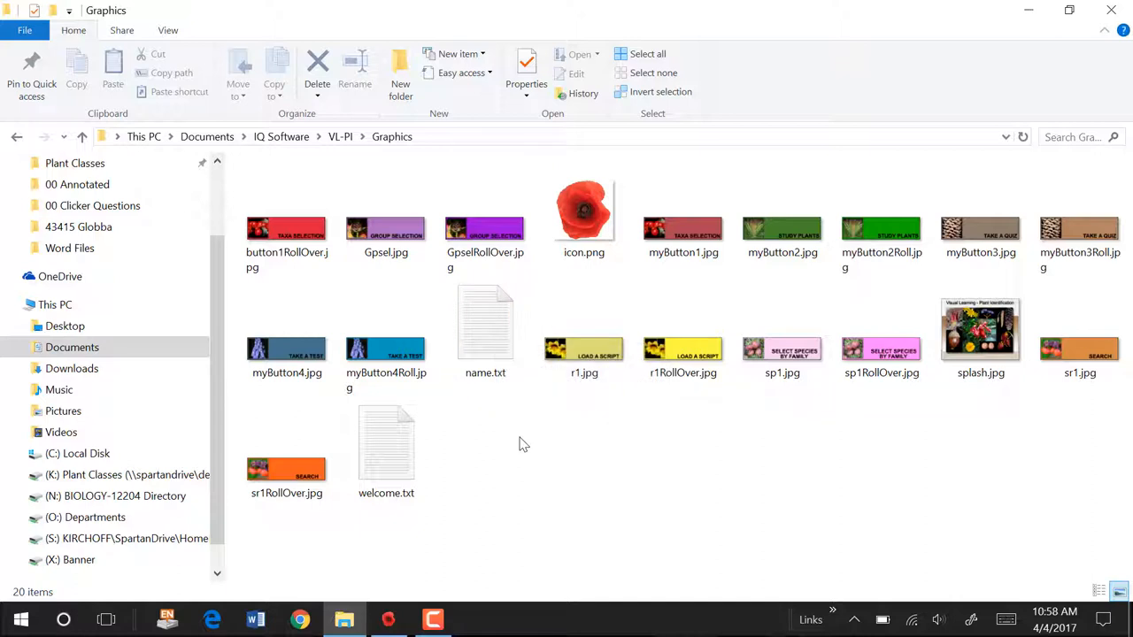
{"action": "mouse_move", "coordinate": [527, 446]}
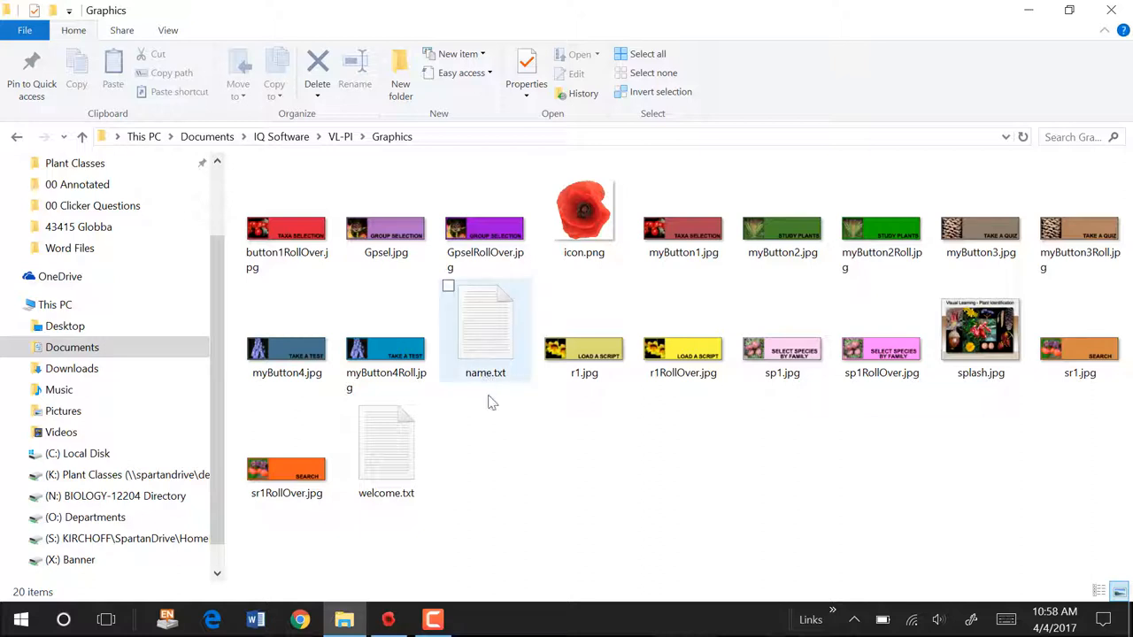
{"action": "left_click", "coordinate": [574, 448]}
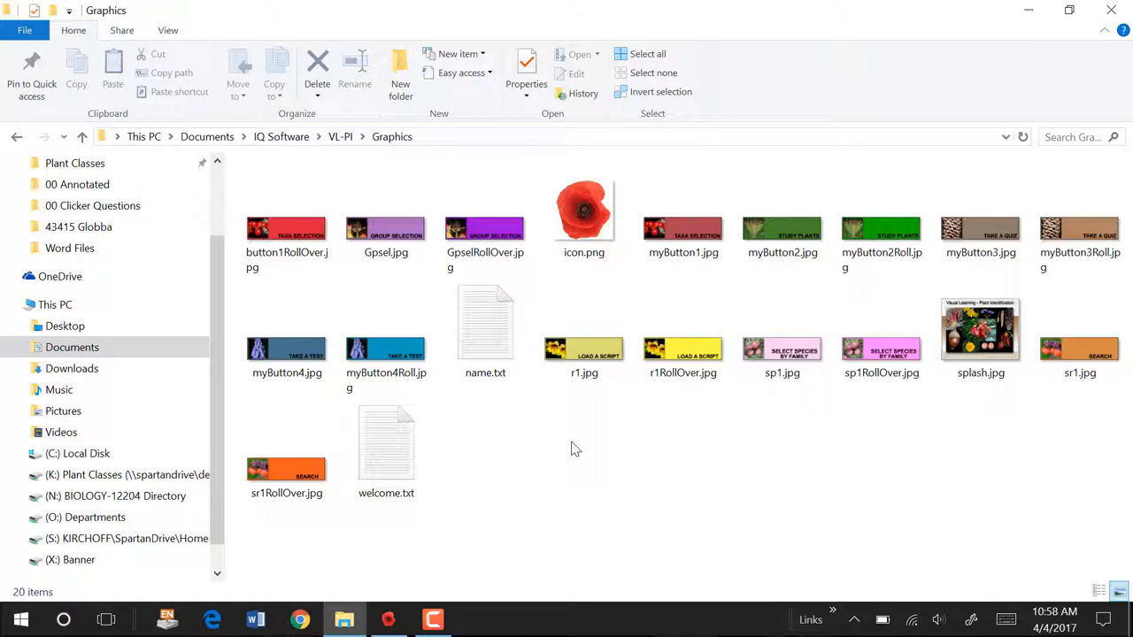
{"action": "mouse_move", "coordinate": [500, 350]}
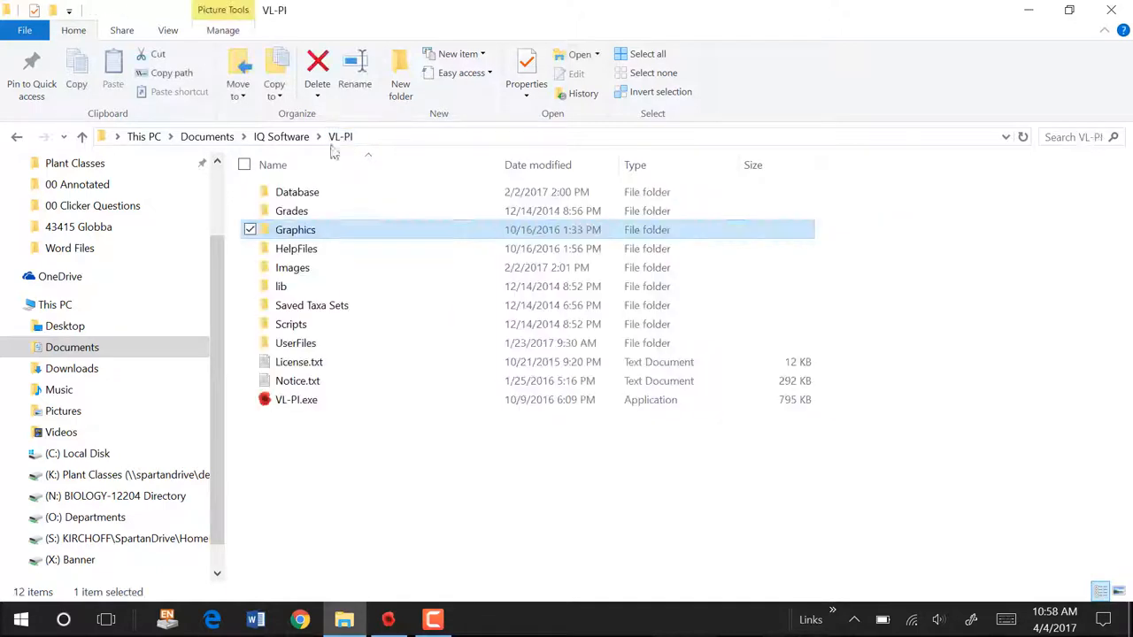
Open the HelpFiles folder to list its screenshots and help pages
{"action": "double_click", "coordinate": [296, 248]}
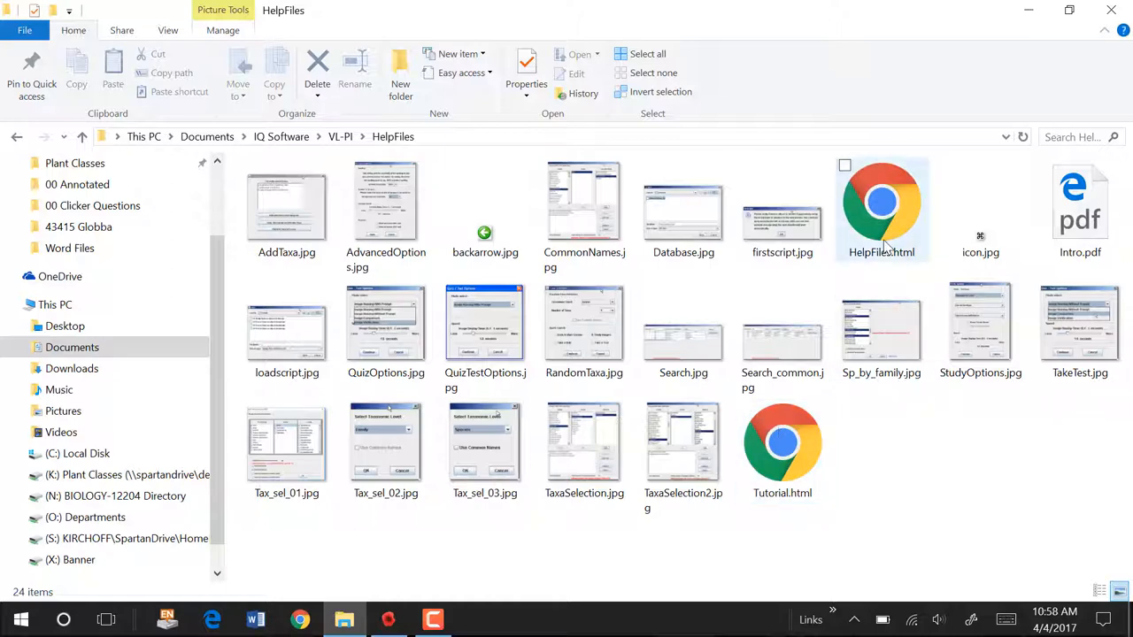
{"action": "mouse_move", "coordinate": [783, 443]}
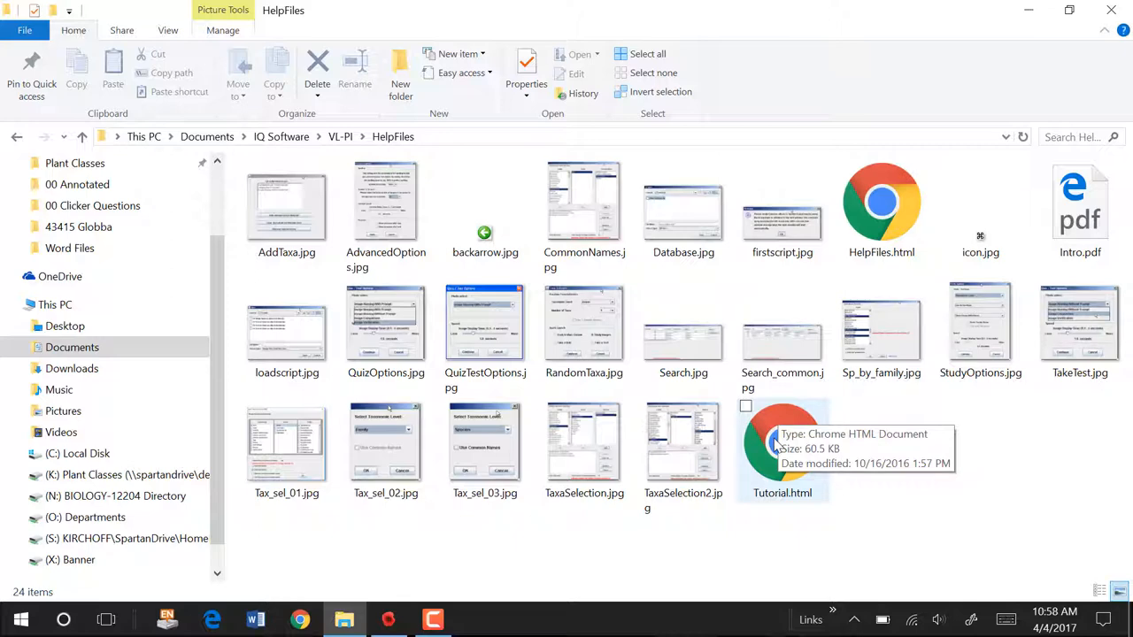
{"action": "mouse_move", "coordinate": [783, 447]}
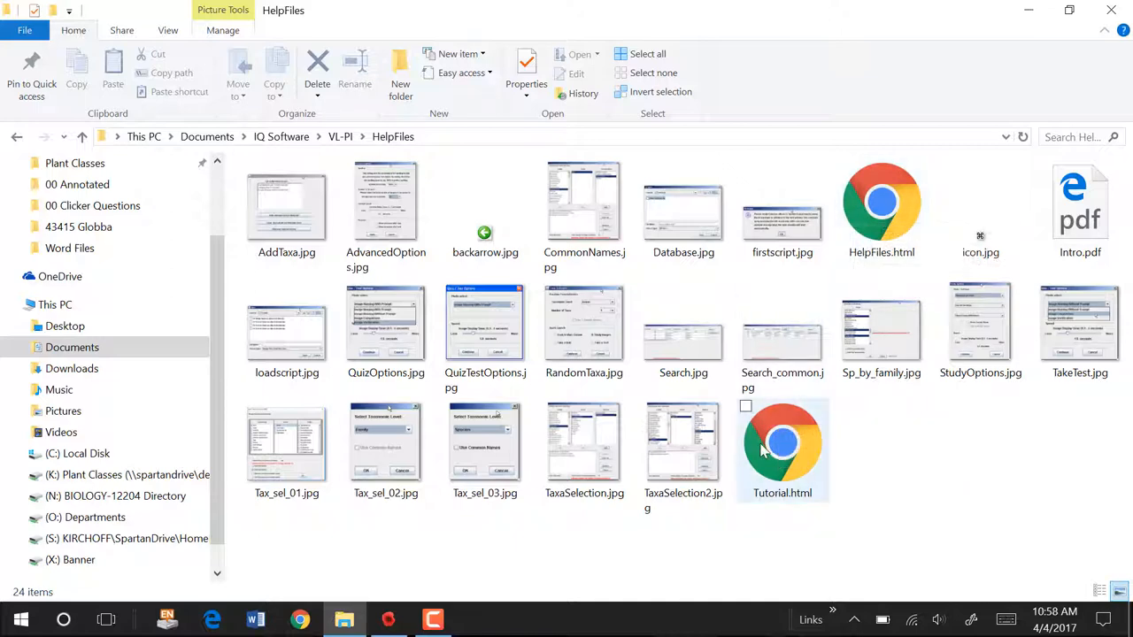
{"action": "mouse_move", "coordinate": [882, 204]}
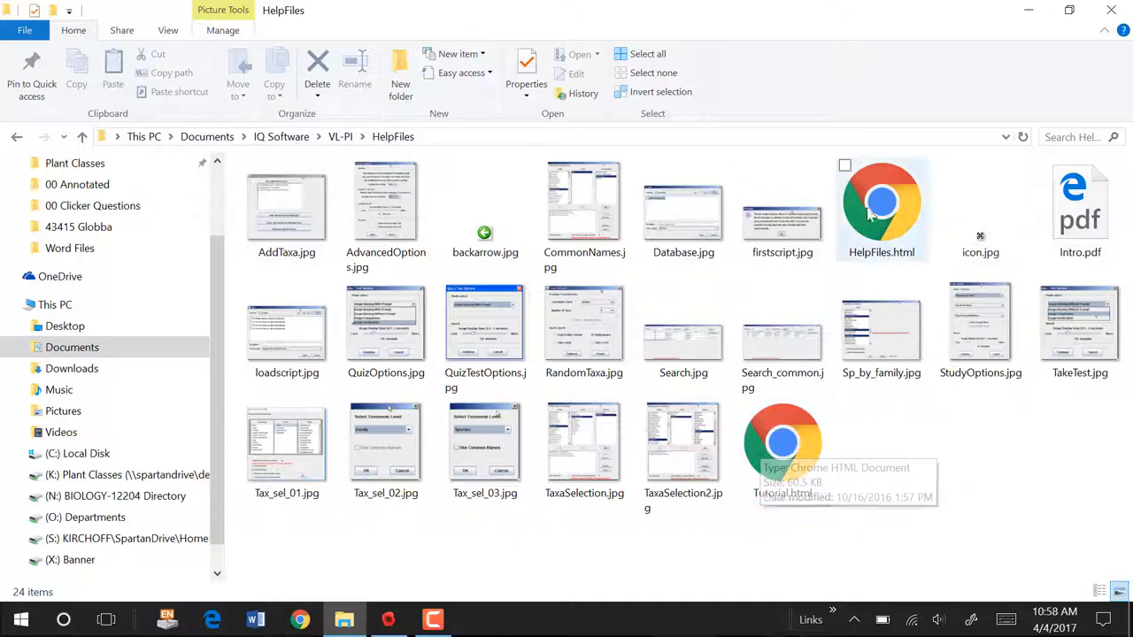
{"action": "mouse_move", "coordinate": [783, 439]}
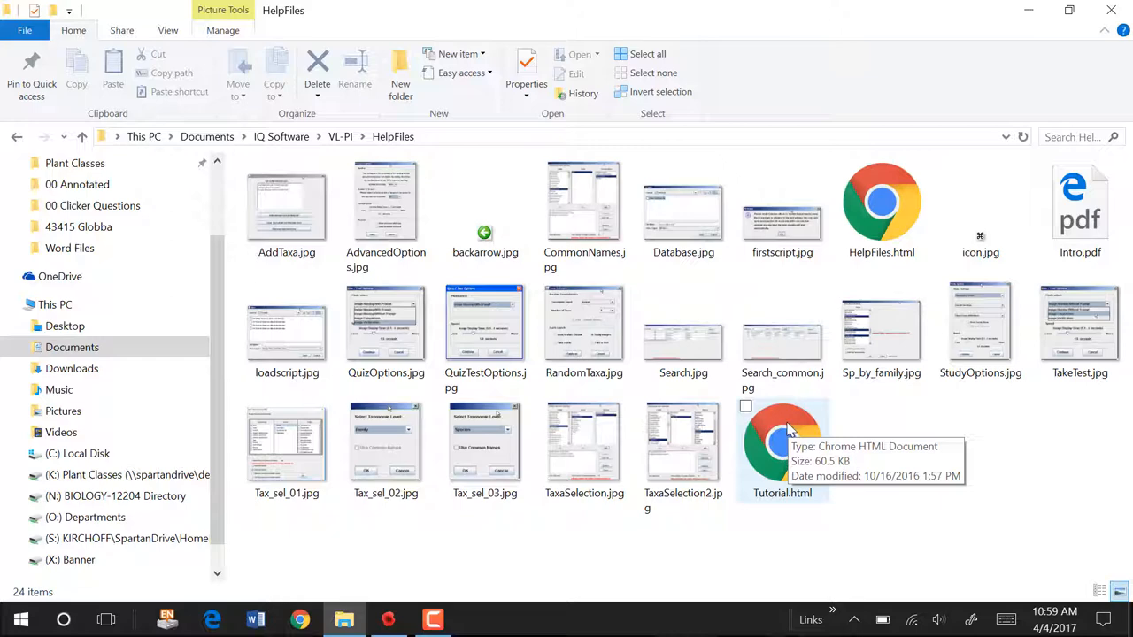
{"action": "mouse_move", "coordinate": [344, 138]}
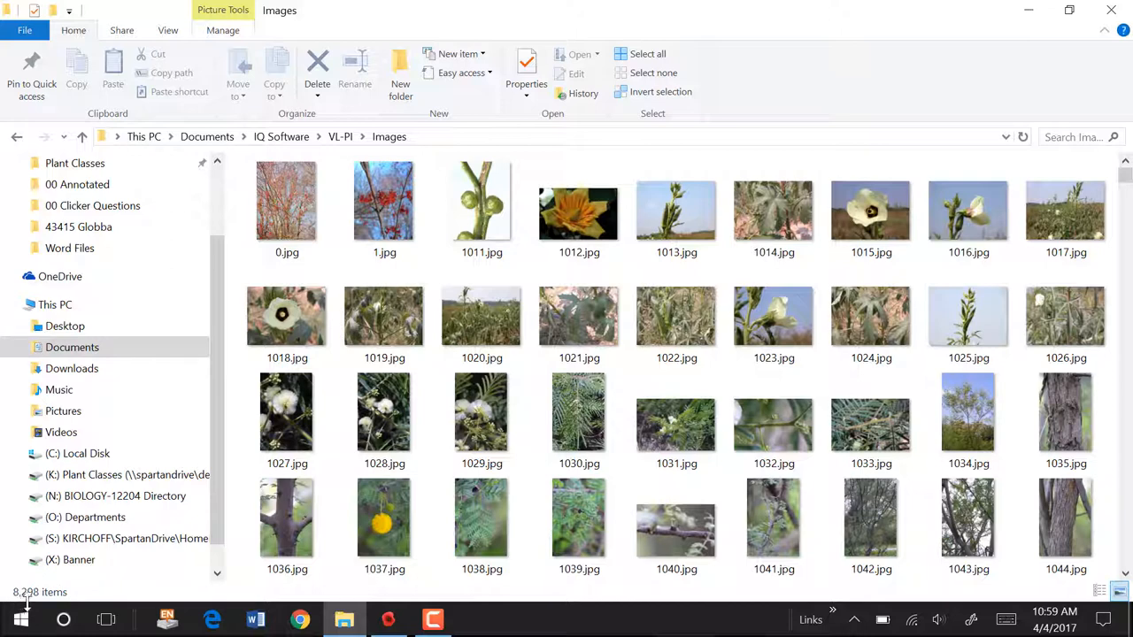
{"action": "mouse_move", "coordinate": [26, 602]}
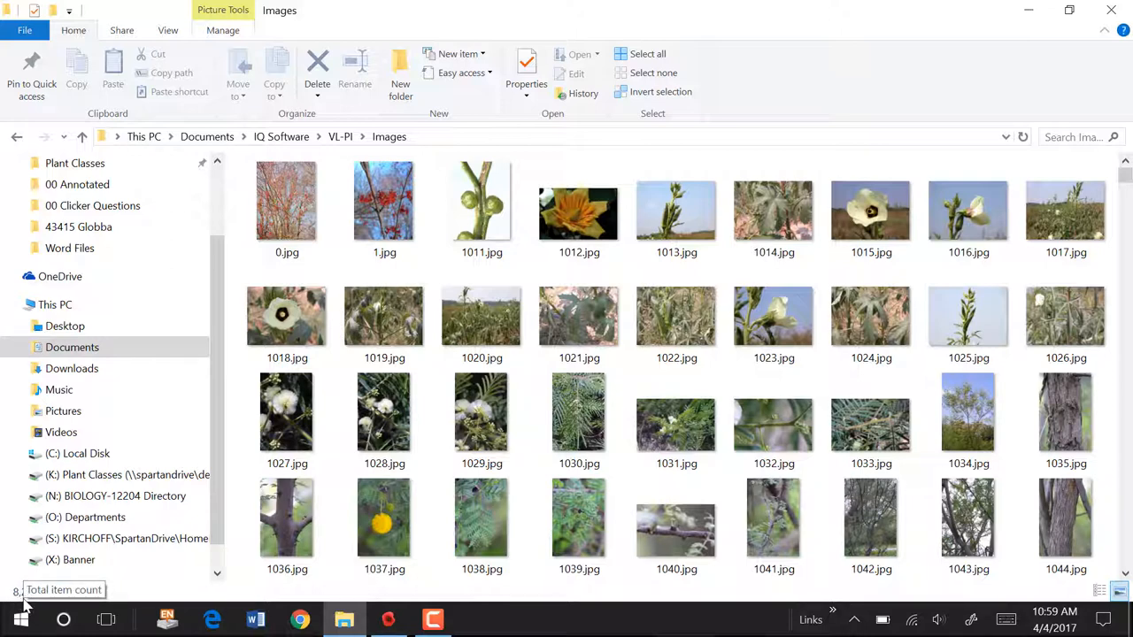
{"action": "mouse_move", "coordinate": [772, 319]}
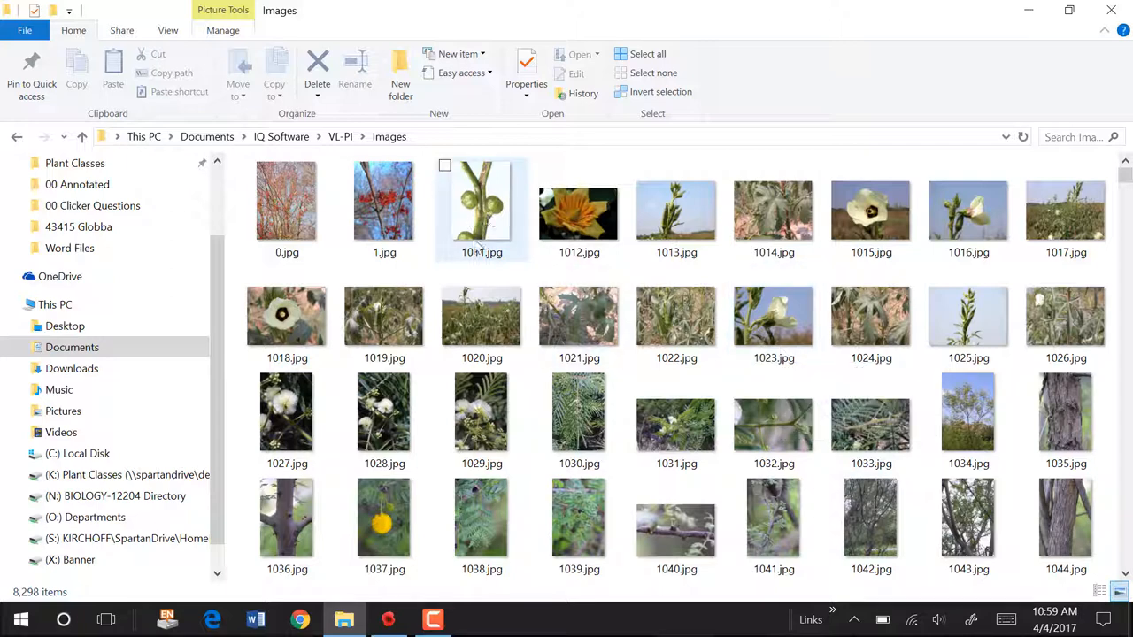
{"action": "mouse_move", "coordinate": [474, 203]}
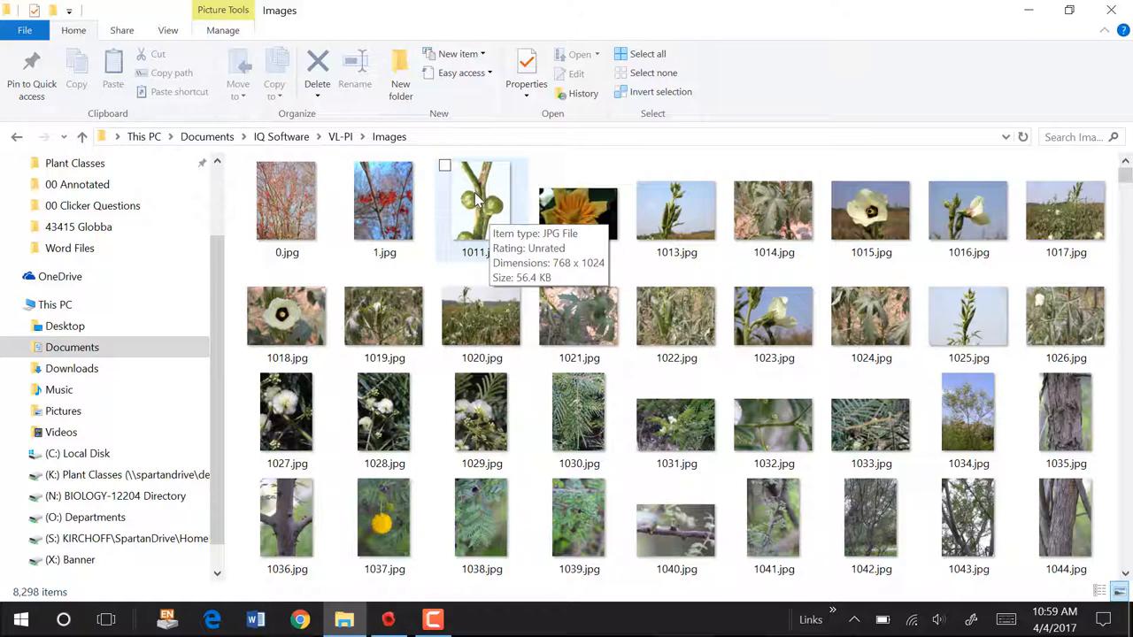
{"action": "mouse_move", "coordinate": [729, 393]}
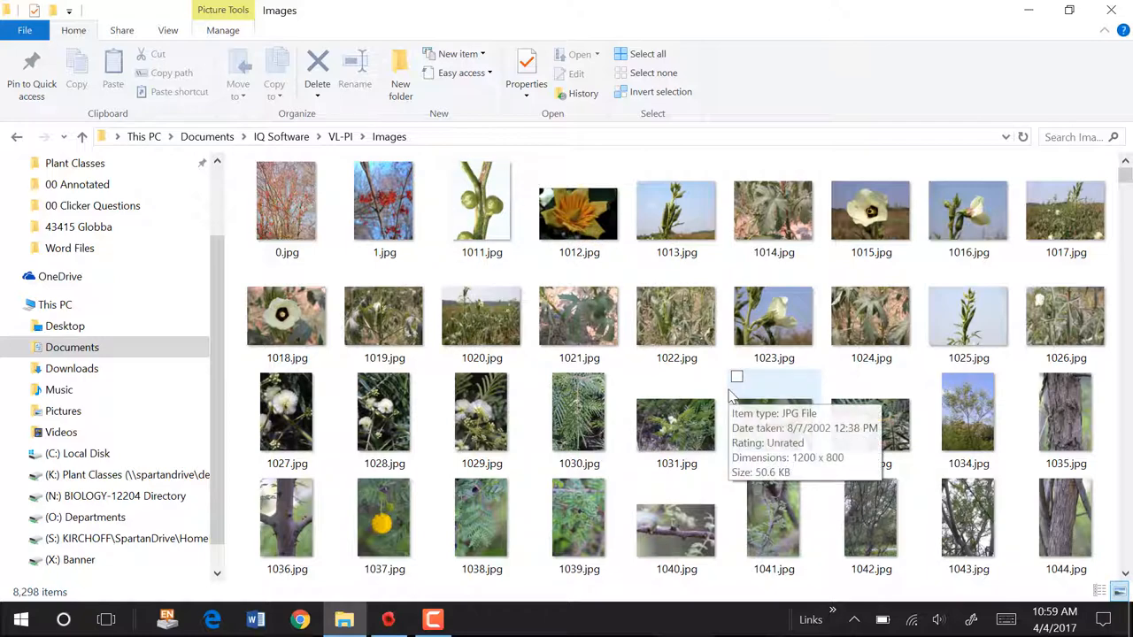
{"action": "mouse_move", "coordinate": [1006, 304]}
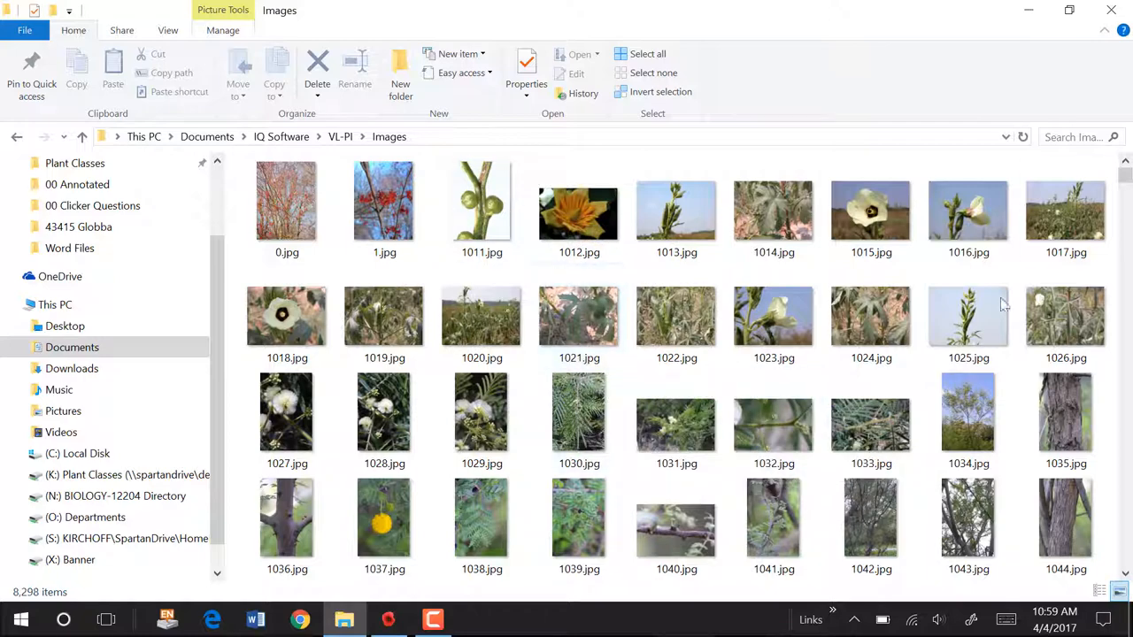
Scroll down through the Images folder's w-numbered plant photo thumbnails
{"action": "scroll", "scroll_direction": "down", "scroll_amount": 3}
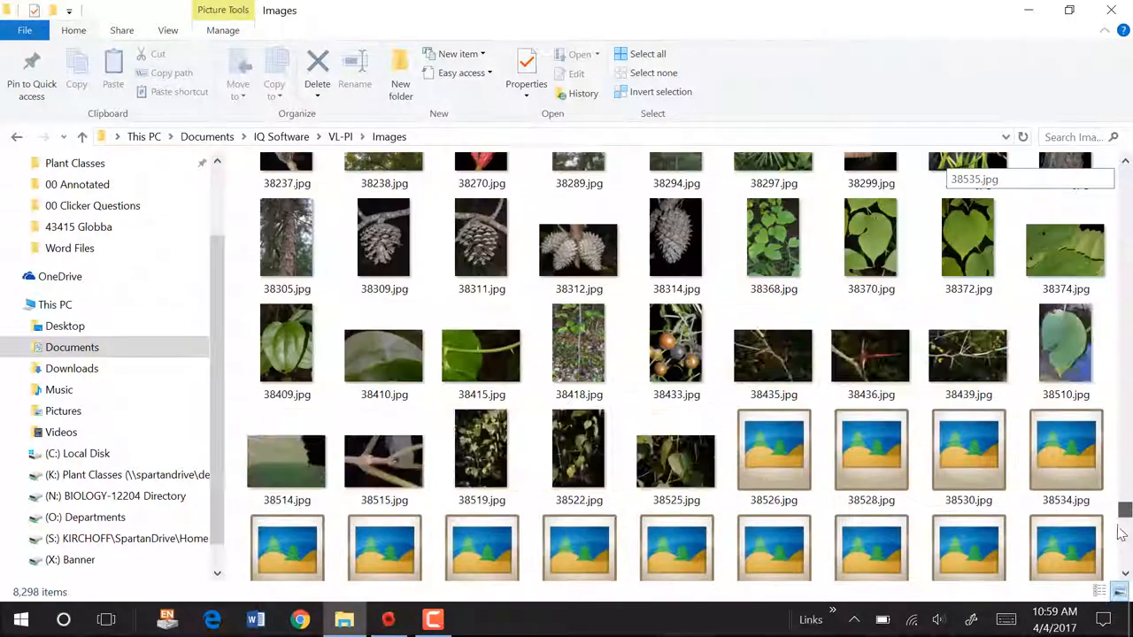
{"action": "scroll", "scroll_direction": "down", "scroll_amount": 3}
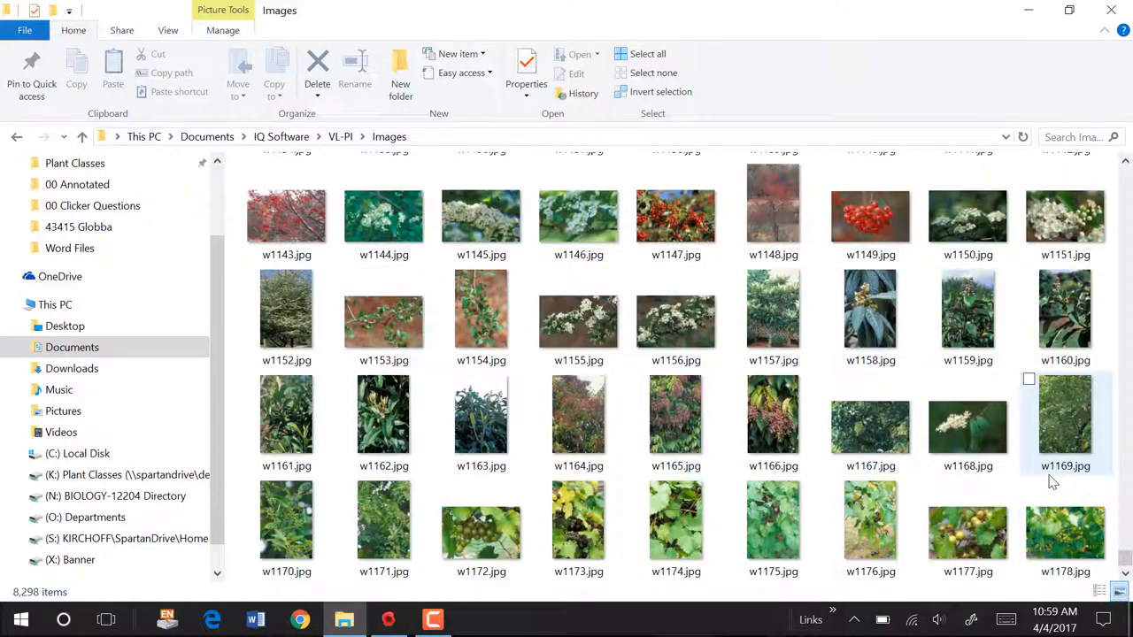
{"action": "mouse_move", "coordinate": [1066, 464]}
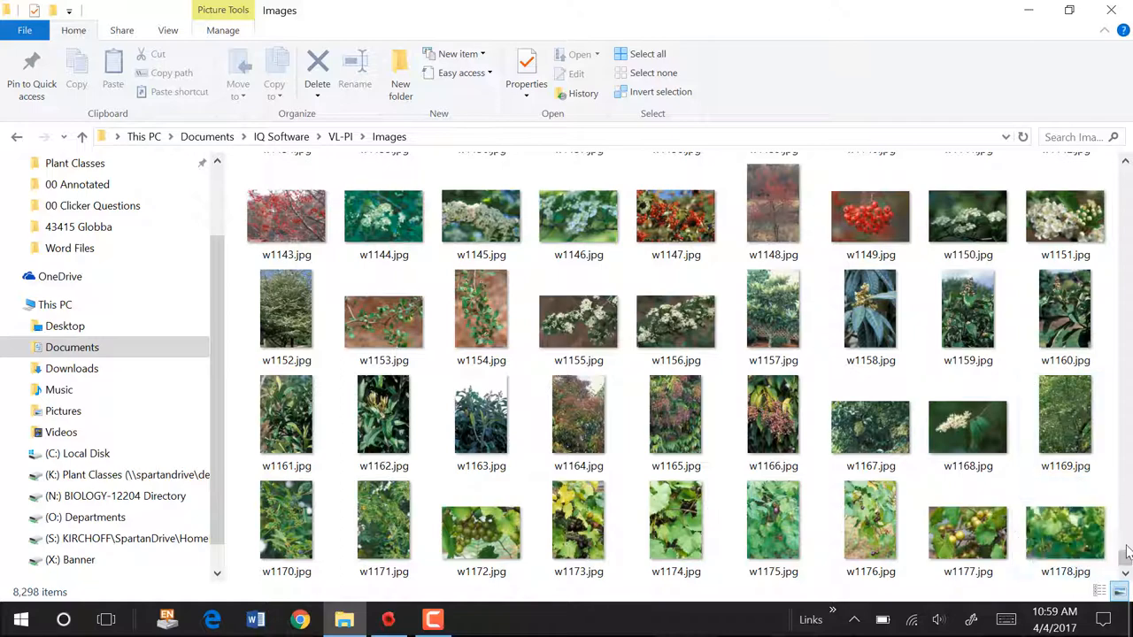
{"action": "scroll", "scroll_direction": "down", "scroll_amount": 3}
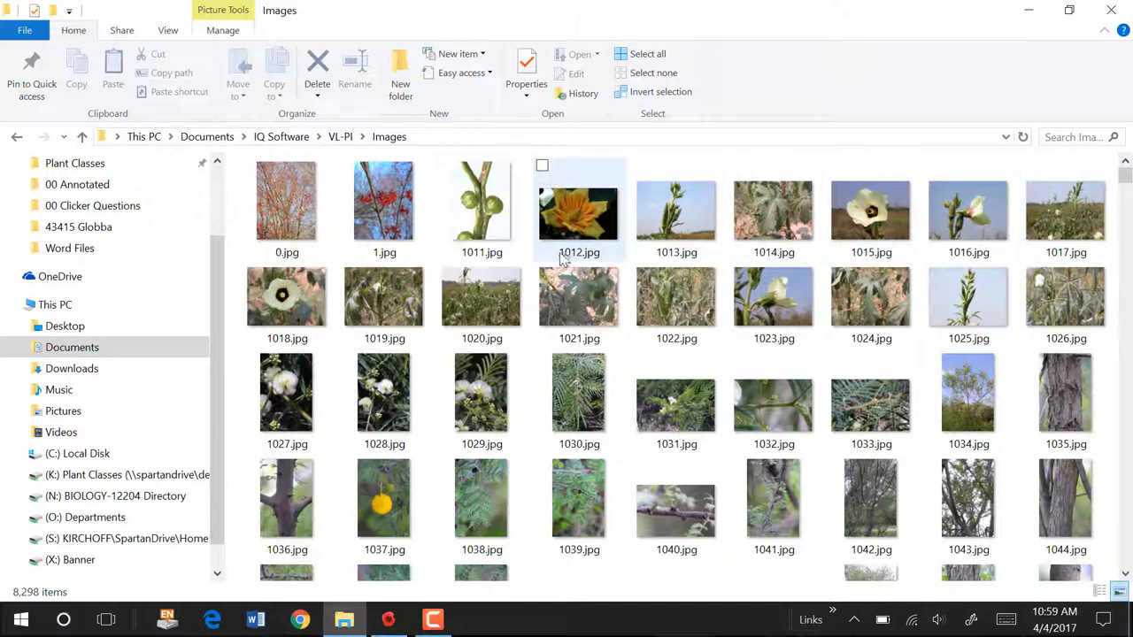
{"action": "mouse_move", "coordinate": [481, 394]}
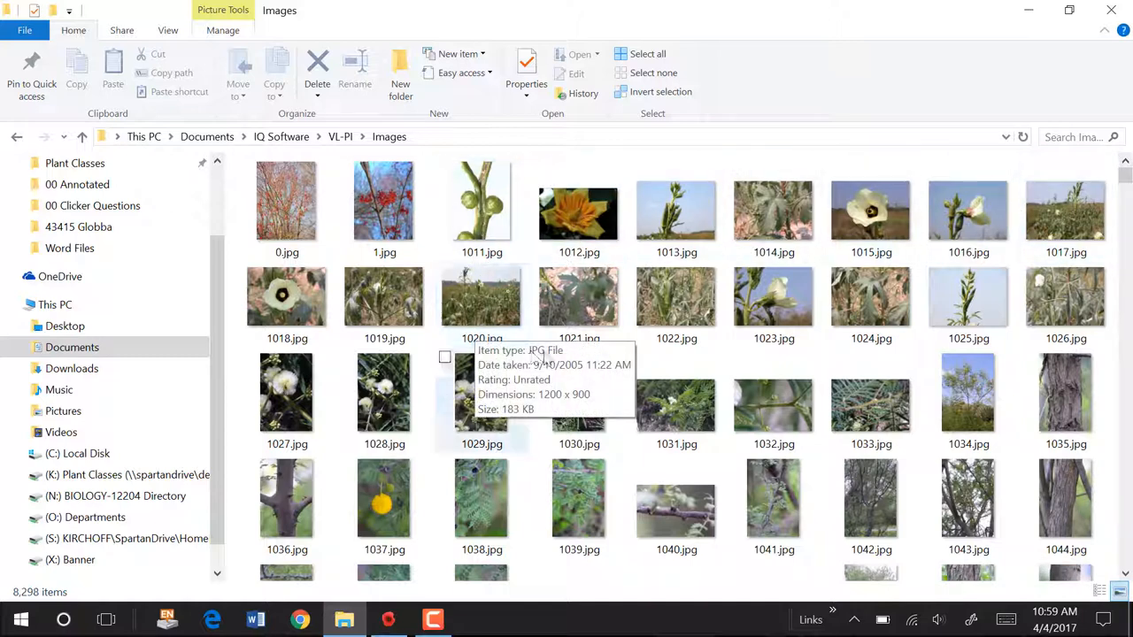
{"action": "mouse_move", "coordinate": [629, 370]}
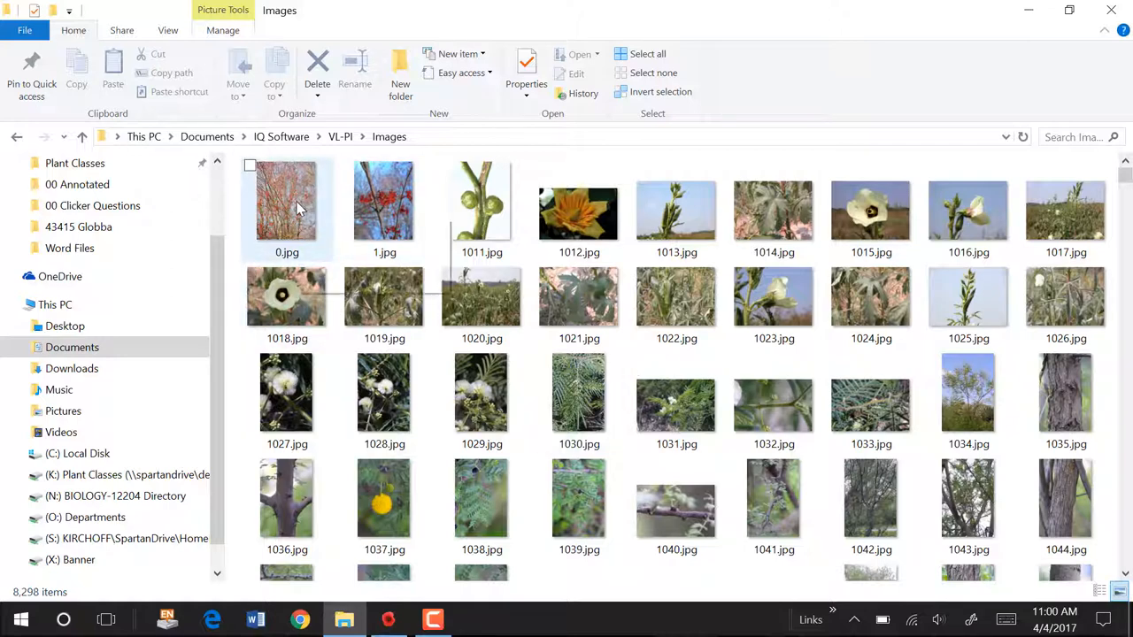
{"action": "mouse_move", "coordinate": [298, 209]}
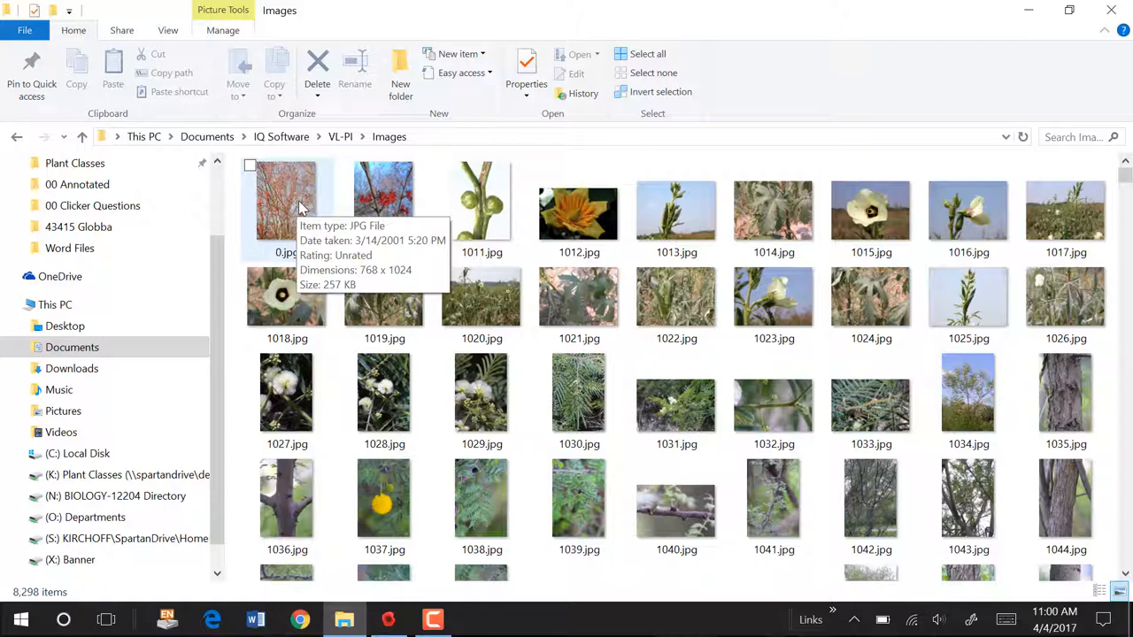
{"action": "mouse_move", "coordinate": [481, 203]}
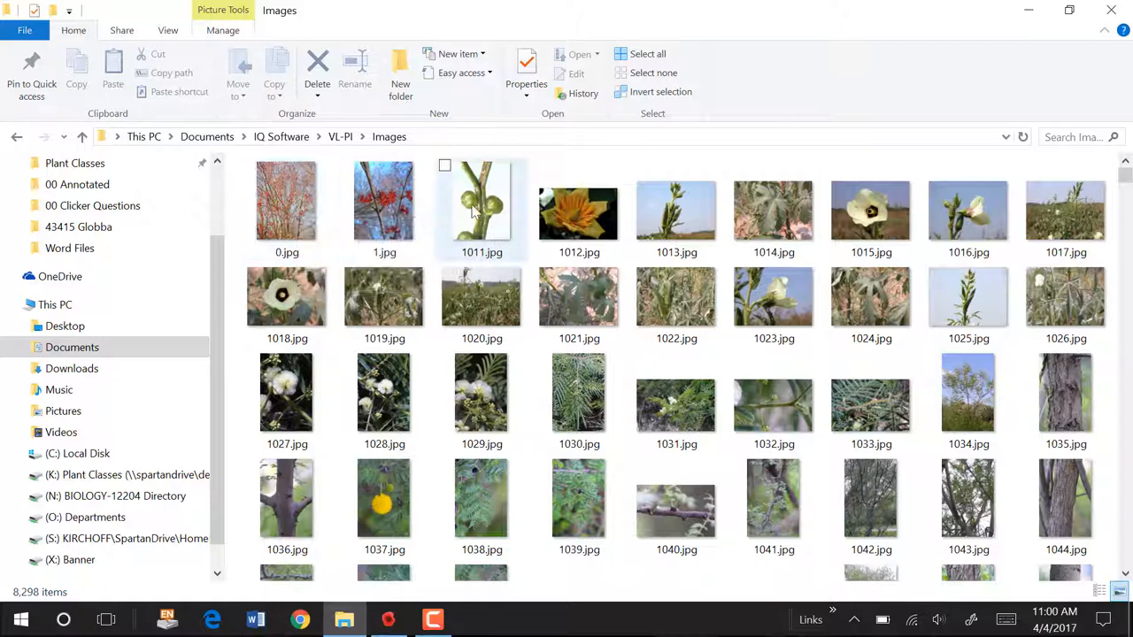
{"action": "mouse_move", "coordinate": [287, 198]}
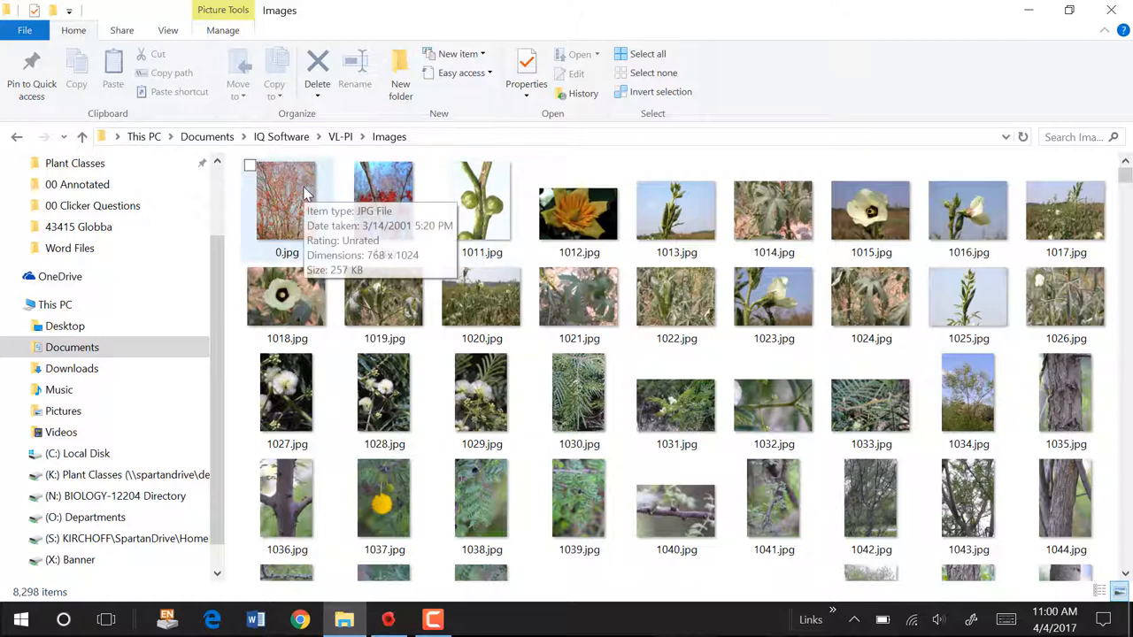
{"action": "mouse_move", "coordinate": [317, 181]}
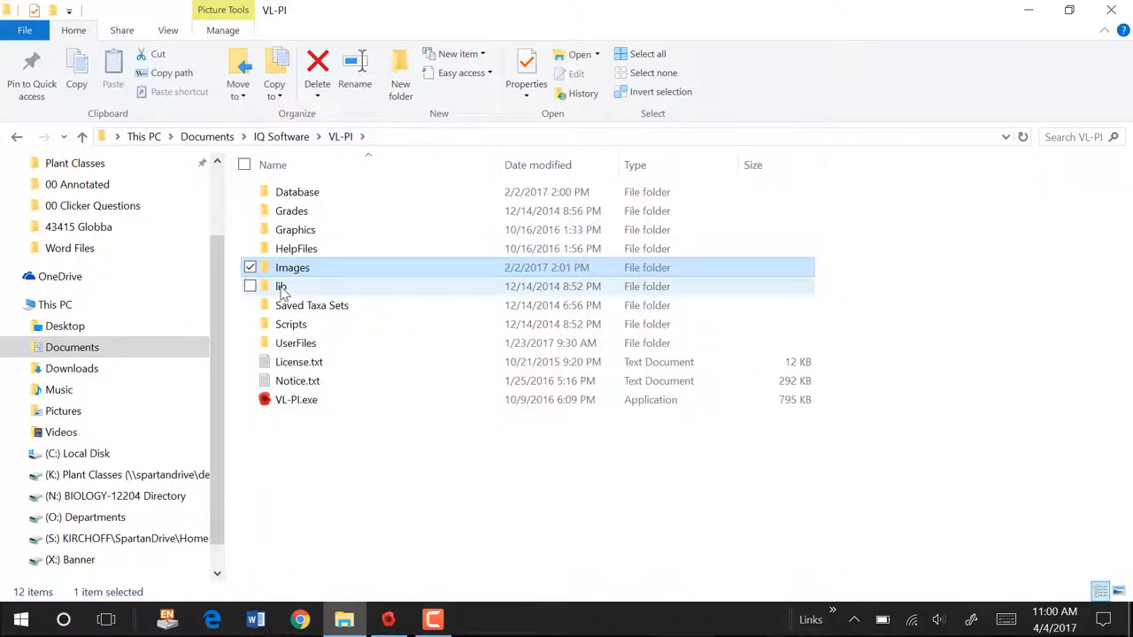
{"action": "left_click", "coordinate": [280, 287]}
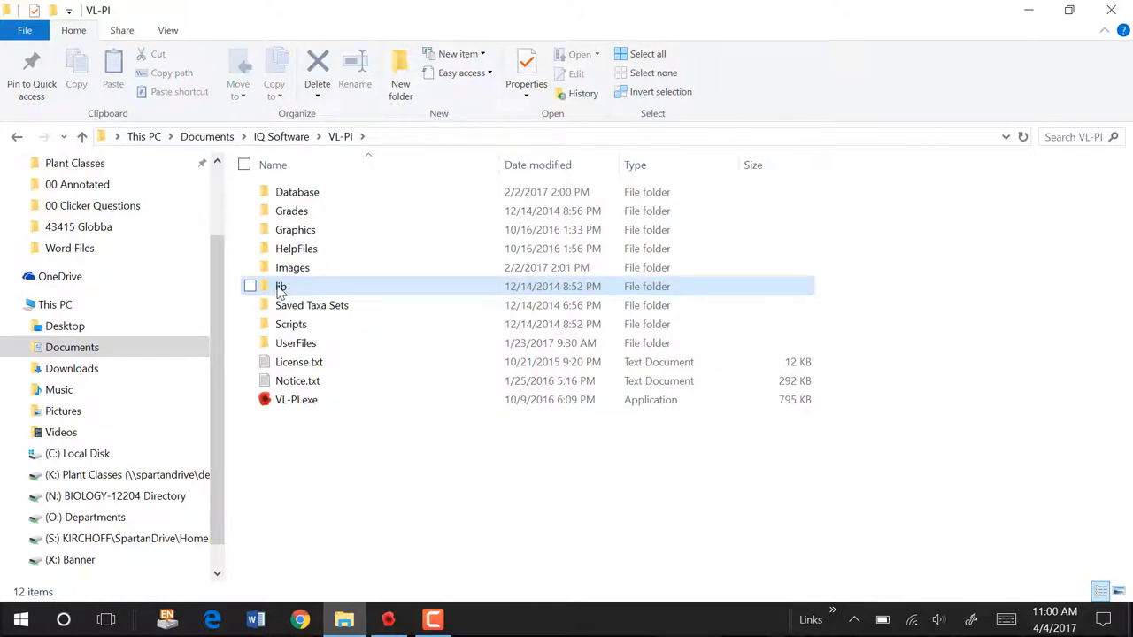
{"action": "mouse_move", "coordinate": [283, 287]}
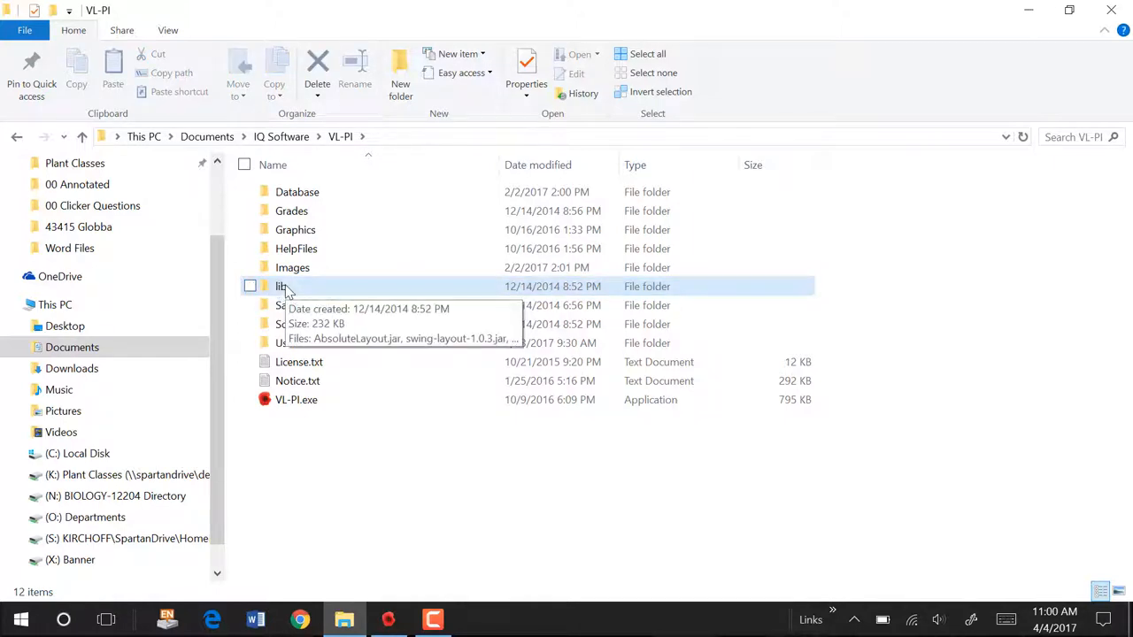
{"action": "mouse_move", "coordinate": [290, 294]}
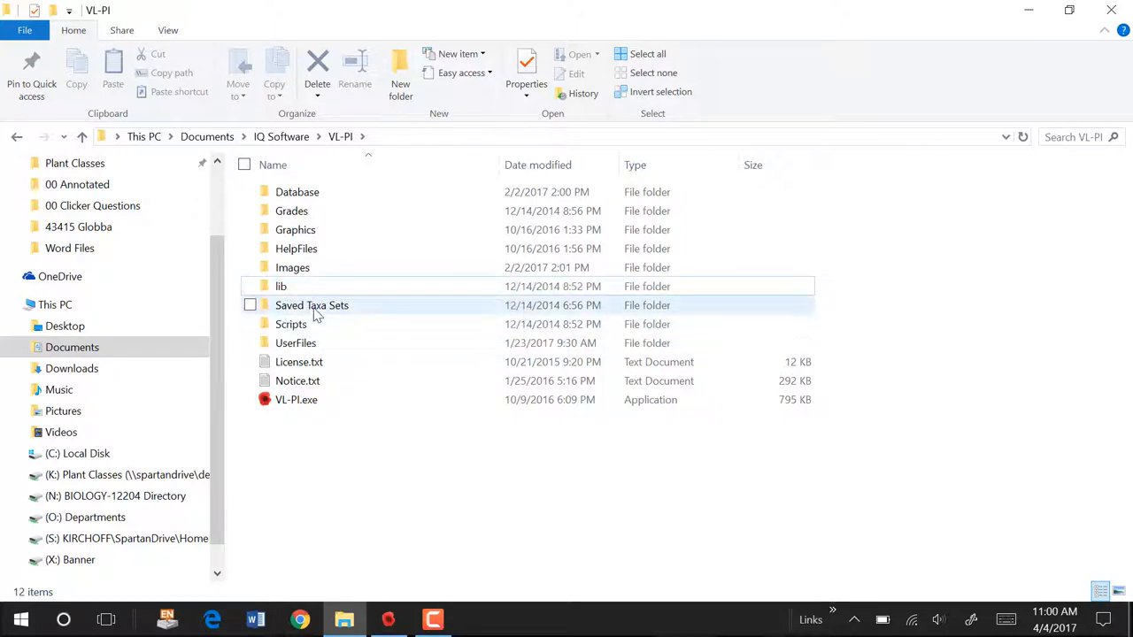
{"action": "double_click", "coordinate": [312, 305]}
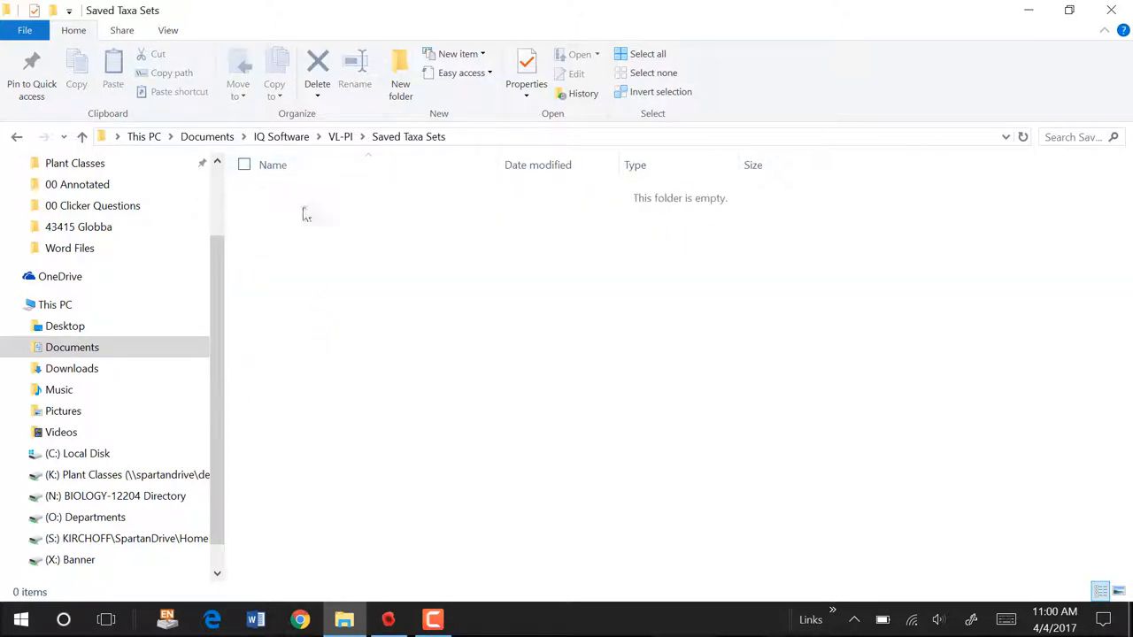
{"action": "mouse_move", "coordinate": [439, 198]}
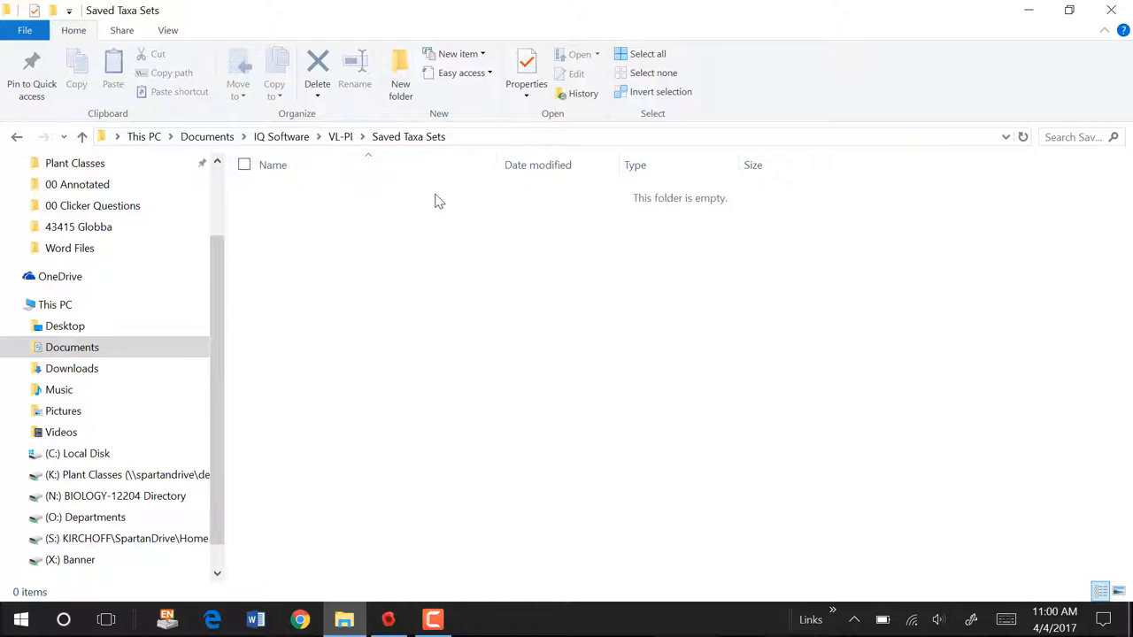
{"action": "mouse_move", "coordinate": [319, 193]}
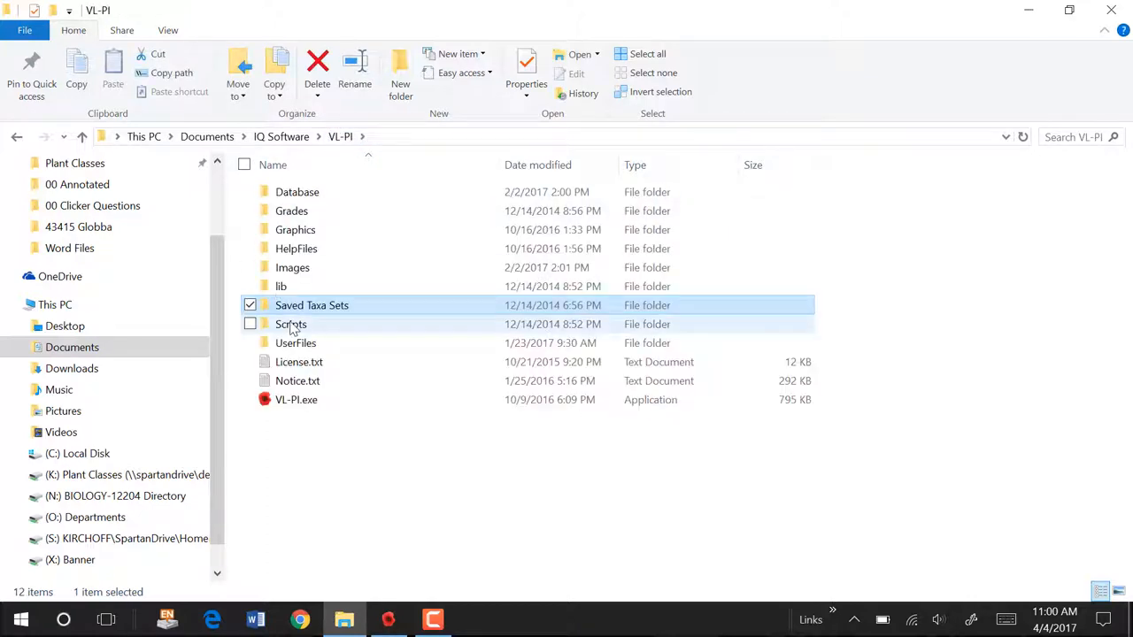
{"action": "double_click", "coordinate": [290, 324]}
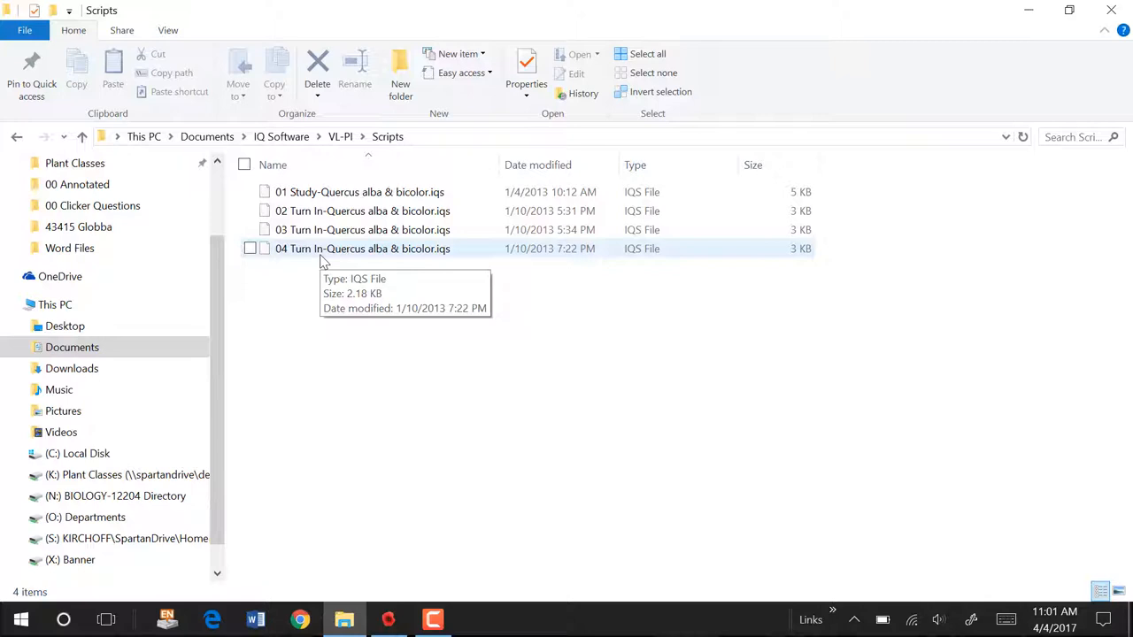
{"action": "left_click", "coordinate": [340, 137]}
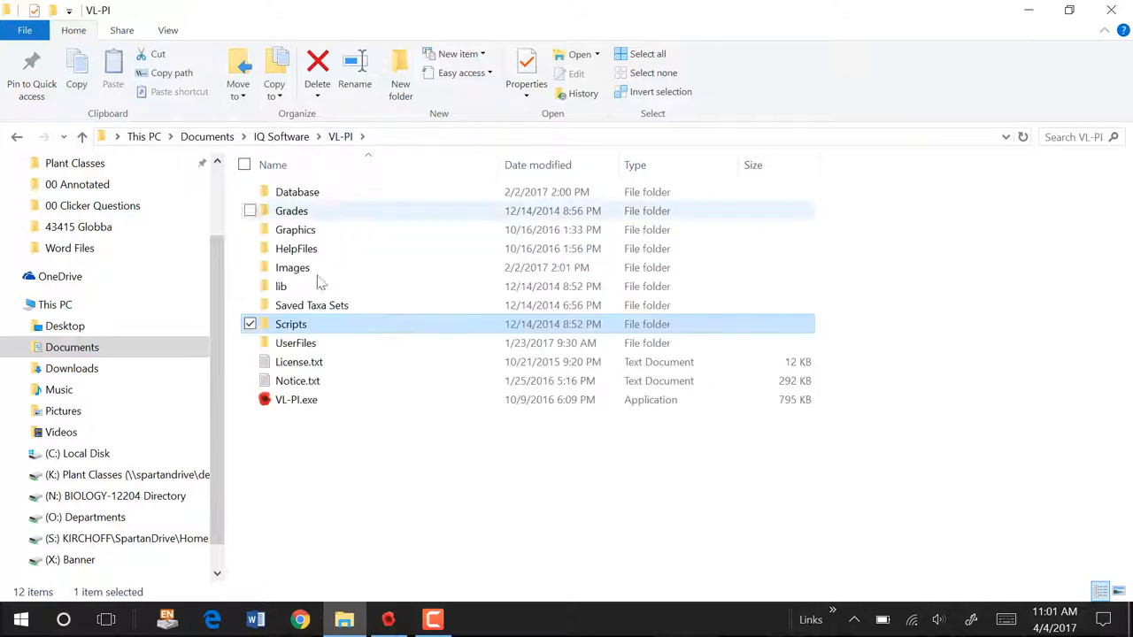
{"action": "double_click", "coordinate": [295, 344]}
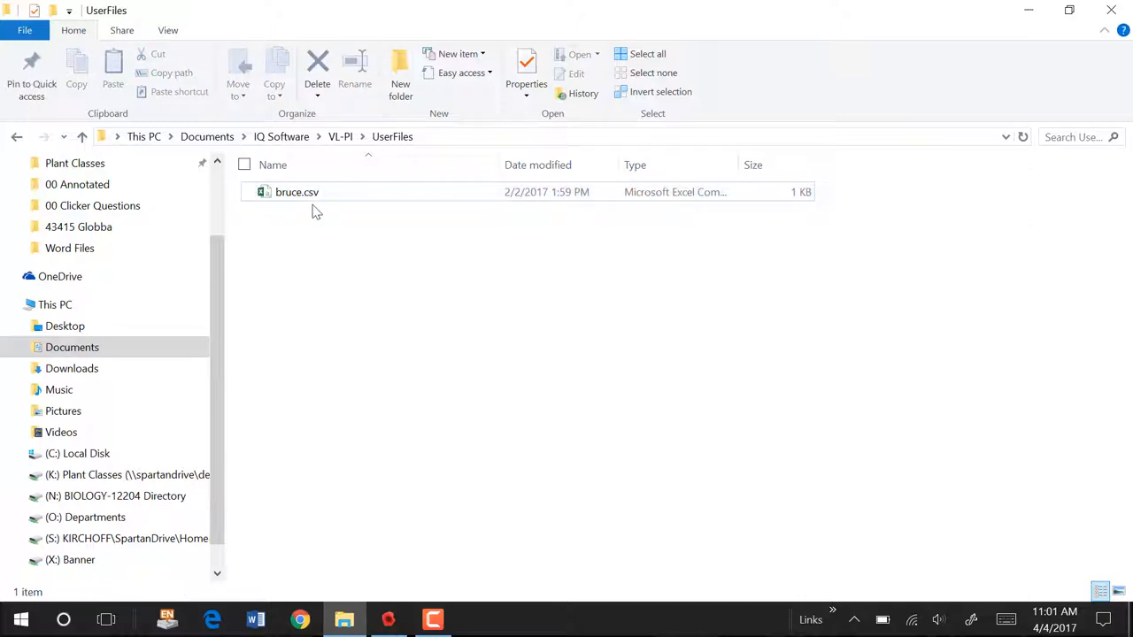
{"action": "mouse_move", "coordinate": [311, 209]}
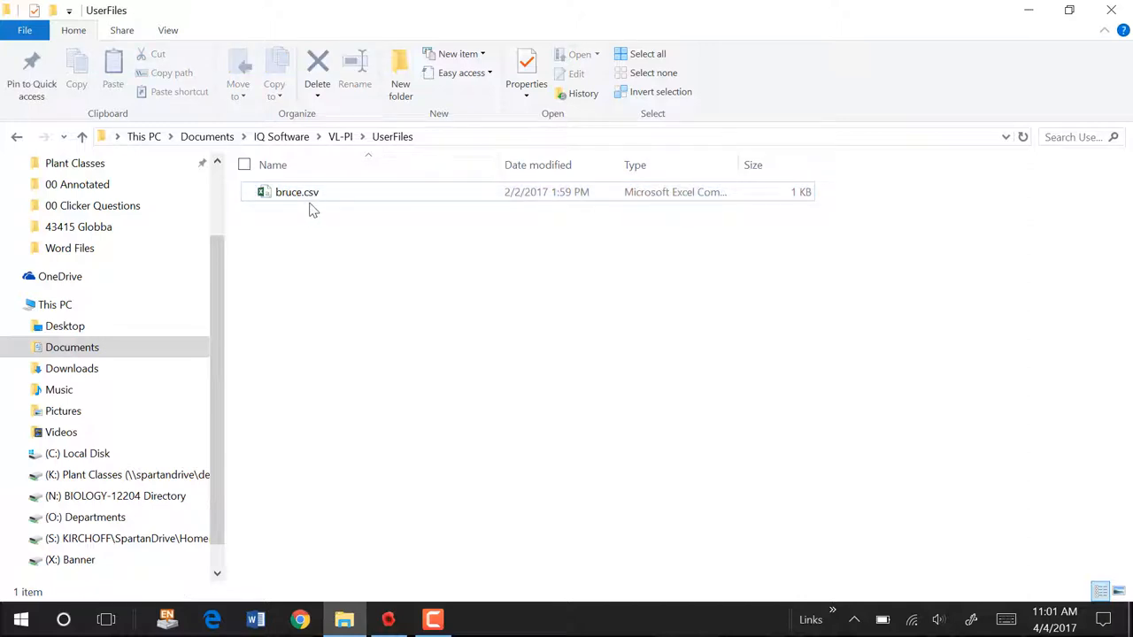
{"action": "mouse_move", "coordinate": [327, 373]}
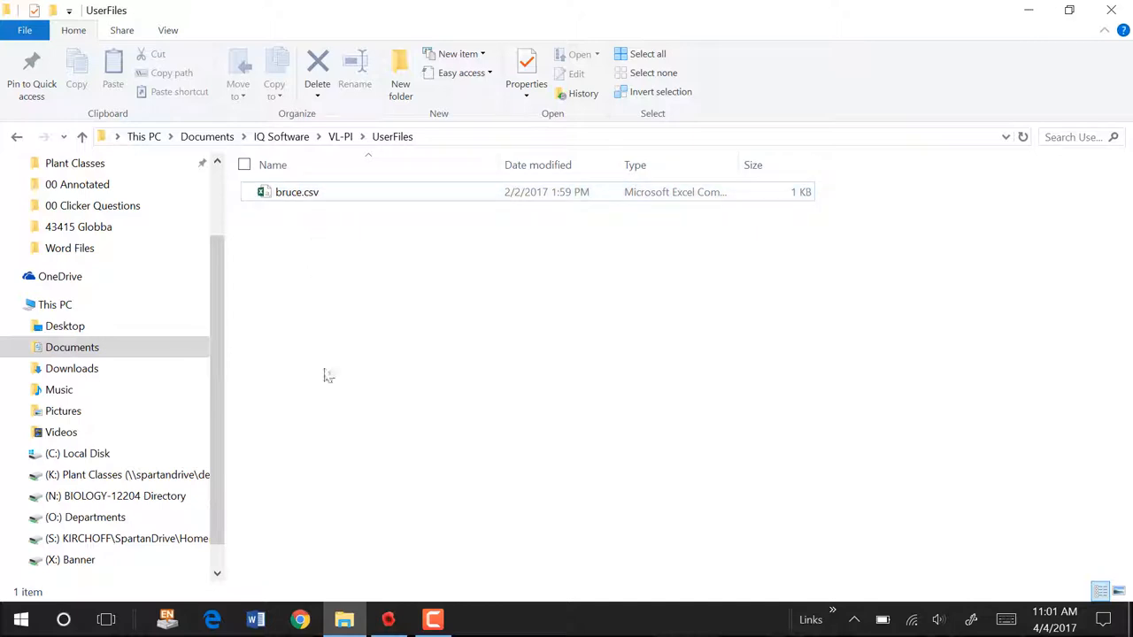
{"action": "mouse_move", "coordinate": [305, 345]}
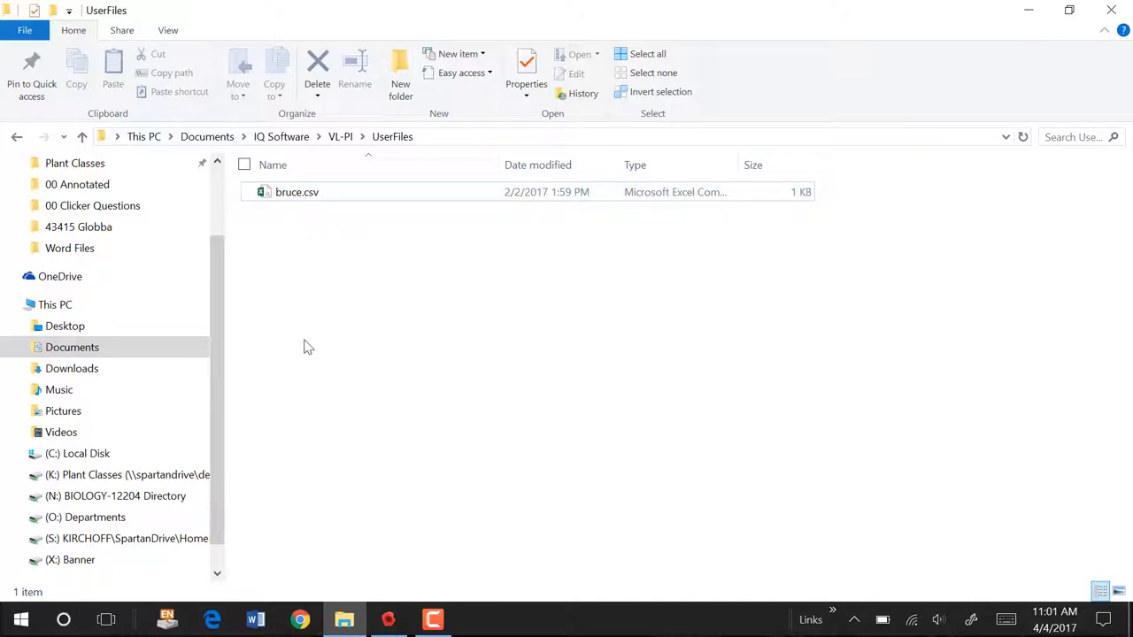
{"action": "mouse_move", "coordinate": [324, 251]}
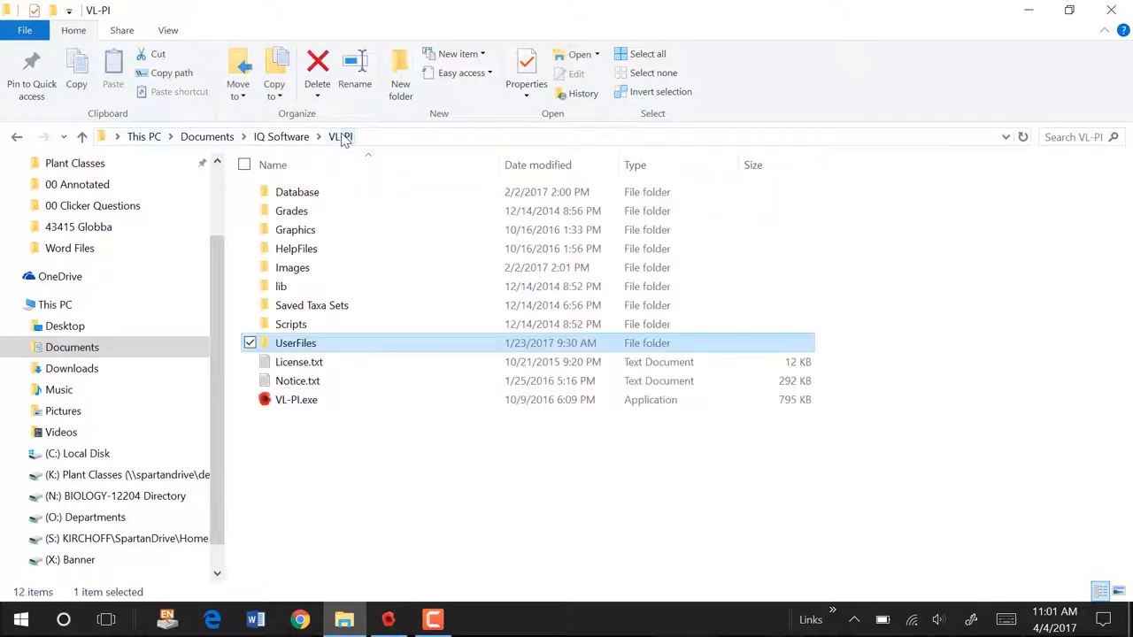
Read through License.txt (Apache License 2.0) in Notepad, then close it back to the VL-PI folder
{"action": "left_click", "coordinate": [297, 361]}
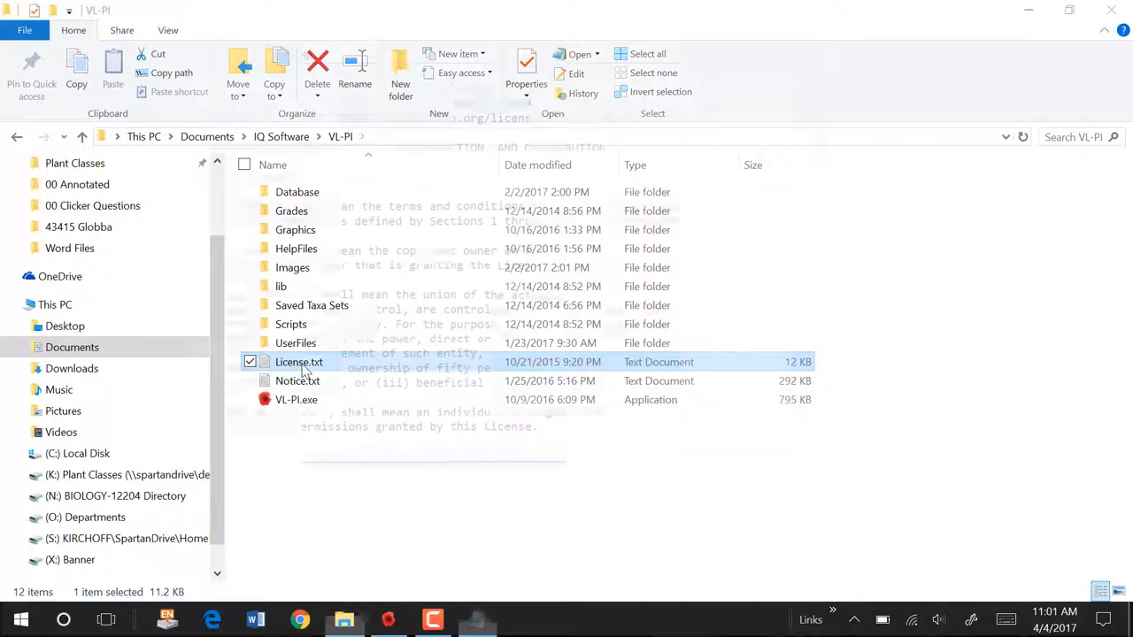
{"action": "double_click", "coordinate": [297, 361]}
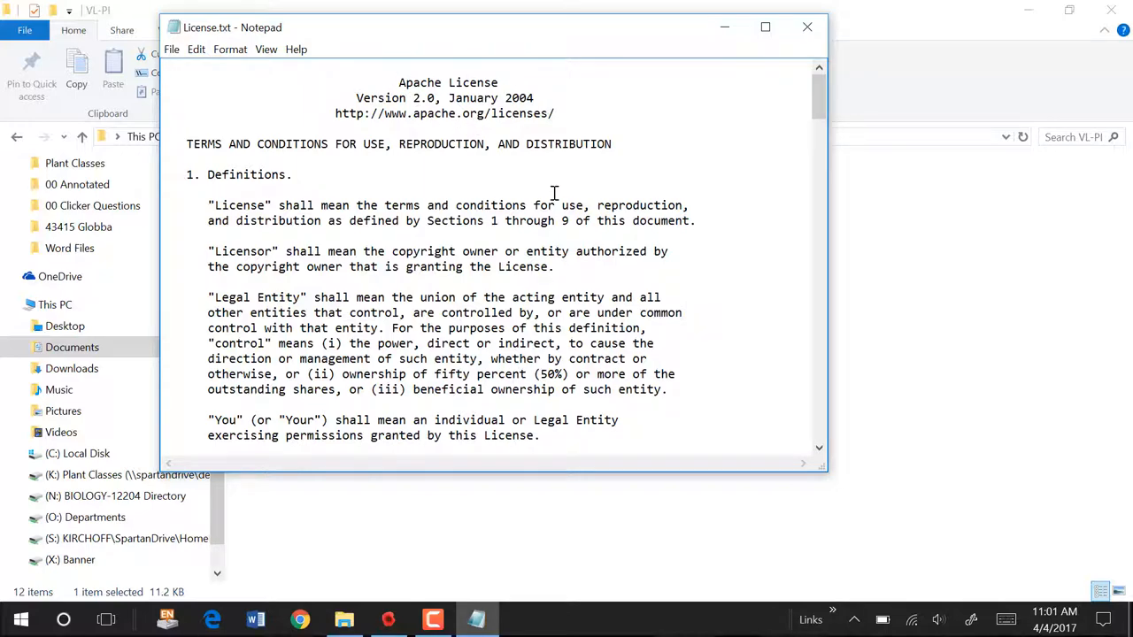
{"action": "scroll", "scroll_direction": "down", "scroll_amount": 3}
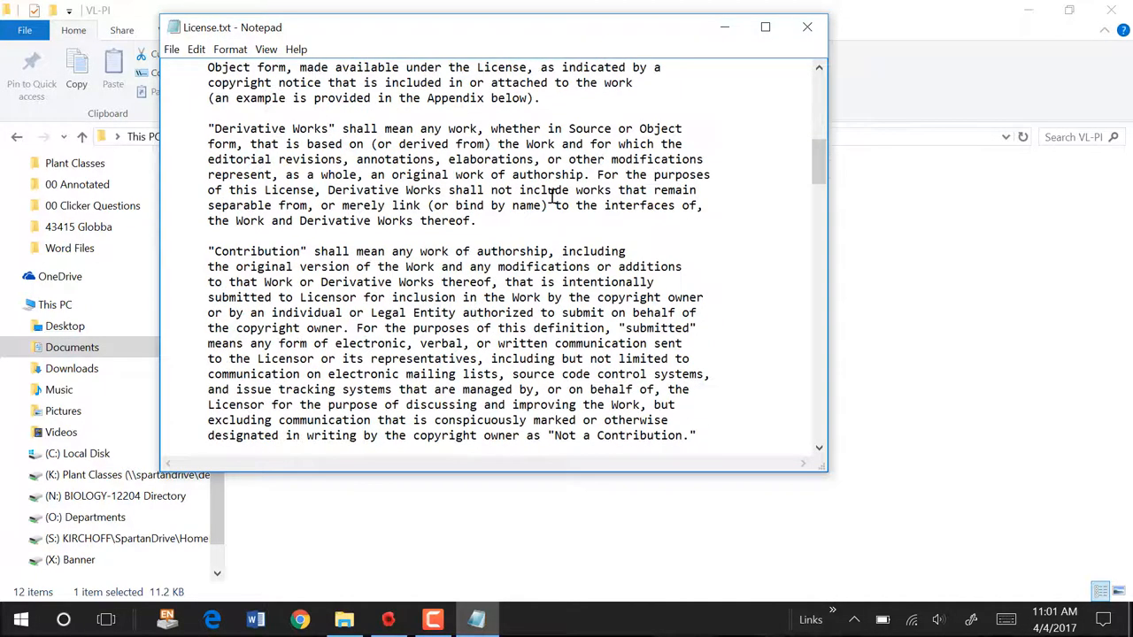
{"action": "scroll", "scroll_direction": "down", "scroll_amount": 3}
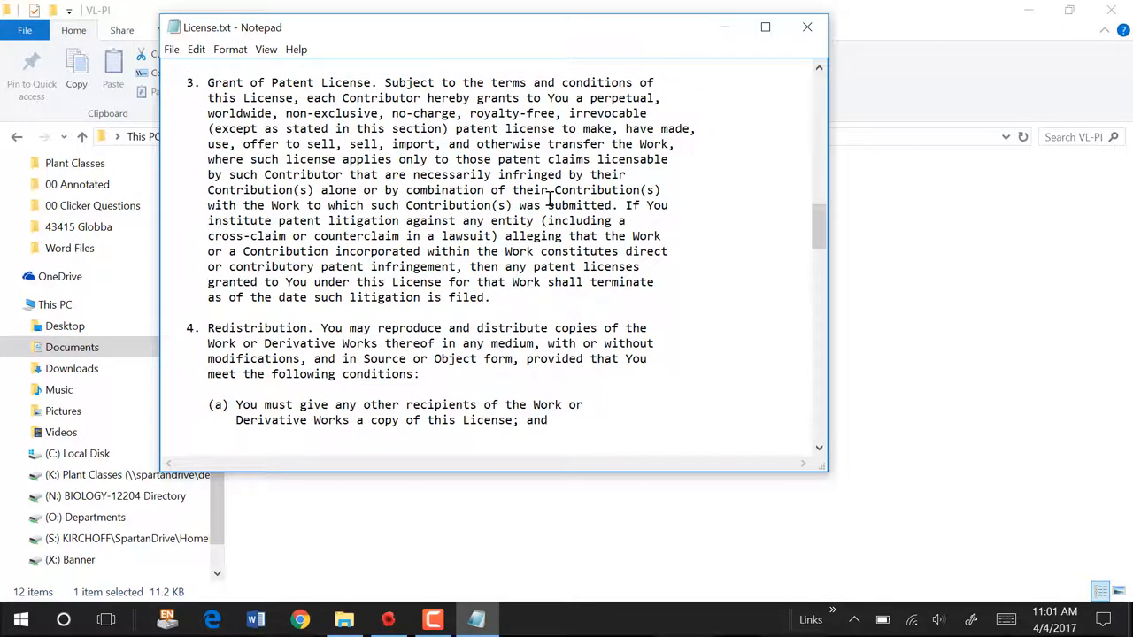
{"action": "scroll", "scroll_direction": "up", "scroll_amount": 3}
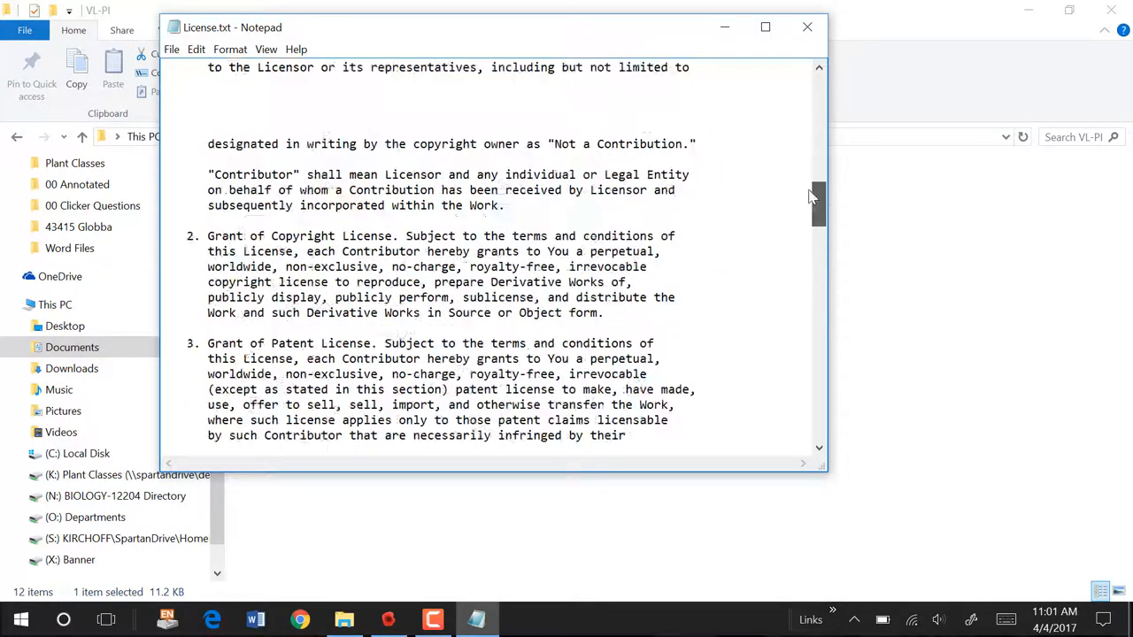
{"action": "scroll", "scroll_direction": "up", "scroll_amount": 3}
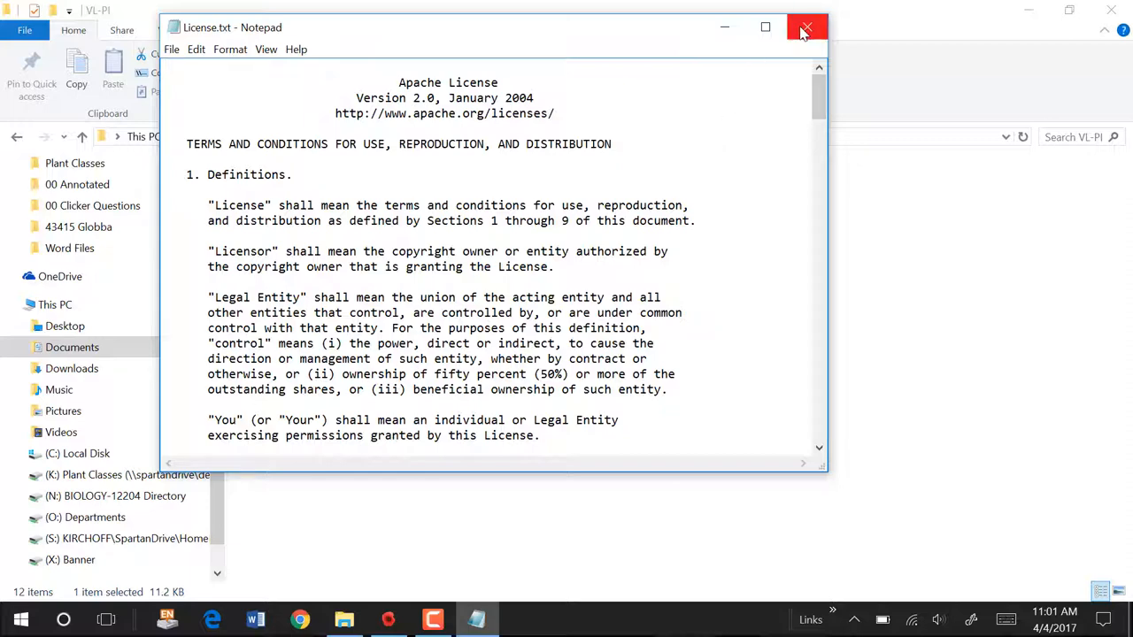
{"action": "left_click", "coordinate": [806, 28]}
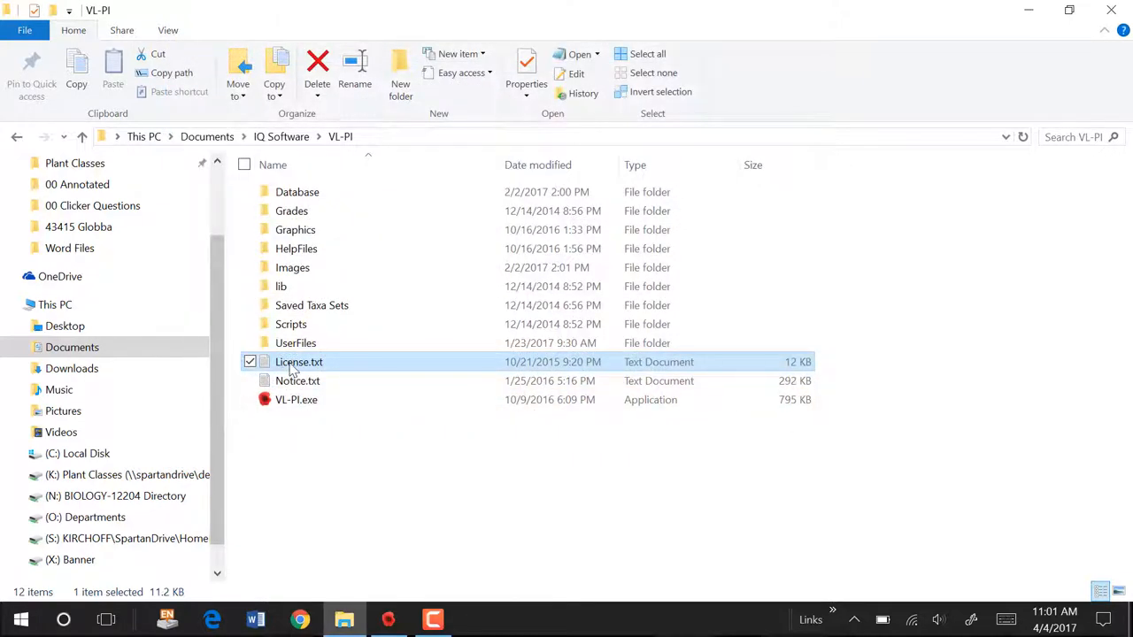
{"action": "left_click", "coordinate": [249, 361]}
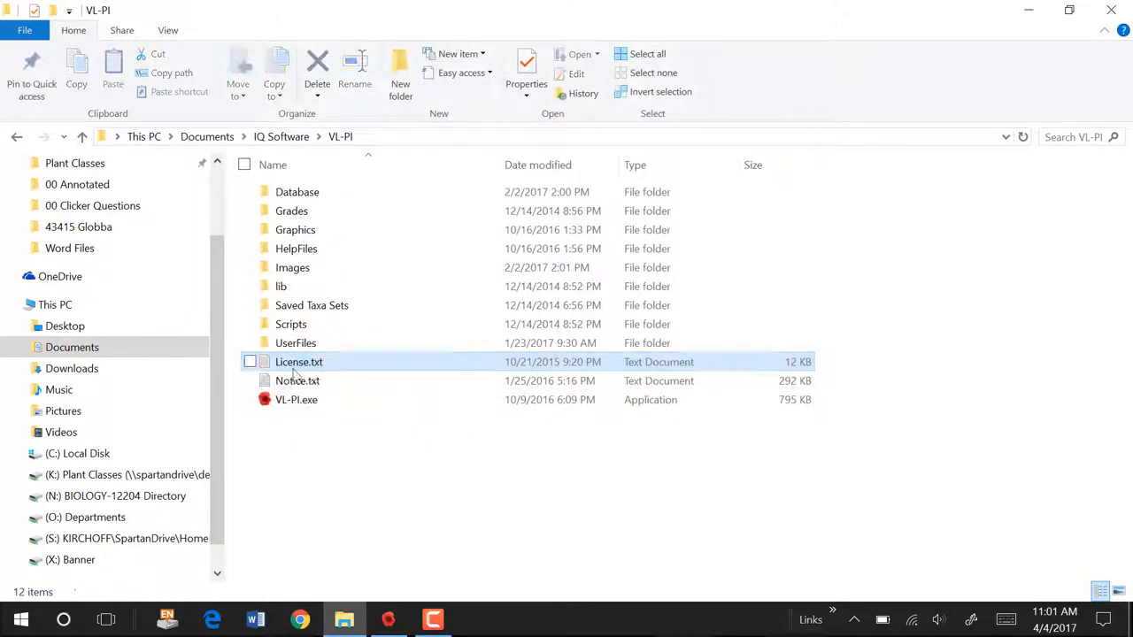
{"action": "mouse_move", "coordinate": [337, 366]}
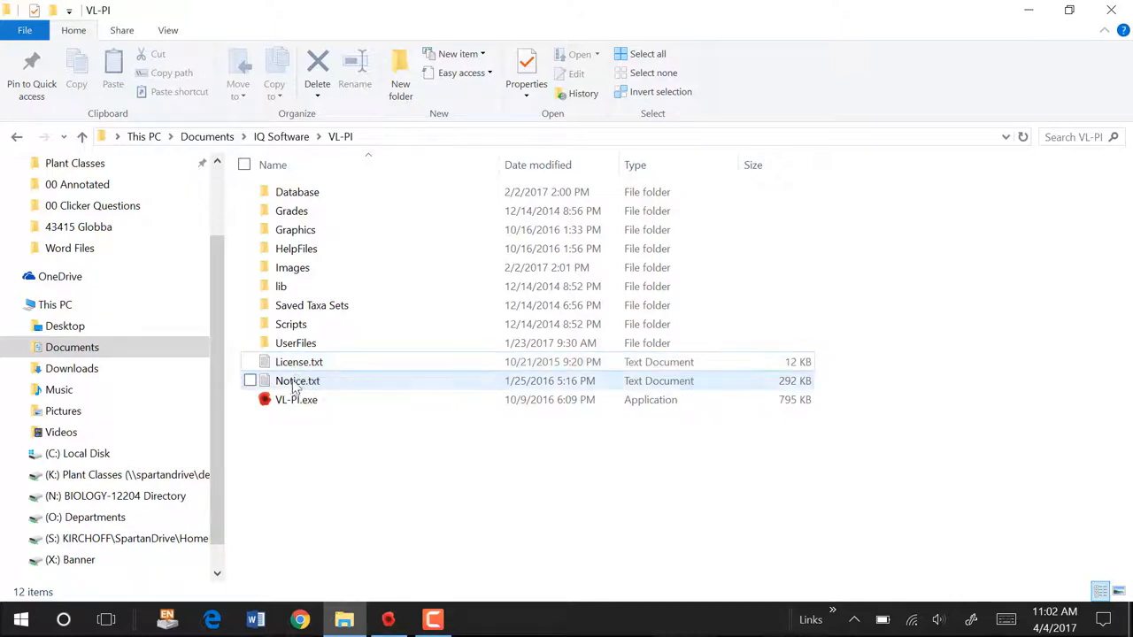
Open Notice.txt in Notepad and look through its Apache notice and id,License,Photographer list
{"action": "left_click", "coordinate": [252, 380]}
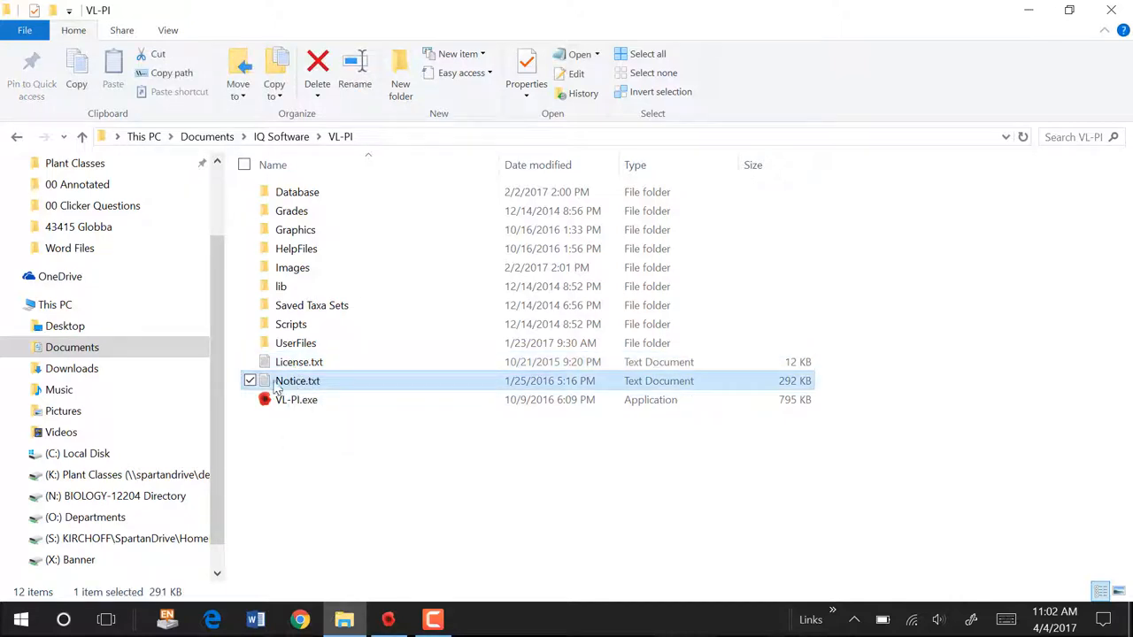
{"action": "mouse_move", "coordinate": [298, 380]}
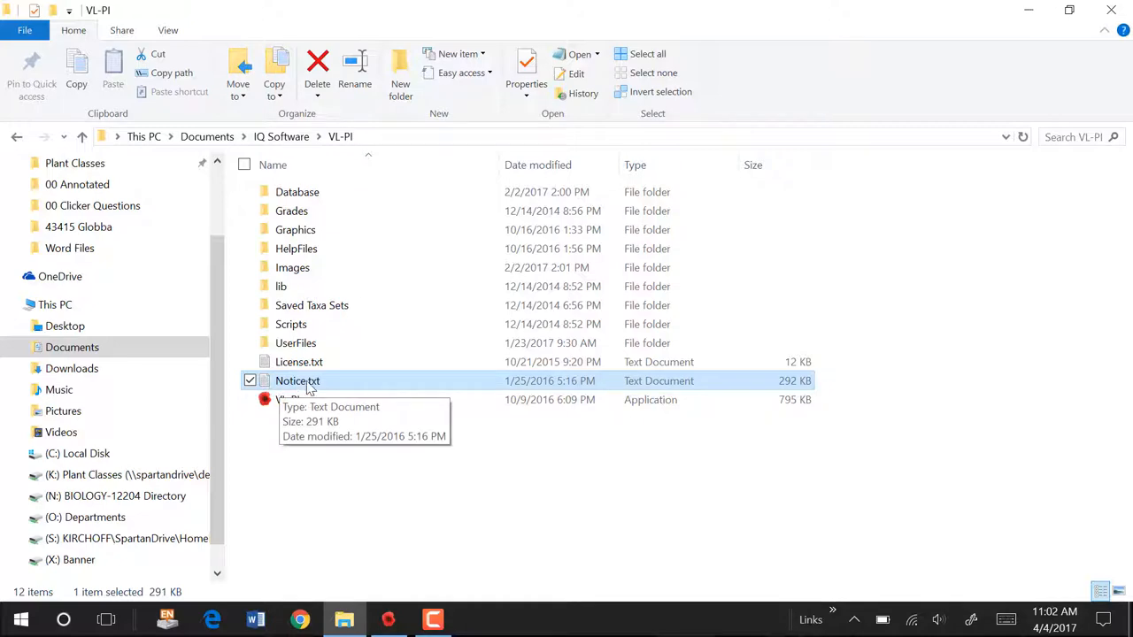
{"action": "double_click", "coordinate": [297, 381]}
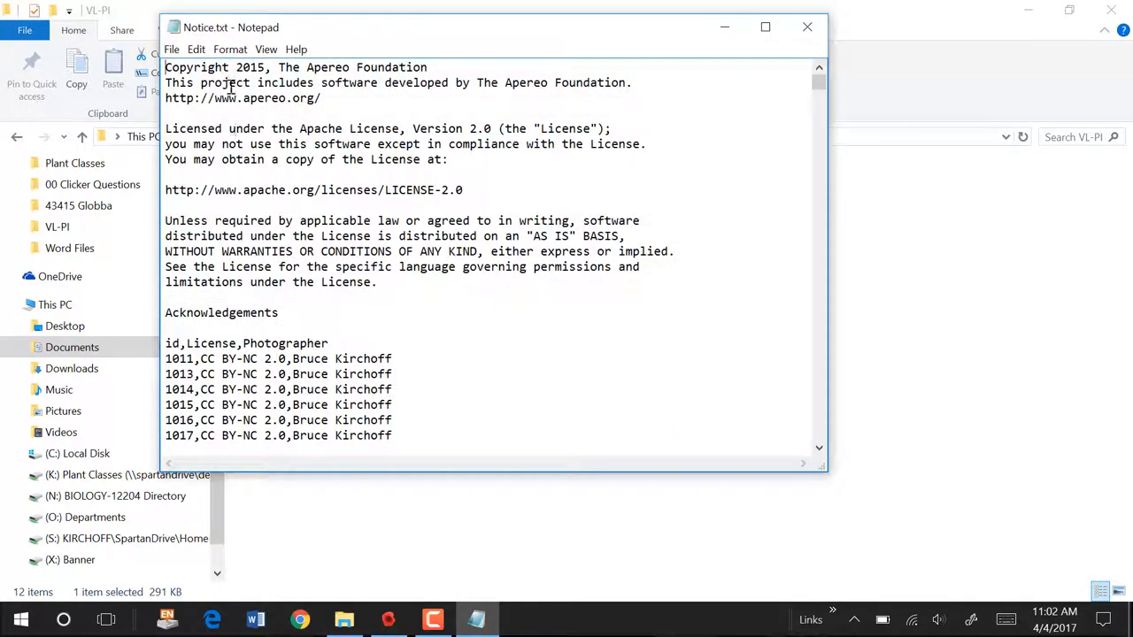
{"action": "left_click_drag", "start_coordinate": [165, 127], "coordinate": [378, 282]}
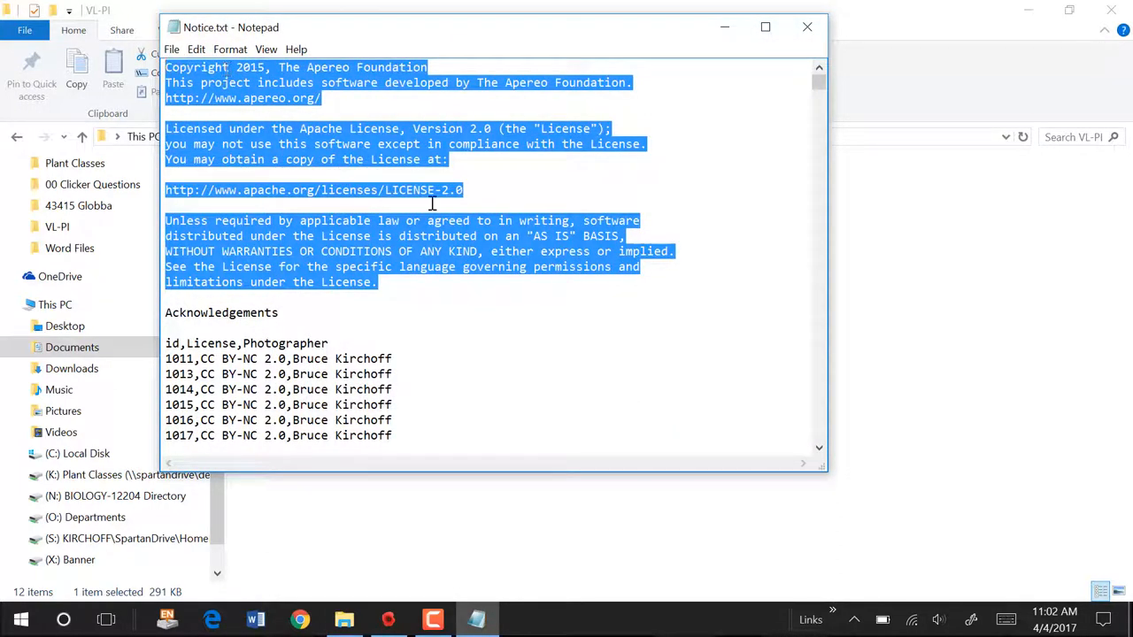
{"action": "mouse_move", "coordinate": [425, 281]}
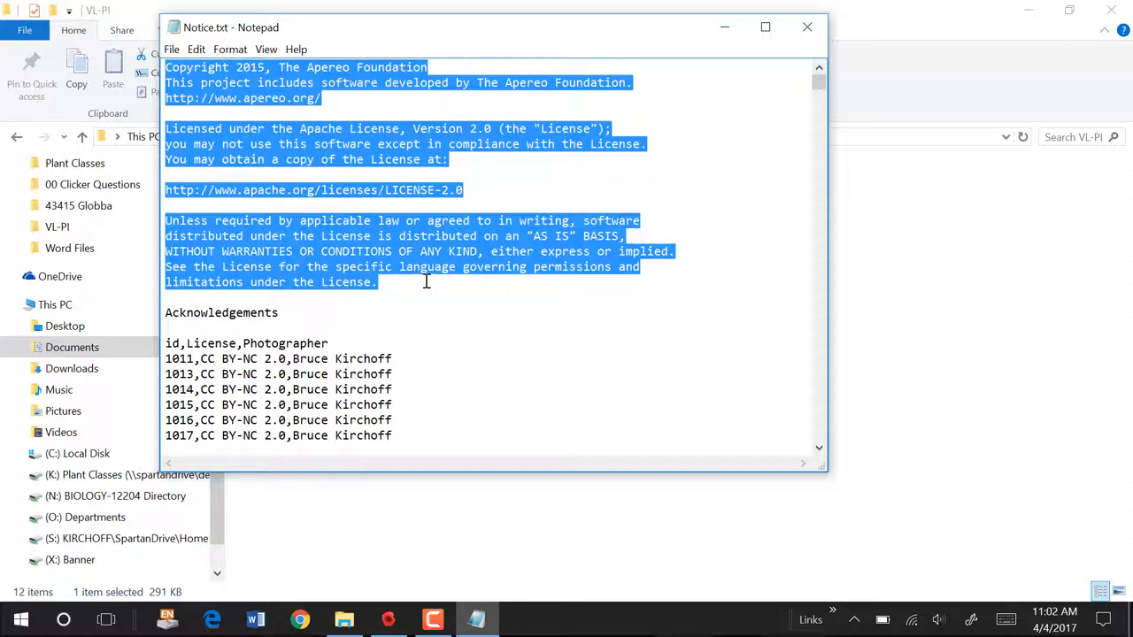
{"action": "left_click", "coordinate": [340, 328]}
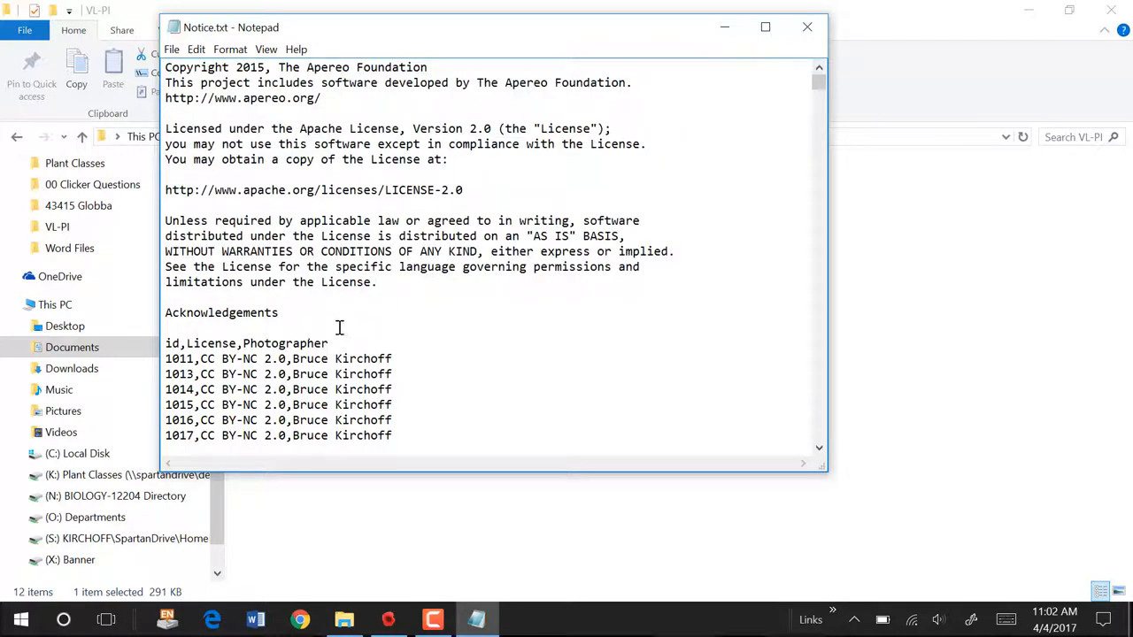
{"action": "scroll", "scroll_direction": "down", "scroll_amount": 3}
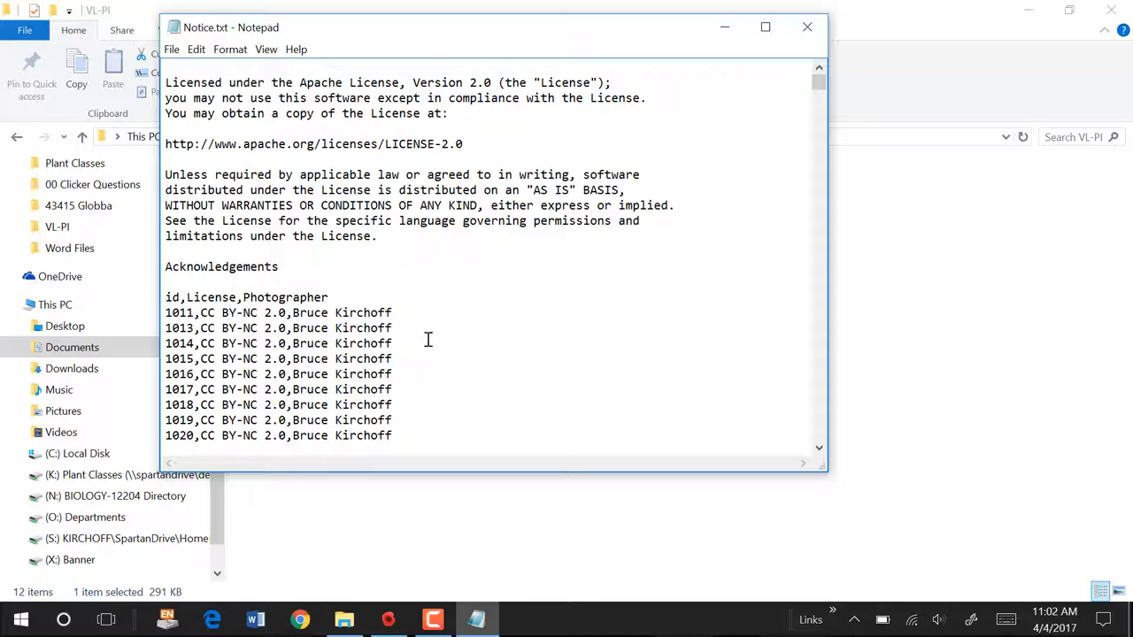
{"action": "scroll", "scroll_direction": "down", "scroll_amount": 3}
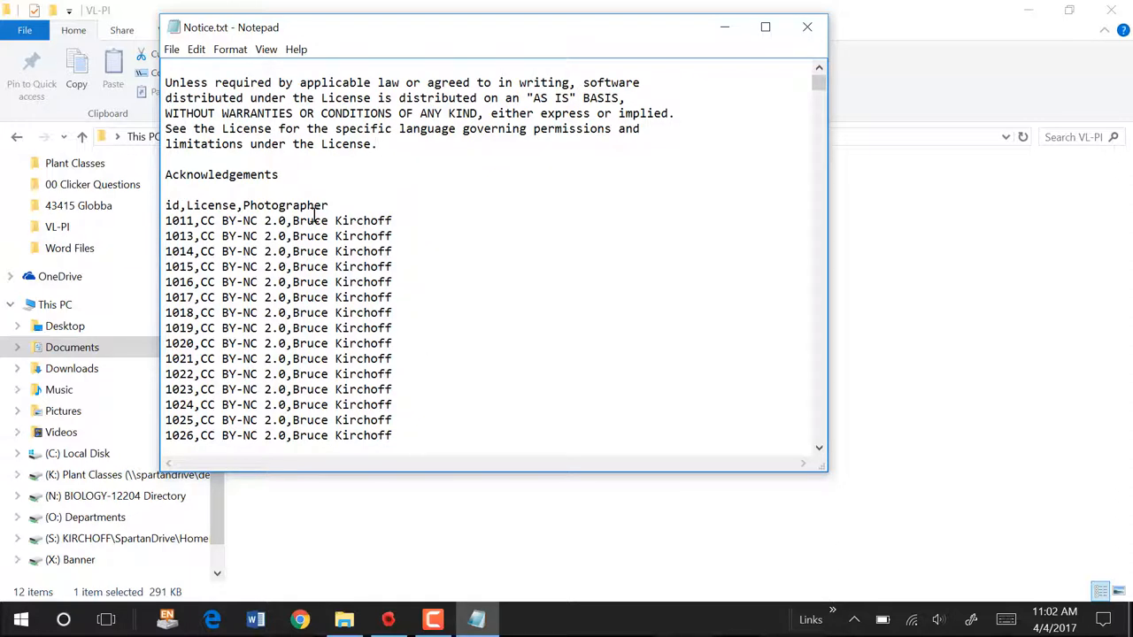
{"action": "mouse_move", "coordinate": [186, 213]}
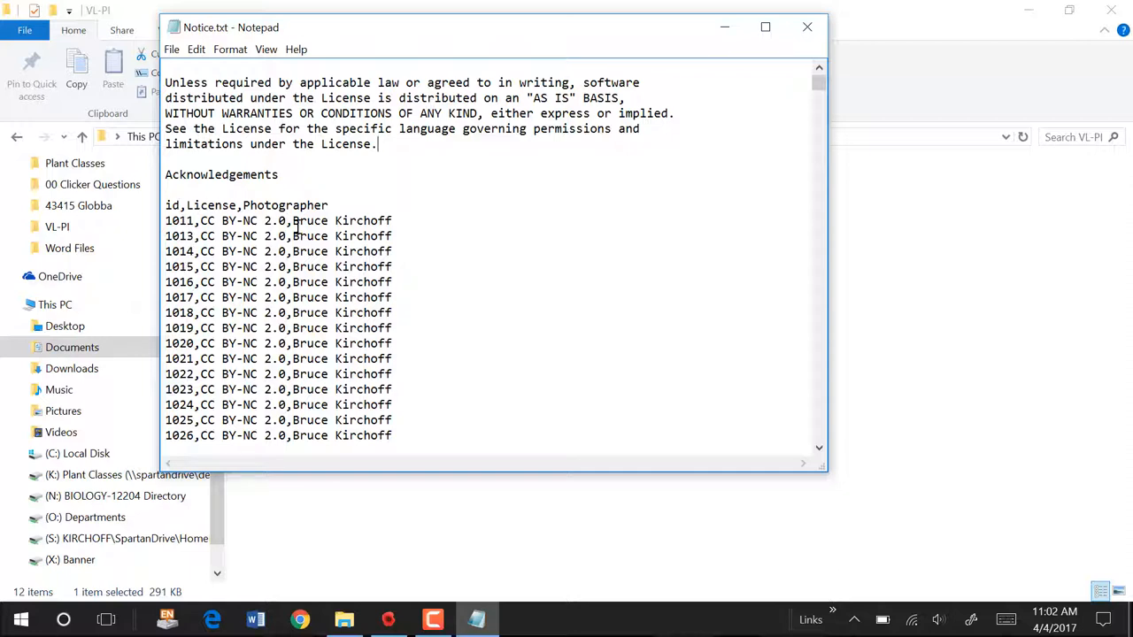
{"action": "mouse_move", "coordinate": [752, 138]}
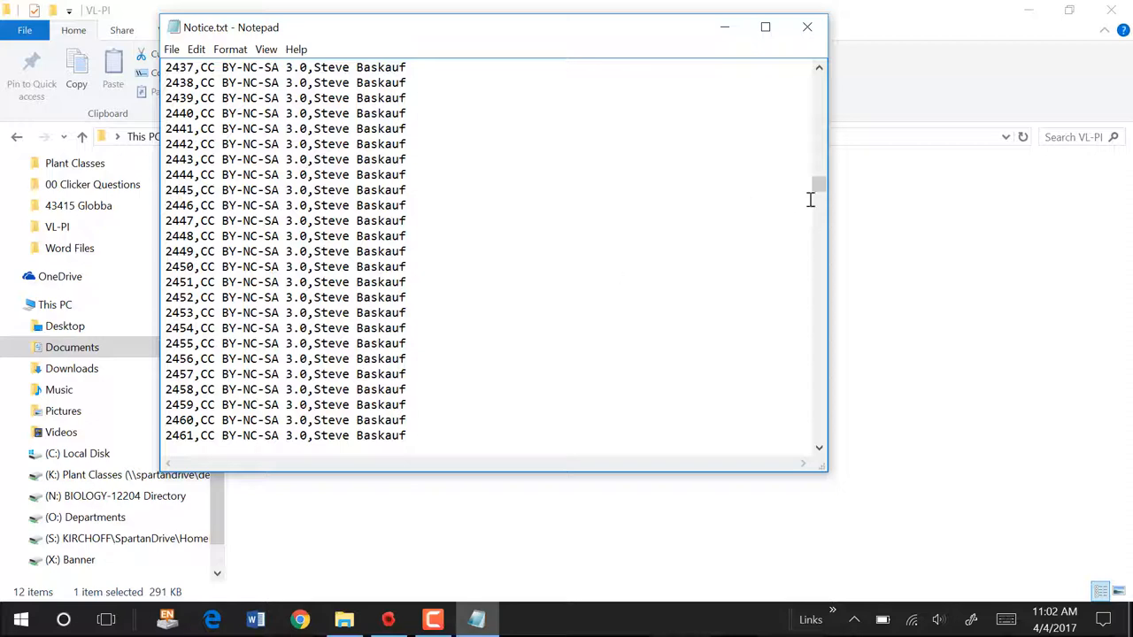
Scroll back up to the Acknowledgements heading of Notice.txt
{"action": "scroll", "scroll_direction": "up", "scroll_amount": 3}
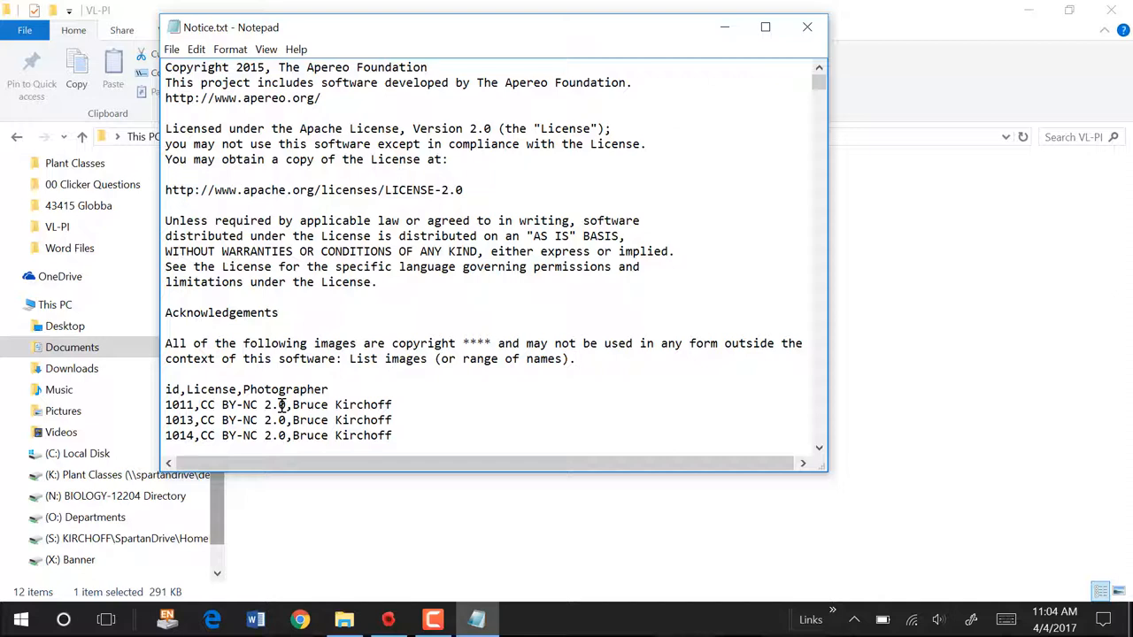
Close Notice.txt and discard the added copyright sentence with Don't Save
{"action": "left_click", "coordinate": [576, 357]}
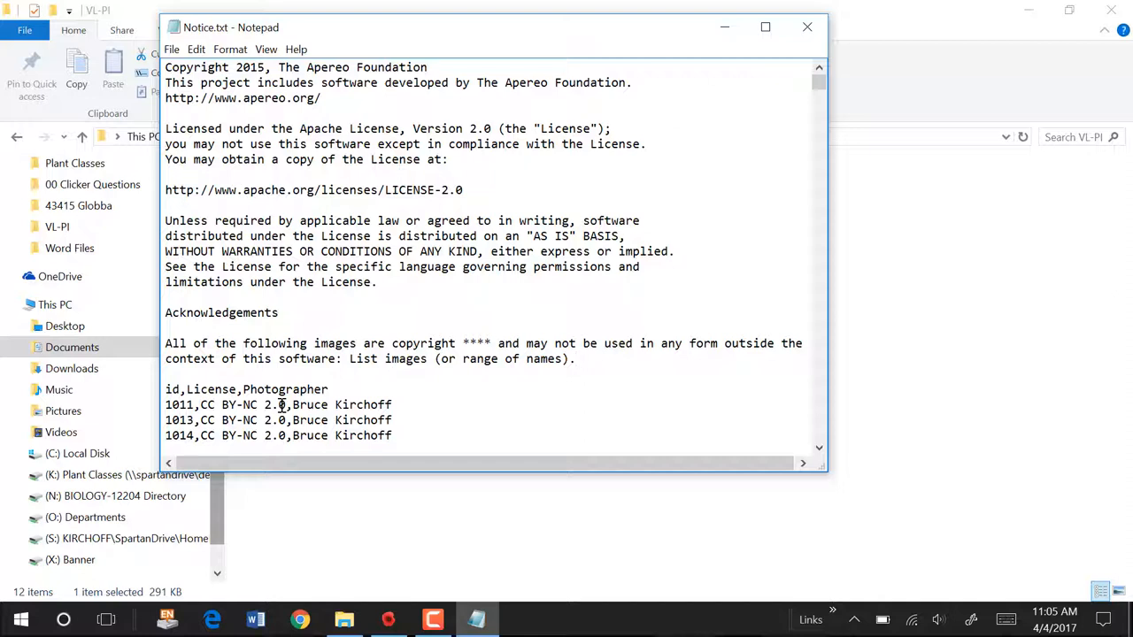
{"action": "left_click", "coordinate": [575, 358]}
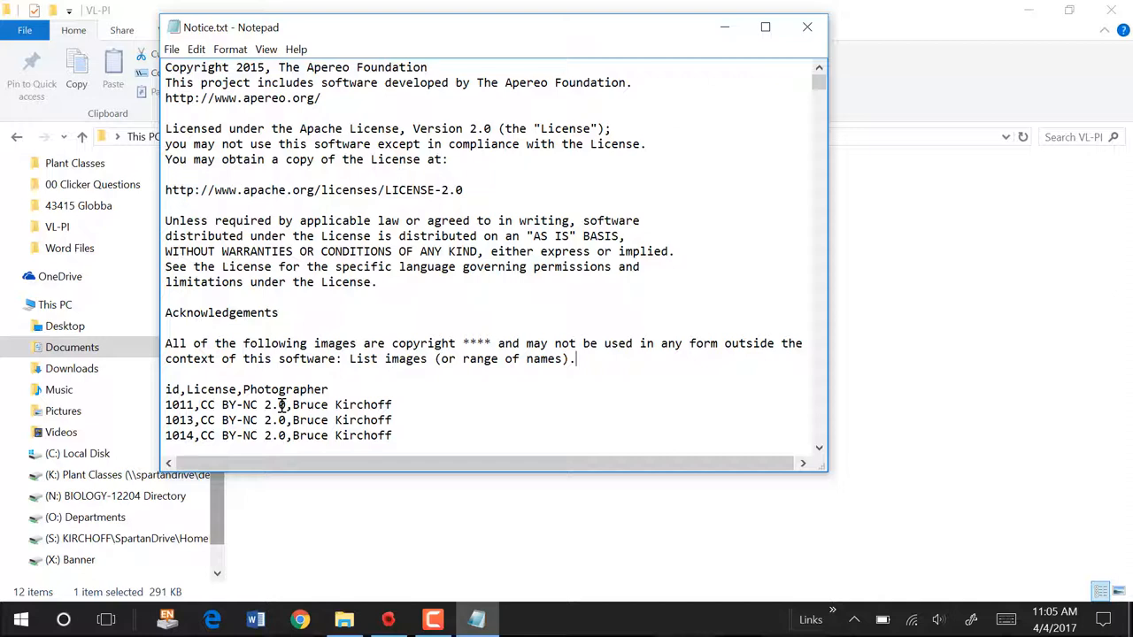
{"action": "mouse_move", "coordinate": [747, 60]}
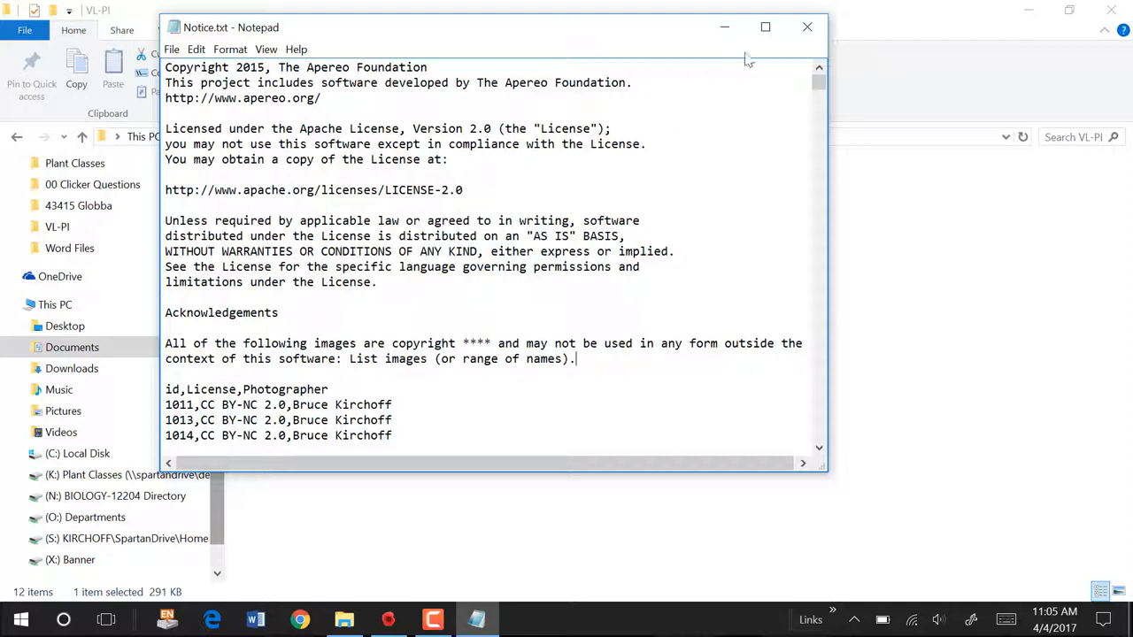
{"action": "mouse_move", "coordinate": [807, 27]}
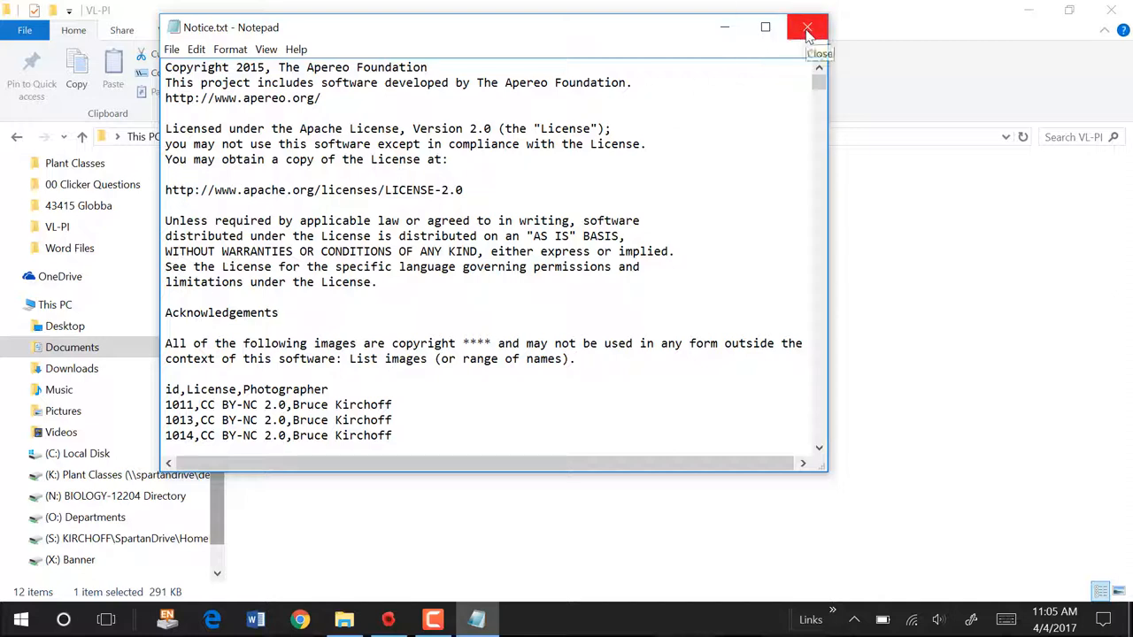
{"action": "left_click", "coordinate": [807, 29]}
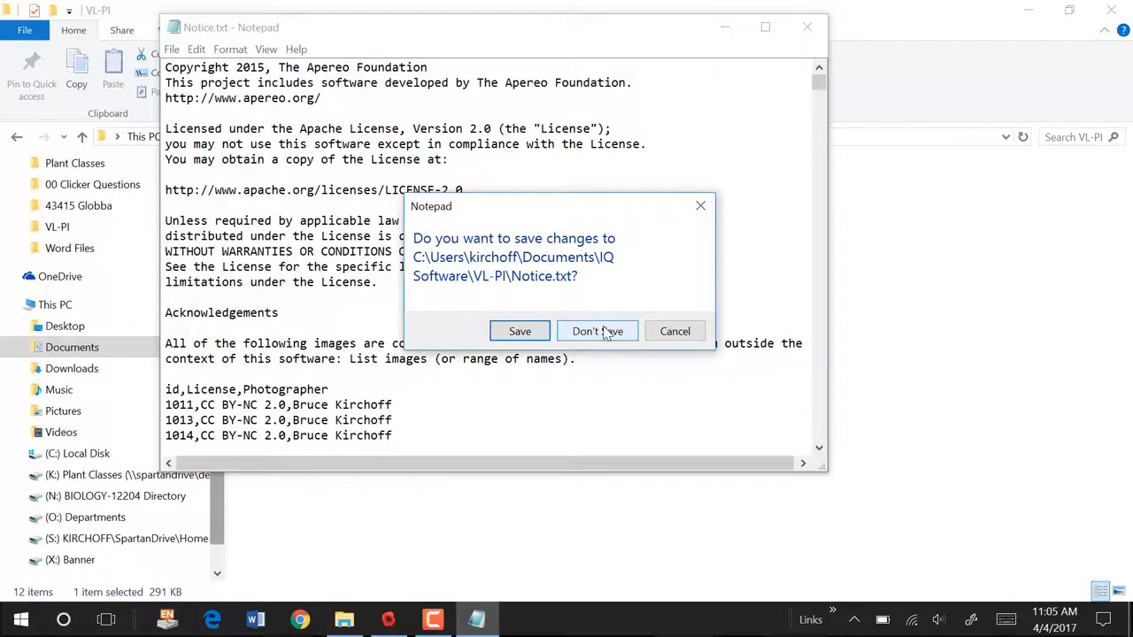
{"action": "left_click", "coordinate": [598, 331]}
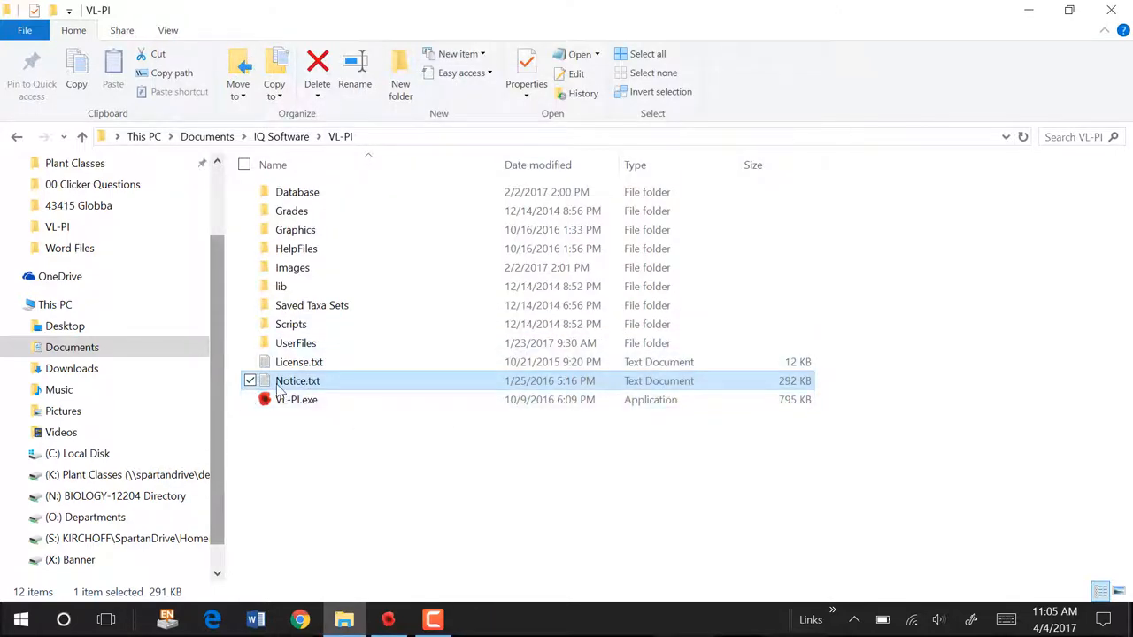
{"action": "mouse_move", "coordinate": [318, 386]}
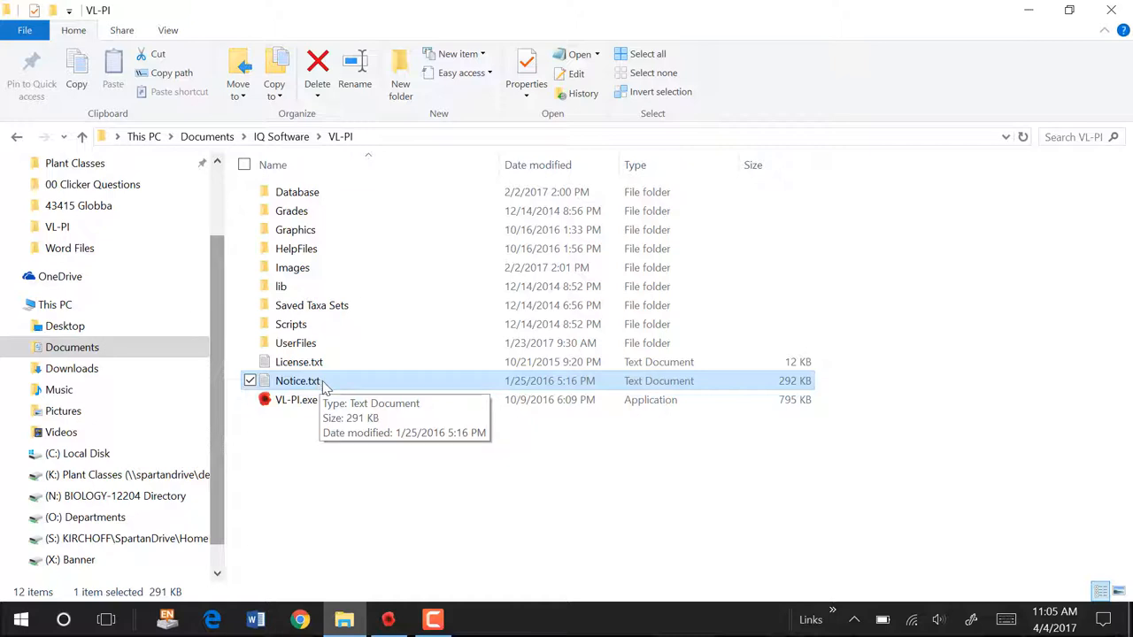
{"action": "mouse_move", "coordinate": [326, 393]}
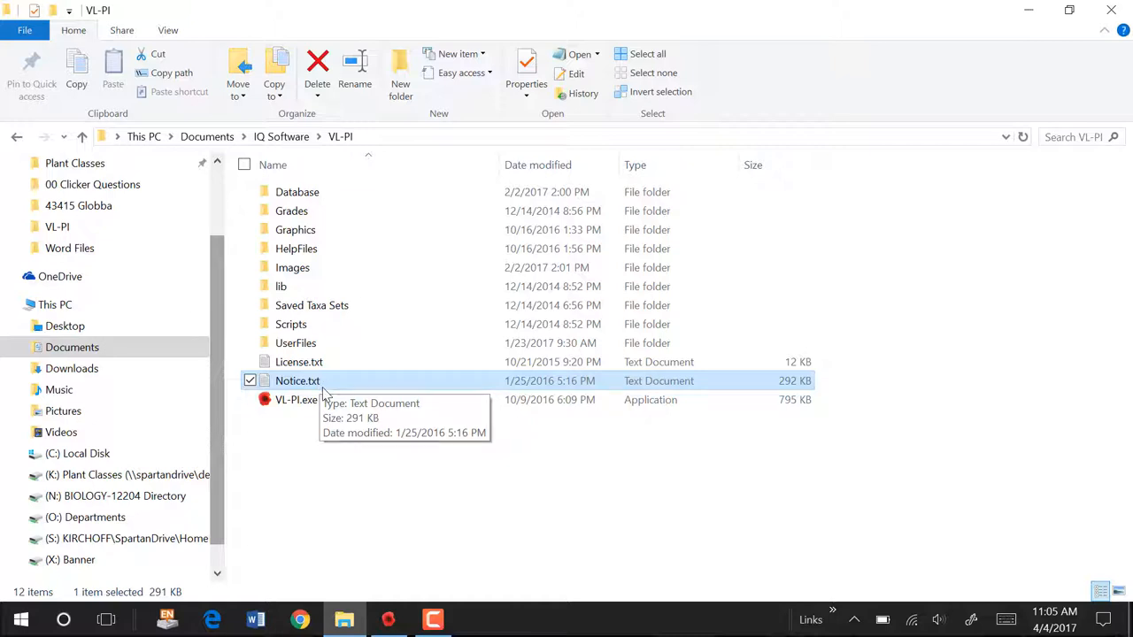
{"action": "mouse_move", "coordinate": [326, 221]}
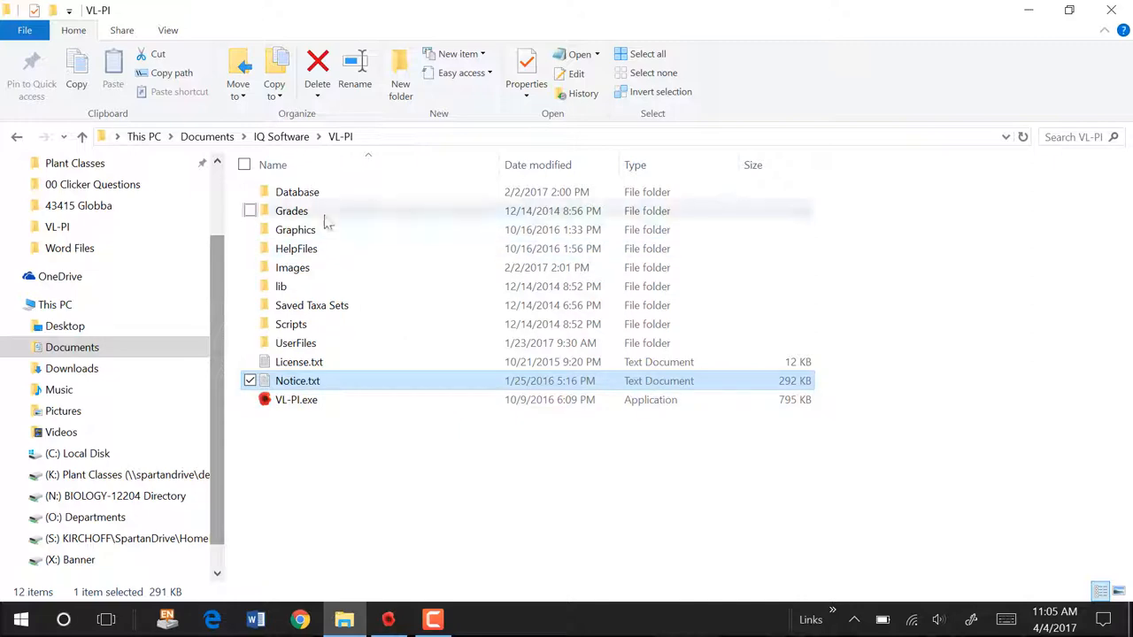
Open database.csv from the Database folder in Excel
{"action": "double_click", "coordinate": [297, 191]}
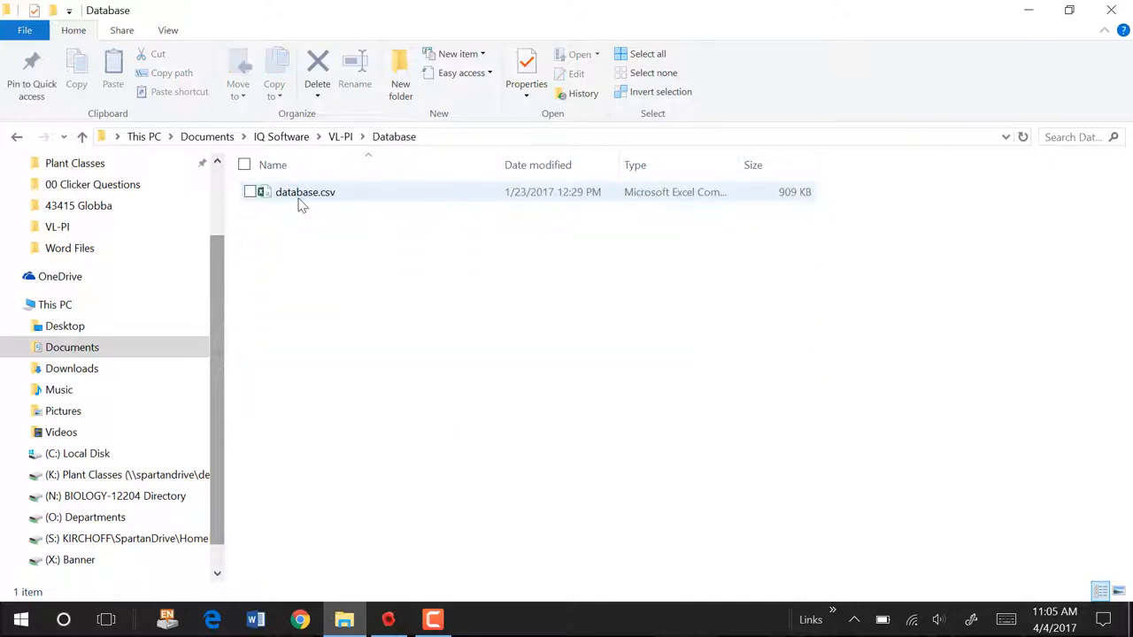
{"action": "double_click", "coordinate": [305, 191]}
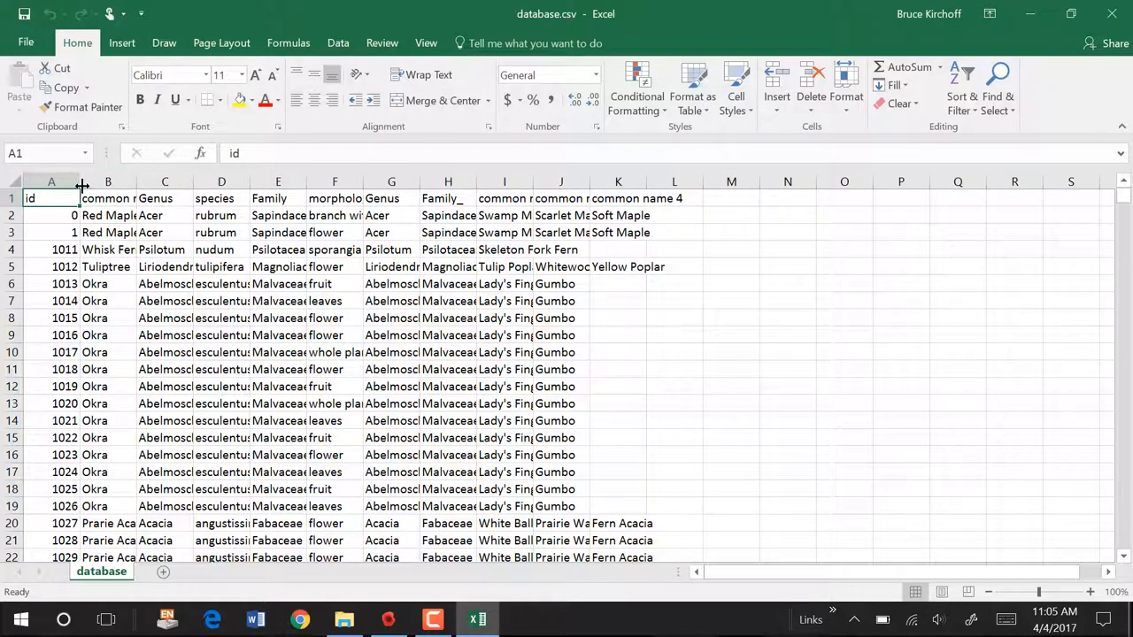
{"action": "mouse_move", "coordinate": [135, 179]}
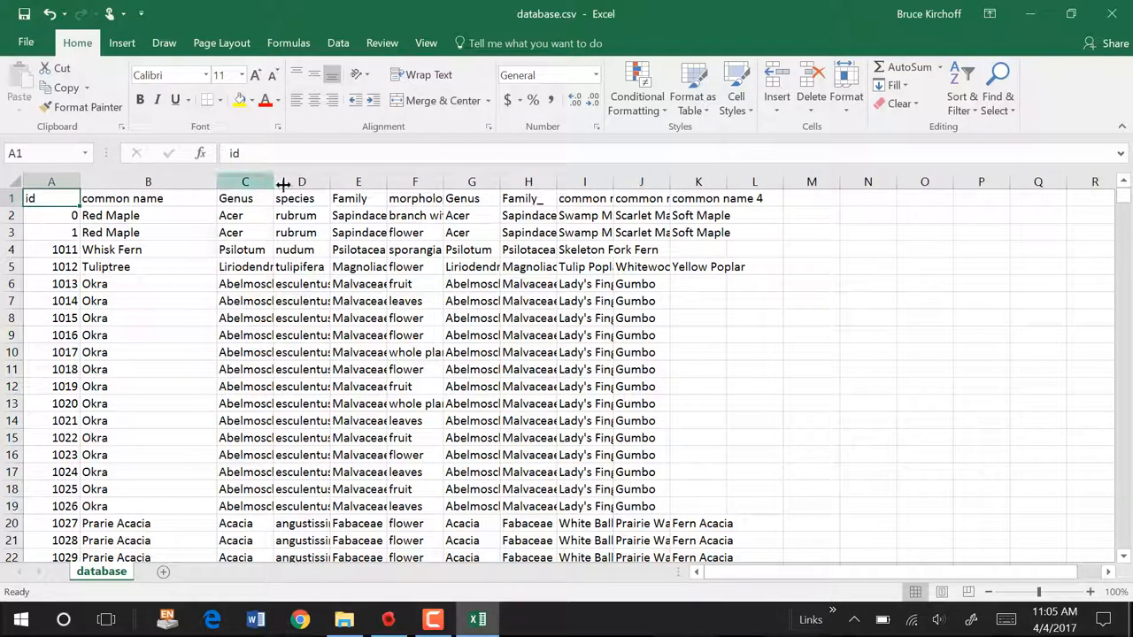
Widen the species, Family, morphology and next columns so their contents read fully
{"action": "left_click_drag", "start_coordinate": [276, 180], "coordinate": [365, 181]}
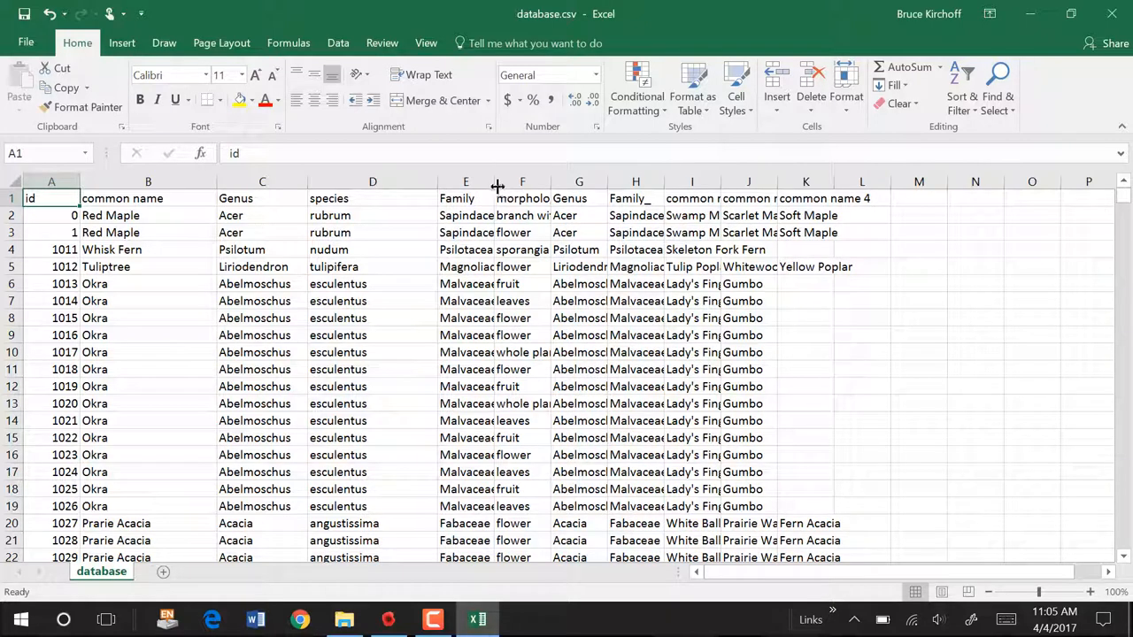
{"action": "left_click_drag", "start_coordinate": [497, 180], "coordinate": [571, 181]}
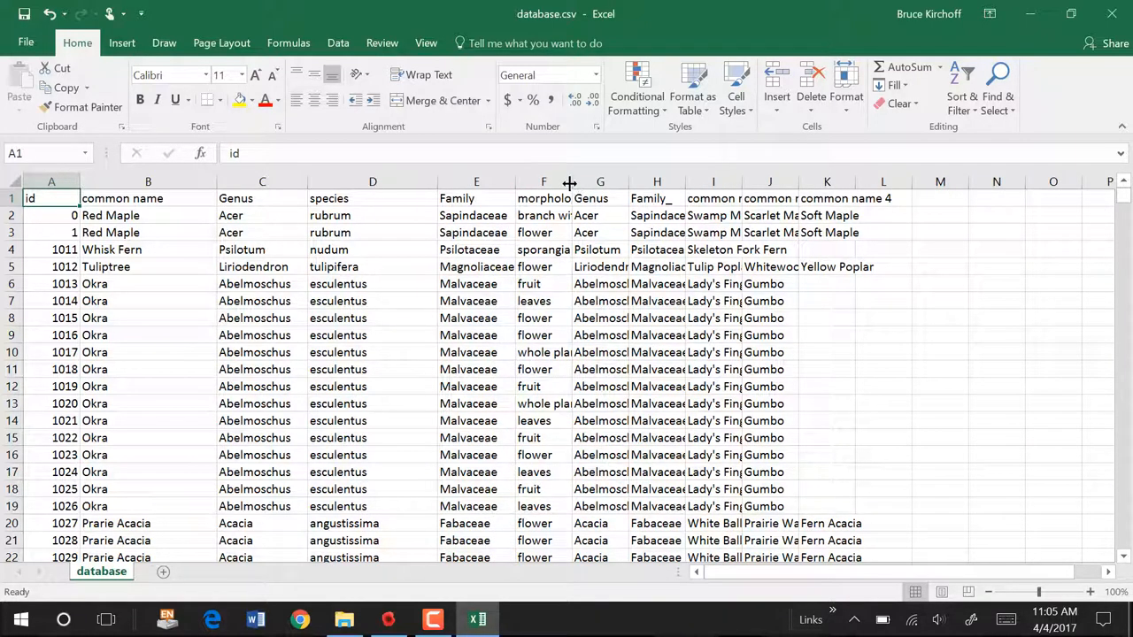
{"action": "left_click_drag", "start_coordinate": [573, 181], "coordinate": [648, 180]}
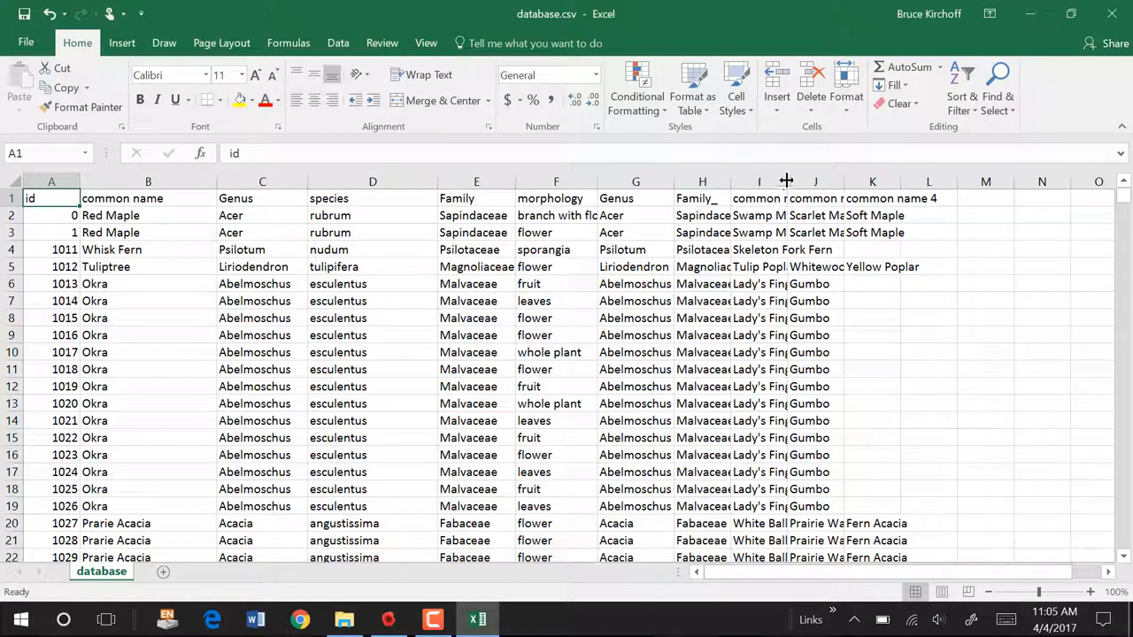
{"action": "left_click_drag", "start_coordinate": [786, 181], "coordinate": [804, 181]}
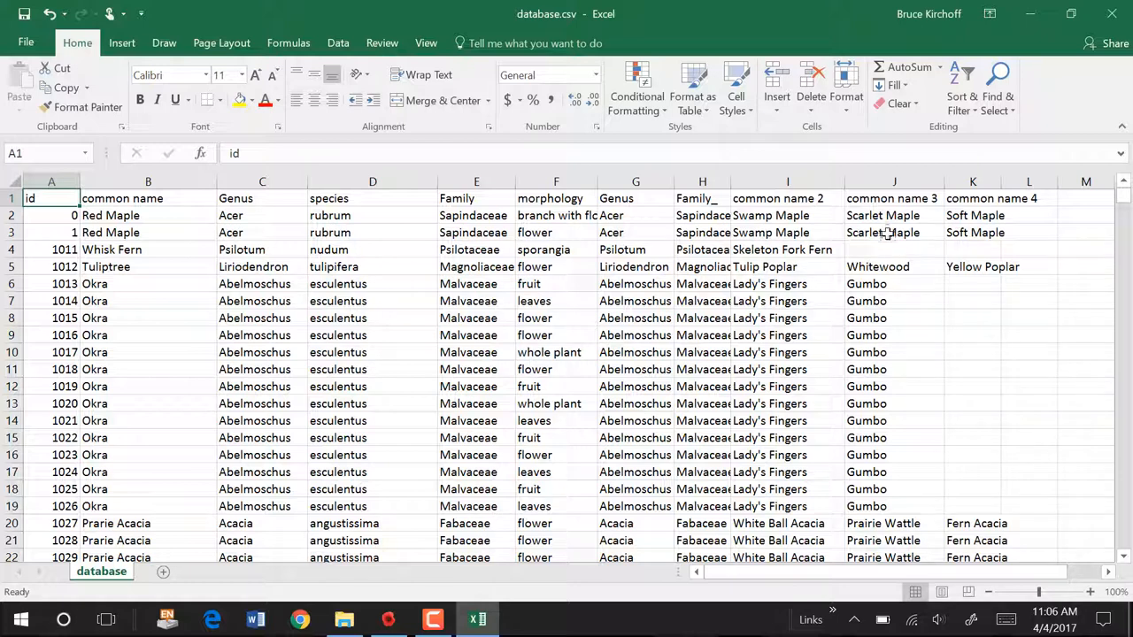
{"action": "mouse_move", "coordinate": [567, 202]}
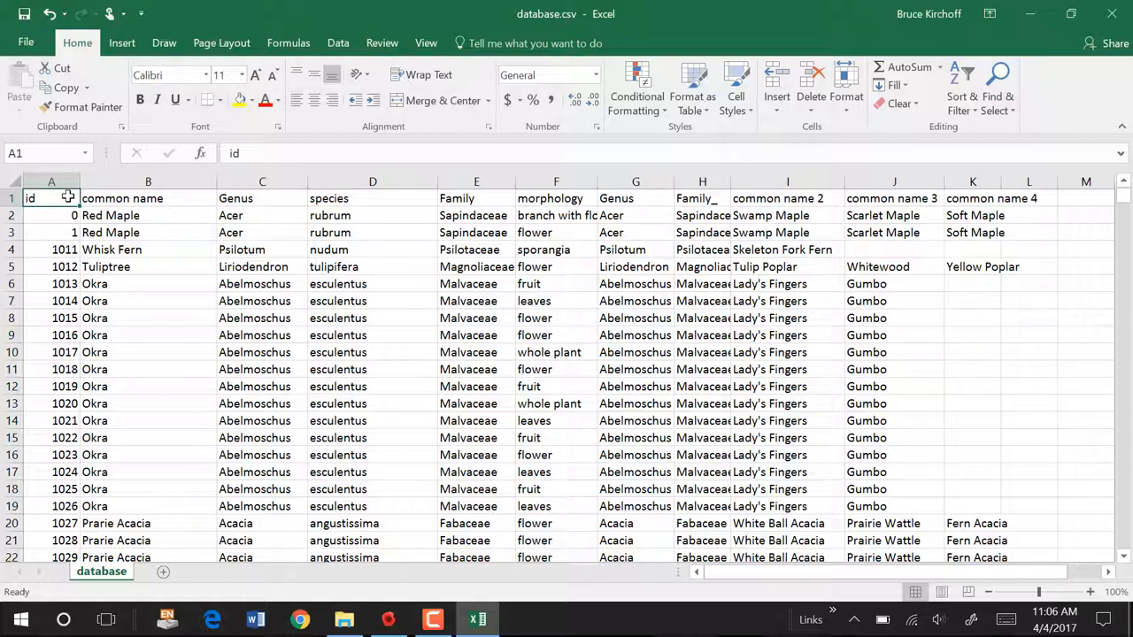
Fill the first five header cells (id to Family) with yellow
{"action": "left_click_drag", "start_coordinate": [29, 199], "coordinate": [457, 198]}
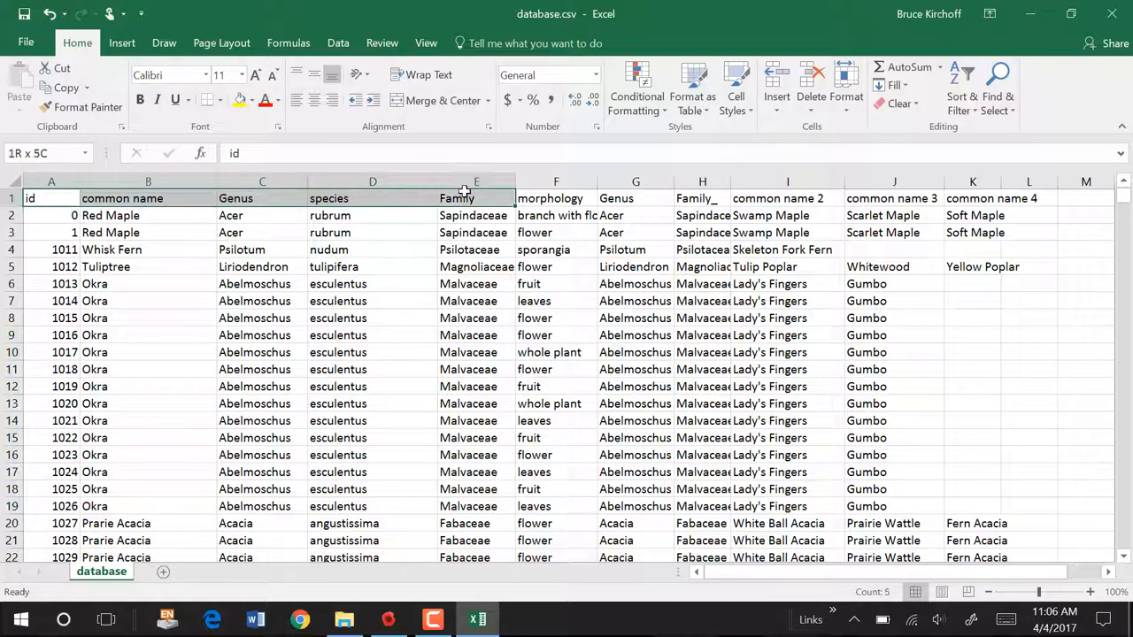
{"action": "left_click", "coordinate": [237, 99]}
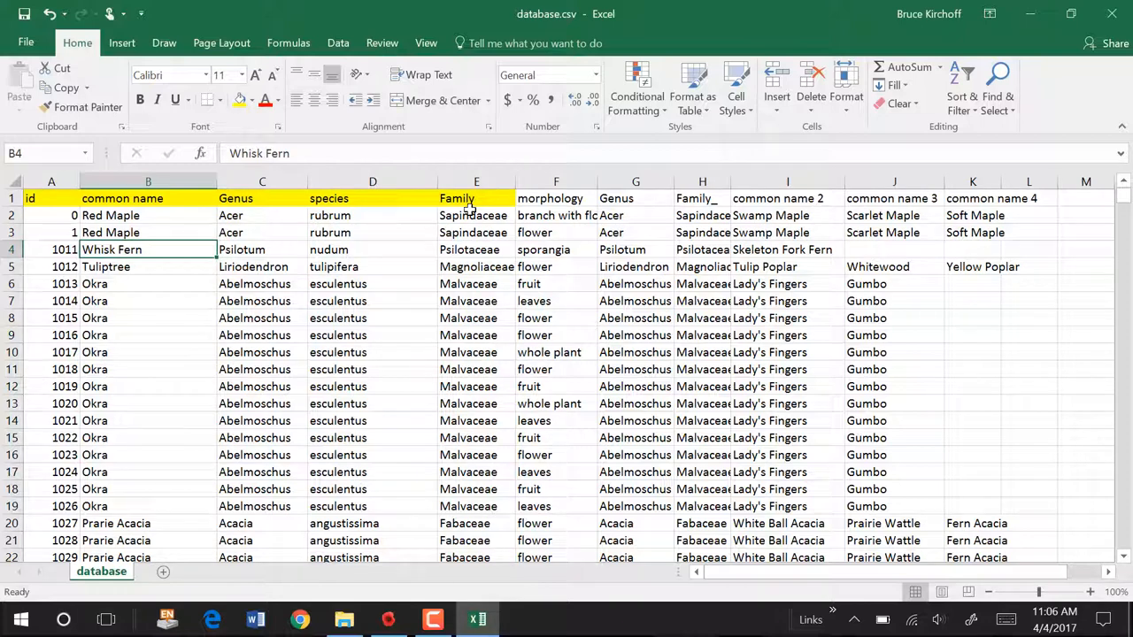
{"action": "mouse_move", "coordinate": [560, 241]}
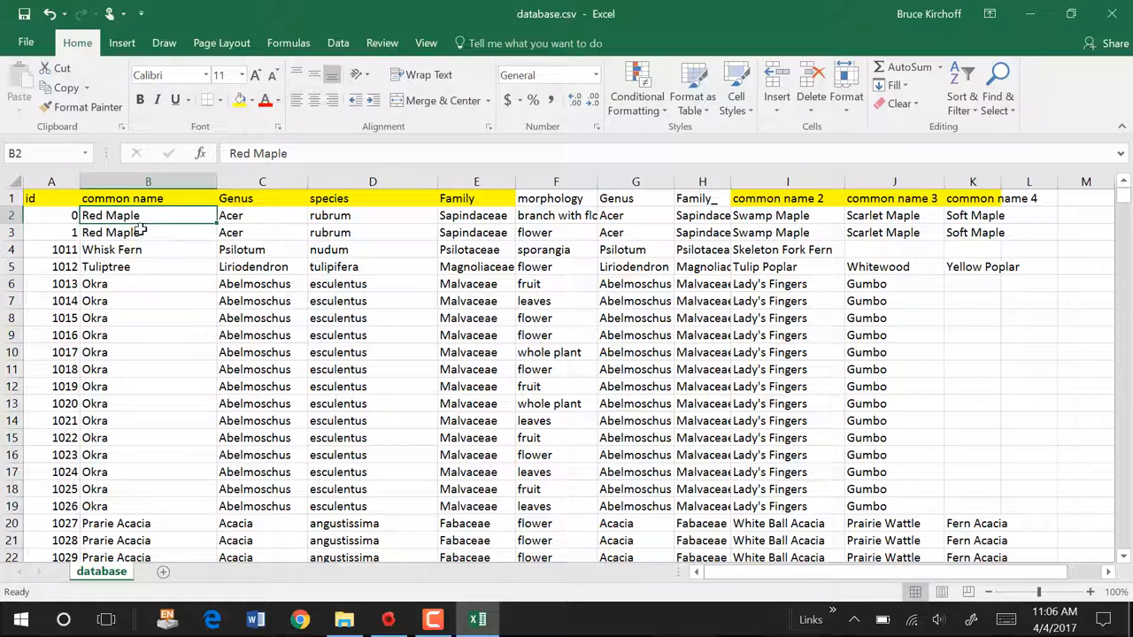
{"action": "mouse_move", "coordinate": [155, 234]}
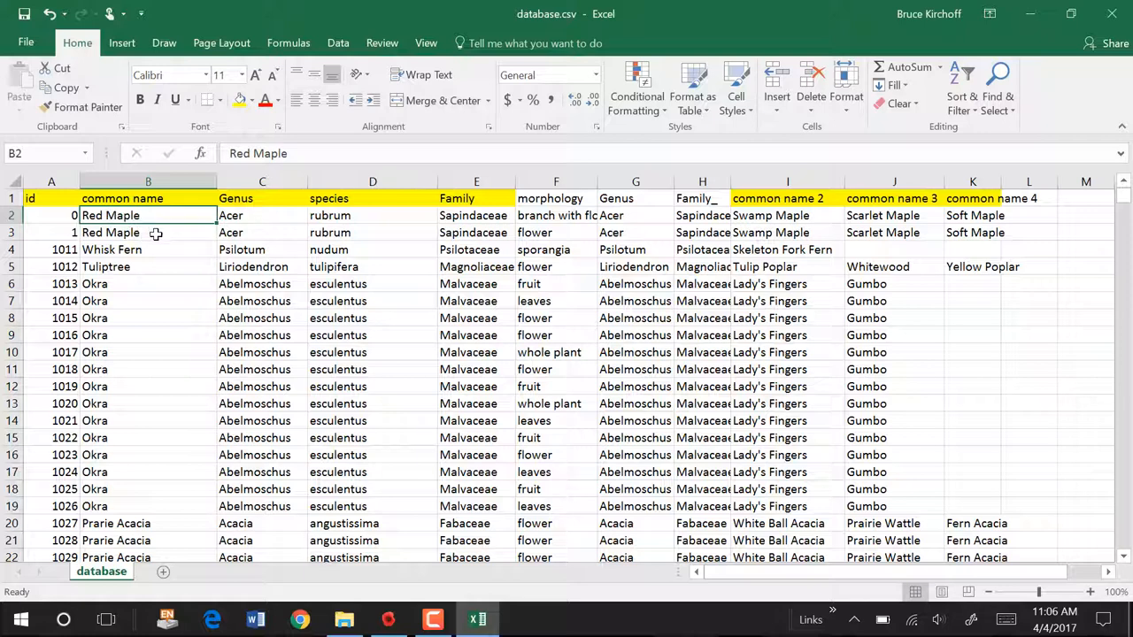
{"action": "mouse_move", "coordinate": [166, 234]}
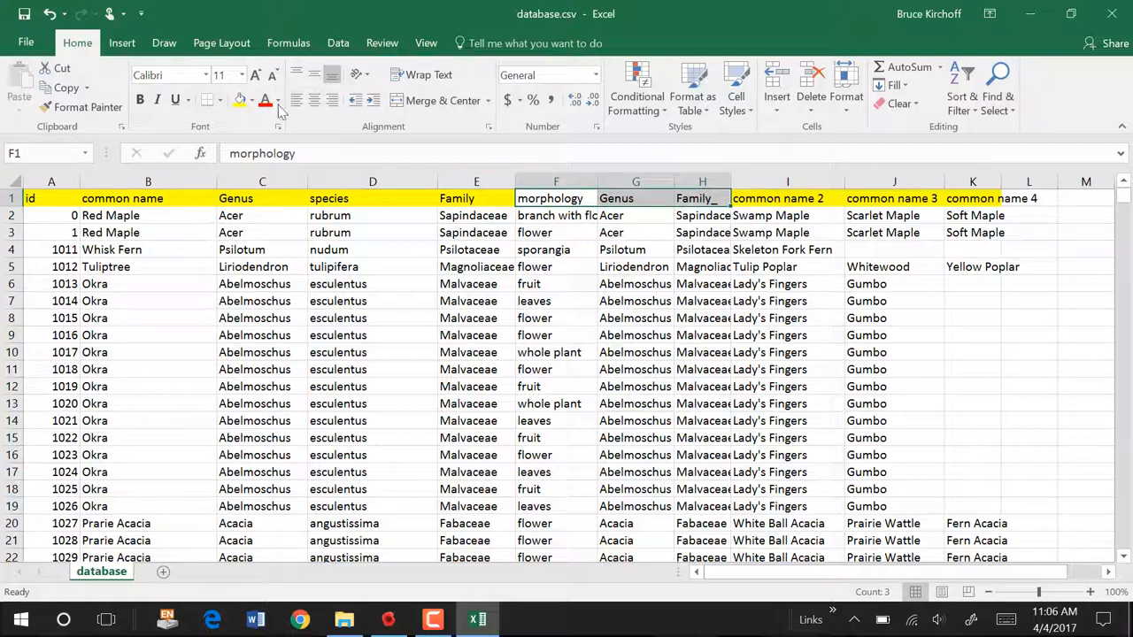
Fill the morphology, second Genus and Family_ header cells green and inspect the first morphology value
{"action": "left_click", "coordinate": [251, 99]}
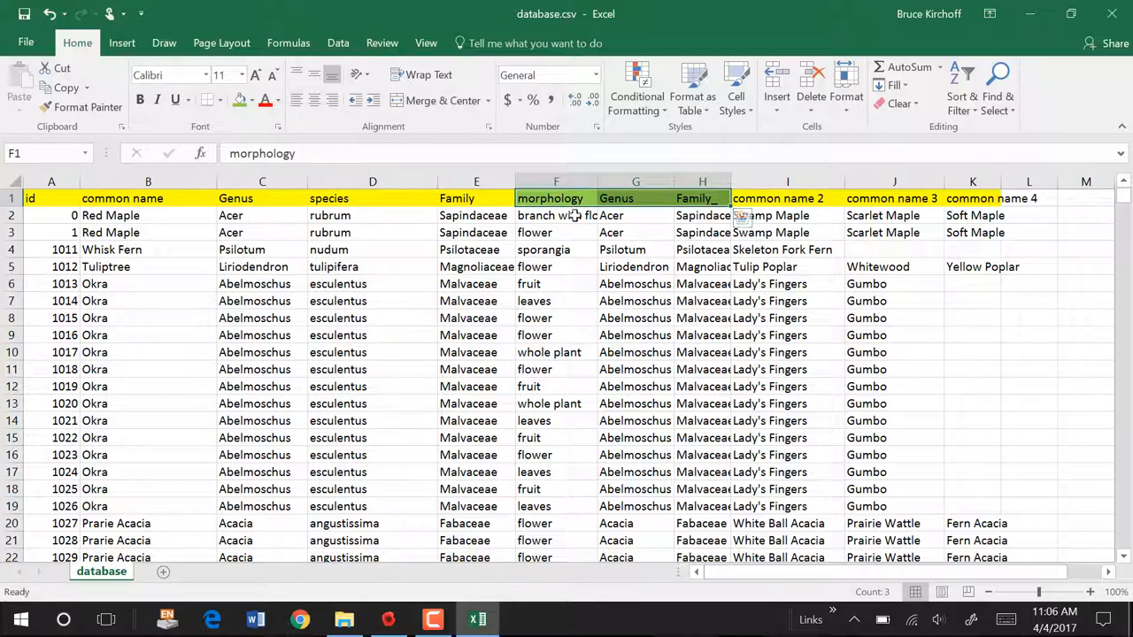
{"action": "left_click", "coordinate": [556, 216]}
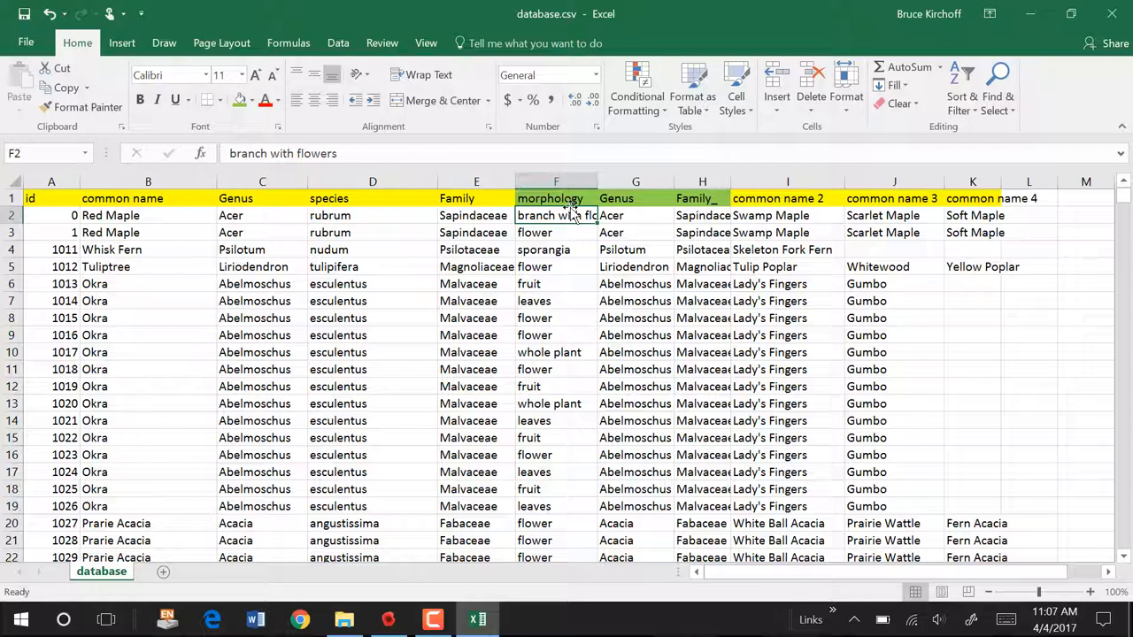
{"action": "left_click", "coordinate": [556, 198]}
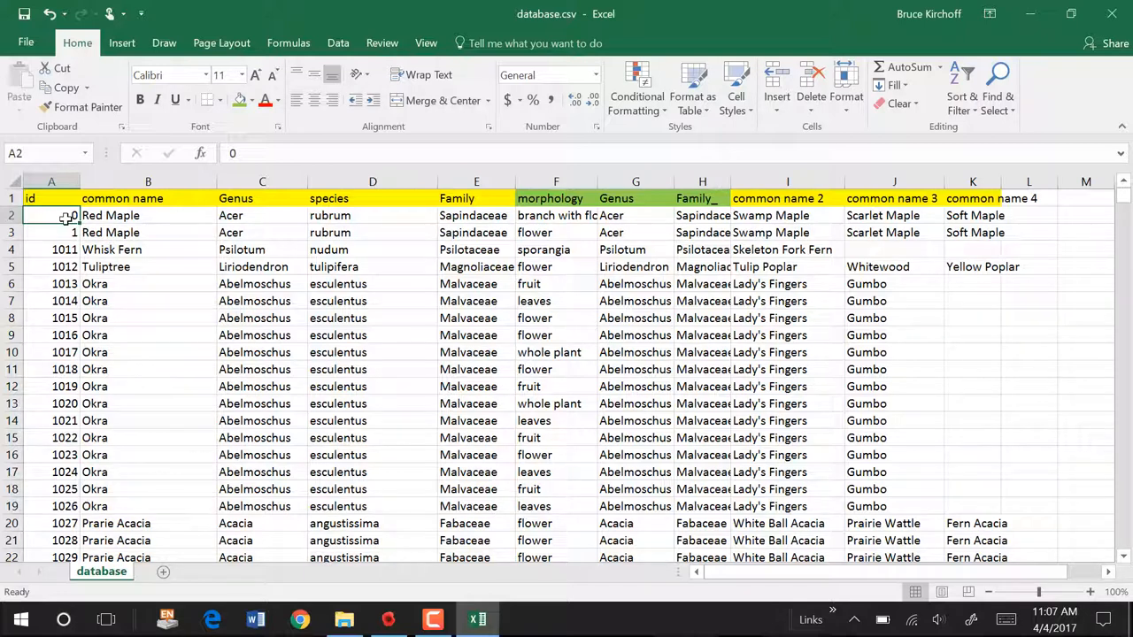
{"action": "mouse_move", "coordinate": [62, 220]}
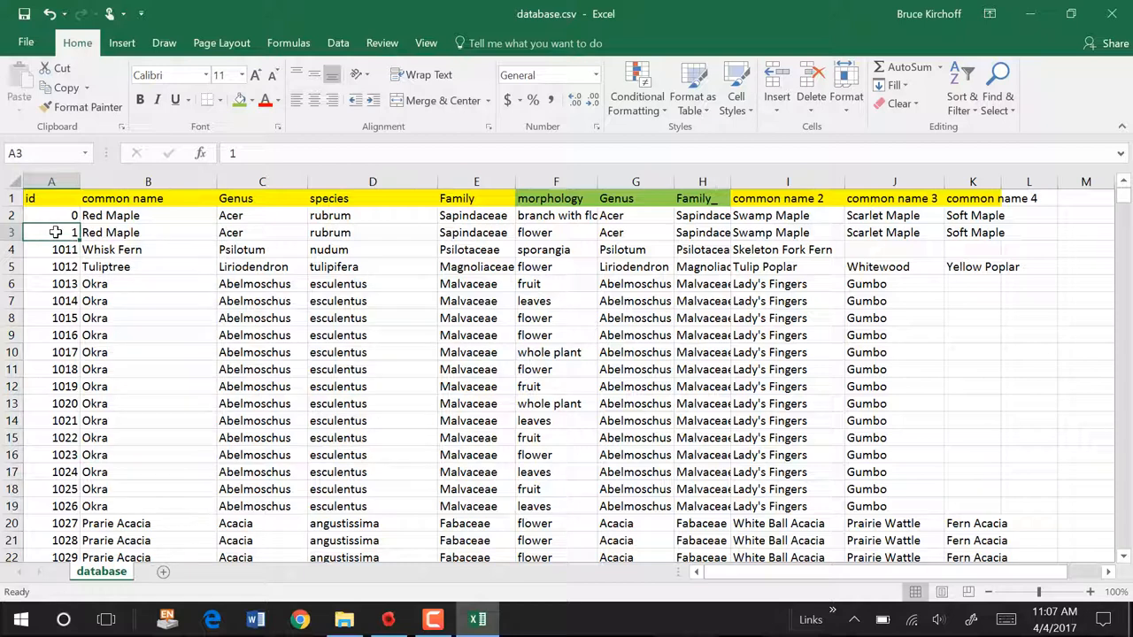
{"action": "mouse_move", "coordinate": [87, 239]}
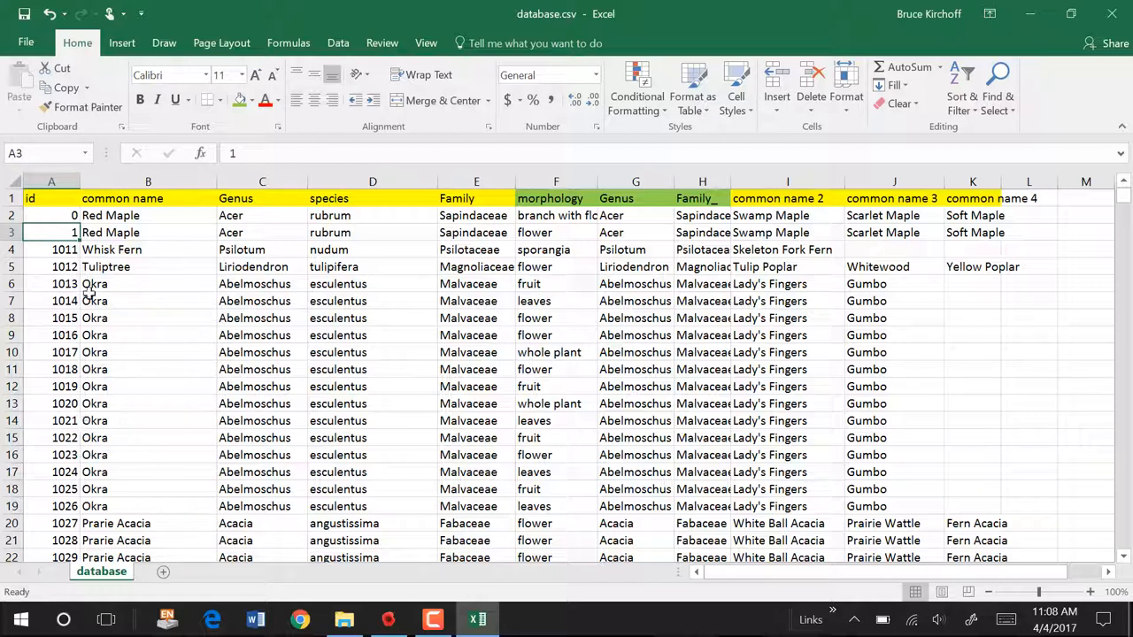
{"action": "mouse_move", "coordinate": [79, 266]}
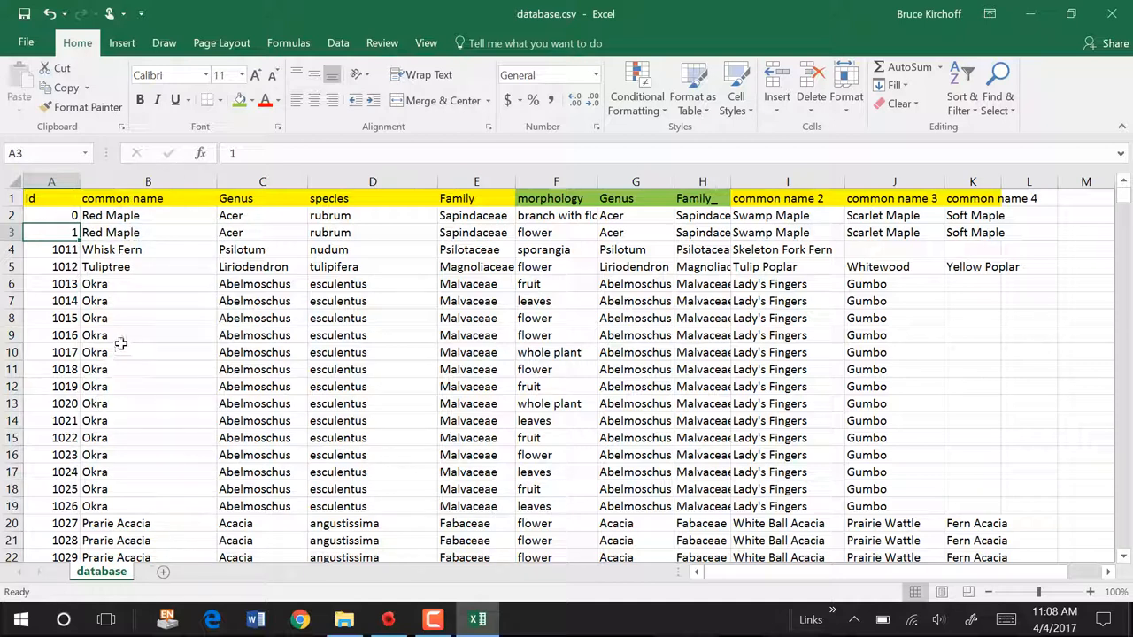
{"action": "left_click", "coordinate": [149, 334]}
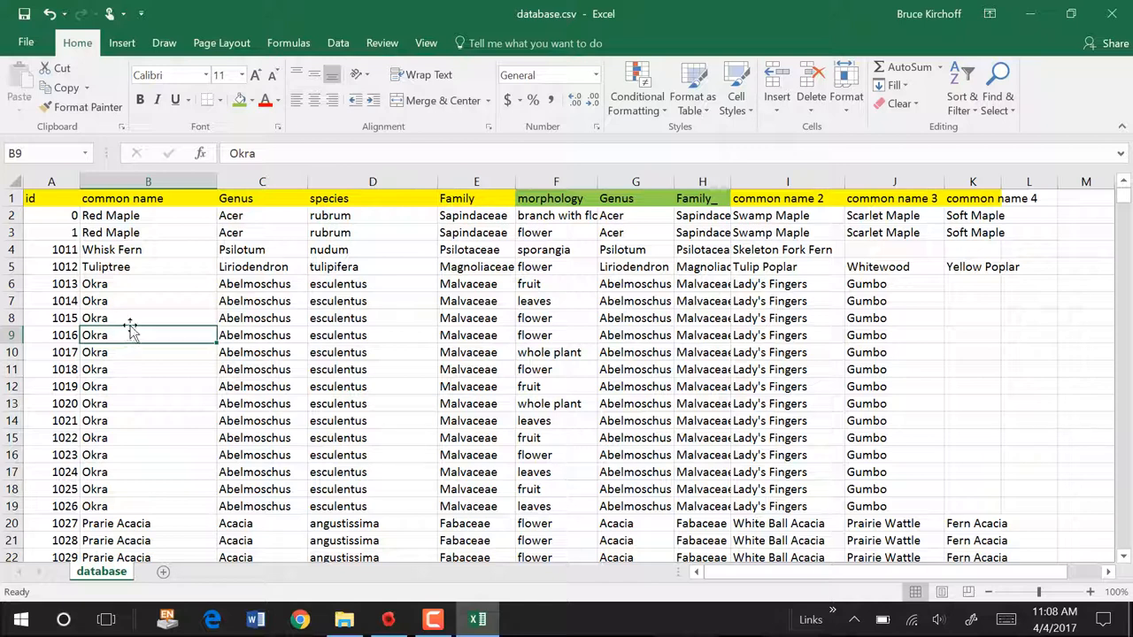
{"action": "left_click", "coordinate": [149, 283]}
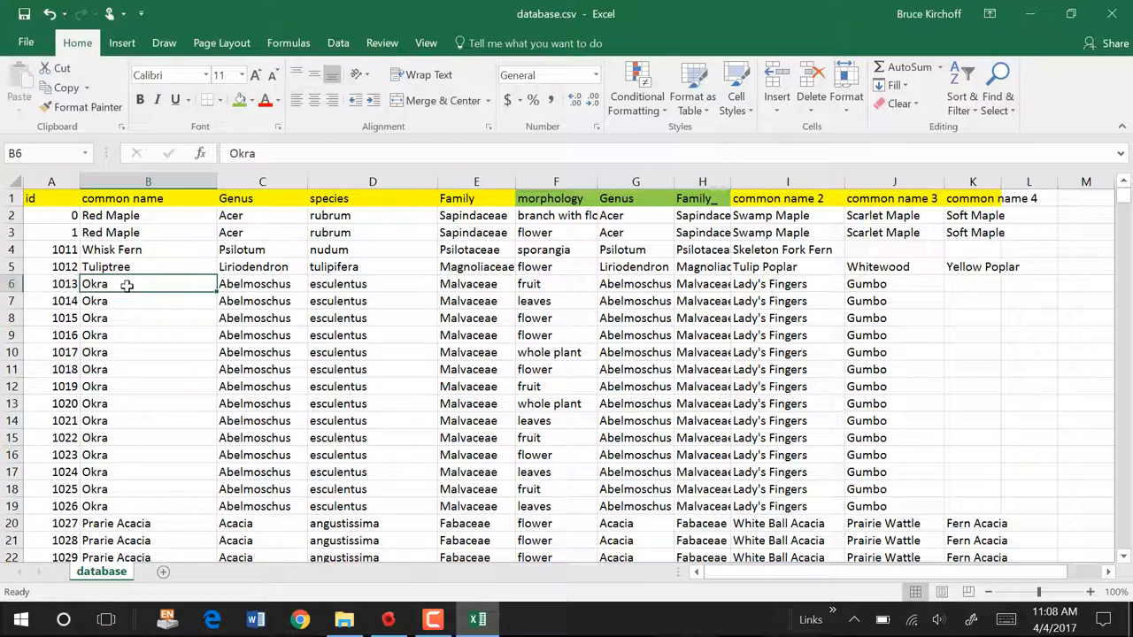
{"action": "mouse_move", "coordinate": [245, 308]}
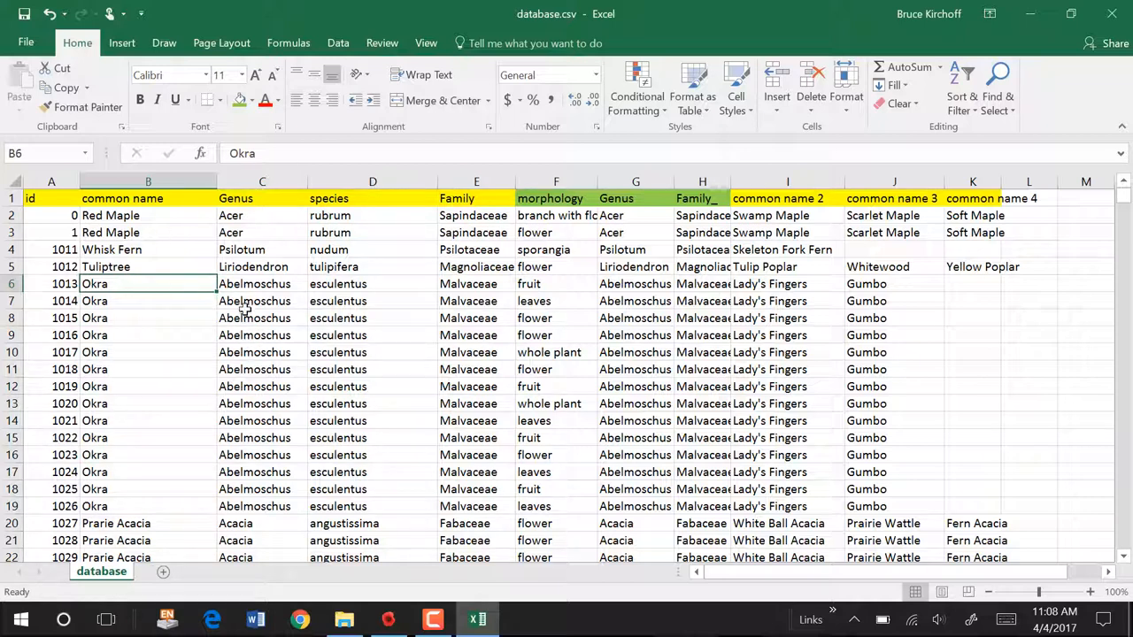
{"action": "mouse_move", "coordinate": [257, 284]}
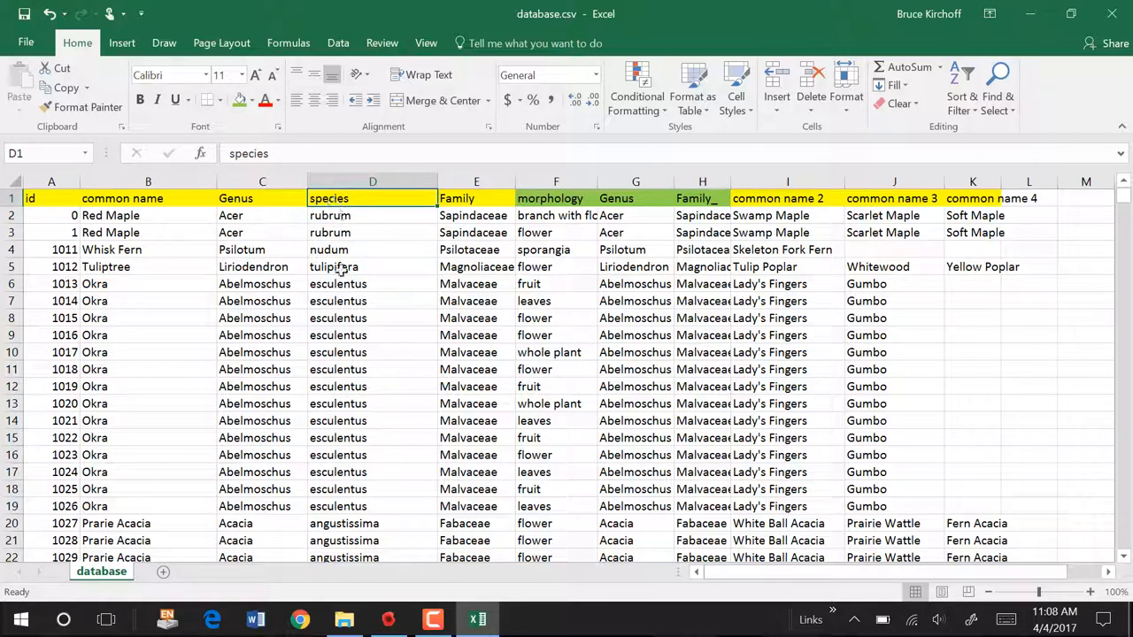
{"action": "left_click", "coordinate": [372, 284]}
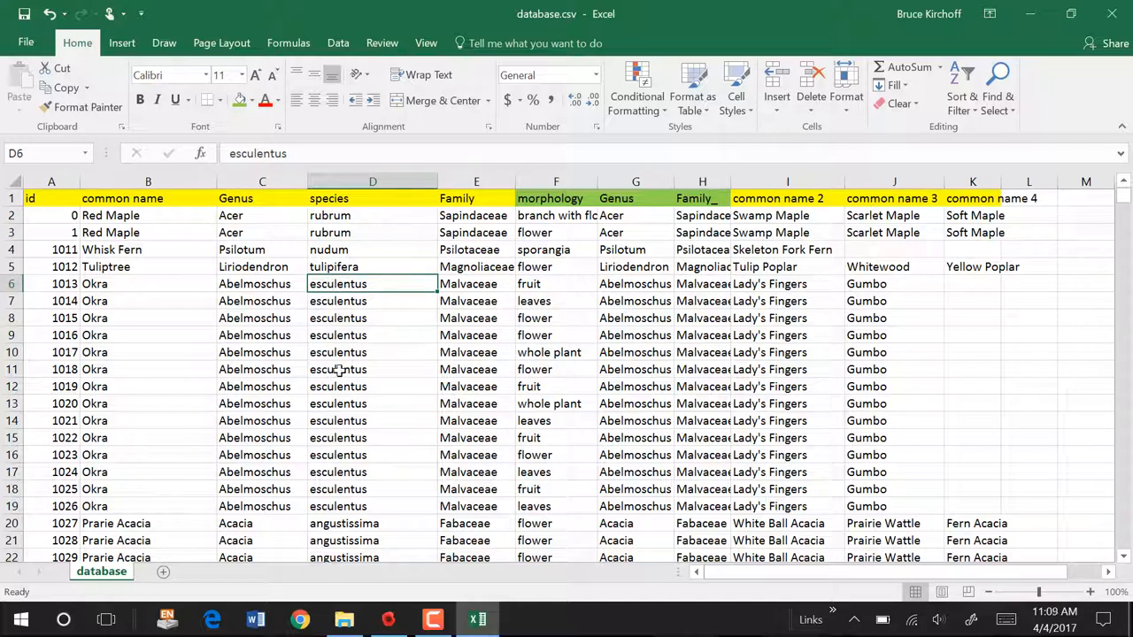
{"action": "mouse_move", "coordinate": [123, 290]}
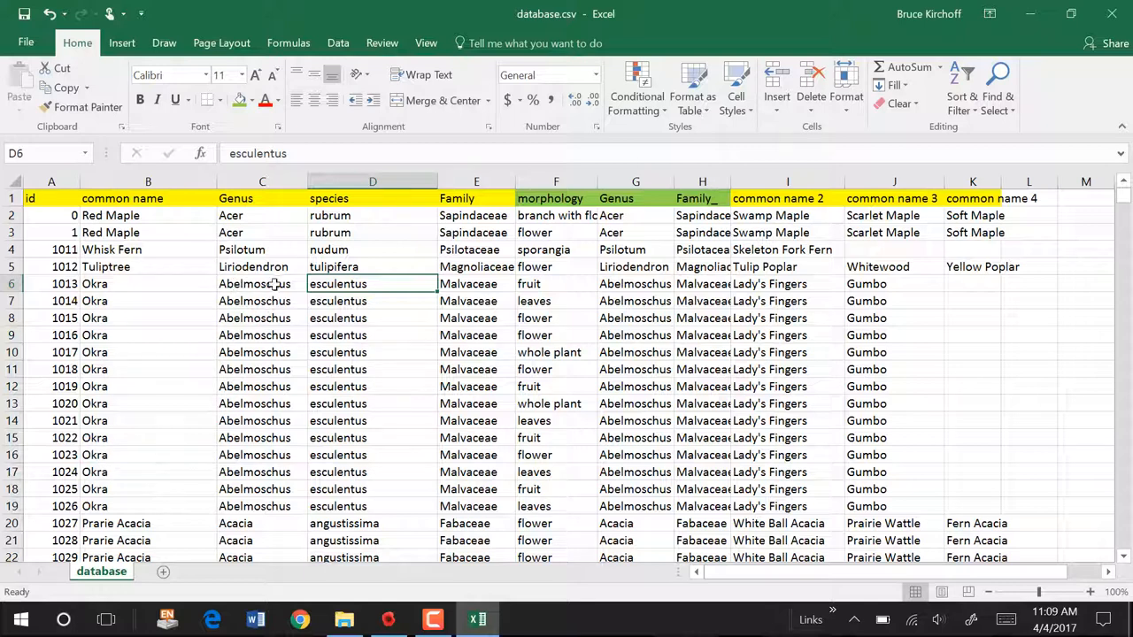
{"action": "mouse_move", "coordinate": [344, 298]}
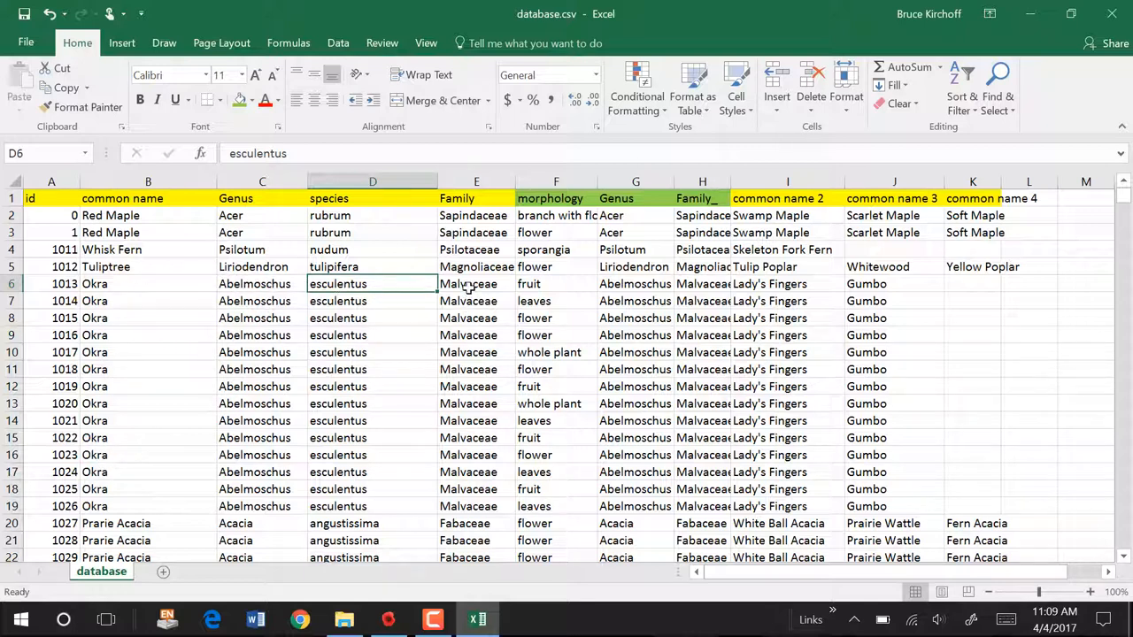
{"action": "left_click", "coordinate": [477, 283]}
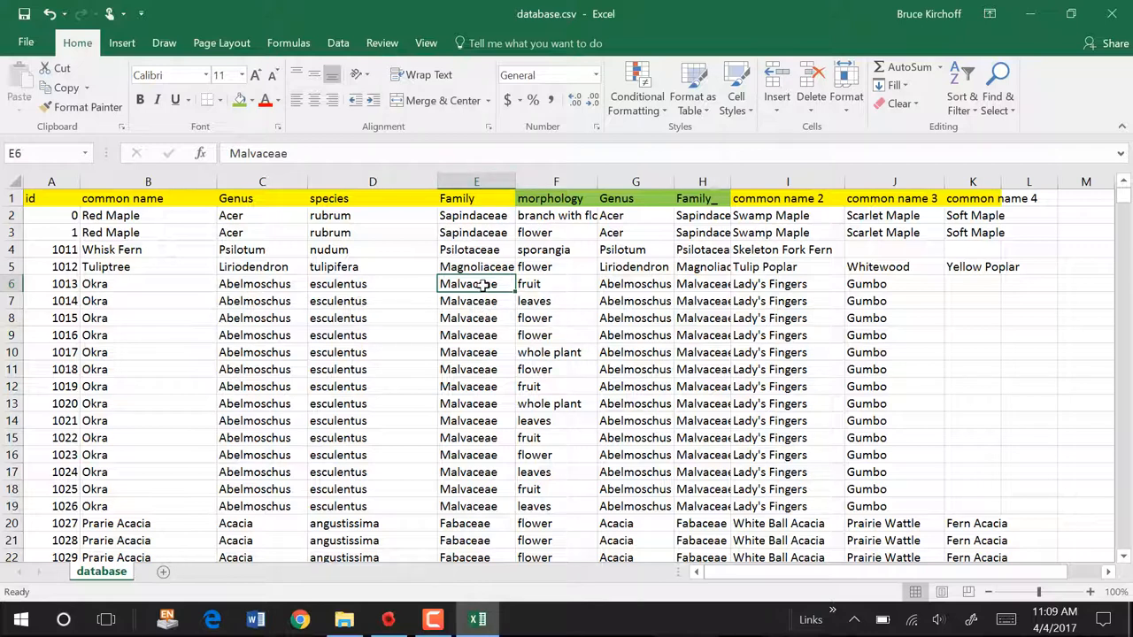
{"action": "mouse_move", "coordinate": [552, 283]}
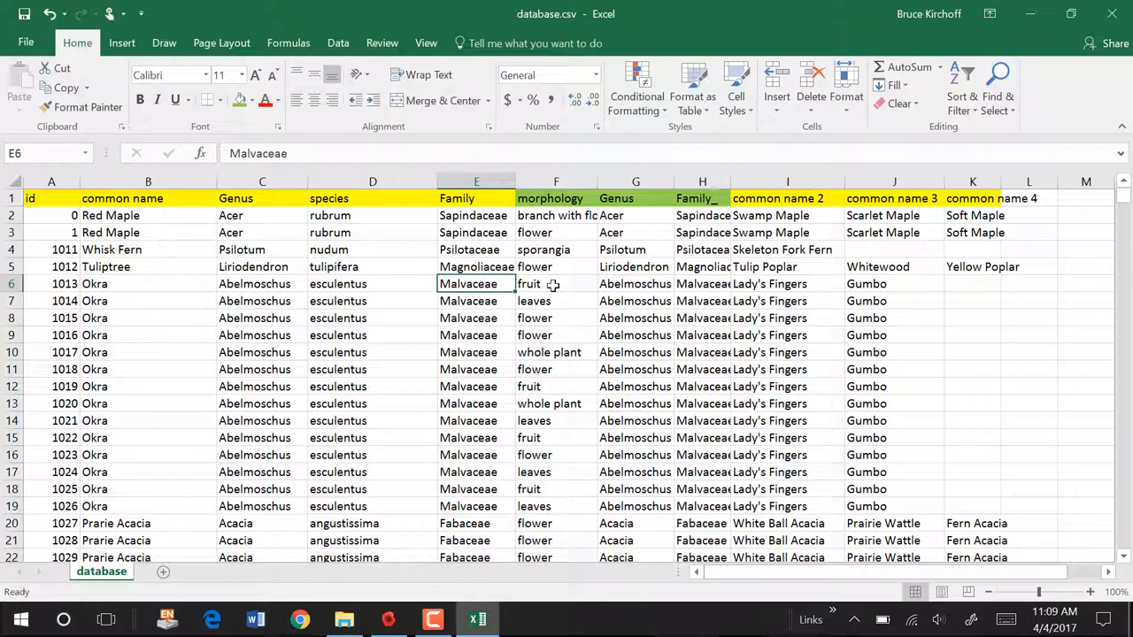
{"action": "mouse_move", "coordinate": [772, 198]}
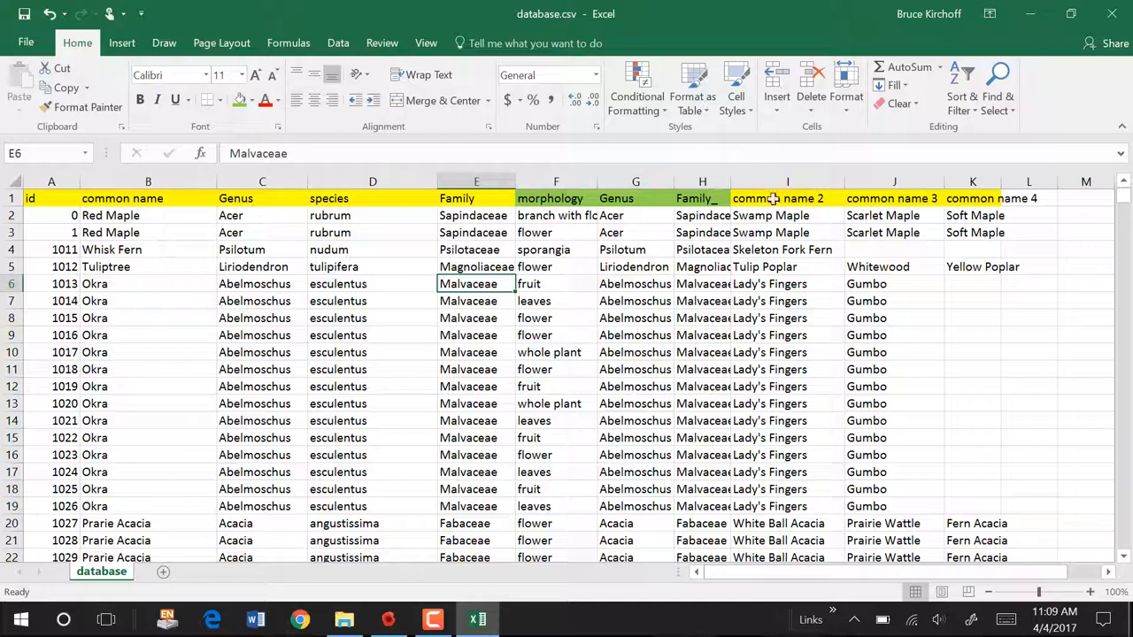
{"action": "mouse_move", "coordinate": [972, 237]}
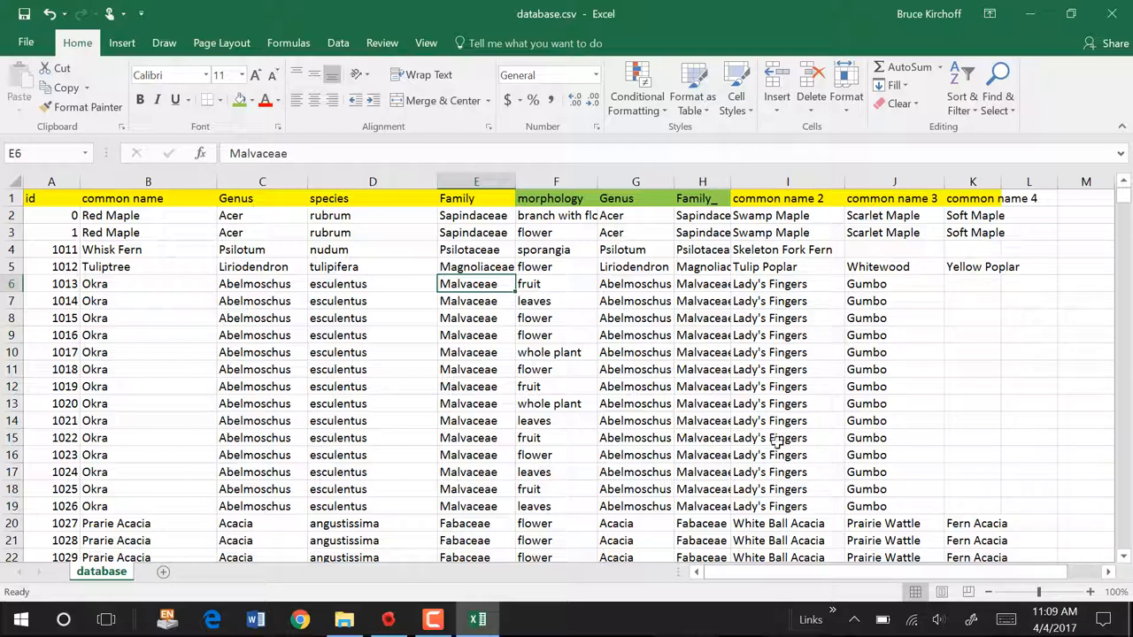
{"action": "mouse_move", "coordinate": [967, 213]}
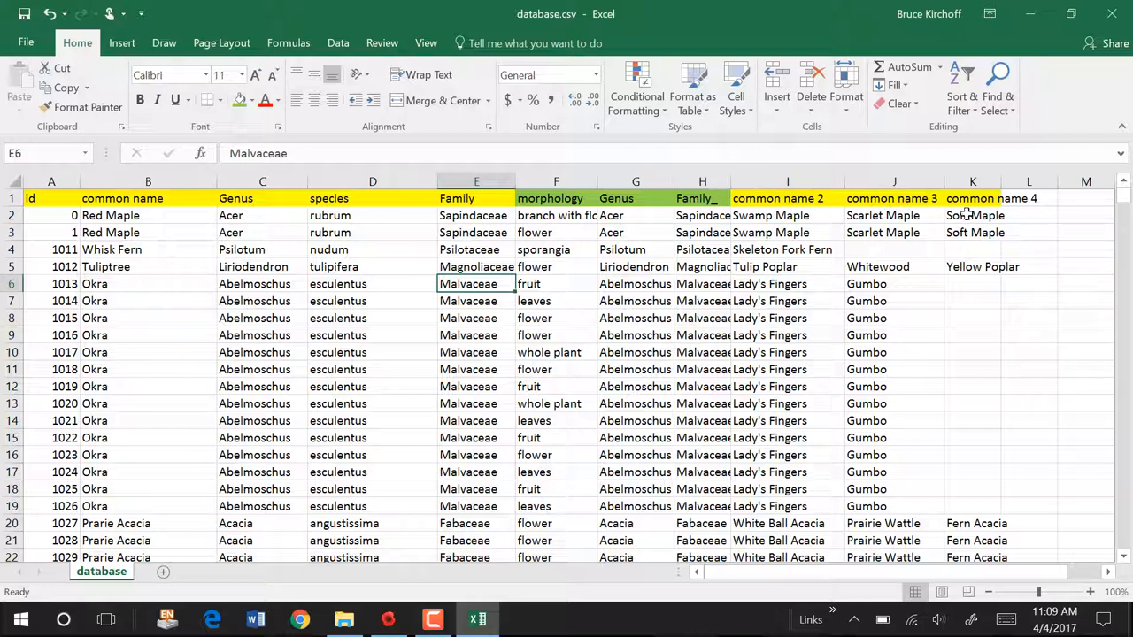
{"action": "mouse_move", "coordinate": [776, 294]}
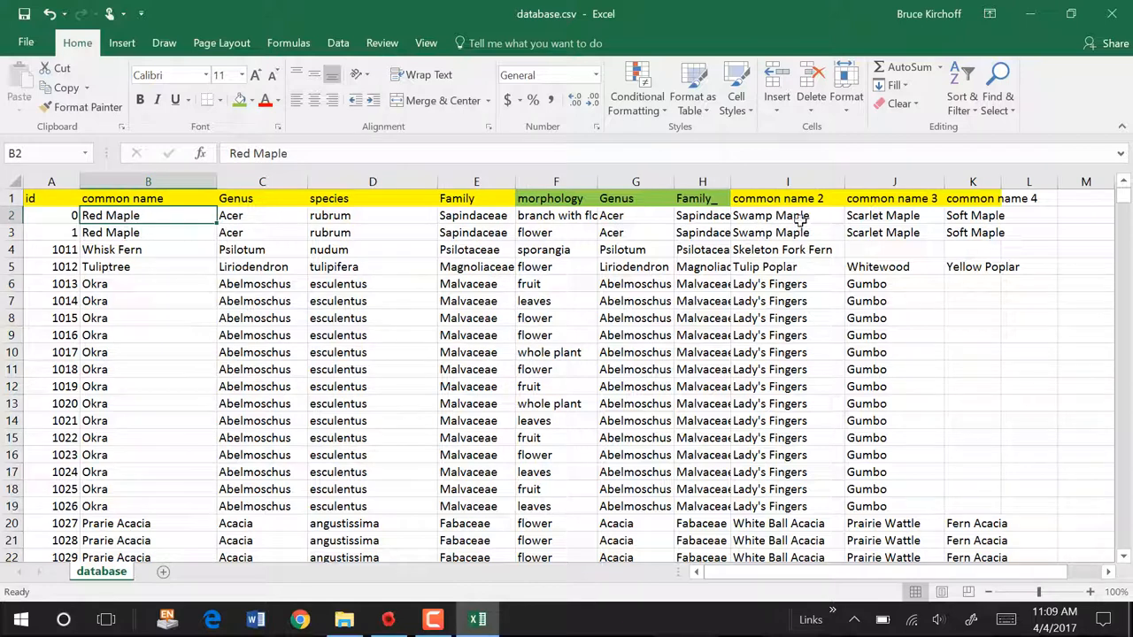
{"action": "left_click", "coordinate": [786, 216]}
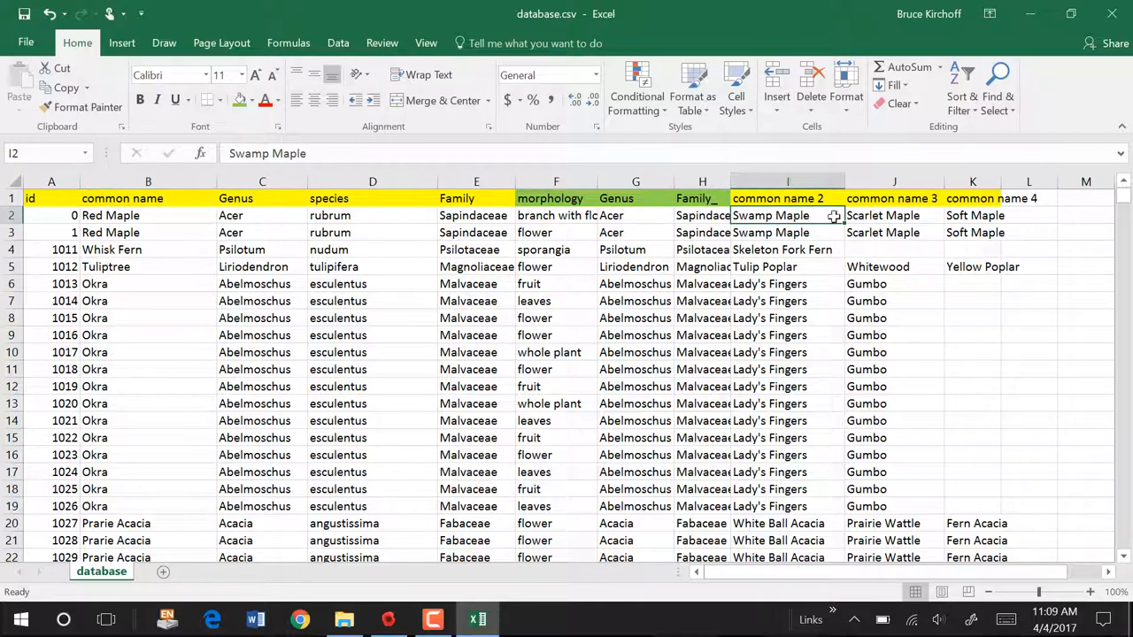
{"action": "left_click", "coordinate": [974, 216]}
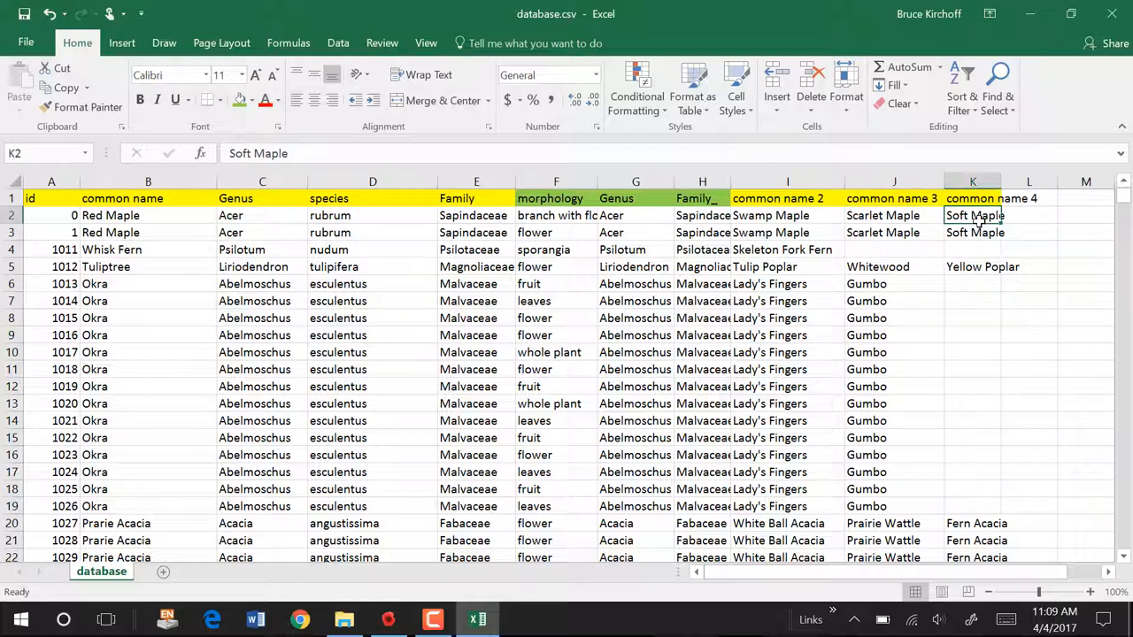
{"action": "left_click", "coordinate": [786, 216]}
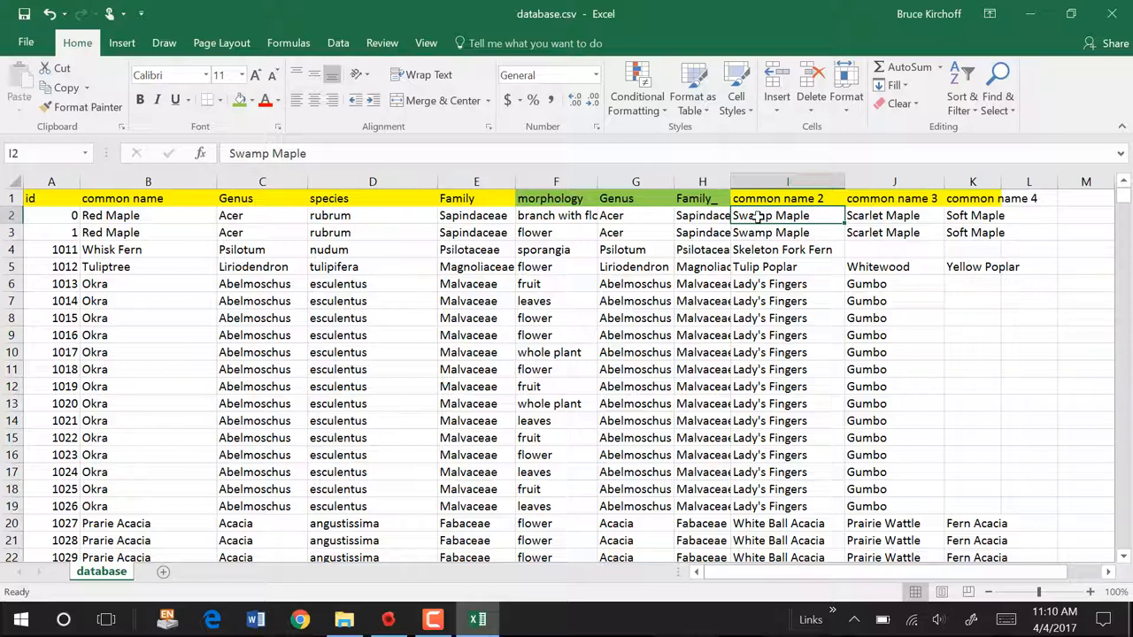
{"action": "left_click", "coordinate": [149, 232]}
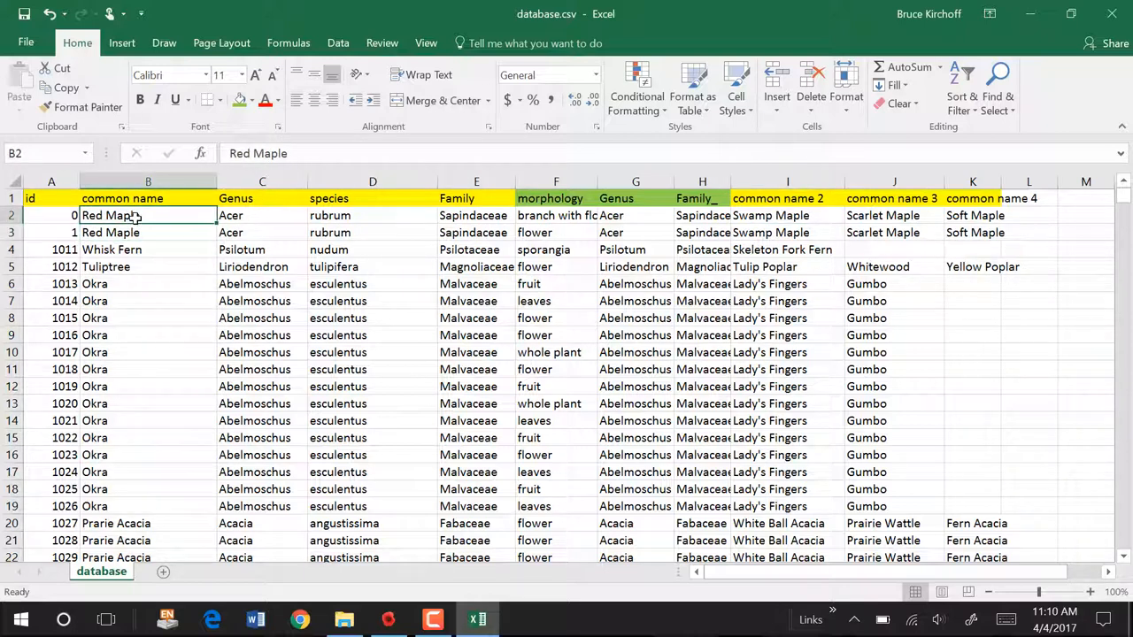
{"action": "left_click", "coordinate": [787, 216]}
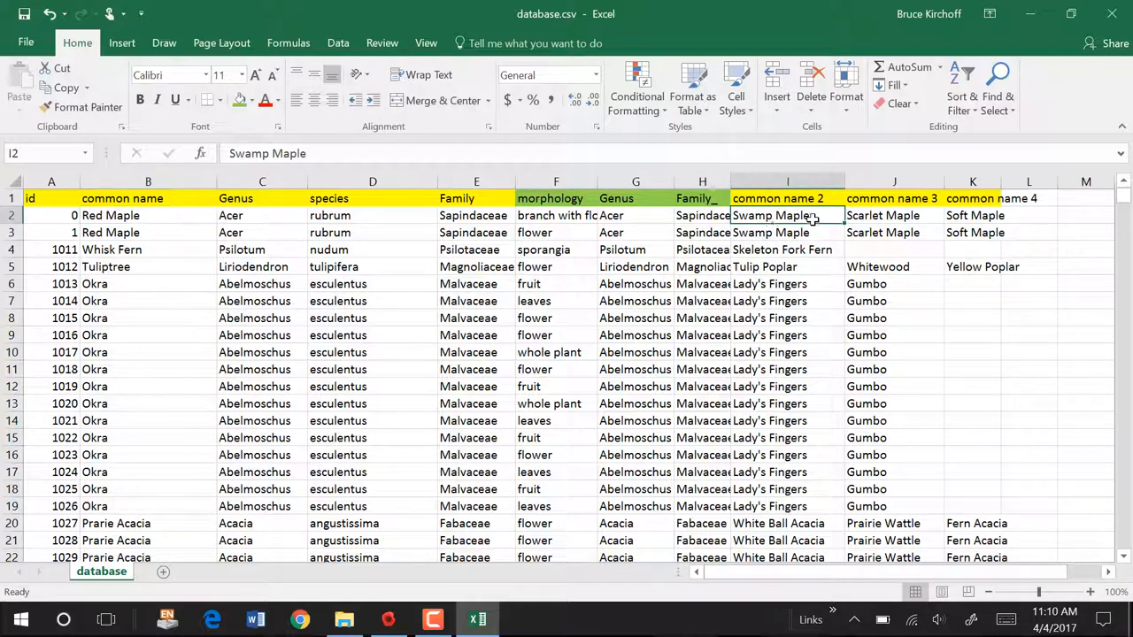
{"action": "mouse_move", "coordinate": [786, 312]}
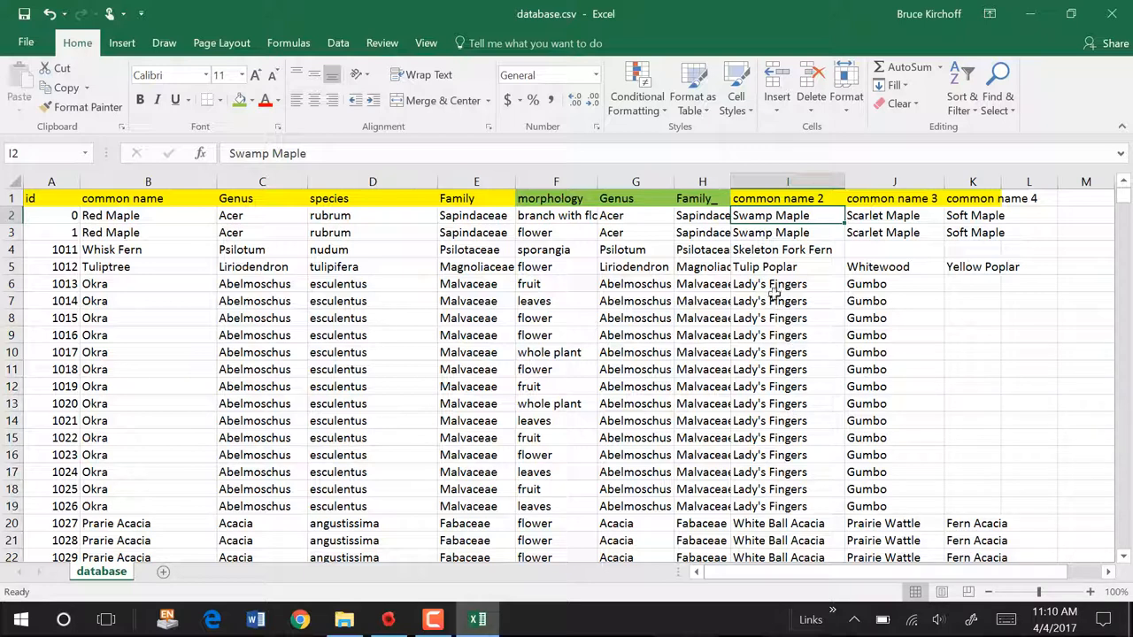
{"action": "mouse_move", "coordinate": [783, 237]}
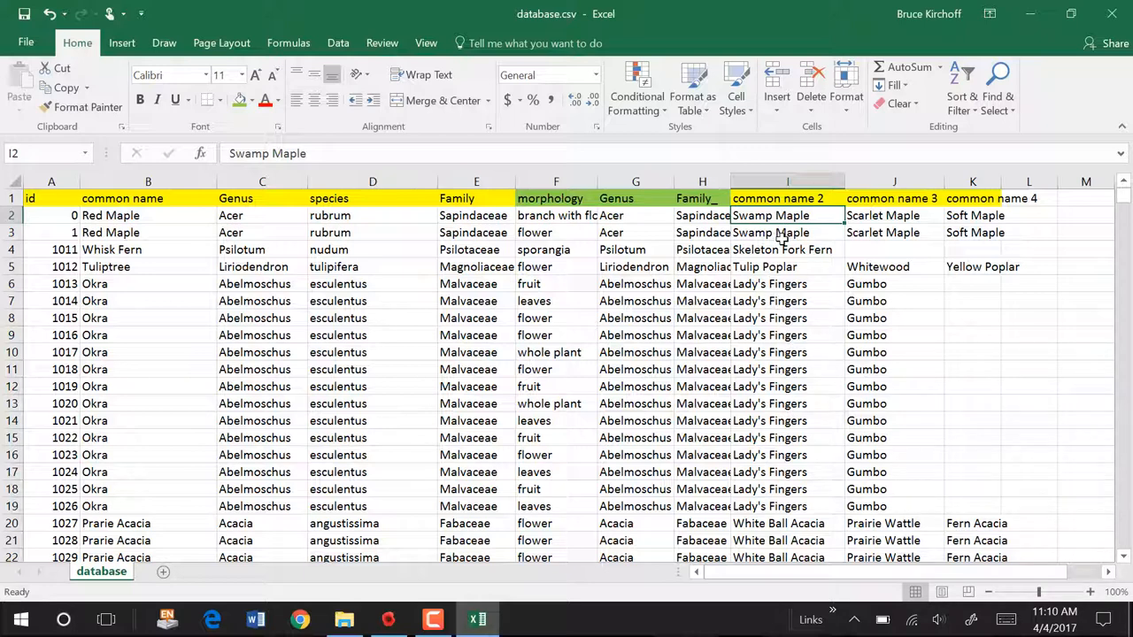
{"action": "mouse_move", "coordinate": [602, 198]}
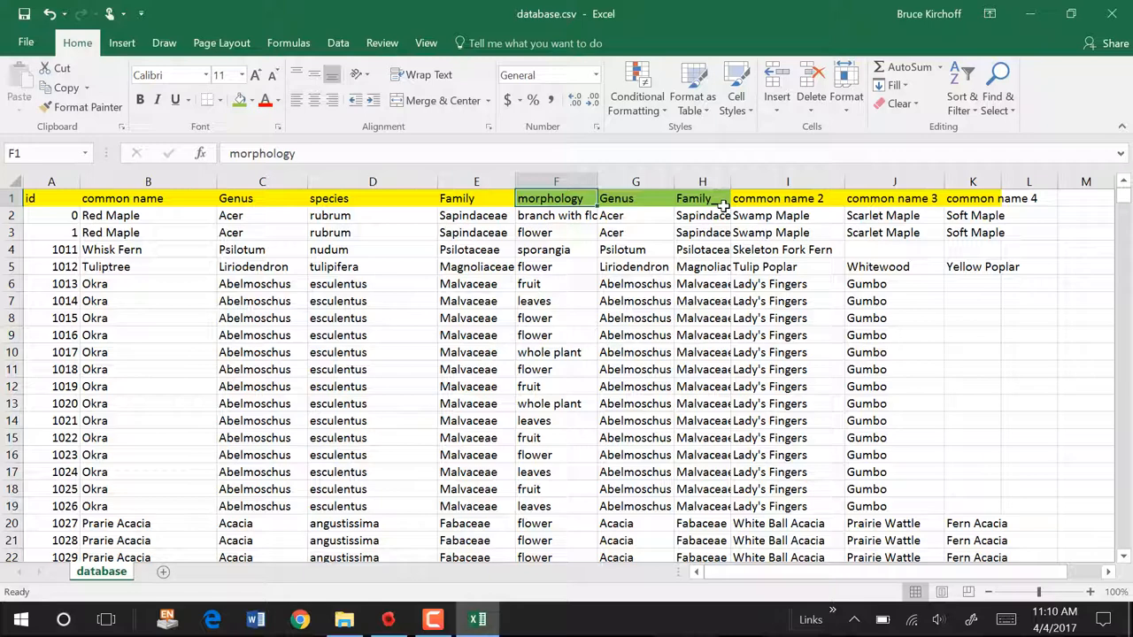
{"action": "mouse_move", "coordinate": [439, 506]}
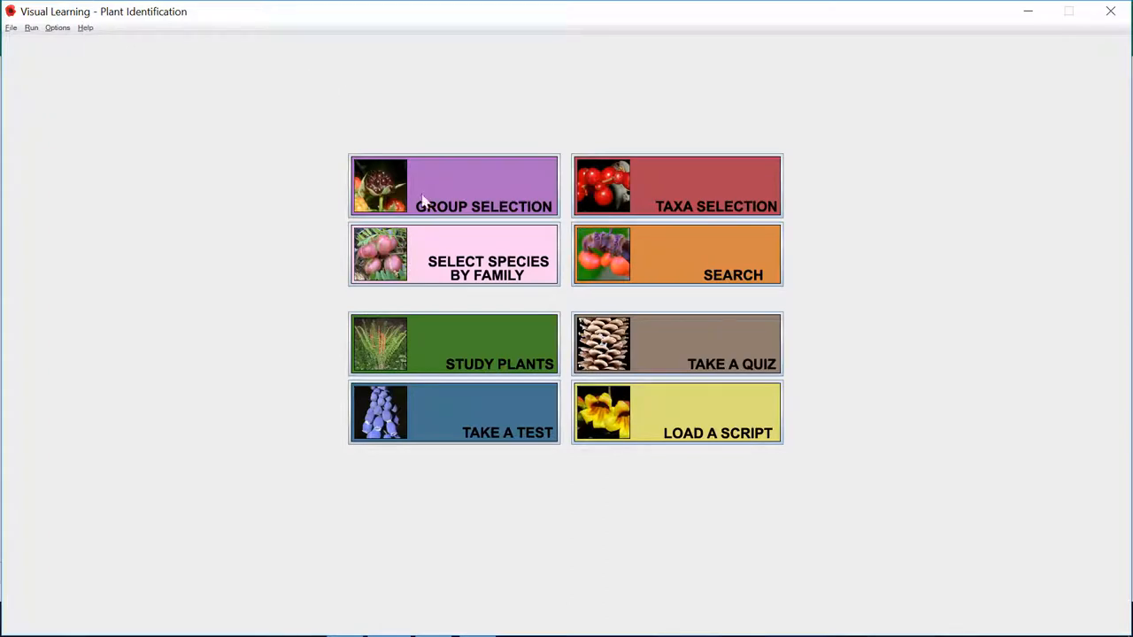
Check Group Selection lists morphology, Genus and Family_ groups, then dismiss the no-images warning
{"action": "left_click", "coordinate": [454, 186]}
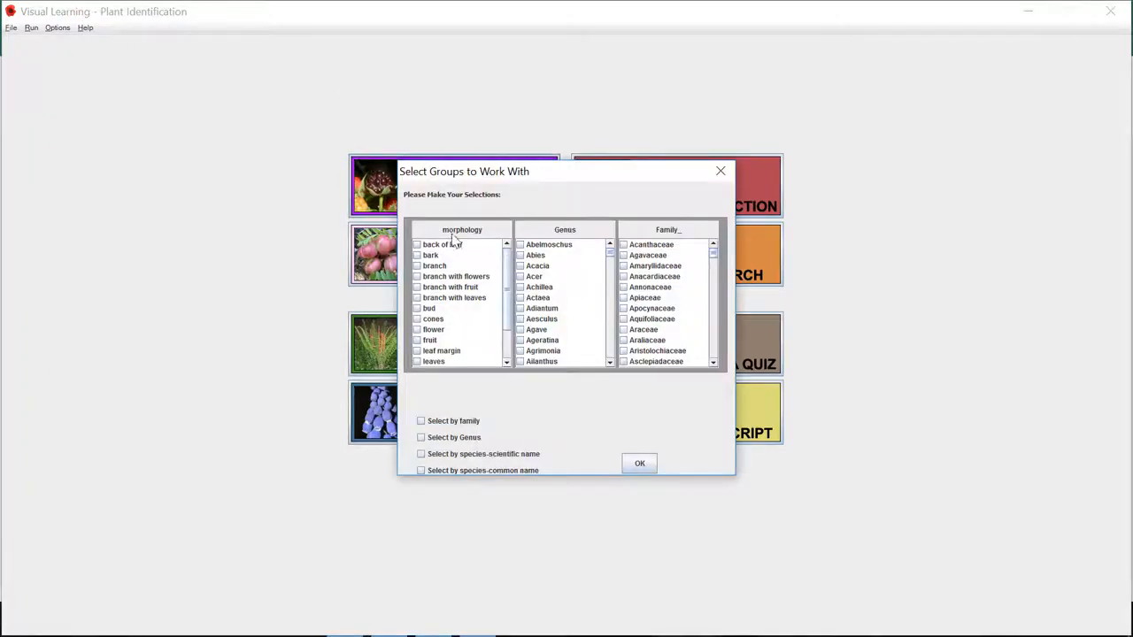
{"action": "mouse_move", "coordinate": [540, 245]}
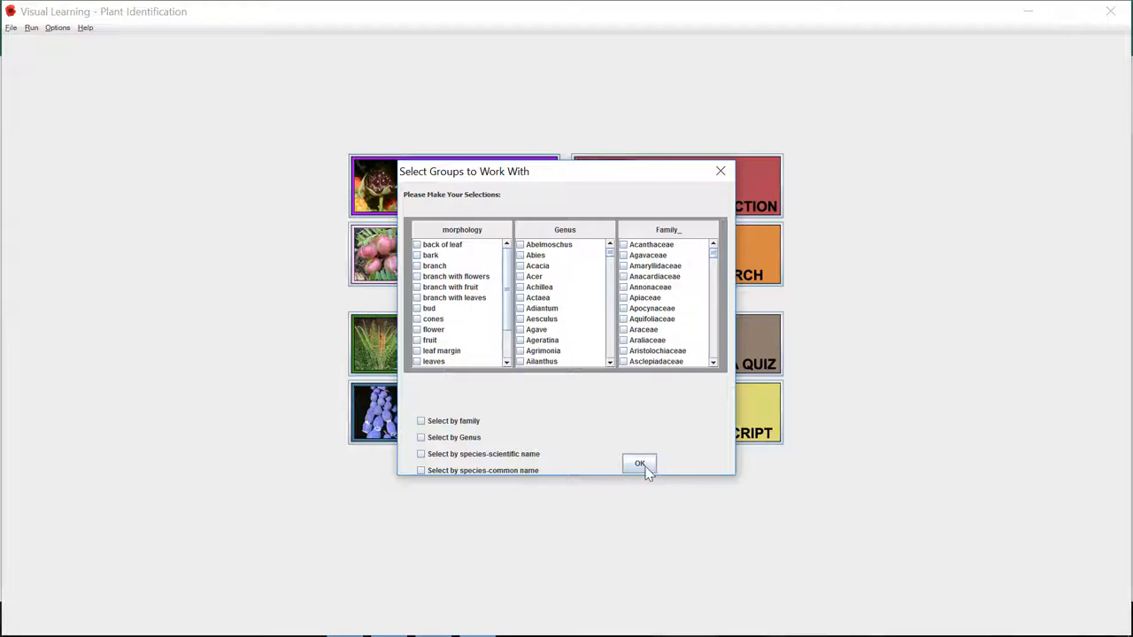
{"action": "left_click", "coordinate": [639, 464]}
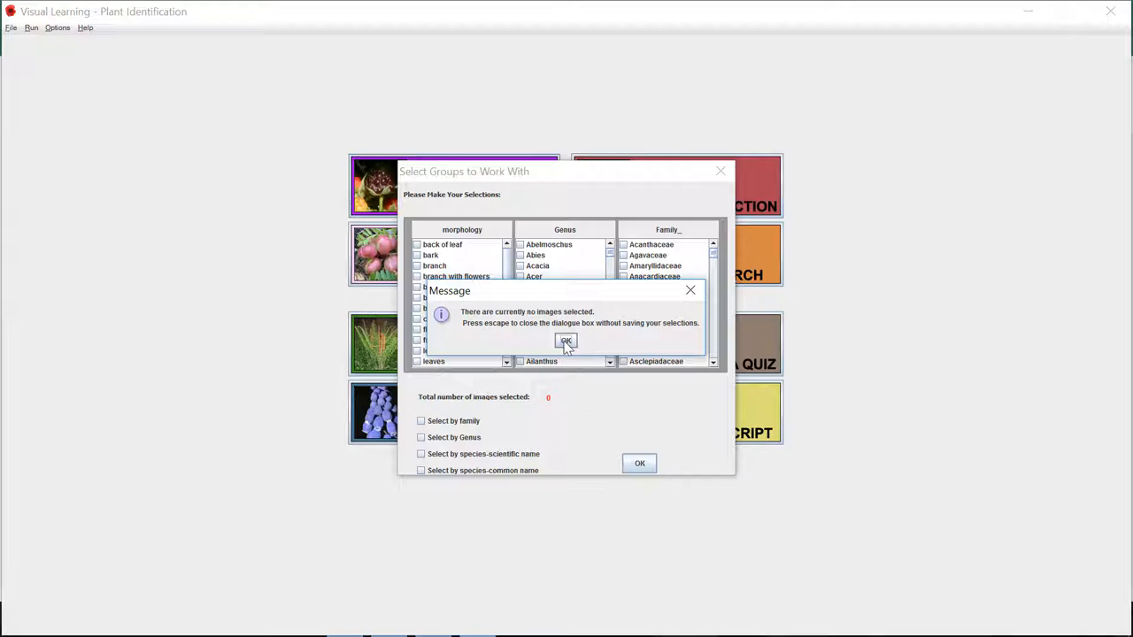
{"action": "left_click", "coordinate": [567, 342]}
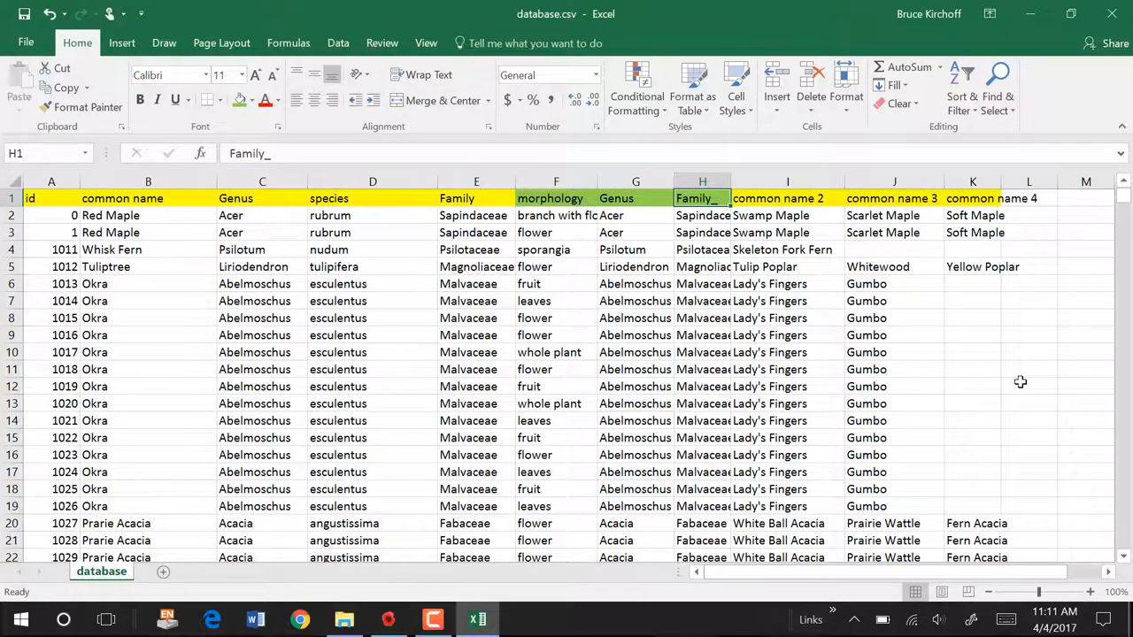
Rename the Family_ header to BruceK and save database.csv in CSV format, dismissing the data-loss warning
{"action": "type", "text": "BruceK"}
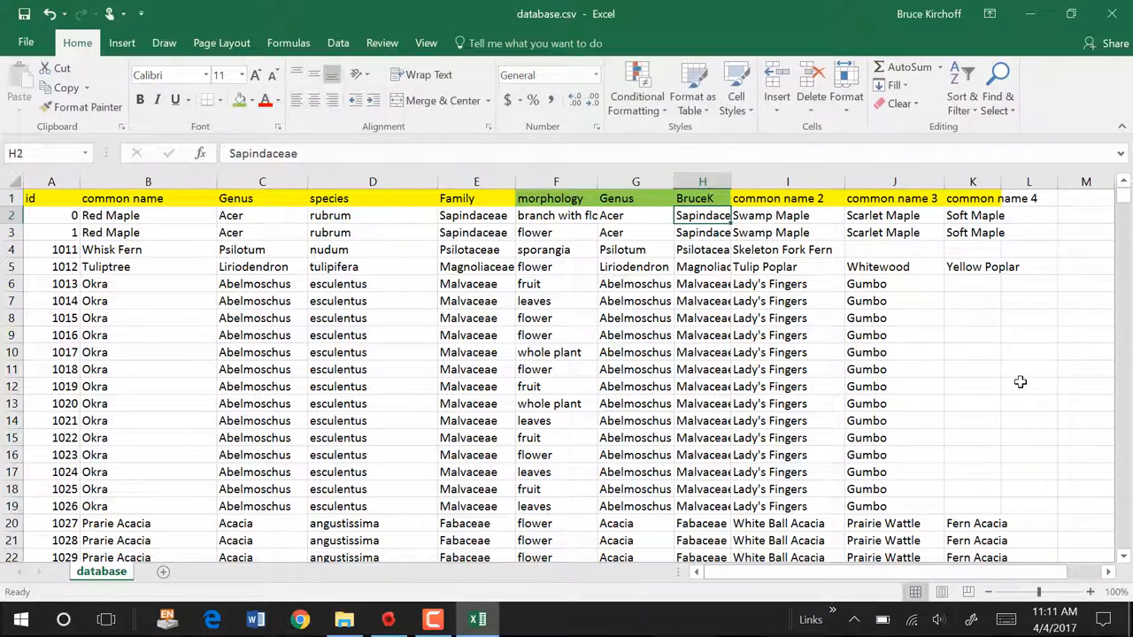
{"action": "key", "text": "ctrl+s"}
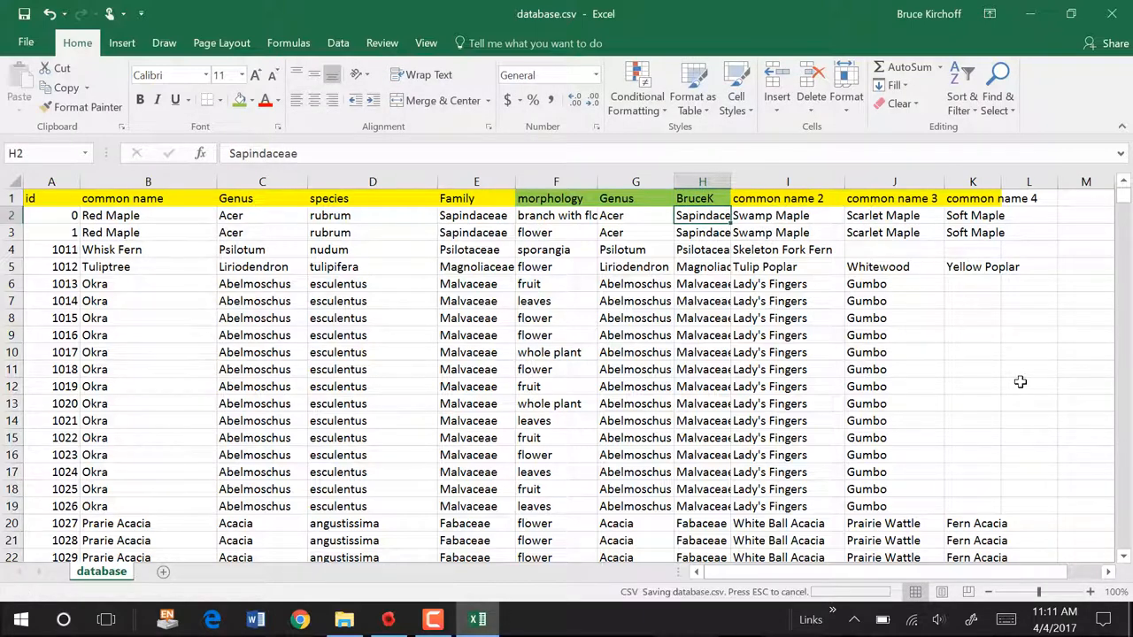
{"action": "key", "text": "ctrl+s"}
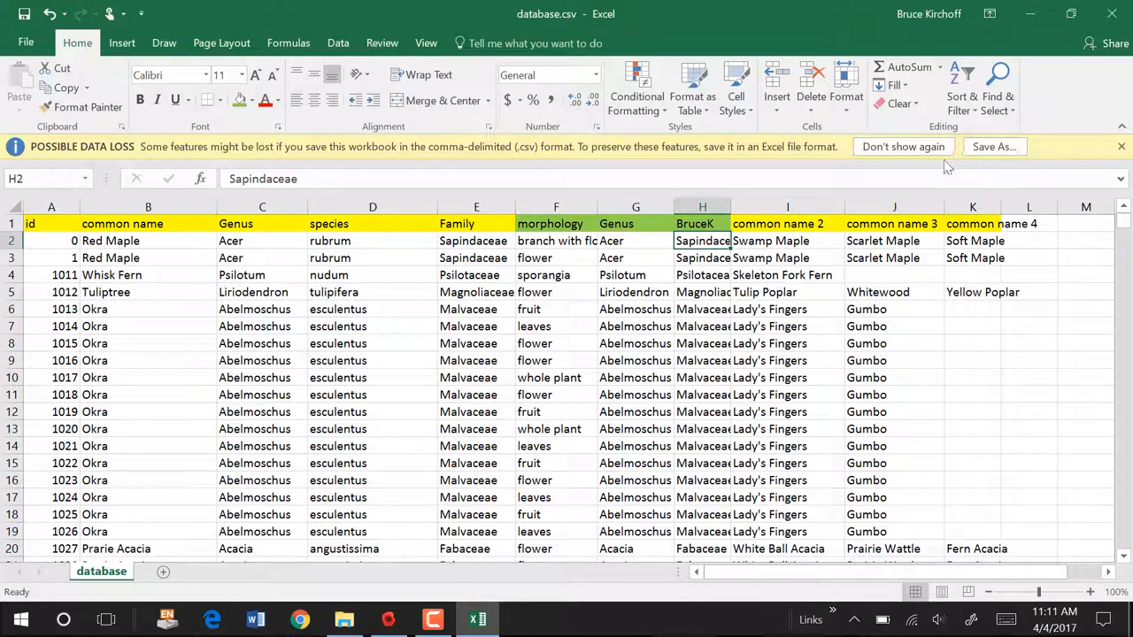
{"action": "scroll", "scroll_direction": "down", "scroll_amount": 3}
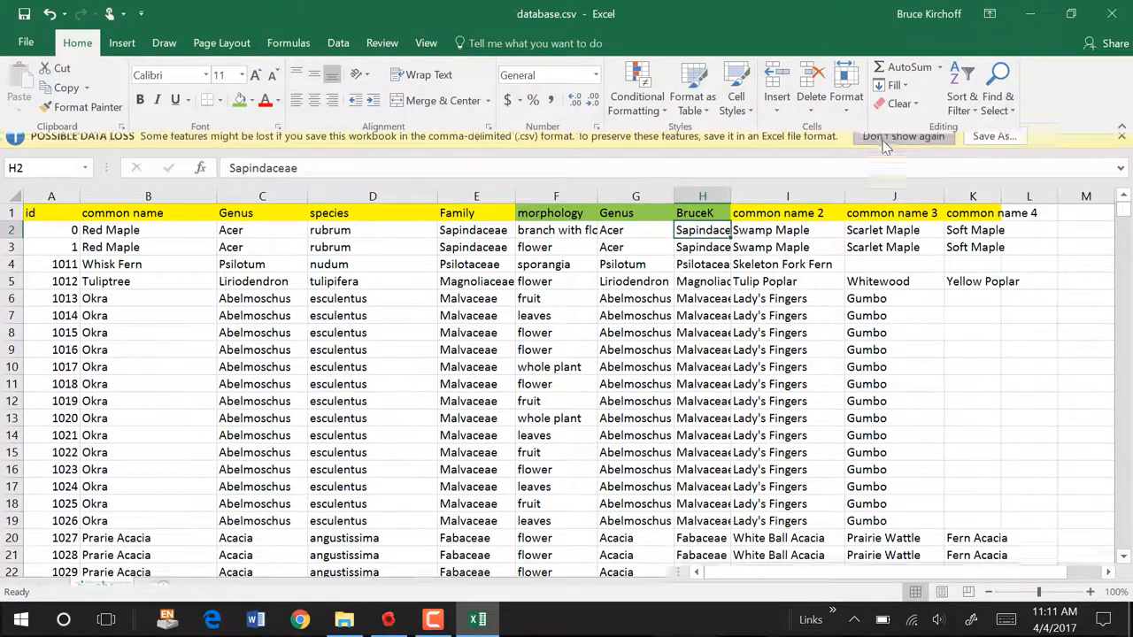
{"action": "left_click", "coordinate": [903, 135]}
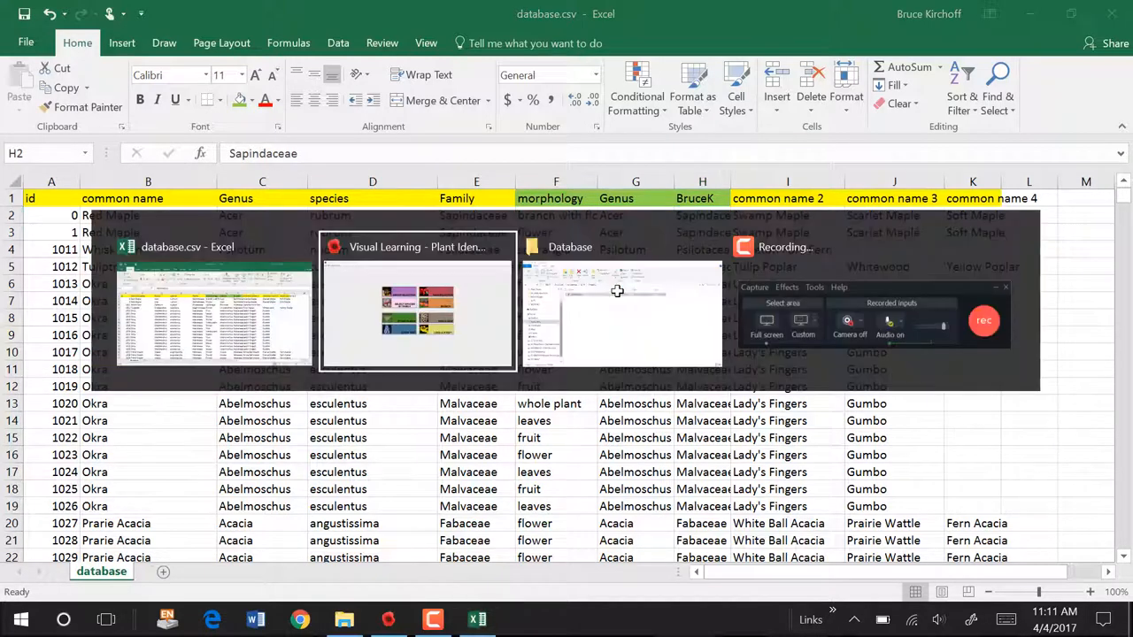
{"action": "left_click", "coordinate": [416, 301]}
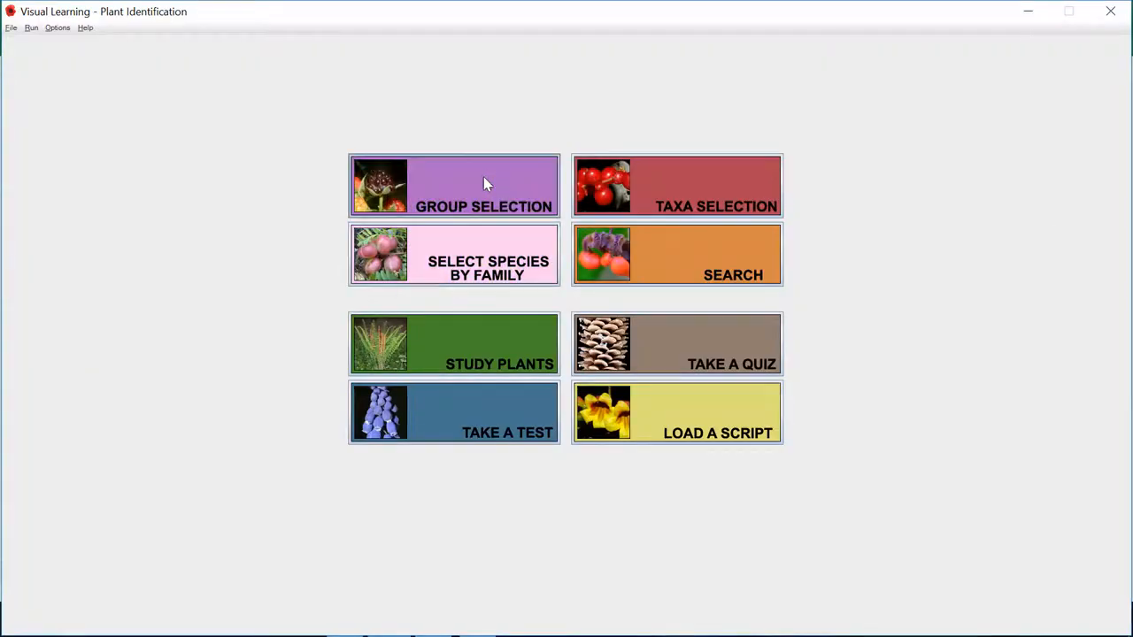
{"action": "left_click", "coordinate": [484, 186]}
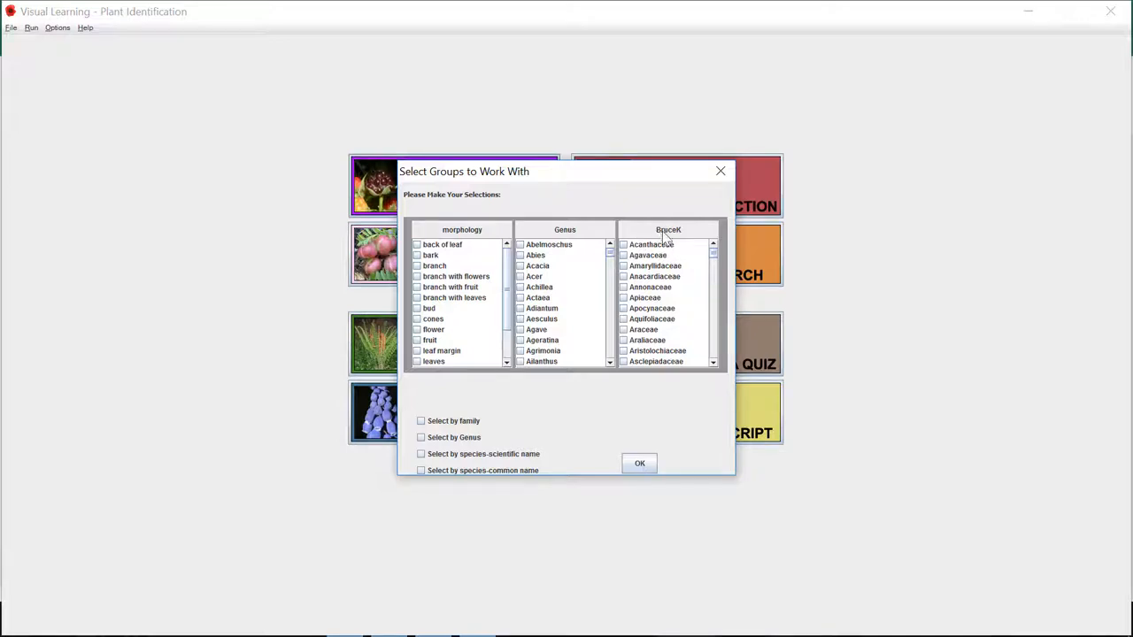
{"action": "mouse_move", "coordinate": [687, 245]}
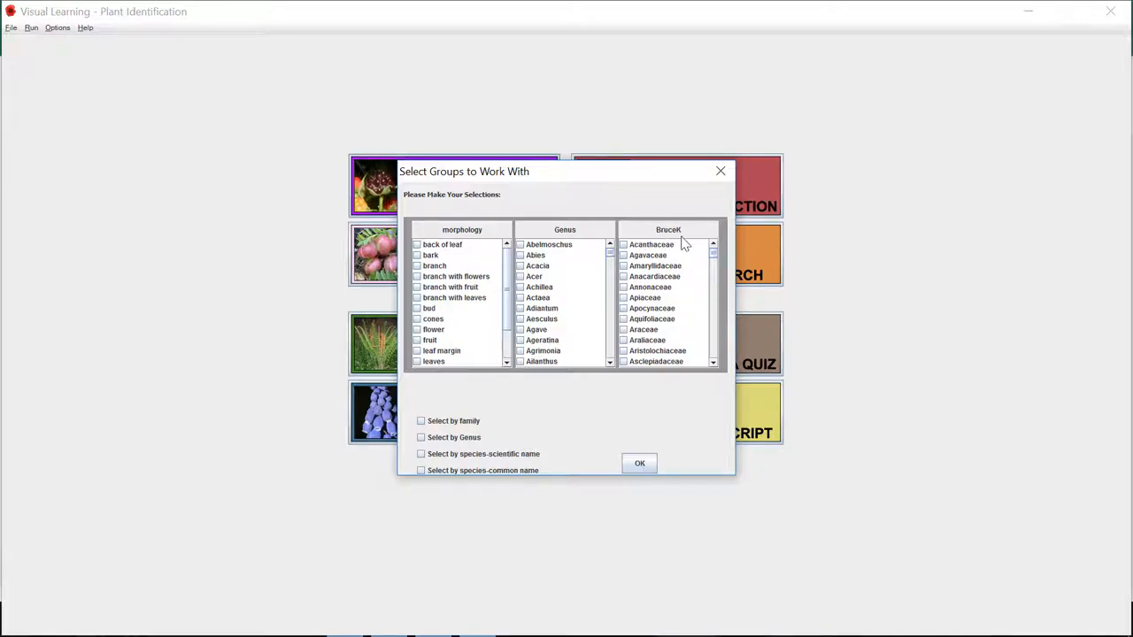
{"action": "mouse_move", "coordinate": [638, 454]}
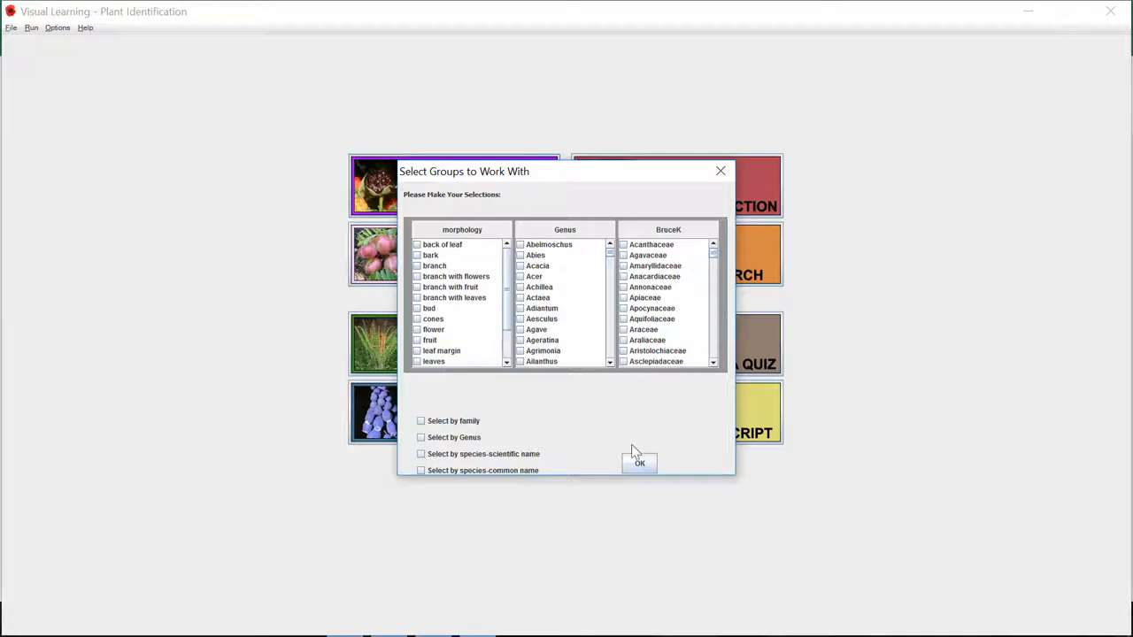
{"action": "left_click", "coordinate": [639, 464]}
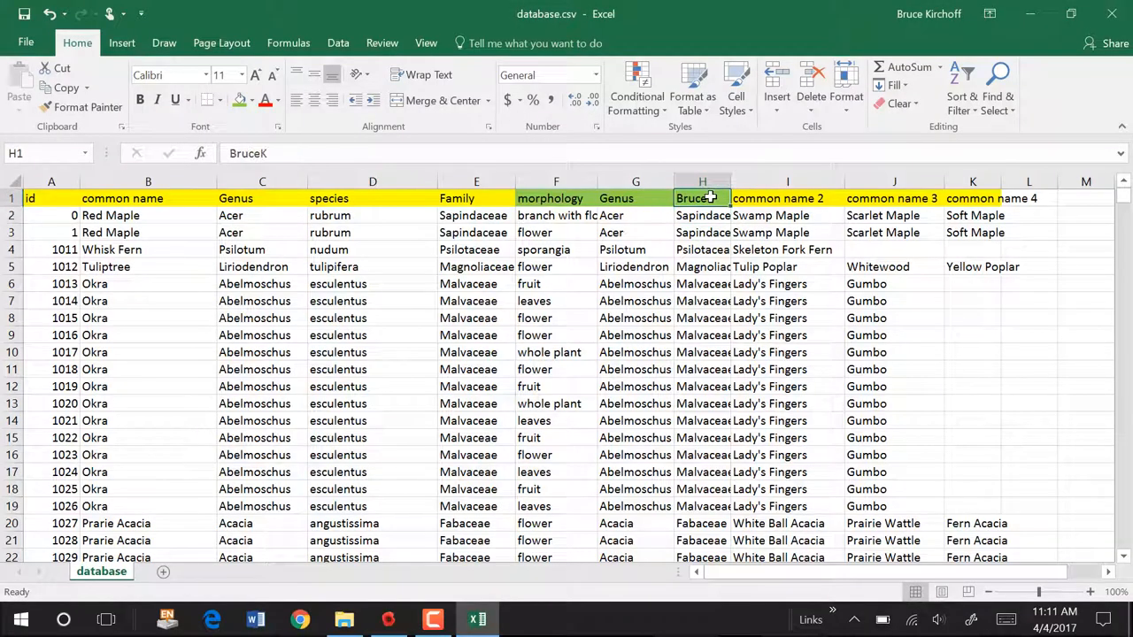
Rename the column H header from BruceK to Family2 and inspect the Genus header
{"action": "type", "text": "Famil"}
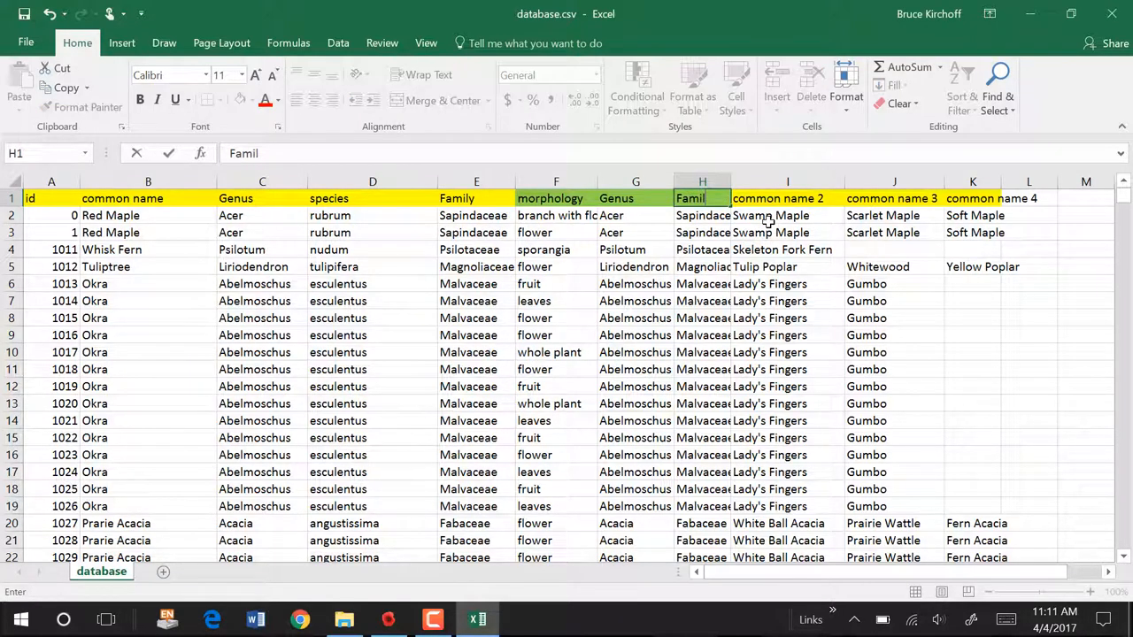
{"action": "type", "text": "y2"}
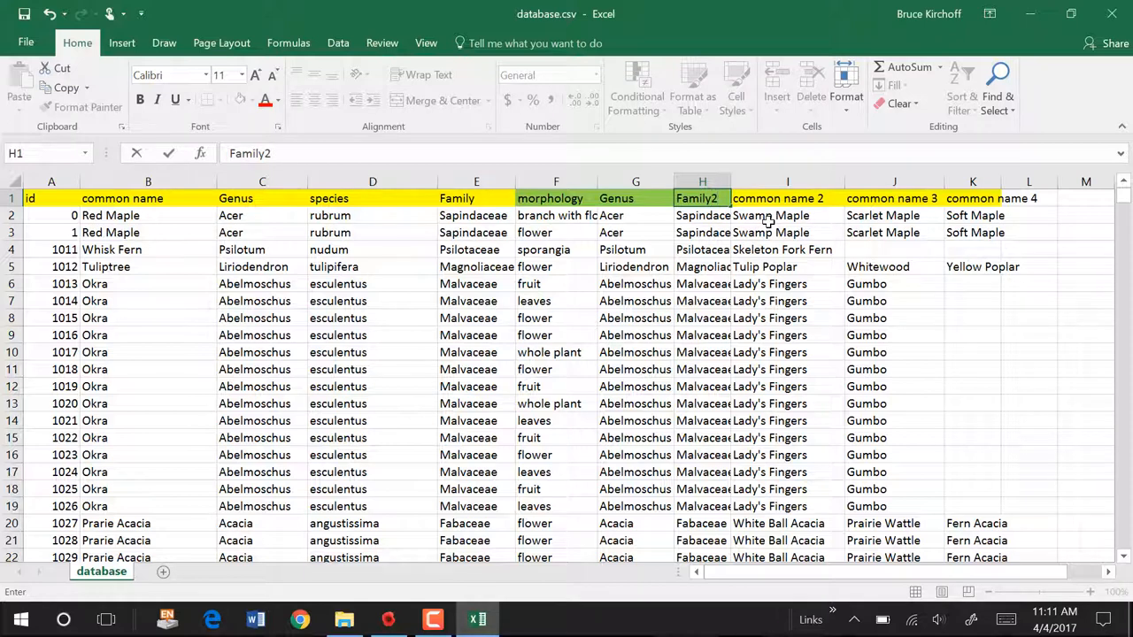
{"action": "left_click", "coordinate": [701, 216]}
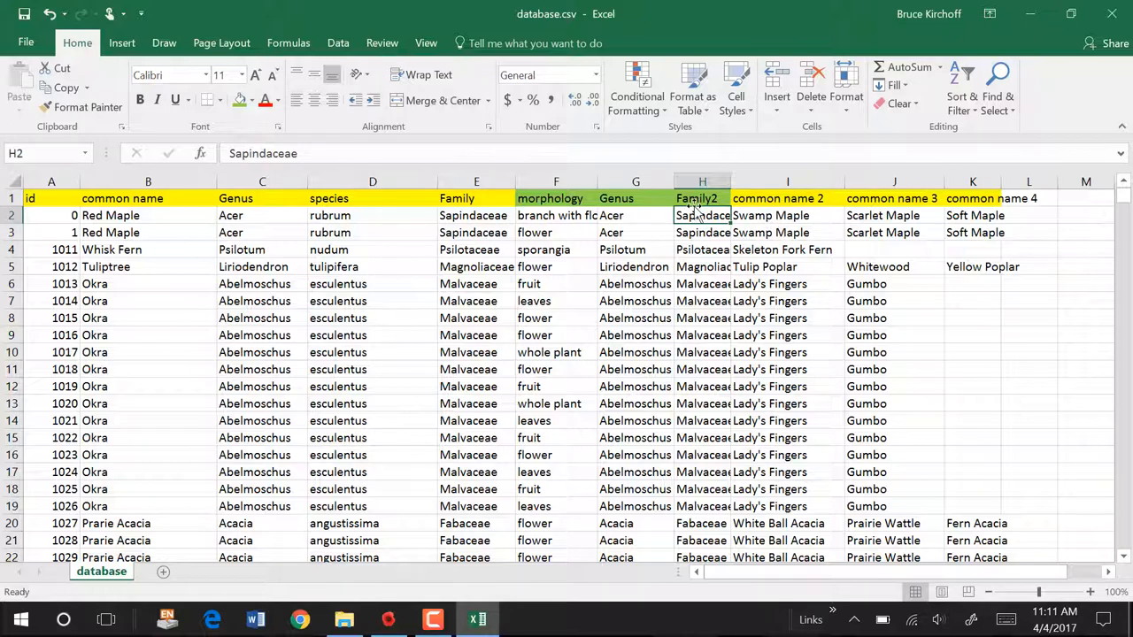
{"action": "left_click", "coordinate": [701, 198]}
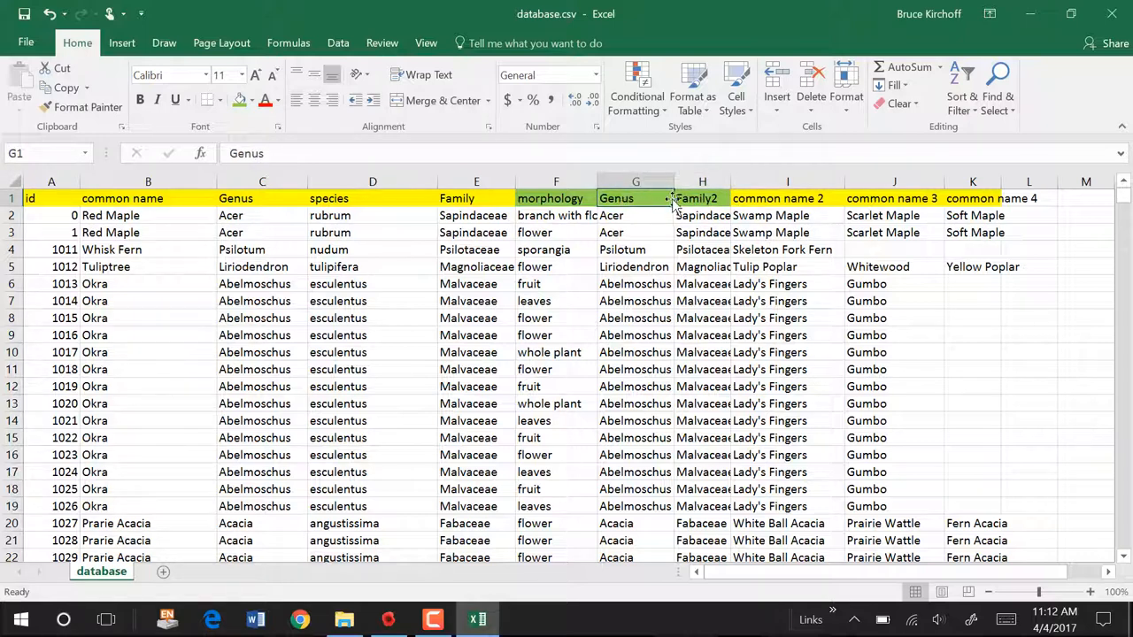
{"action": "left_click", "coordinate": [701, 199]}
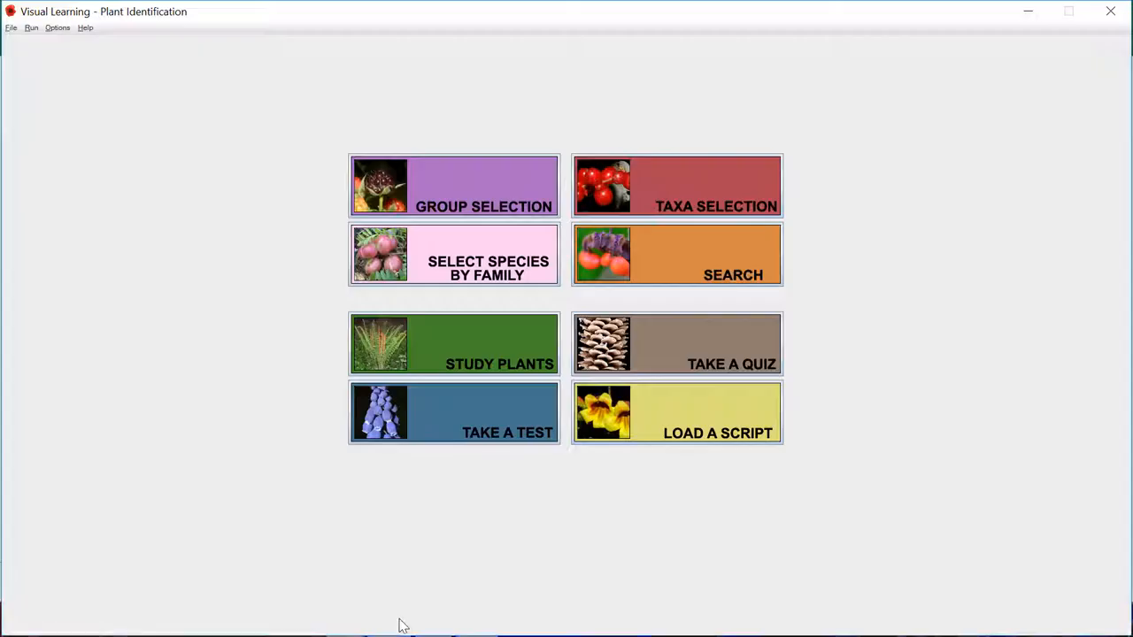
{"action": "mouse_move", "coordinate": [677, 186]}
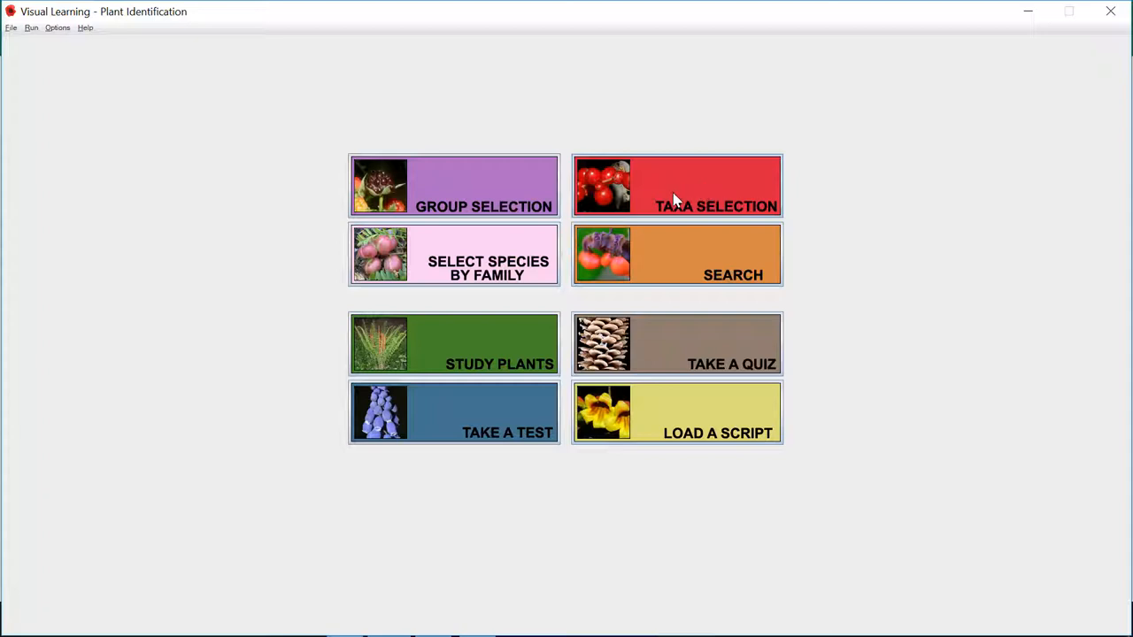
At Species level add Agavaceae Yucca schottii to the taxa selection and finish choosing taxa
{"action": "left_click", "coordinate": [677, 186]}
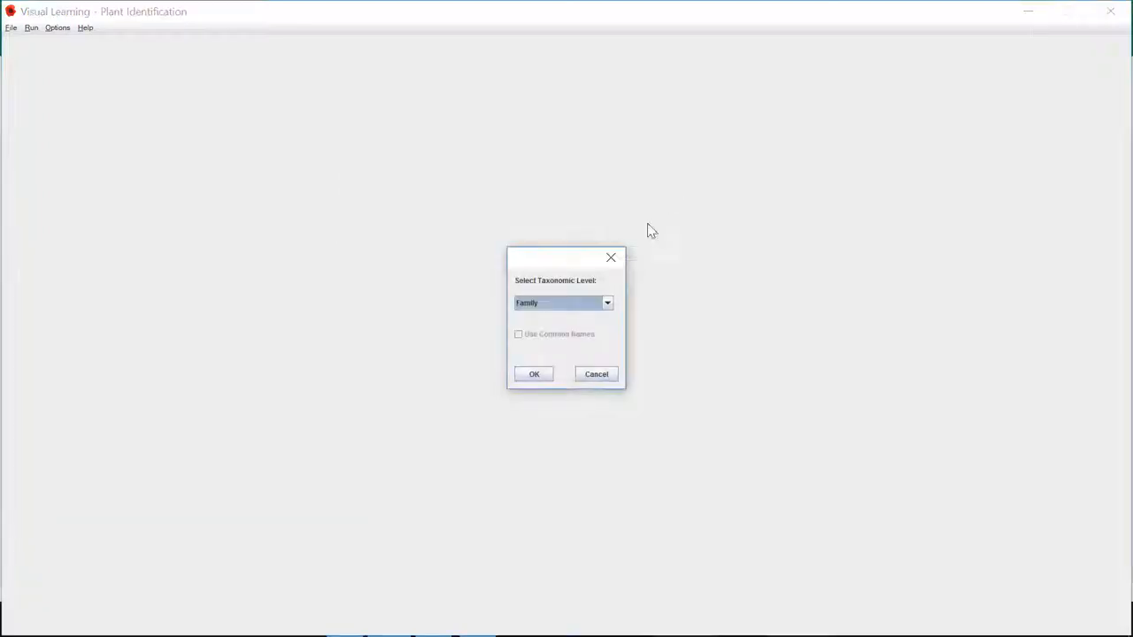
{"action": "mouse_move", "coordinate": [567, 265]}
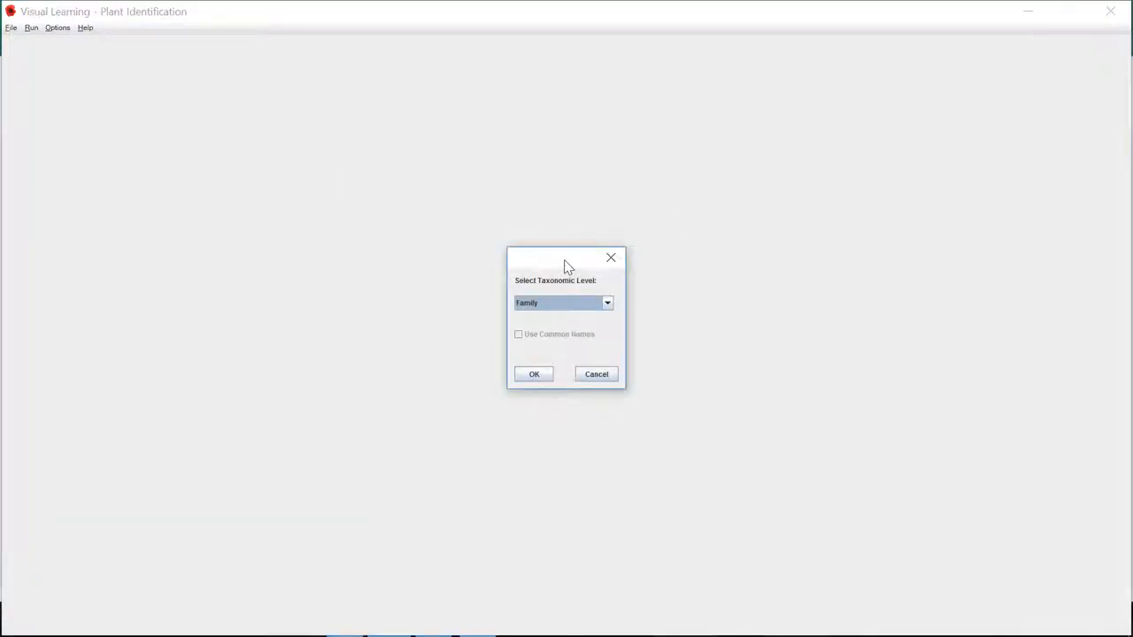
{"action": "left_click", "coordinate": [606, 302]}
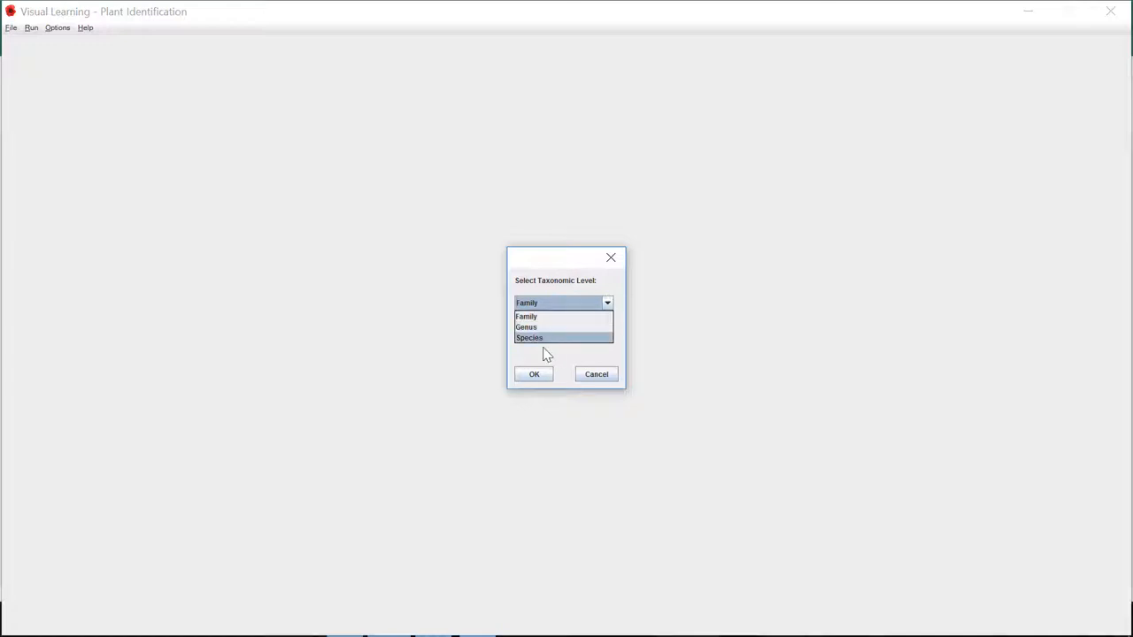
{"action": "left_click", "coordinate": [529, 336]}
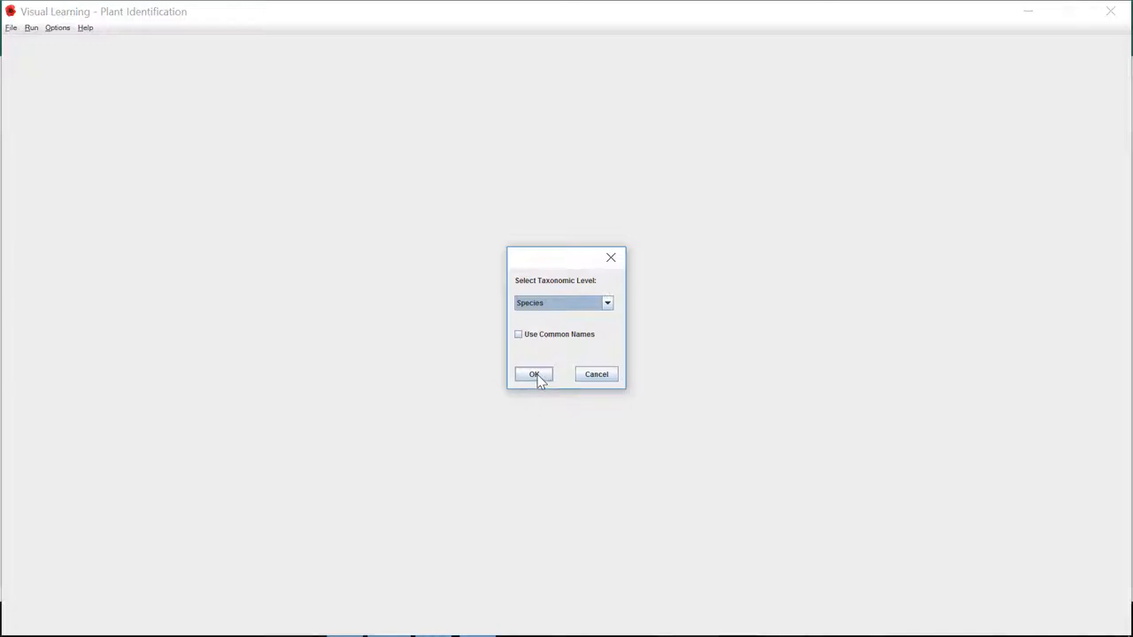
{"action": "left_click", "coordinate": [533, 373]}
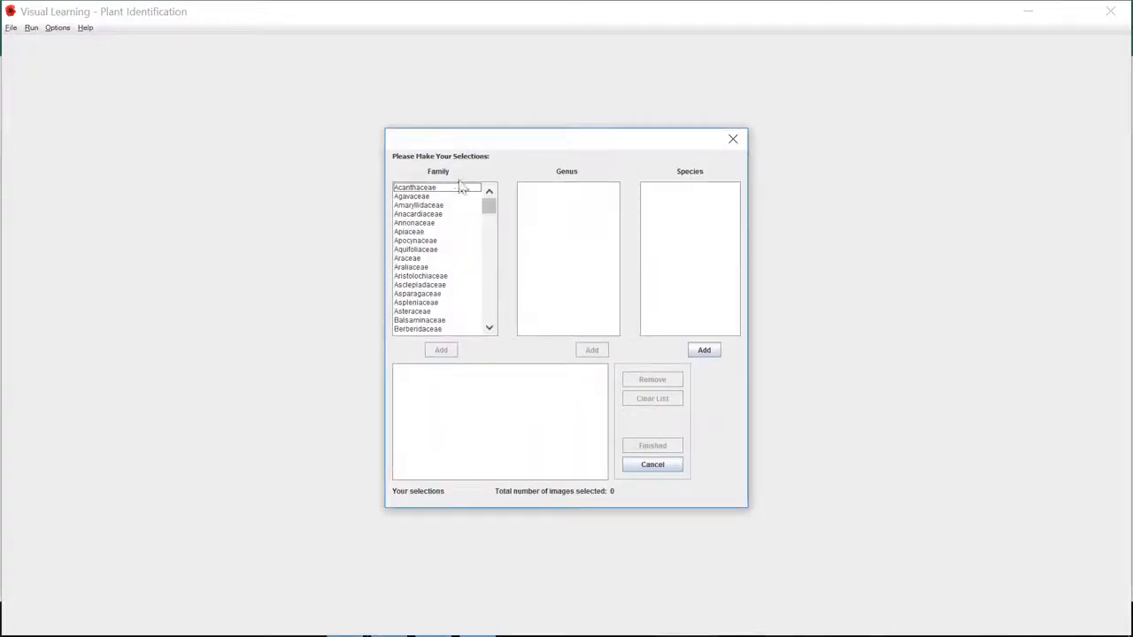
{"action": "left_click", "coordinate": [411, 195]}
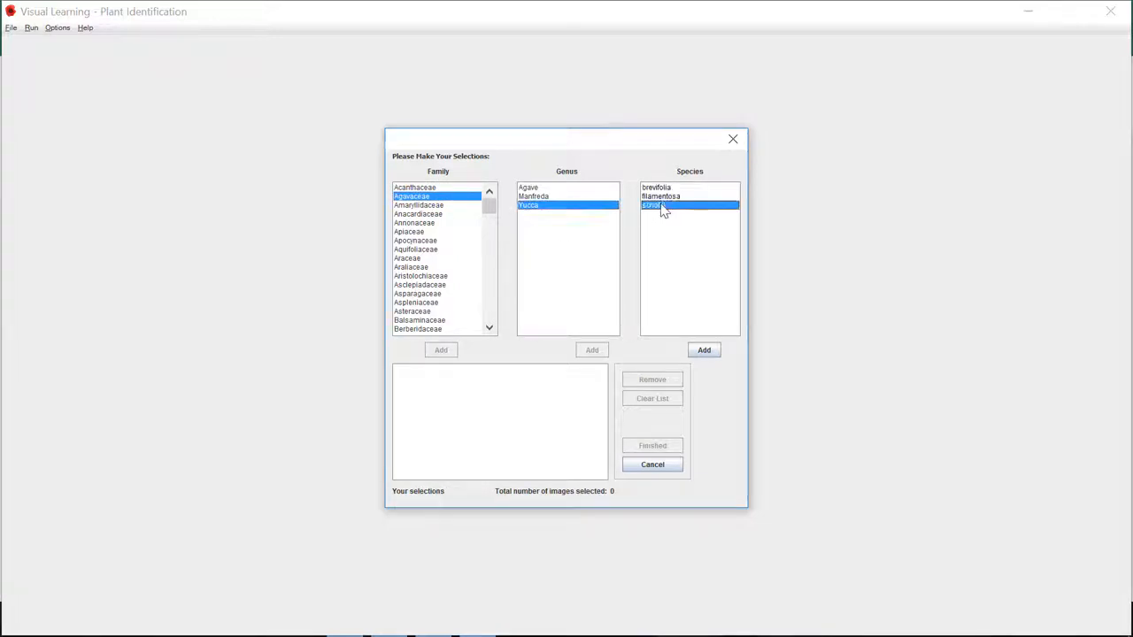
{"action": "mouse_move", "coordinate": [743, 267]}
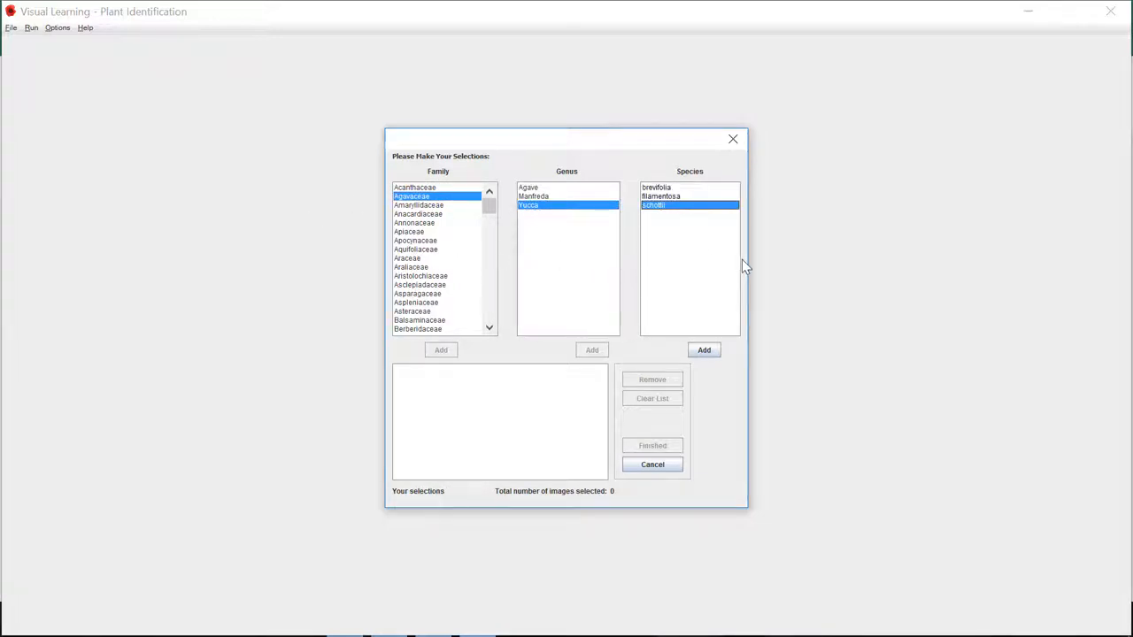
{"action": "left_click", "coordinate": [705, 351]}
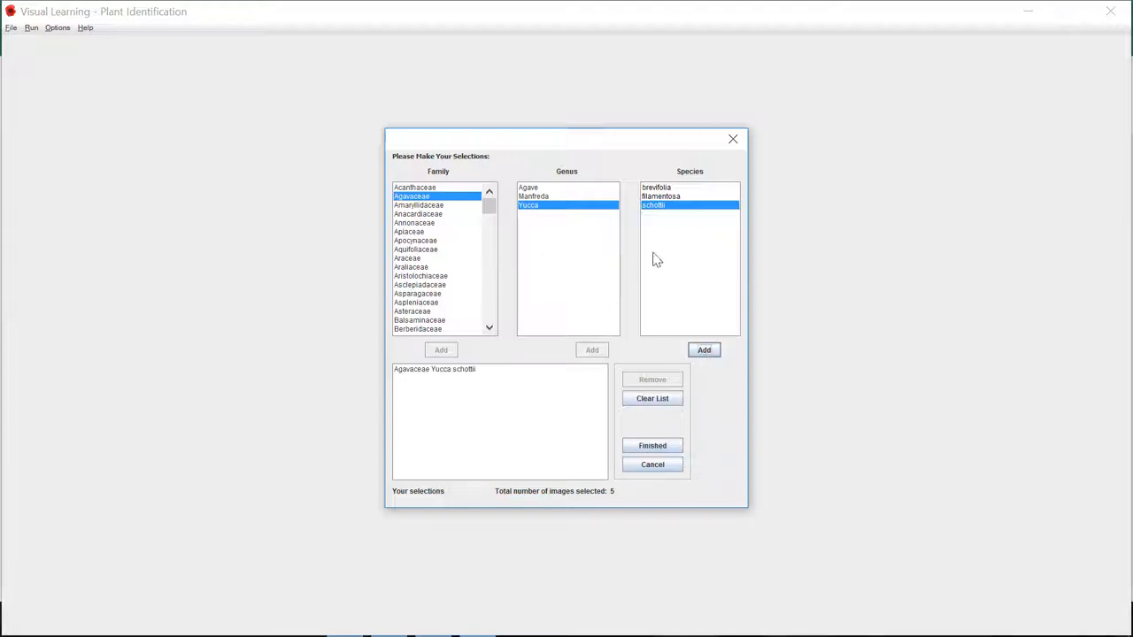
{"action": "mouse_move", "coordinate": [652, 447]}
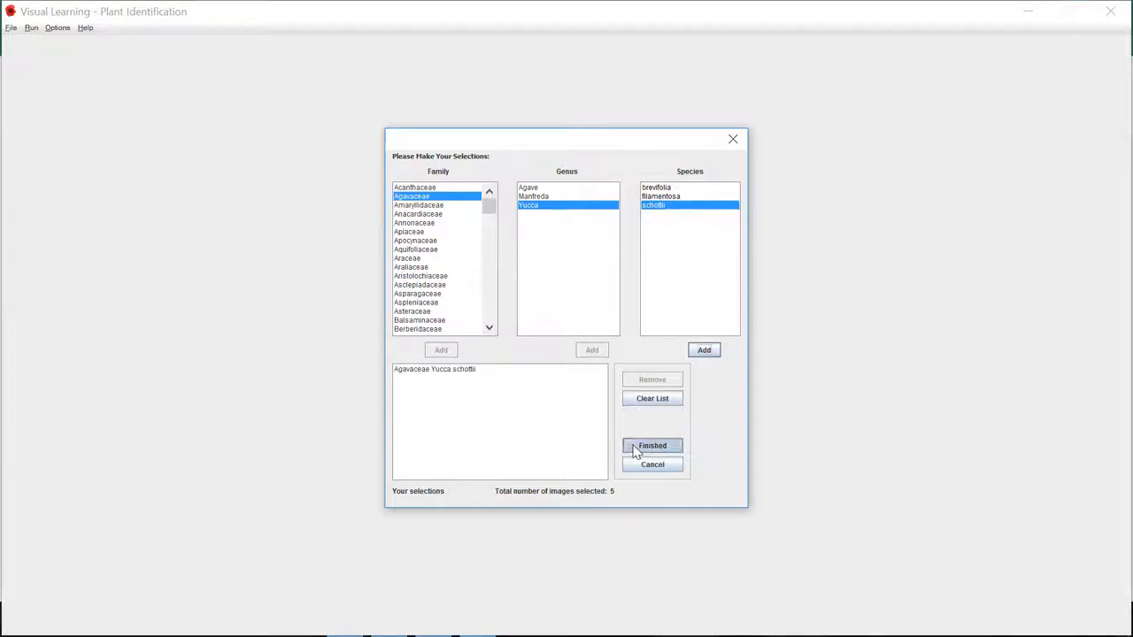
{"action": "left_click", "coordinate": [651, 446]}
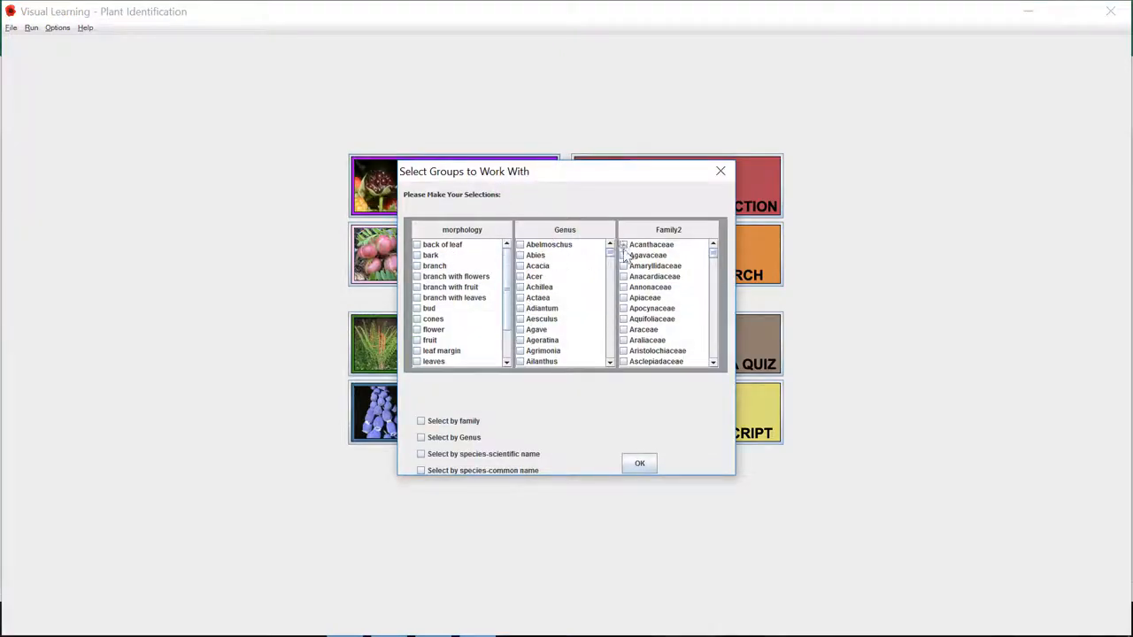
Group by Agavaceae and Agave with species scientific names, then start studying the plants
{"action": "left_click", "coordinate": [623, 245]}
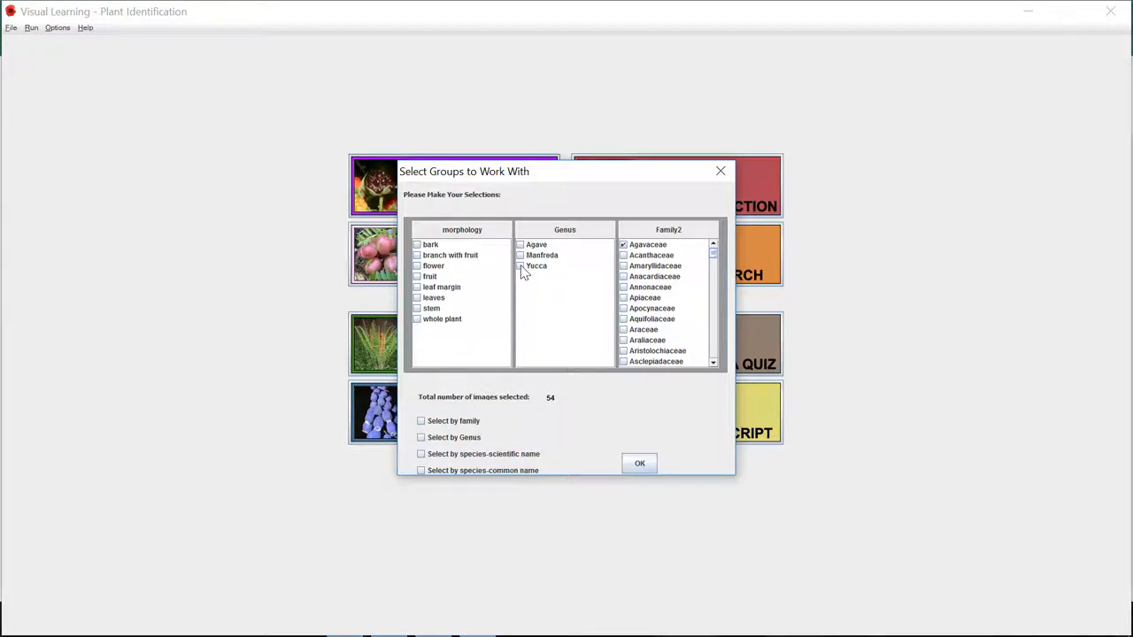
{"action": "left_click", "coordinate": [520, 265]}
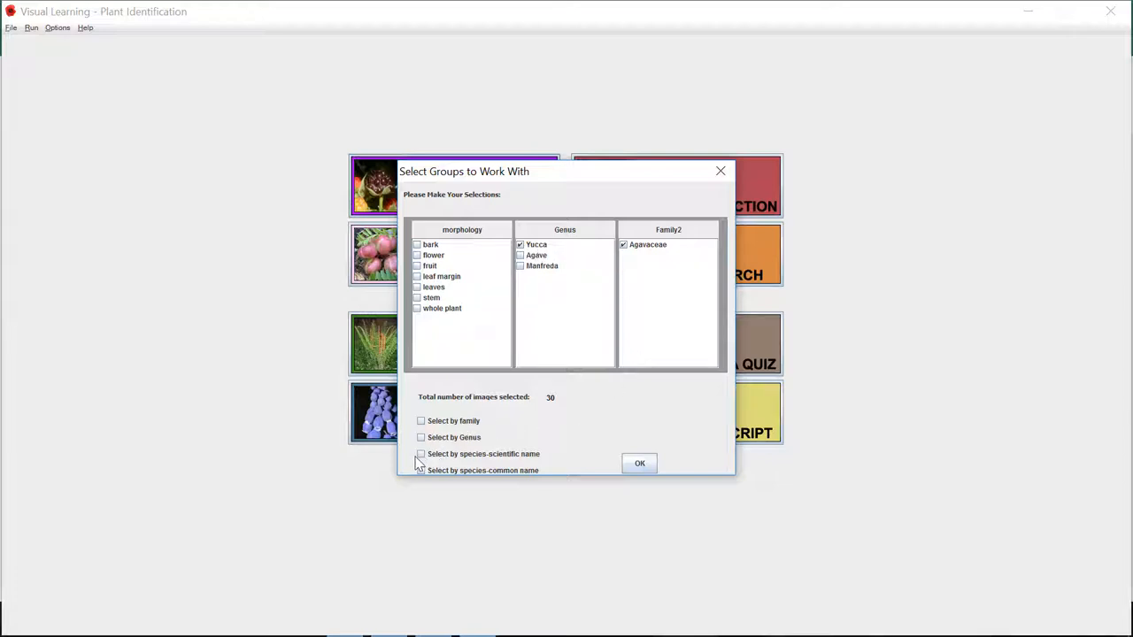
{"action": "left_click", "coordinate": [421, 453]}
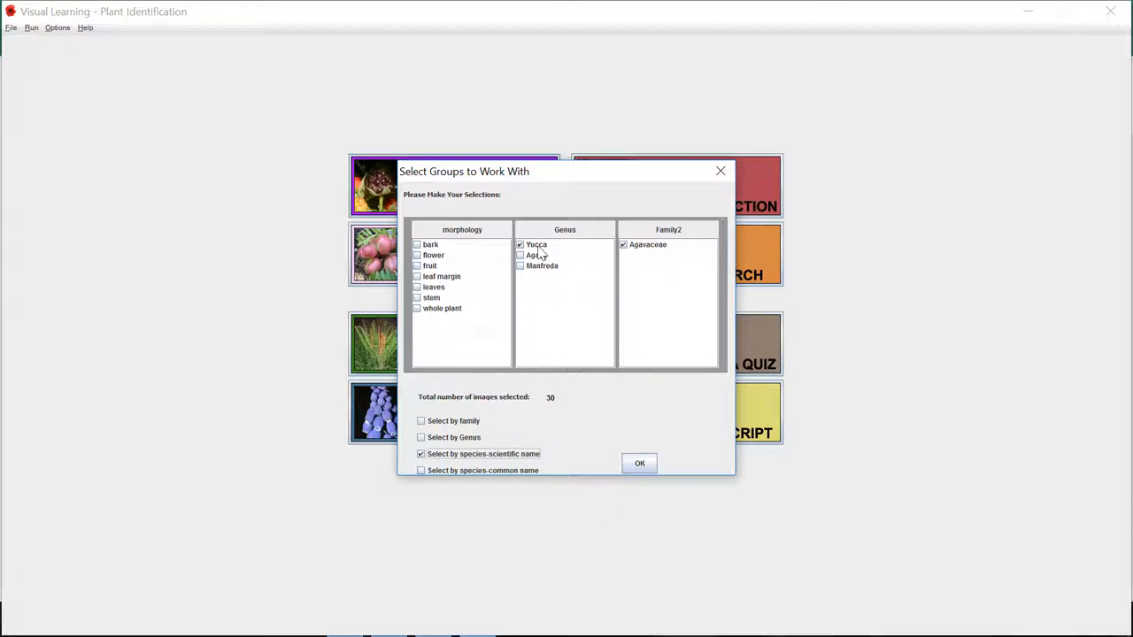
{"action": "left_click", "coordinate": [521, 244]}
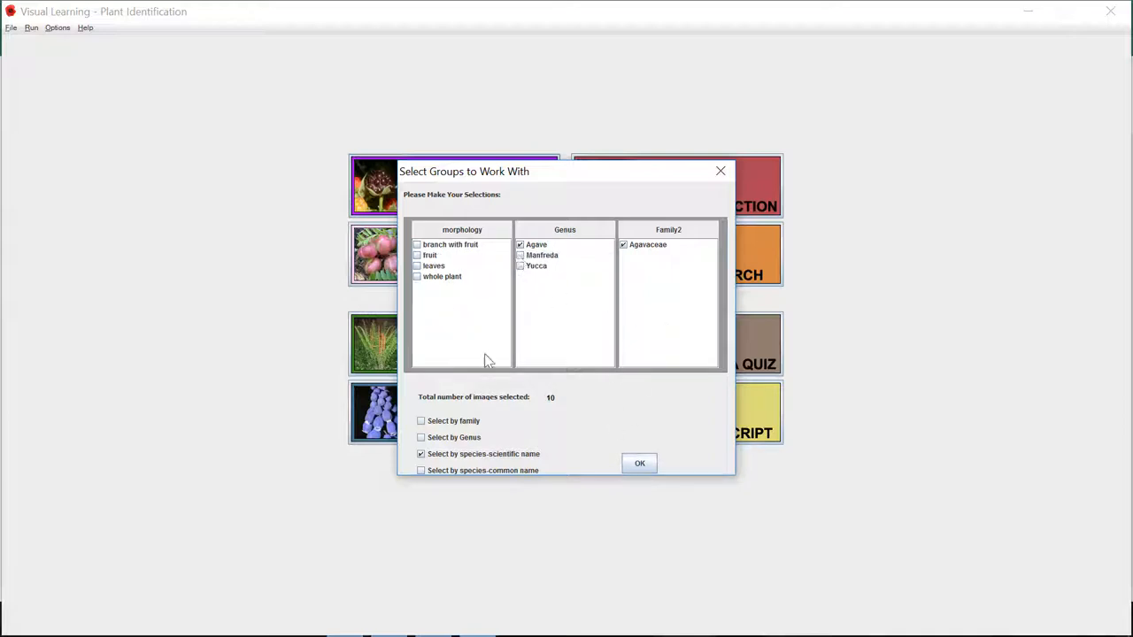
{"action": "left_click", "coordinate": [640, 464]}
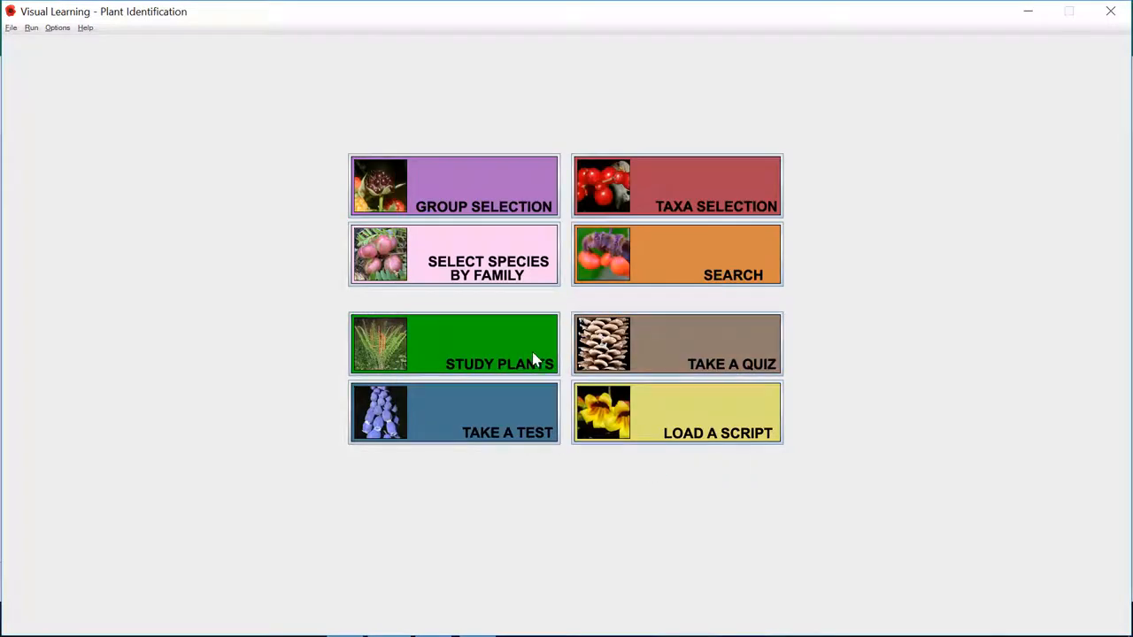
{"action": "left_click", "coordinate": [453, 344]}
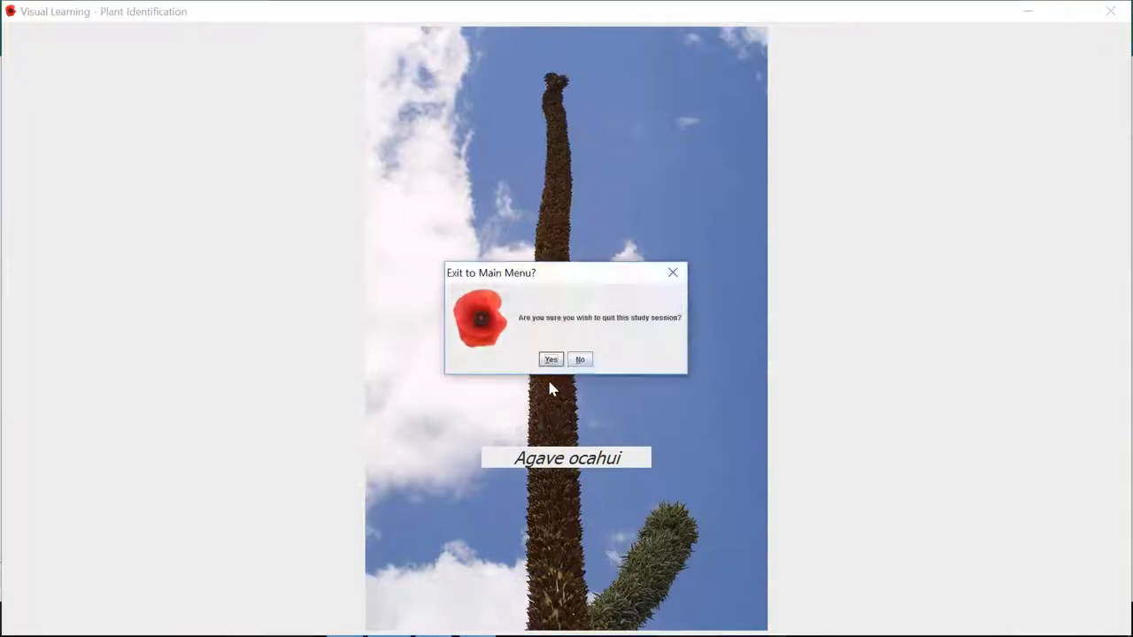
Quit the study session and widen column F so 'branch with flowers' and 'flower' show in full
{"action": "left_click", "coordinate": [550, 358]}
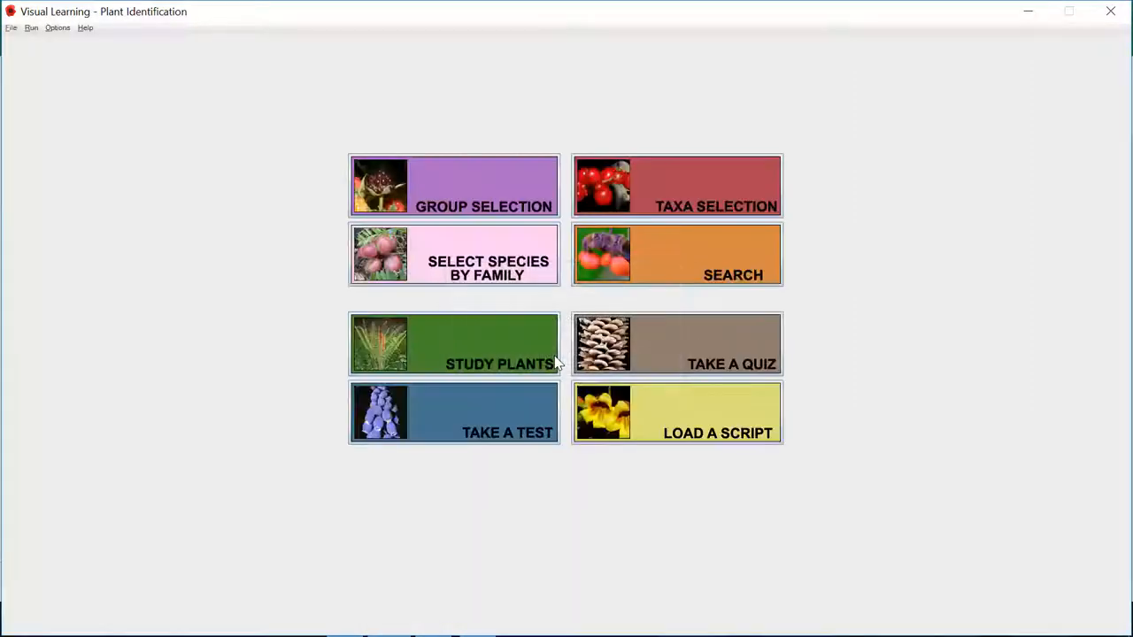
{"action": "left_click", "coordinate": [453, 344]}
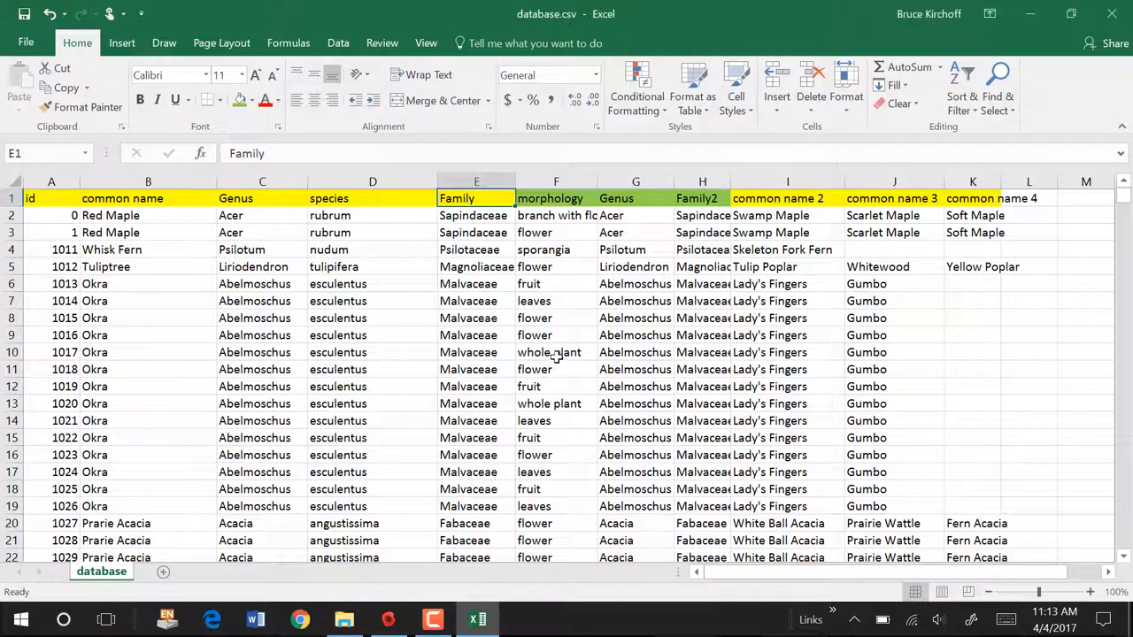
{"action": "left_click", "coordinate": [556, 198]}
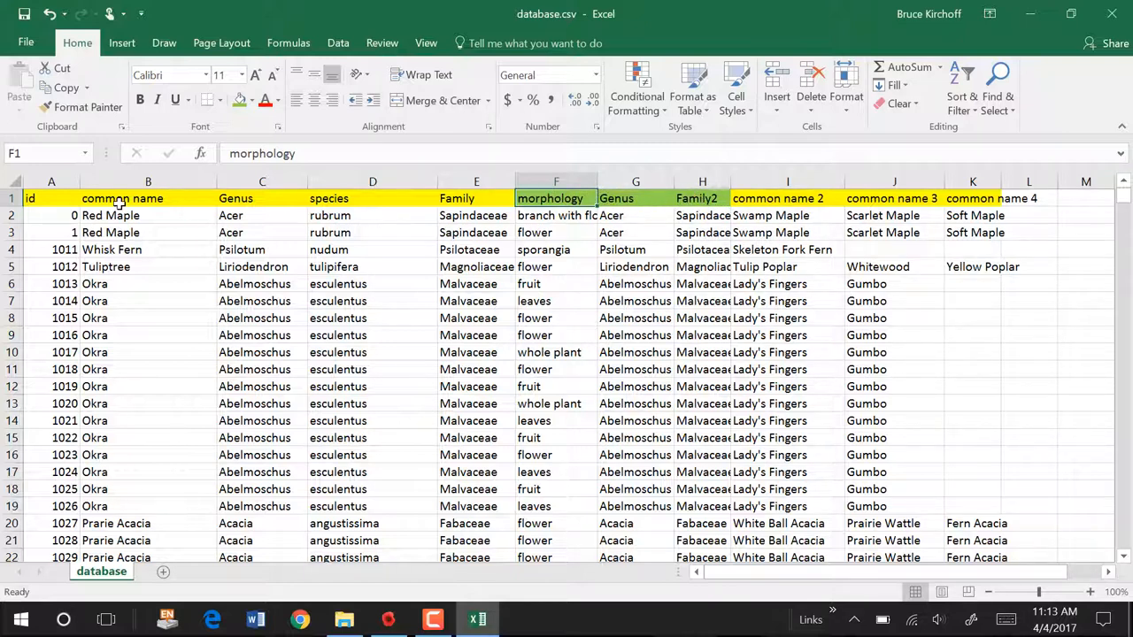
{"action": "left_click", "coordinate": [148, 217]}
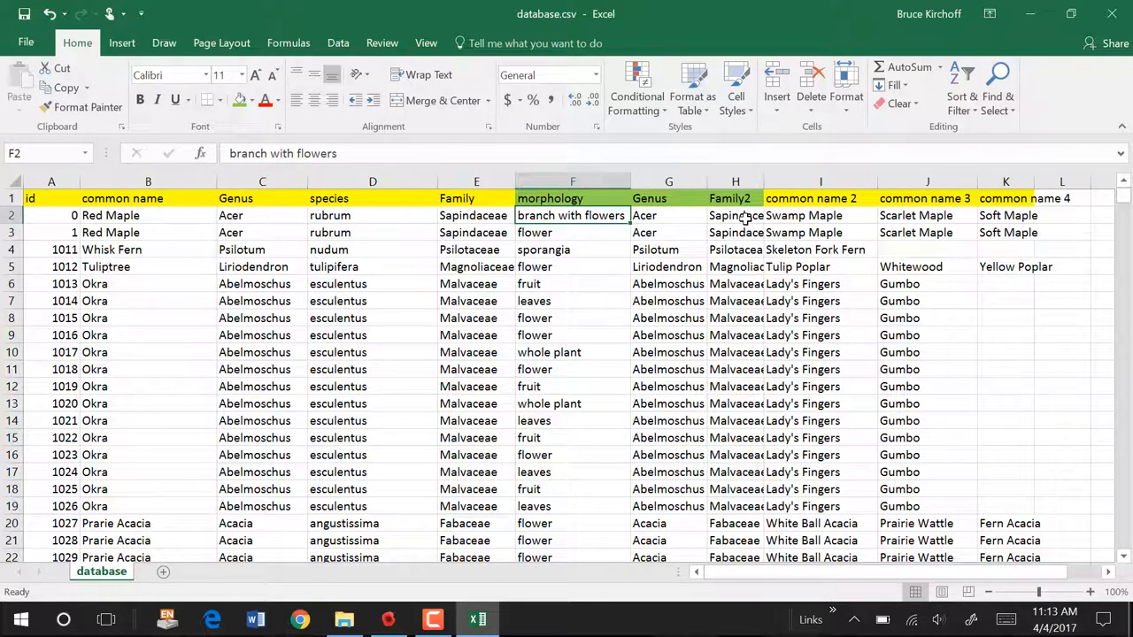
{"action": "left_click", "coordinate": [572, 232]}
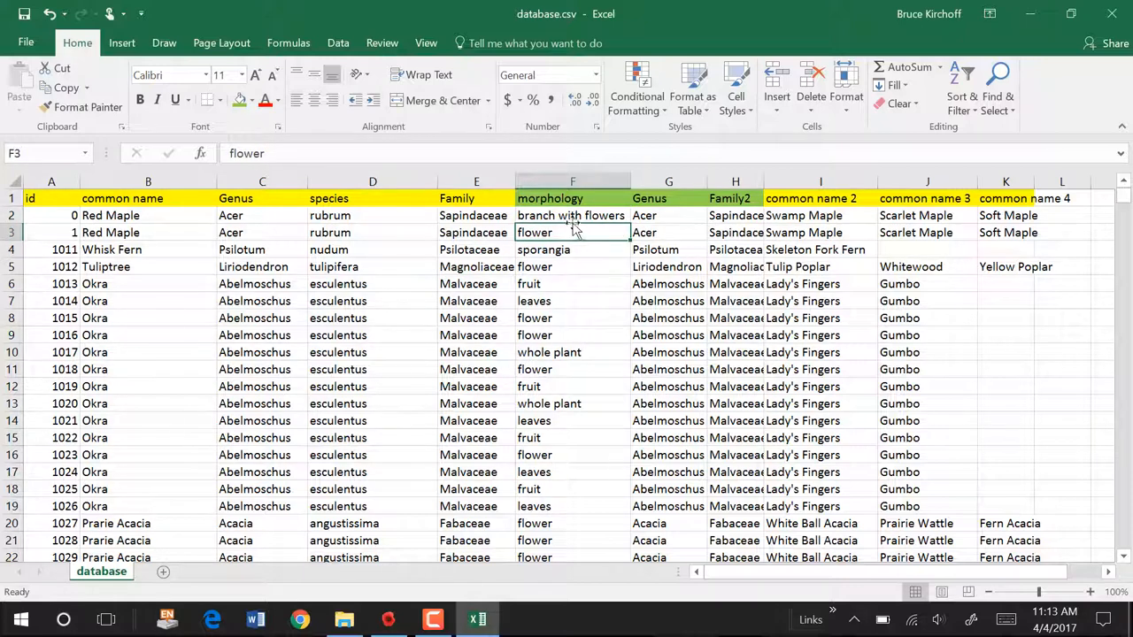
{"action": "left_click", "coordinate": [572, 216]}
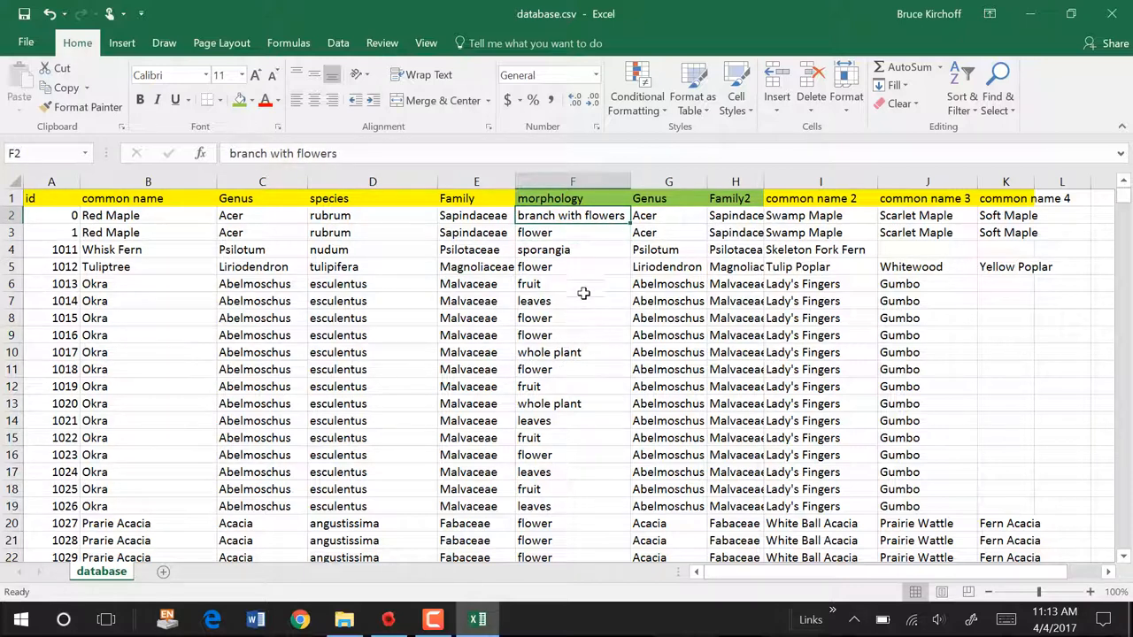
{"action": "mouse_move", "coordinate": [152, 219]}
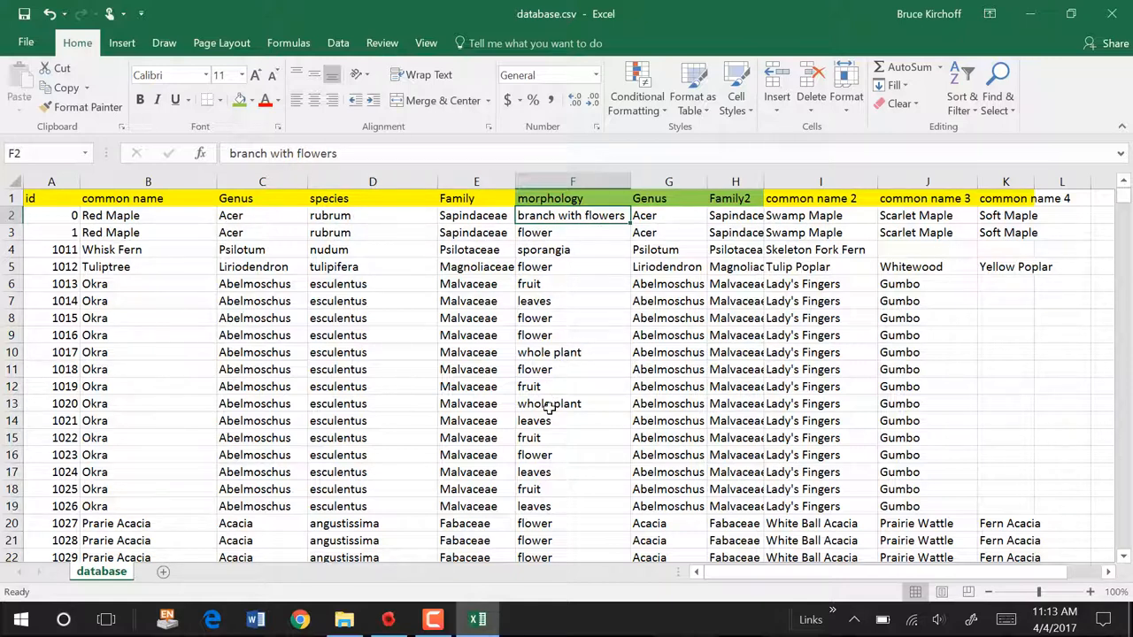
{"action": "mouse_move", "coordinate": [574, 232]}
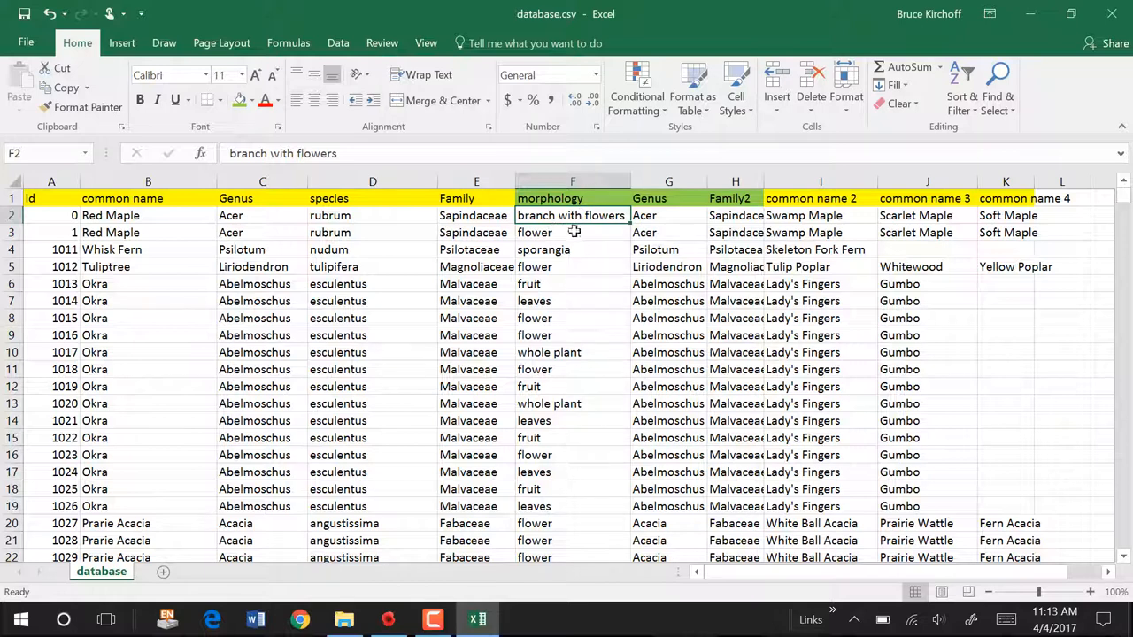
{"action": "mouse_move", "coordinate": [545, 262]}
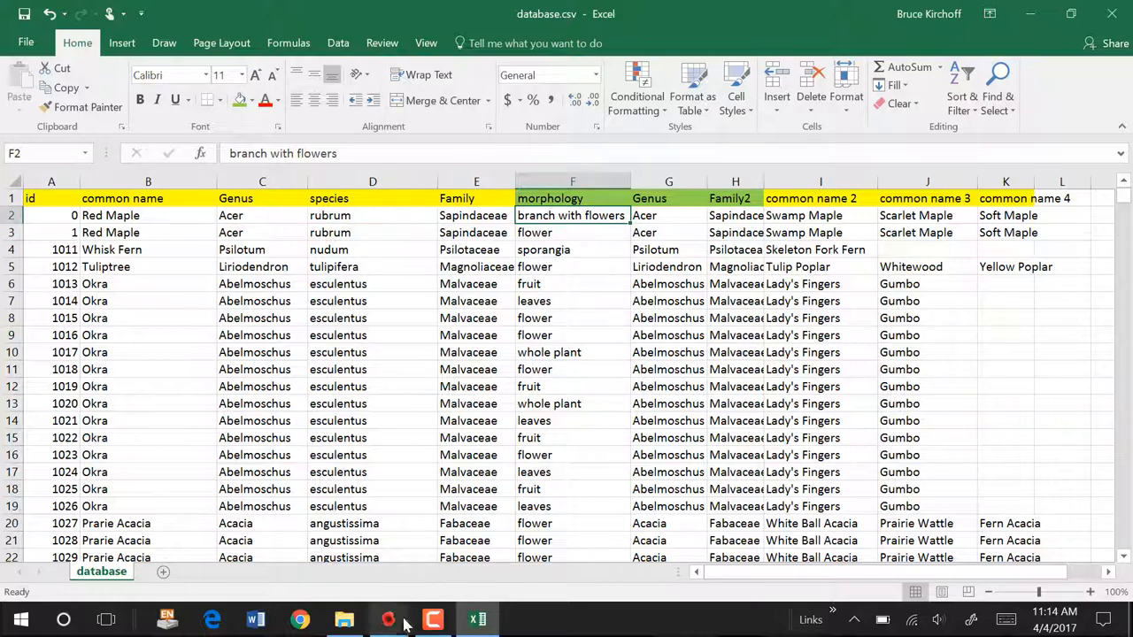
Study branch-with-flowers images grouped by genus, then quit back to the main menu
{"action": "left_click", "coordinate": [432, 620]}
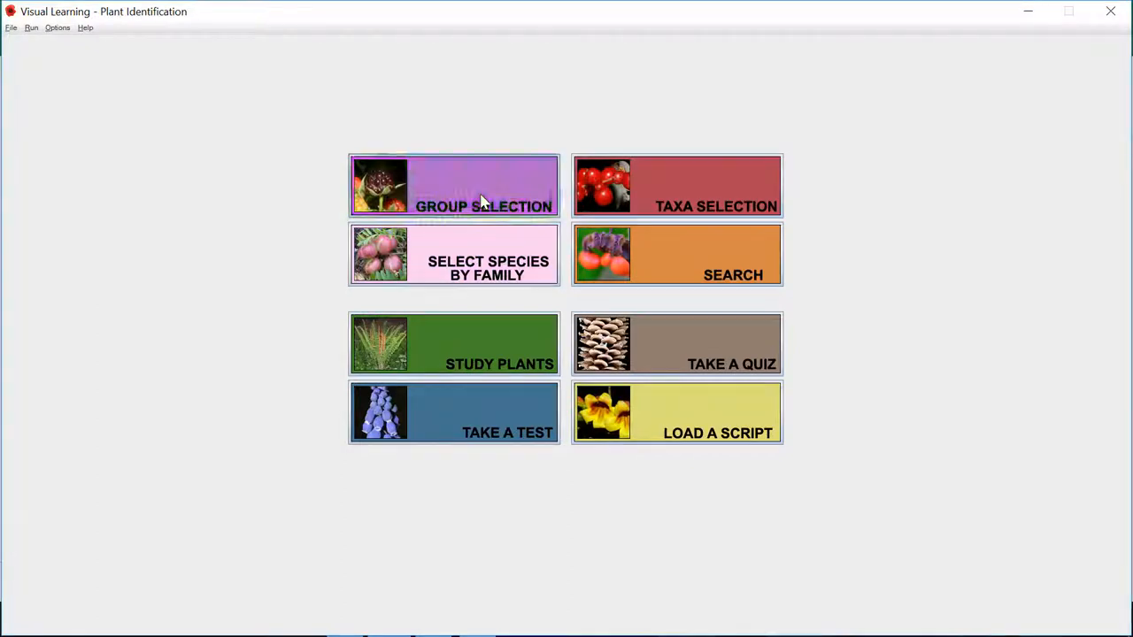
{"action": "left_click", "coordinate": [454, 186]}
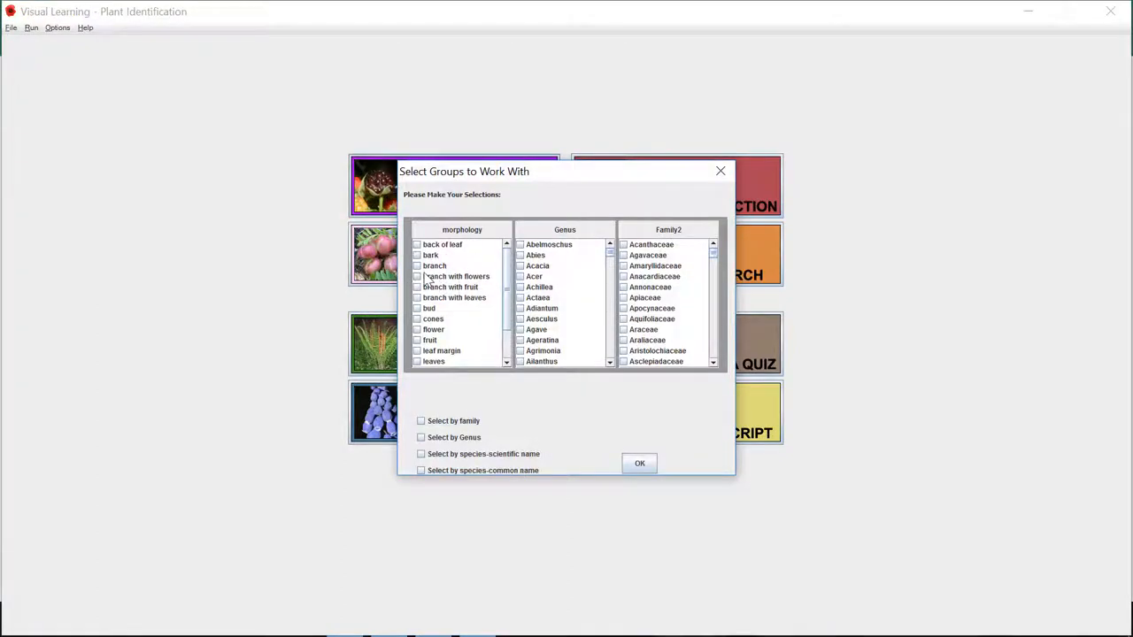
{"action": "left_click", "coordinate": [417, 277]}
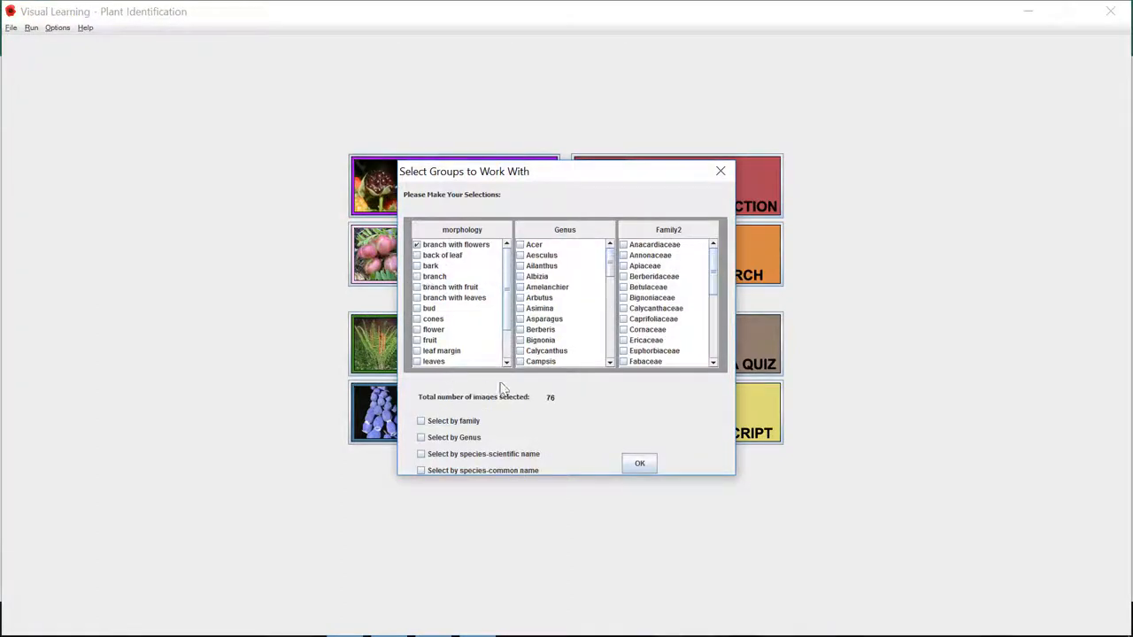
{"action": "left_click", "coordinate": [421, 438]}
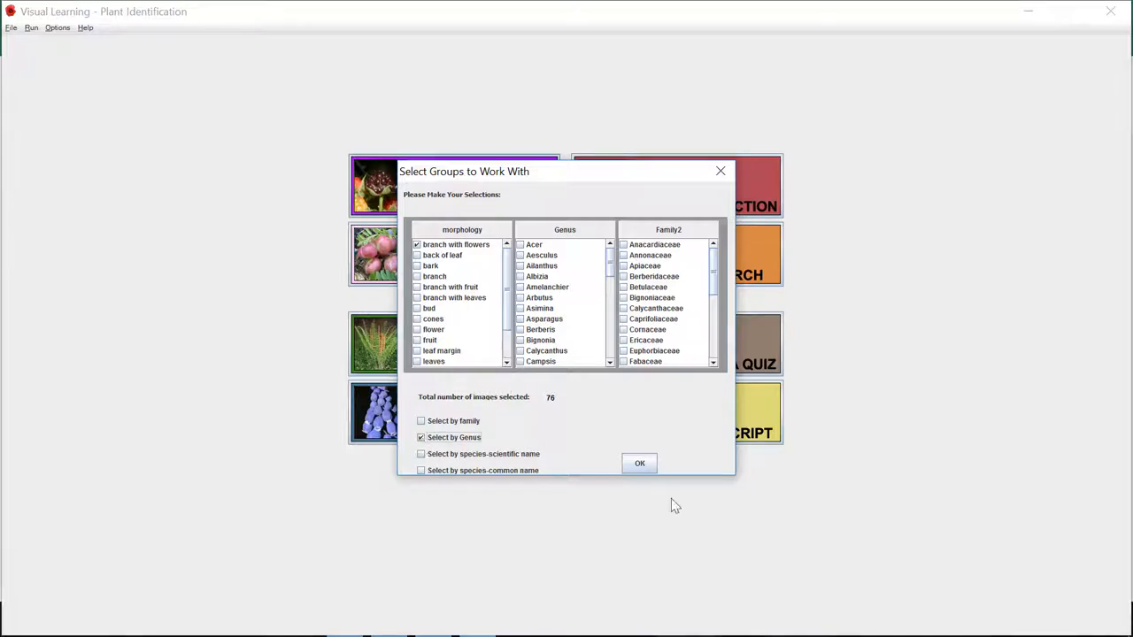
{"action": "left_click", "coordinate": [639, 464]}
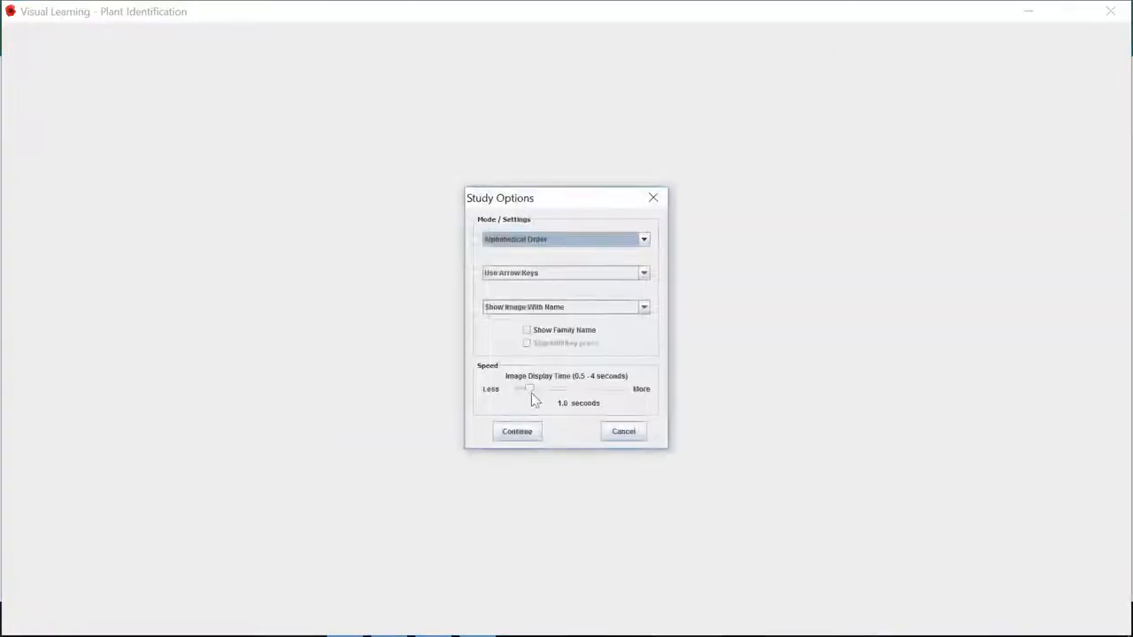
{"action": "left_click", "coordinate": [517, 432]}
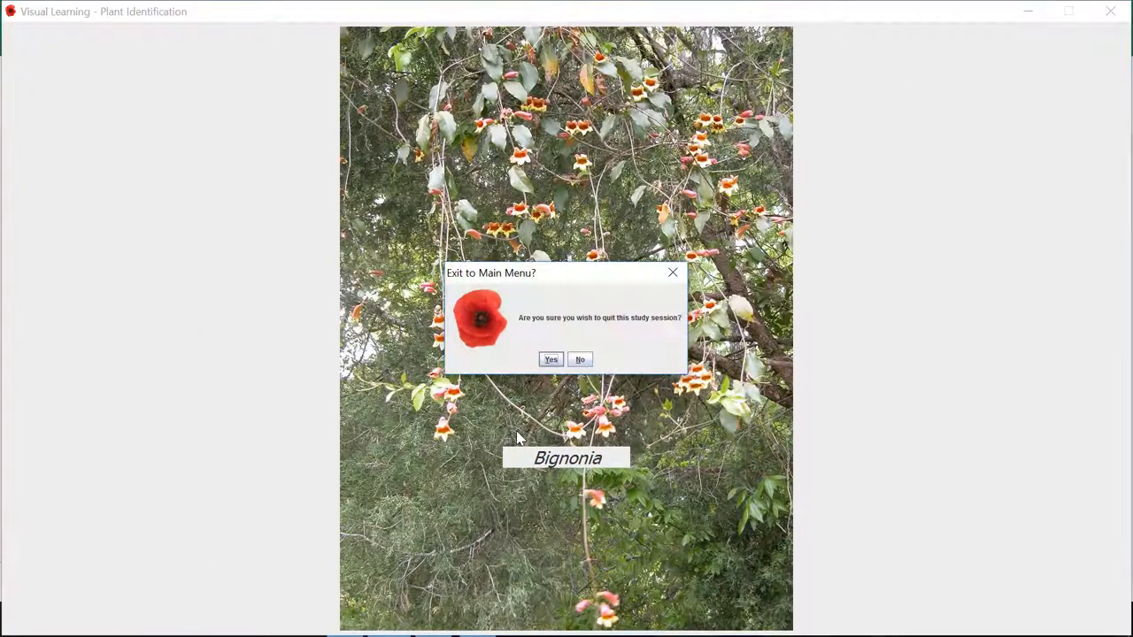
{"action": "left_click", "coordinate": [551, 357]}
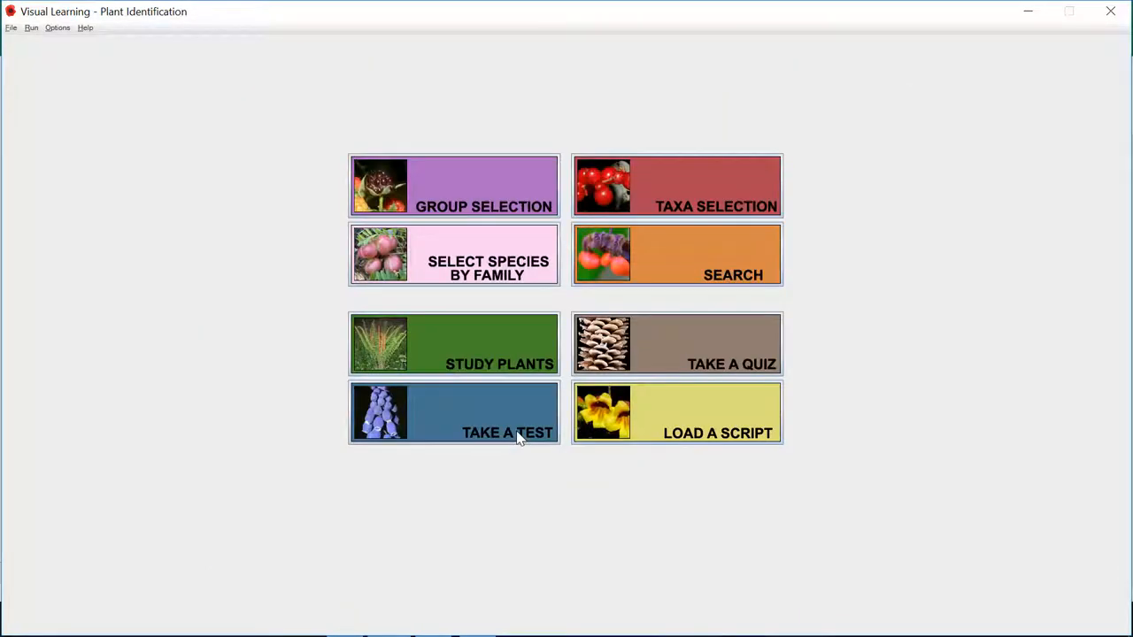
Delete the duplicate Genus and Family2 columns from database.csv and switch to Visual Learning
{"action": "left_click", "coordinate": [478, 619]}
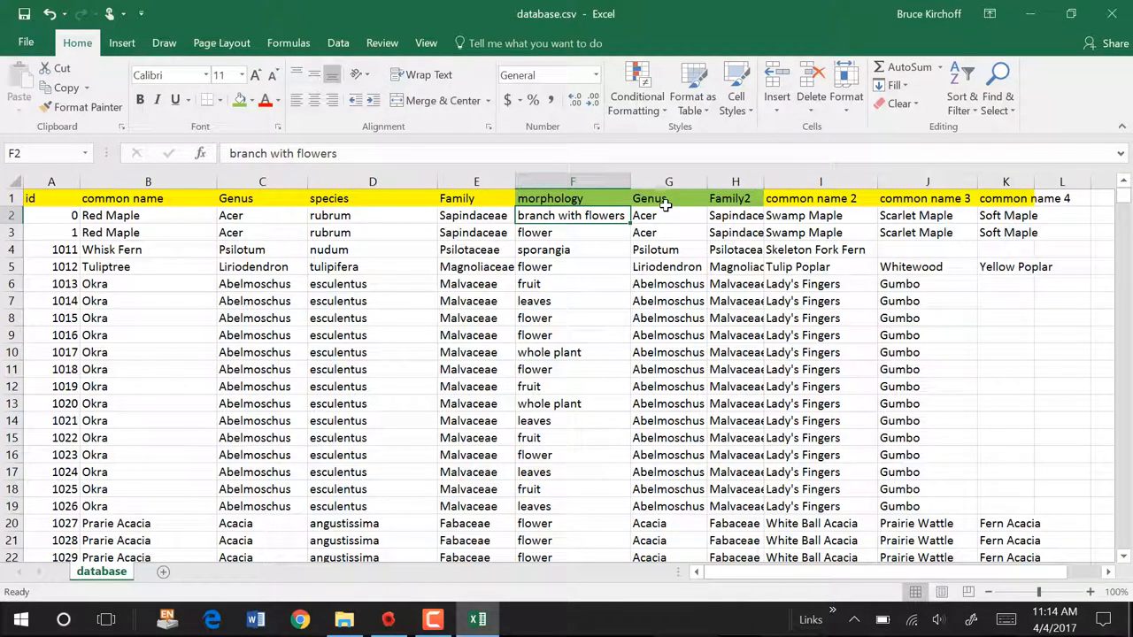
{"action": "left_click", "coordinate": [669, 181]}
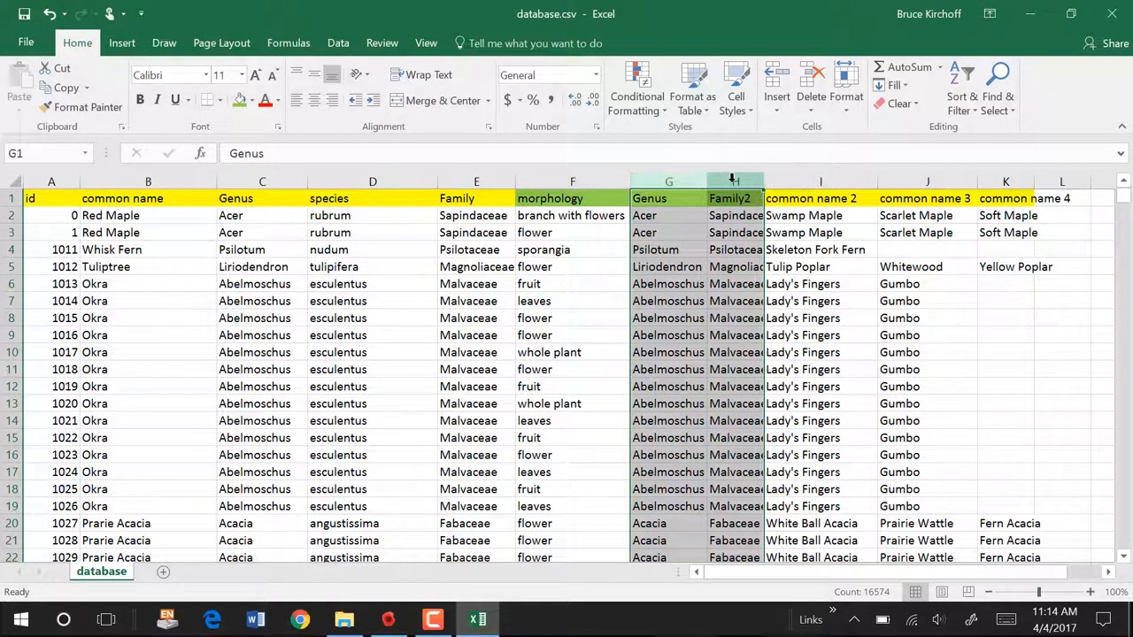
{"action": "right_click", "coordinate": [733, 181]}
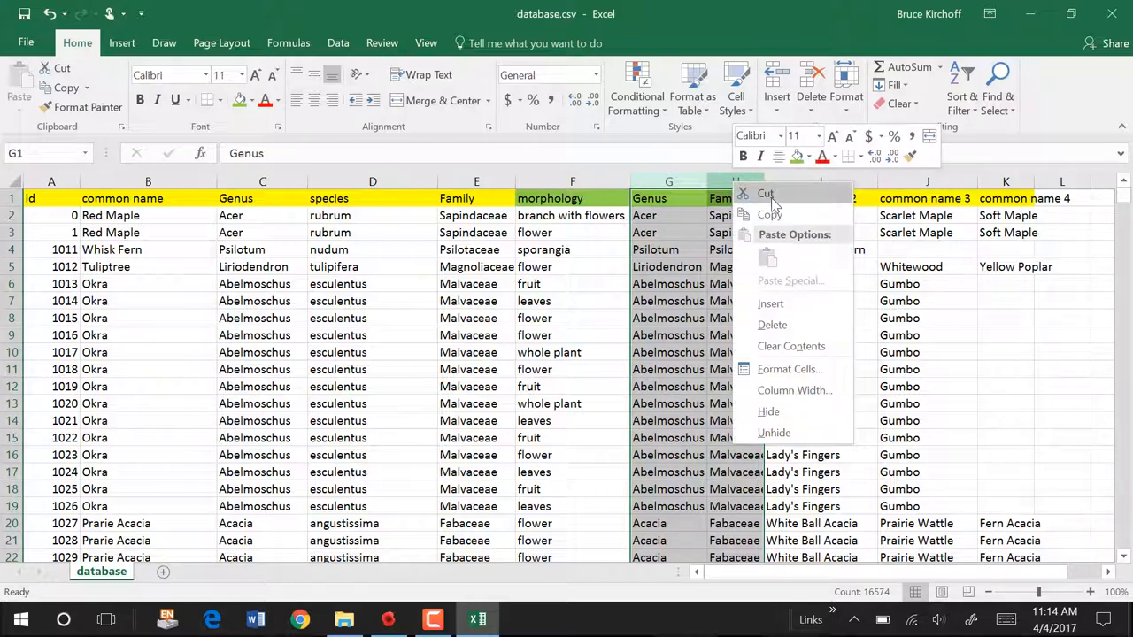
{"action": "left_click", "coordinate": [765, 193]}
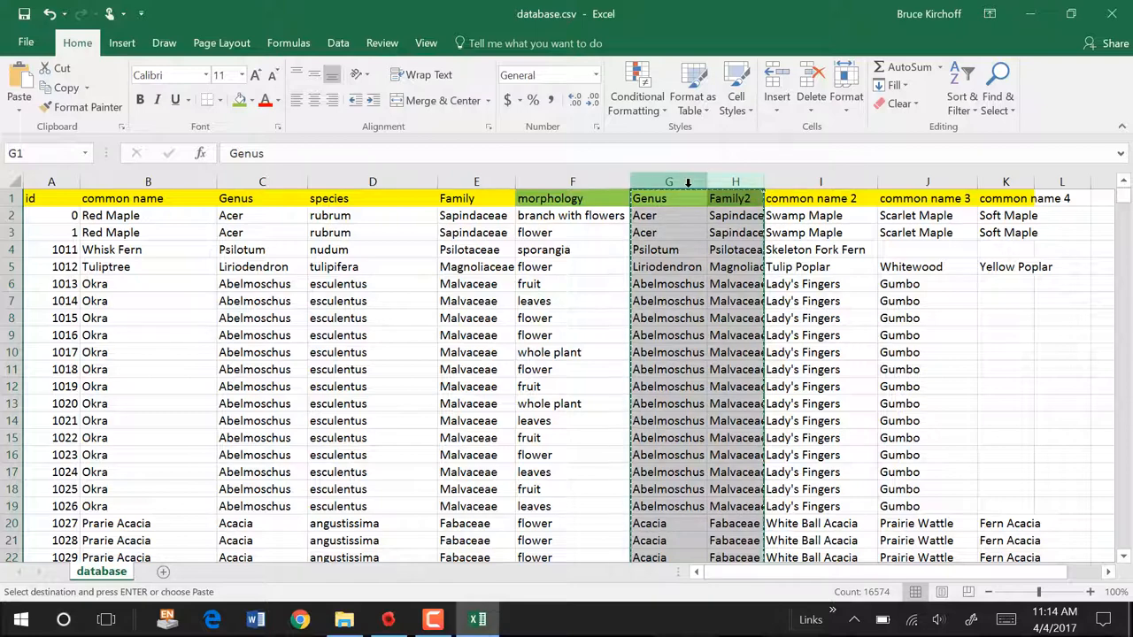
{"action": "right_click", "coordinate": [735, 181]}
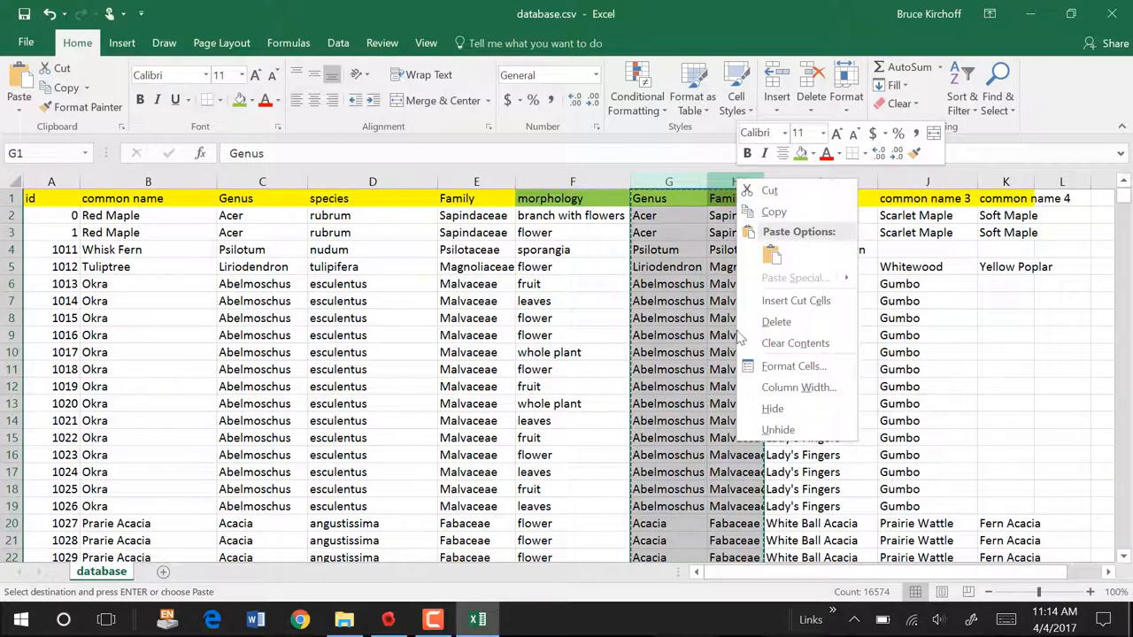
{"action": "left_click", "coordinate": [775, 322]}
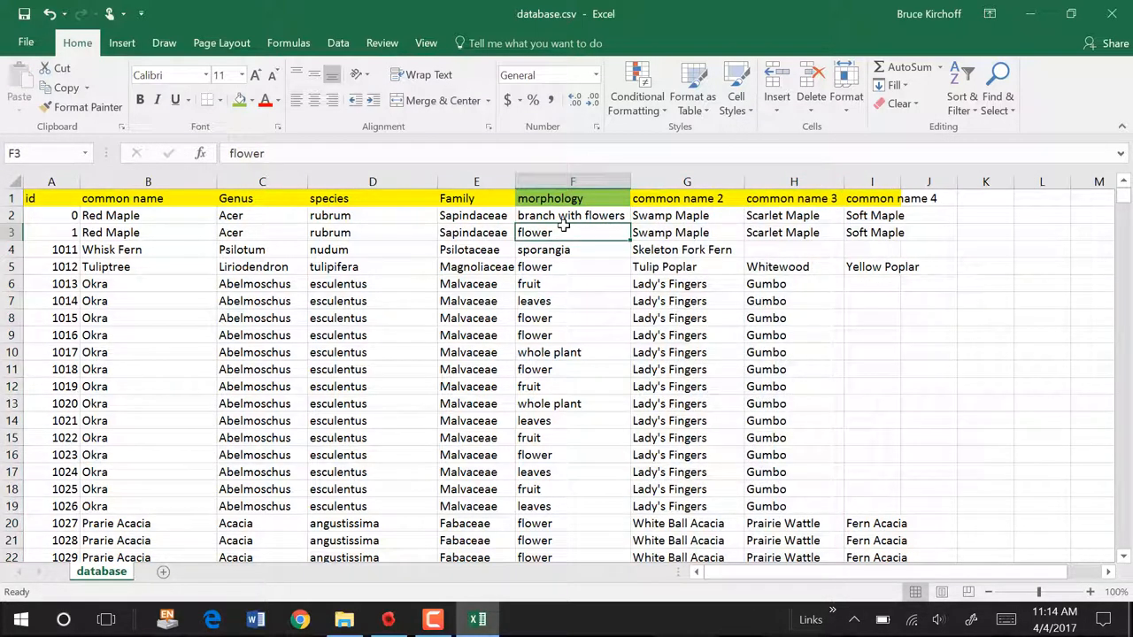
{"action": "key", "text": "alt+tab"}
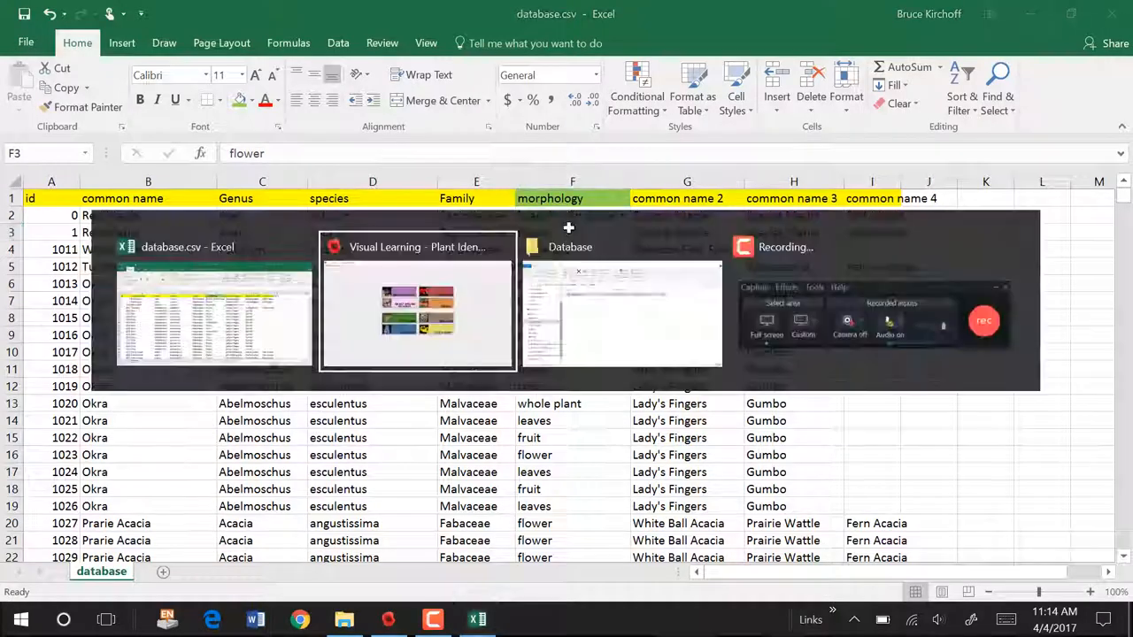
Bring Visual Learning forward to review the morphology group checklist
{"action": "left_click", "coordinate": [418, 301]}
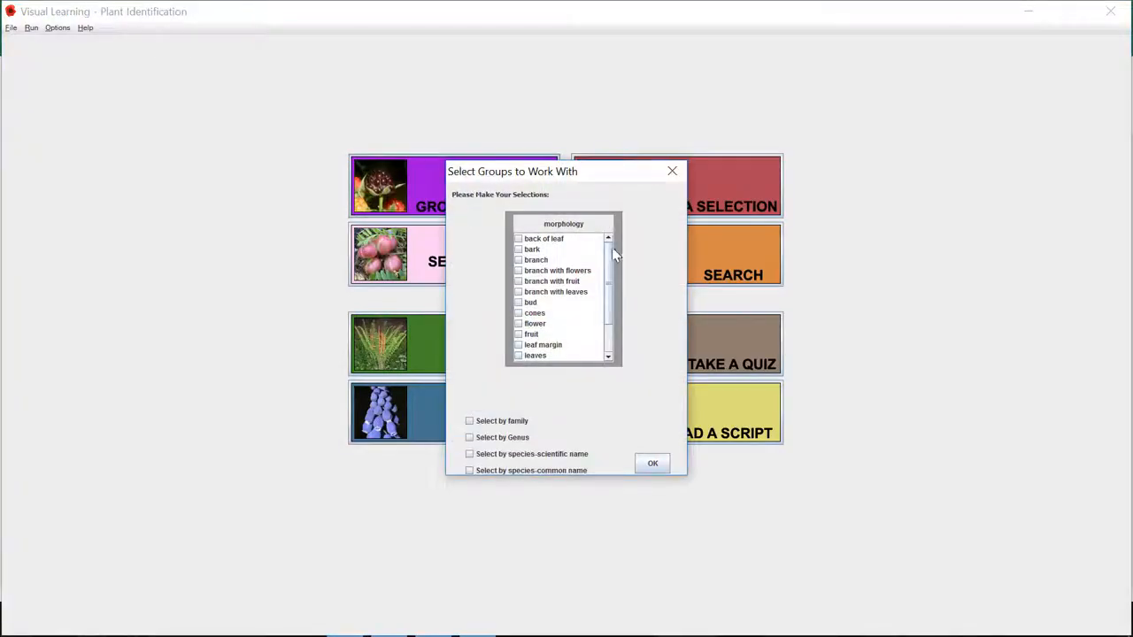
{"action": "mouse_move", "coordinate": [619, 248]}
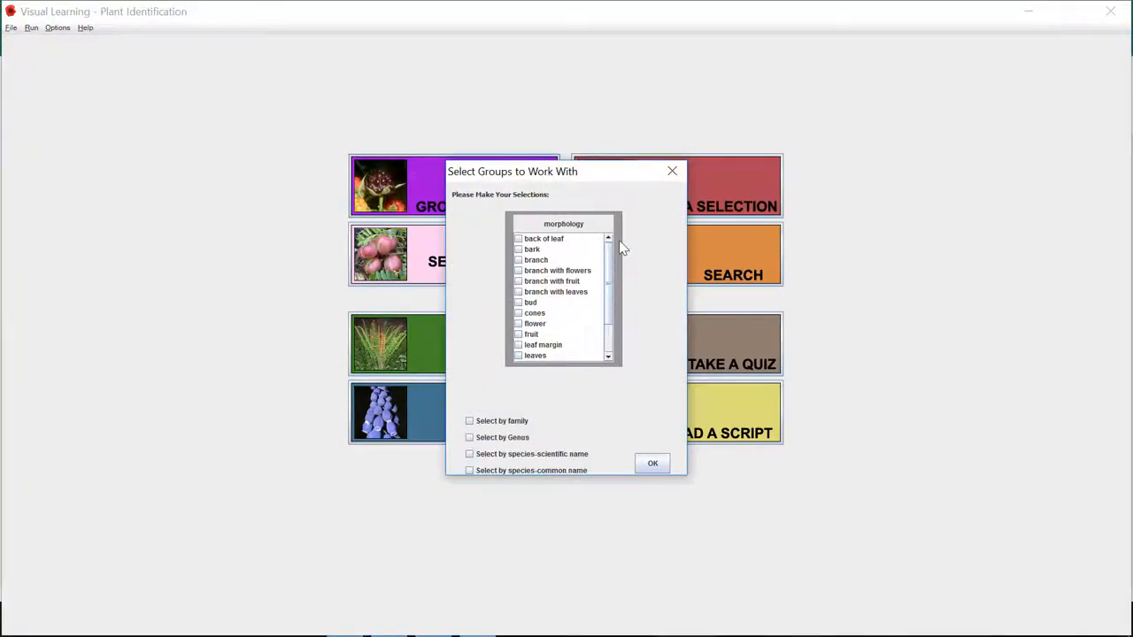
{"action": "mouse_move", "coordinate": [651, 464]}
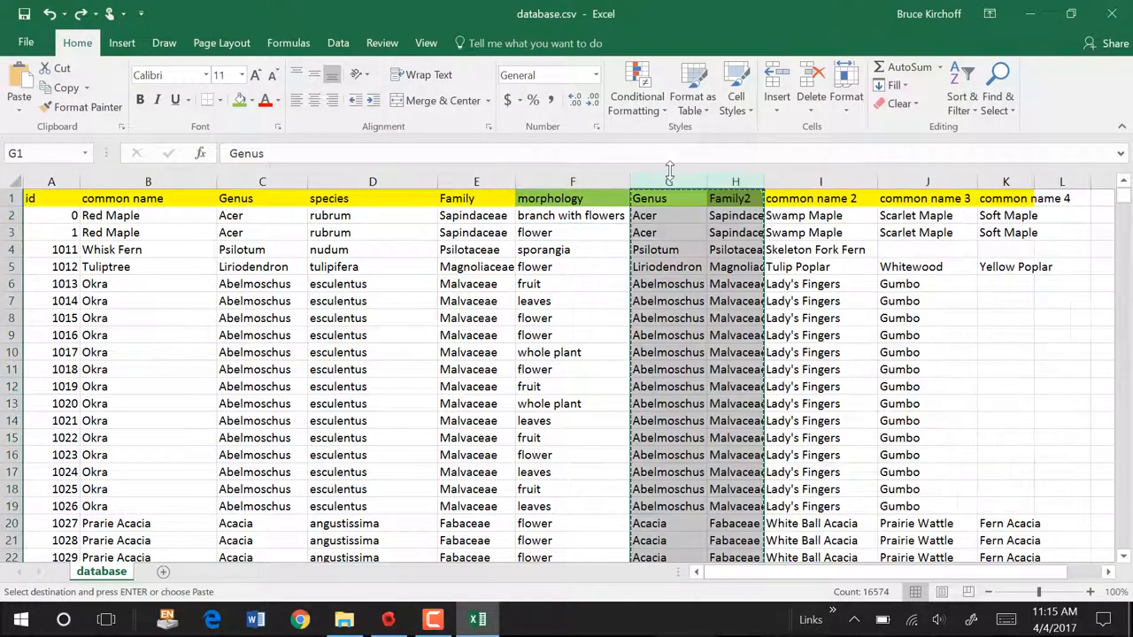
Cancel the pending column copy and rename the duplicate family header in H1 to Family_
{"action": "left_click", "coordinate": [572, 319]}
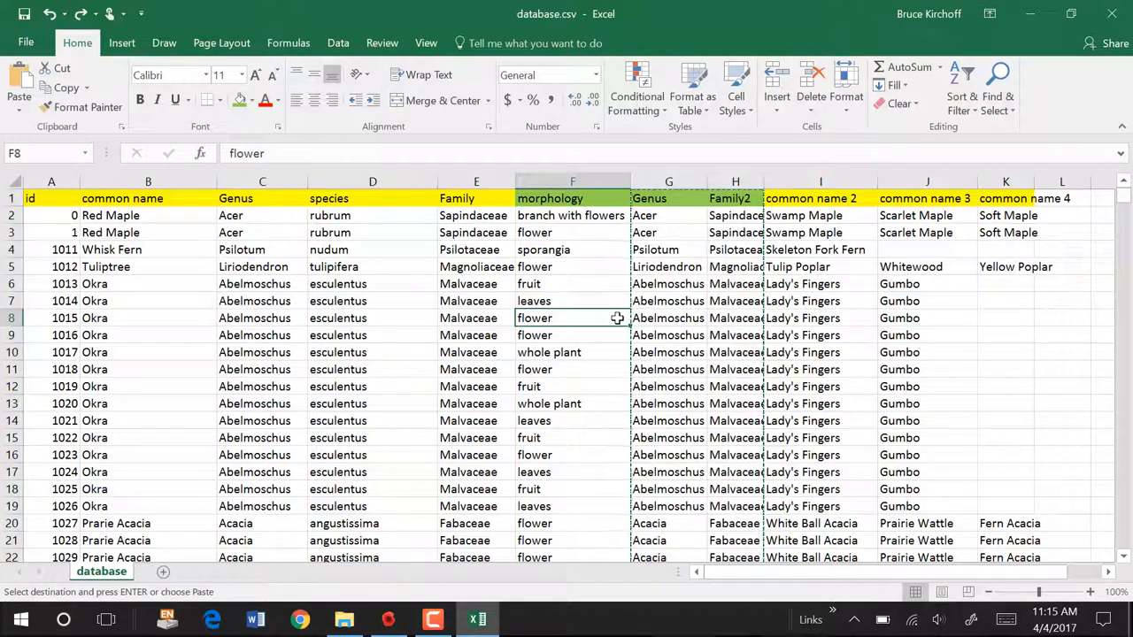
{"action": "key", "text": "Escape"}
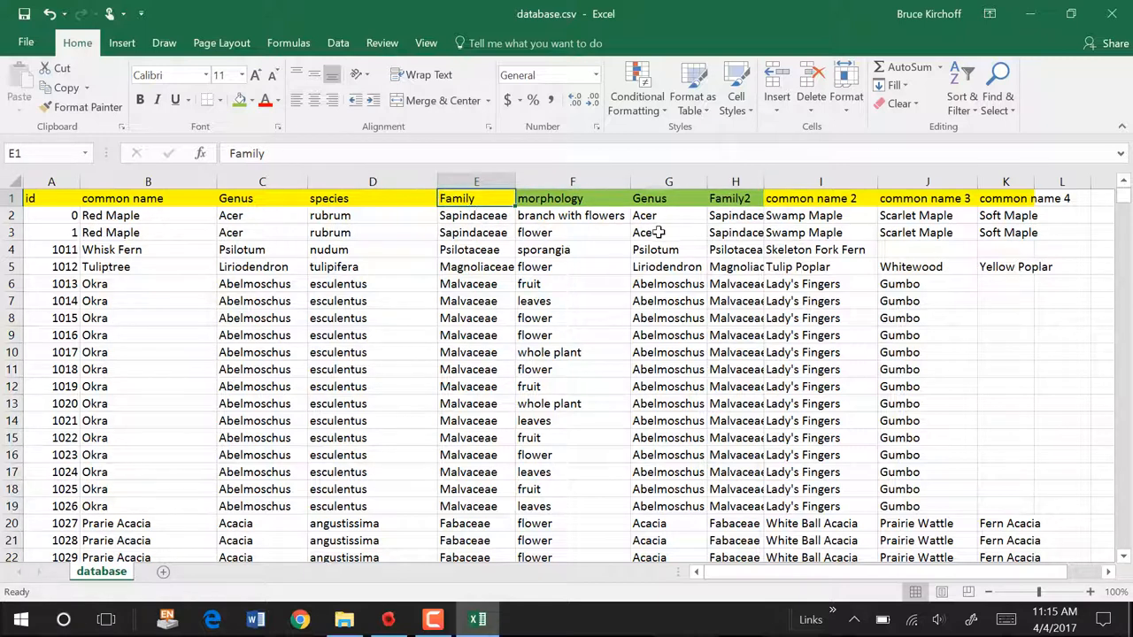
{"action": "left_click", "coordinate": [734, 198]}
{"action": "type", "text": "_"}
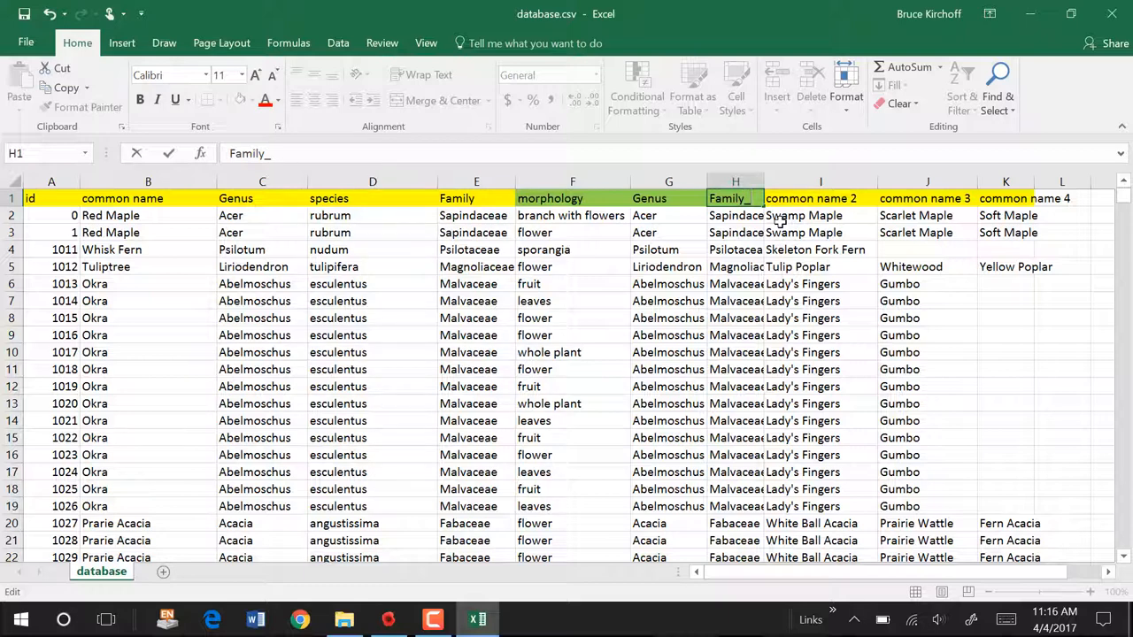
{"action": "left_click", "coordinate": [735, 250]}
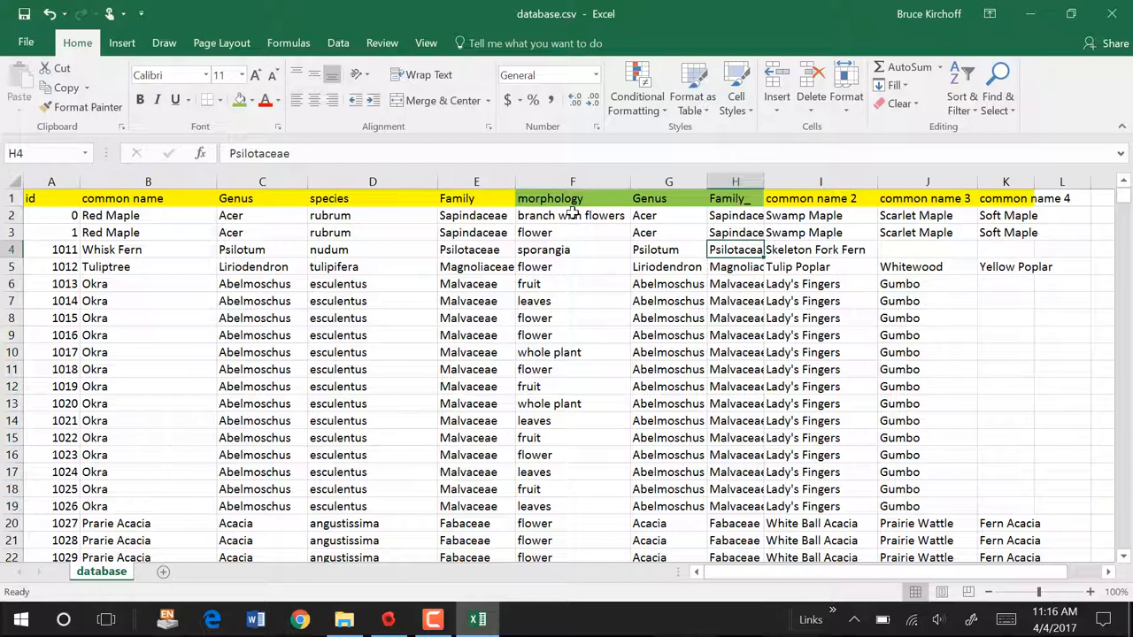
{"action": "left_click", "coordinate": [572, 216]}
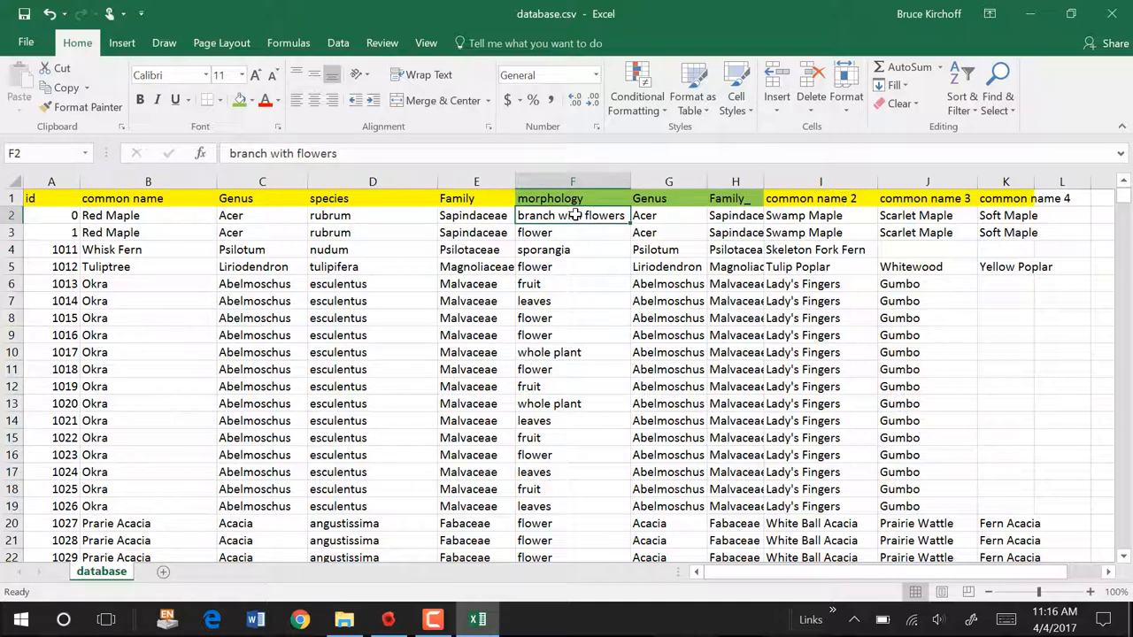
{"action": "mouse_move", "coordinate": [241, 437]}
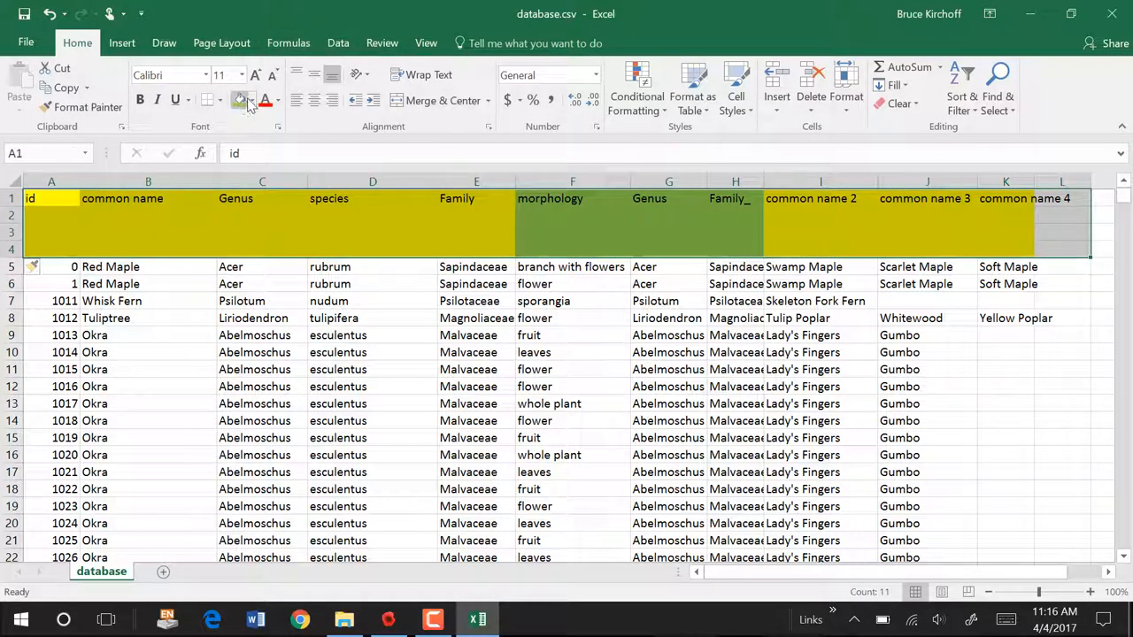
Clear the fill colour from the selected header rows
{"action": "left_click", "coordinate": [255, 99]}
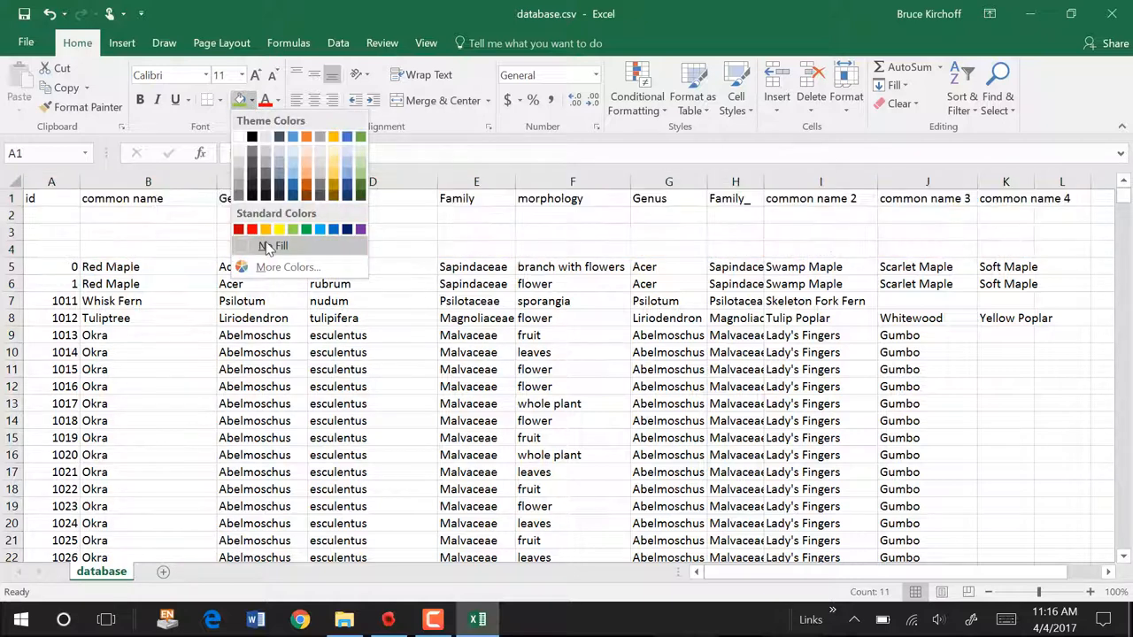
{"action": "left_click", "coordinate": [280, 244]}
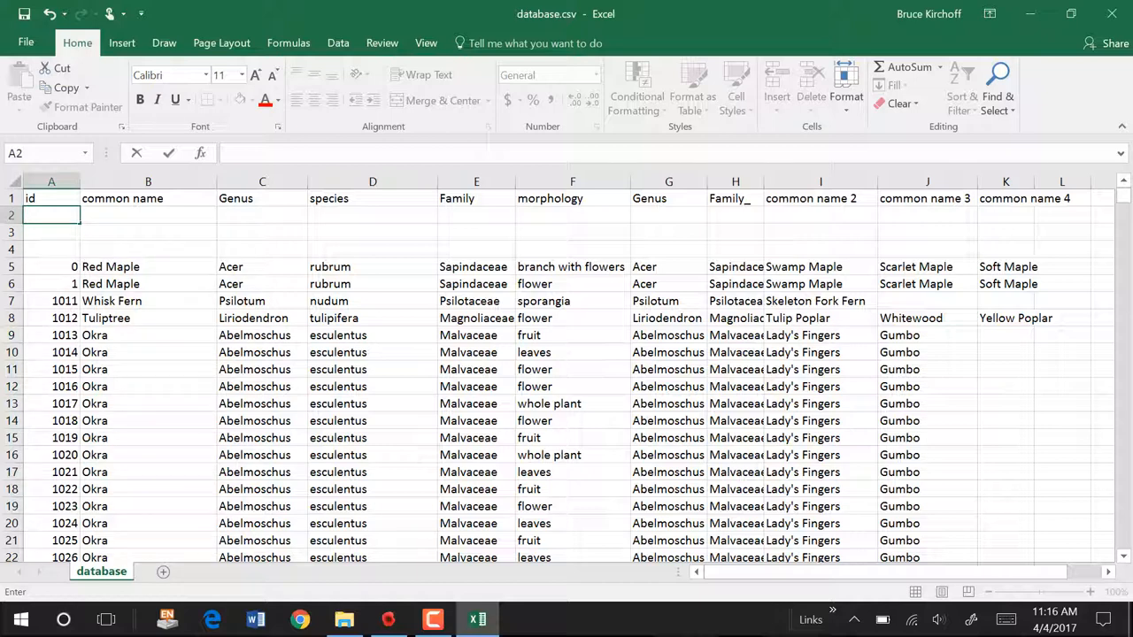
Enter 'laakjk' under id and 'this is the common name' under common name in row 2
{"action": "type", "text": "laakjk"}
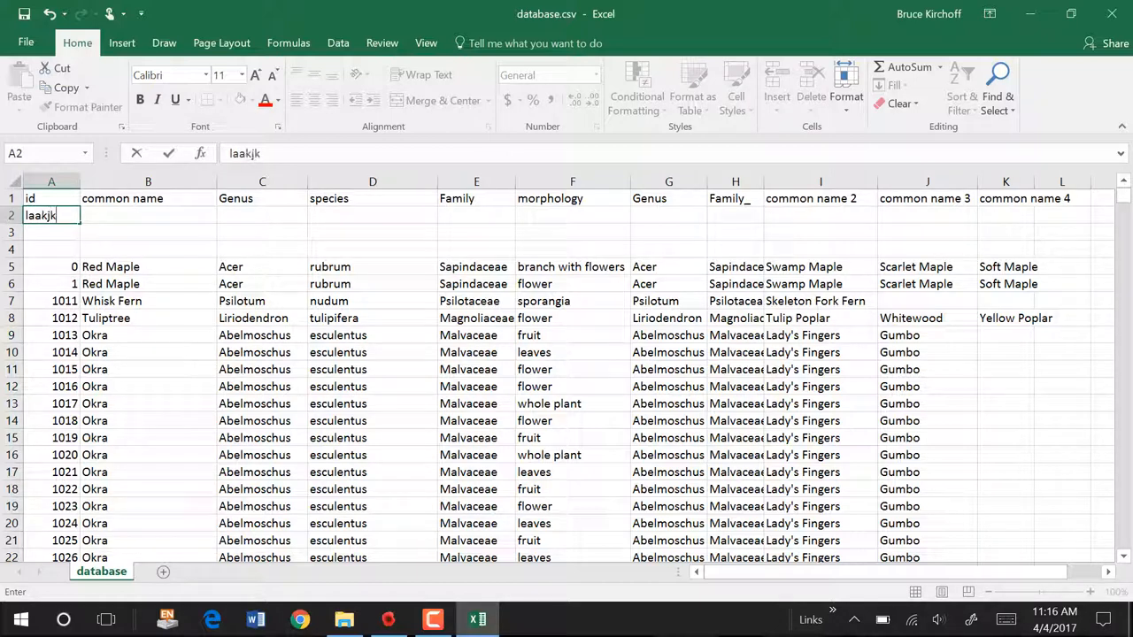
{"action": "key", "text": "Tab"}
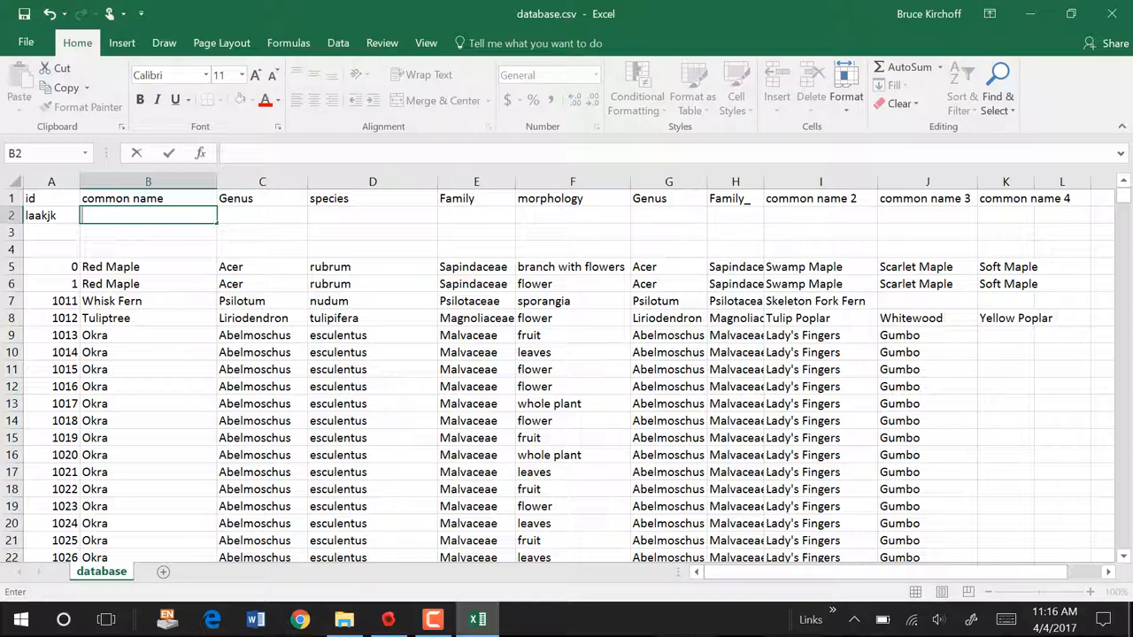
{"action": "type", "text": "this is the co"}
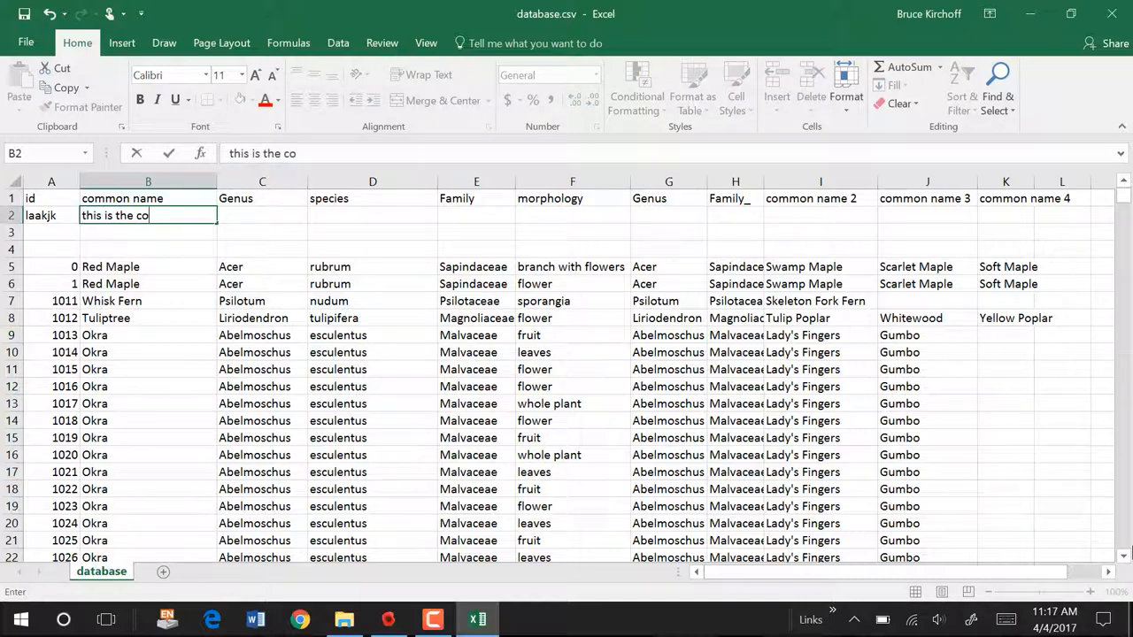
{"action": "type", "text": "mmon am"}
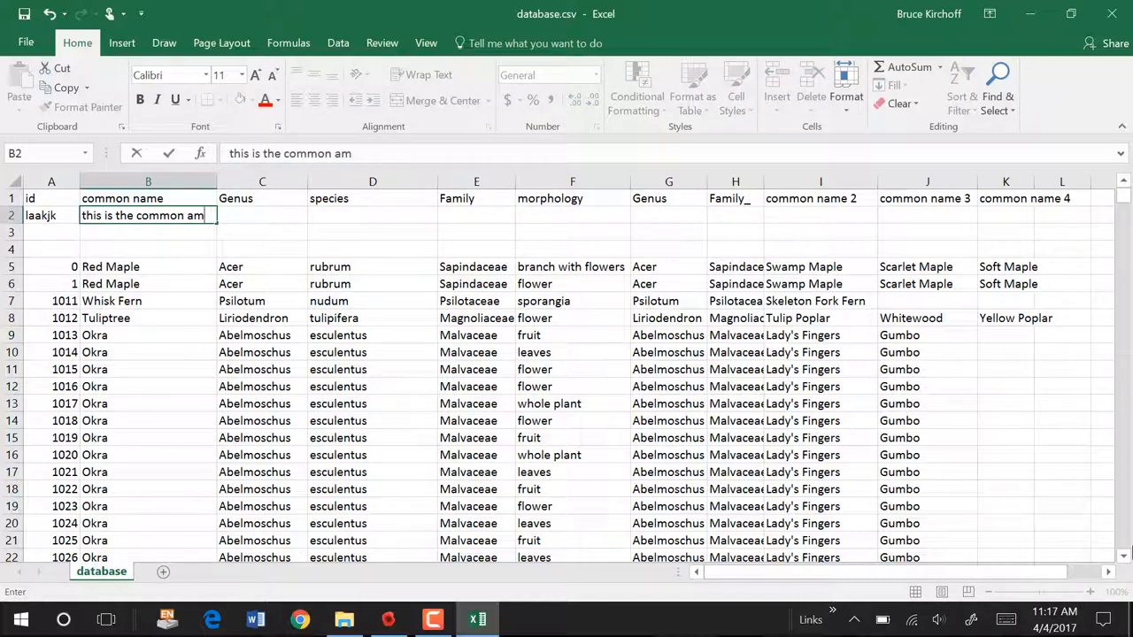
{"action": "key", "text": "enter"}
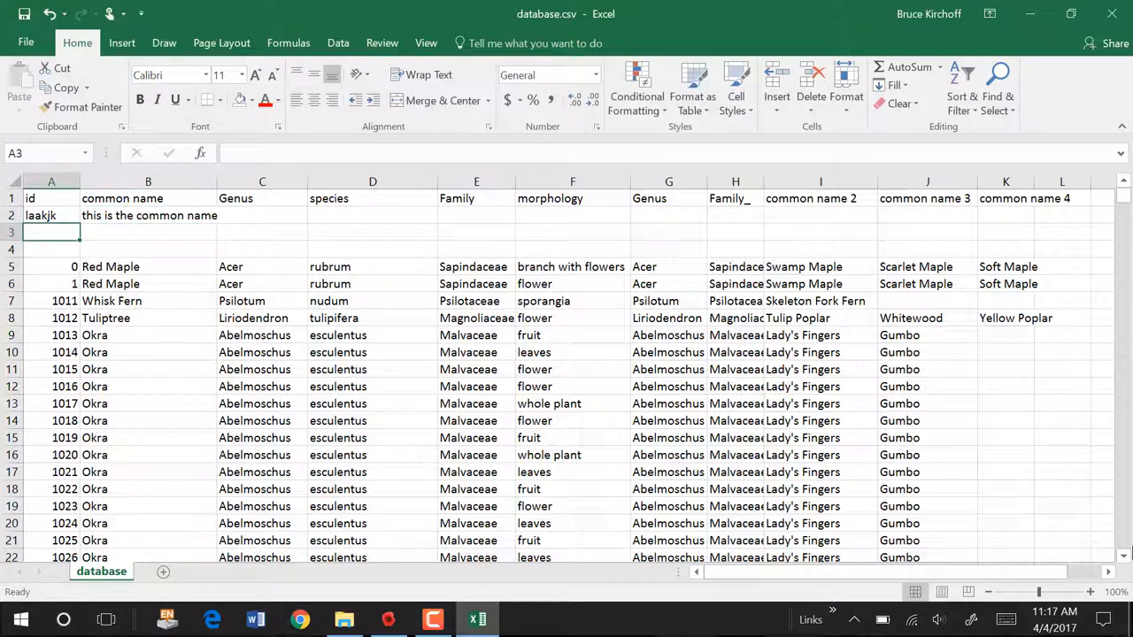
{"action": "left_click", "coordinate": [372, 216]}
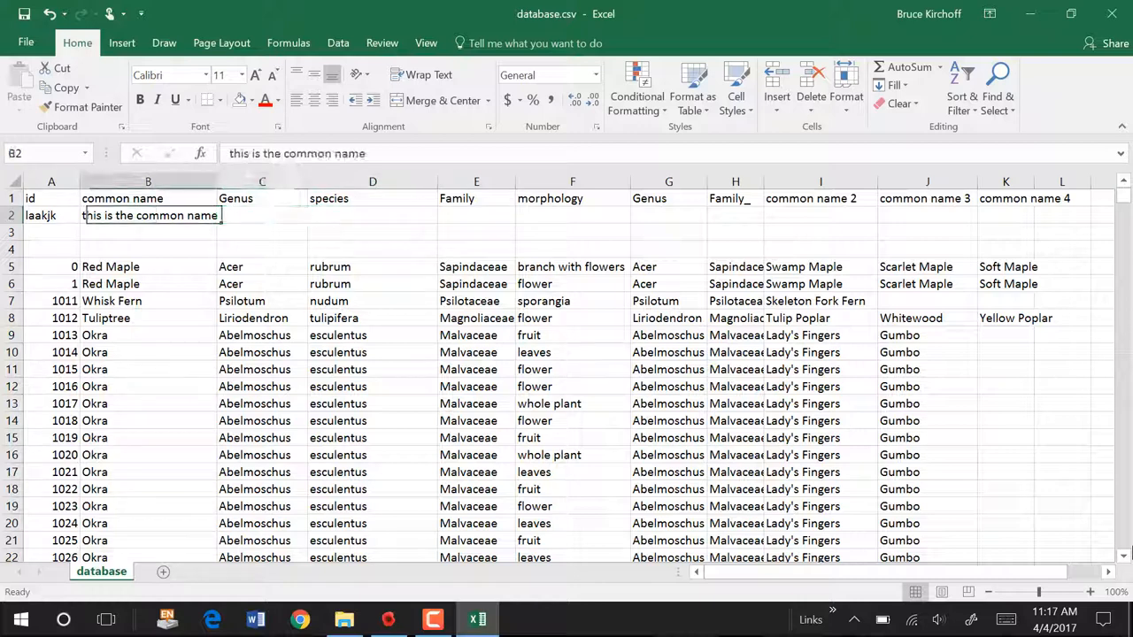
{"action": "left_click", "coordinate": [49, 216]}
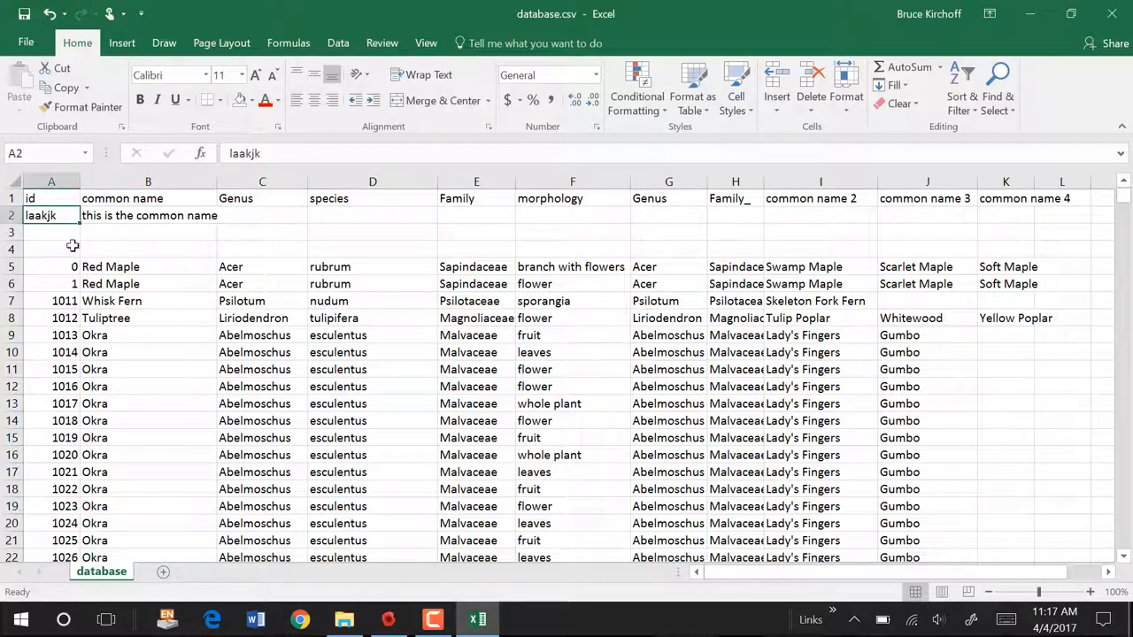
{"action": "mouse_move", "coordinate": [67, 220]}
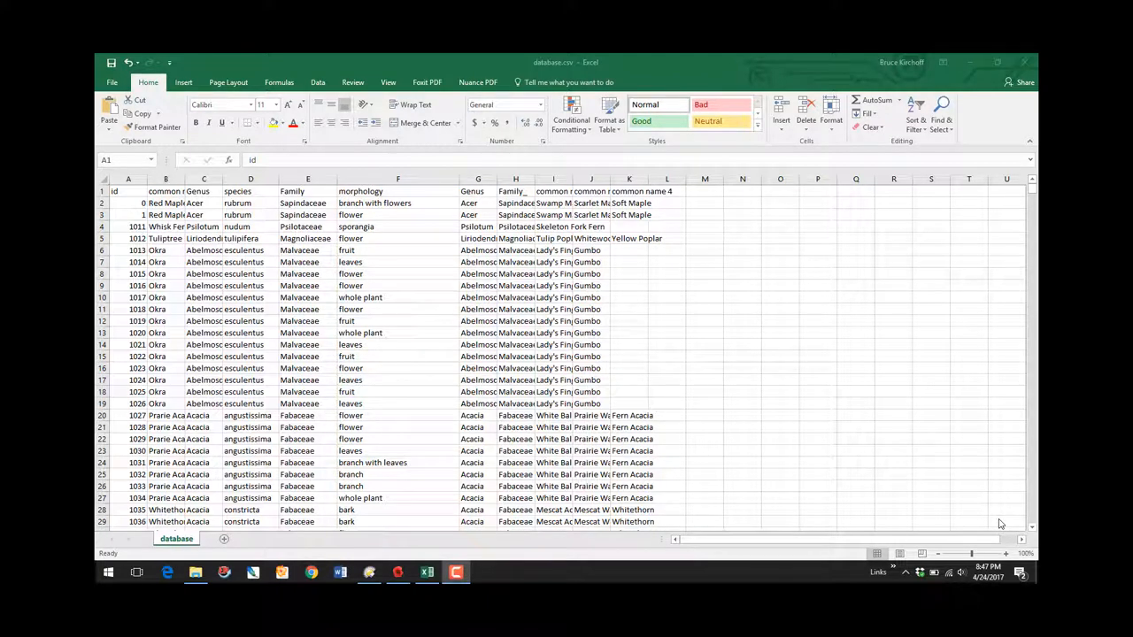
{"action": "mouse_move", "coordinate": [984, 520]}
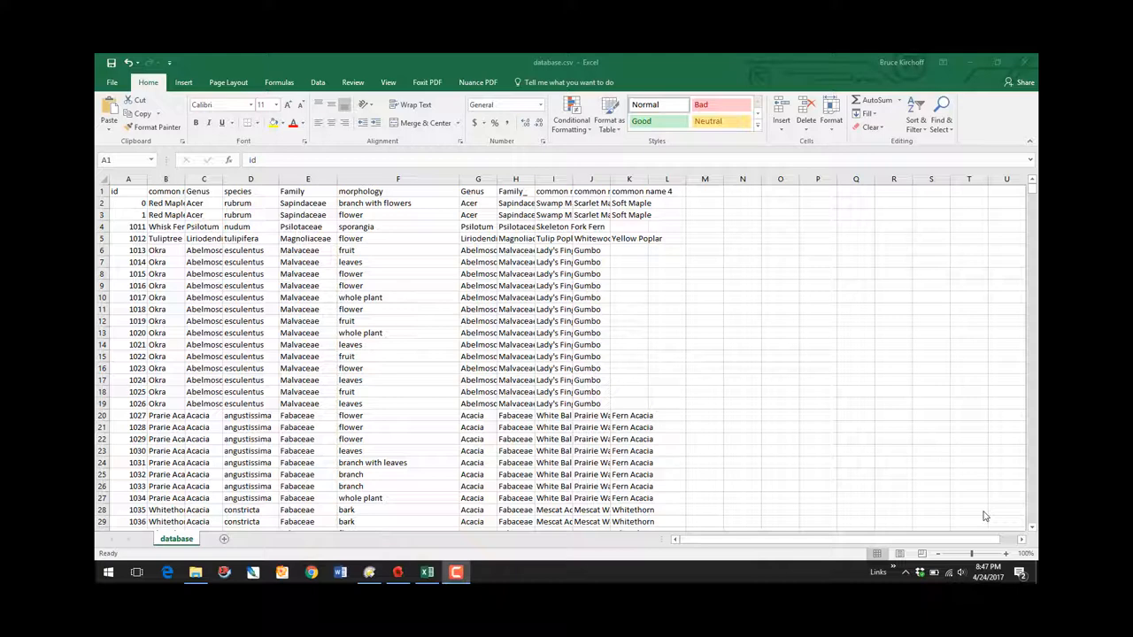
{"action": "mouse_move", "coordinate": [878, 502]}
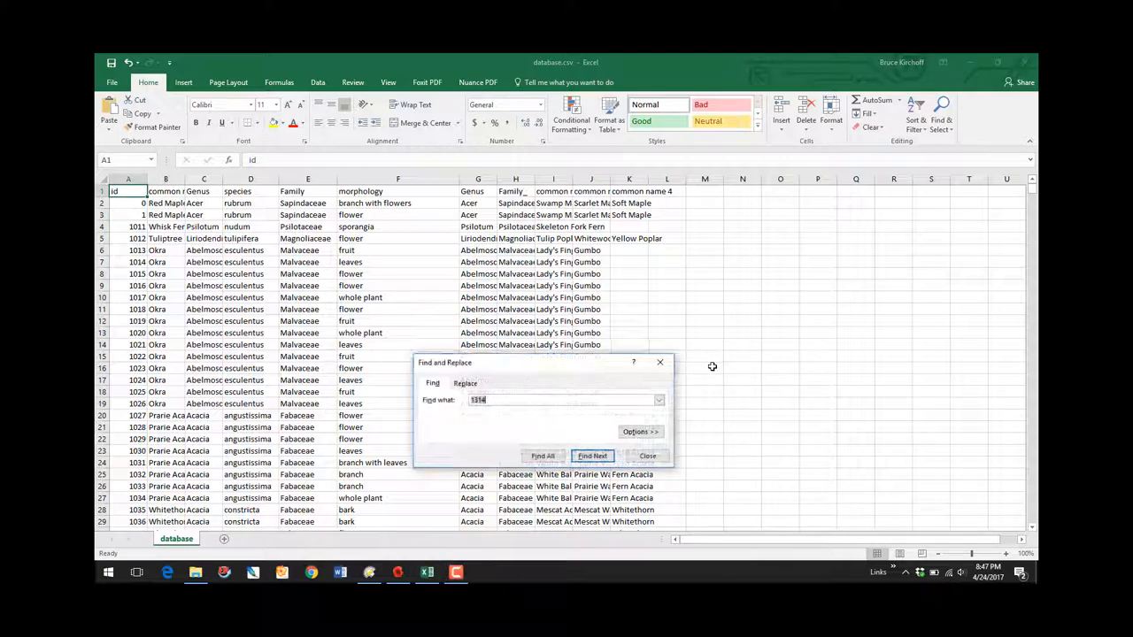
Find the row for image 1314, close the search, and select its morphology entry
{"action": "key", "text": "Backspace"}
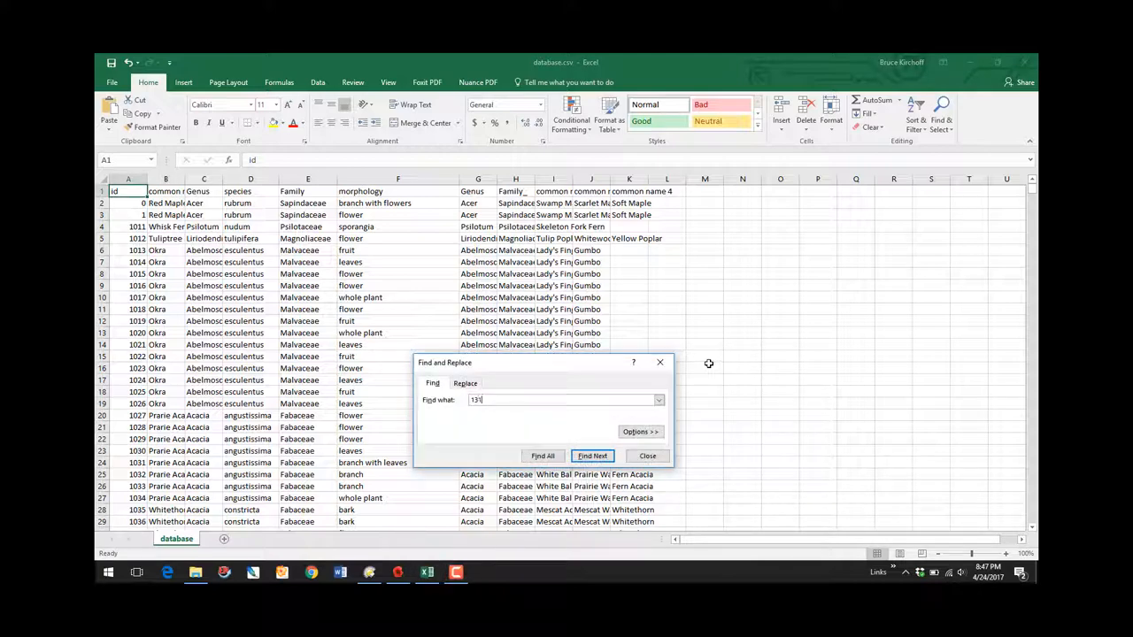
{"action": "left_click", "coordinate": [591, 457]}
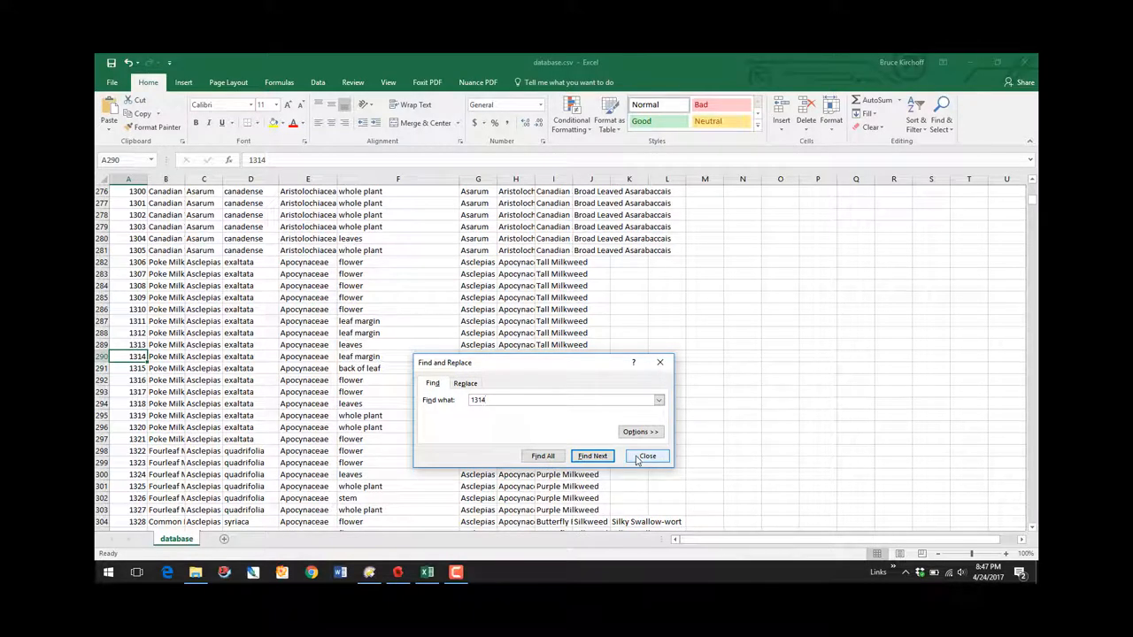
{"action": "left_click", "coordinate": [646, 457]}
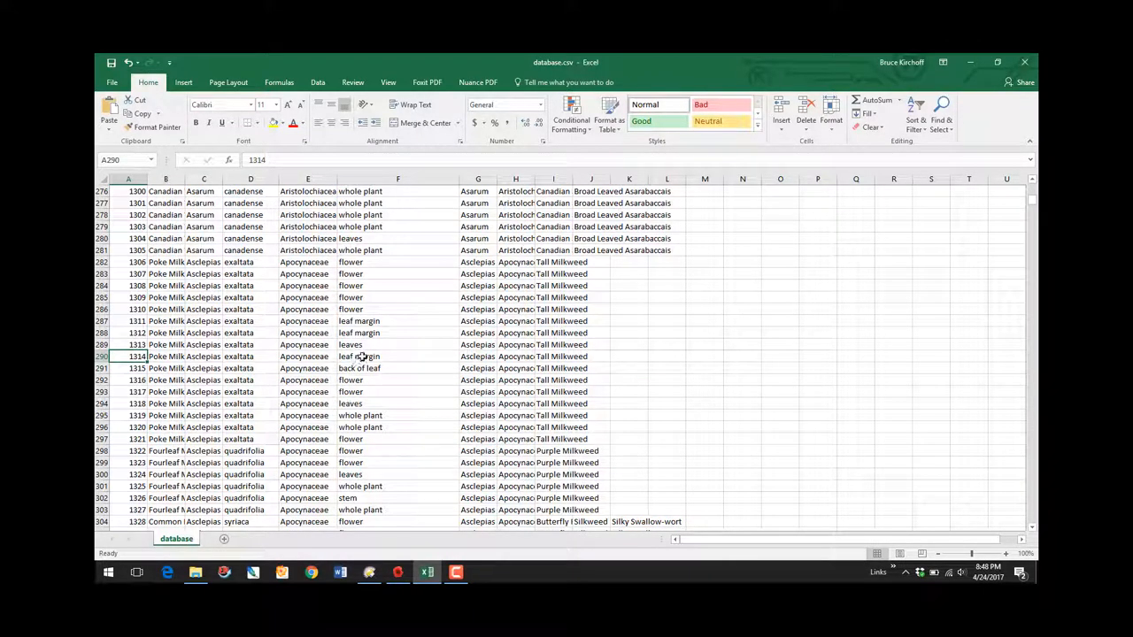
{"action": "left_click", "coordinate": [397, 356]}
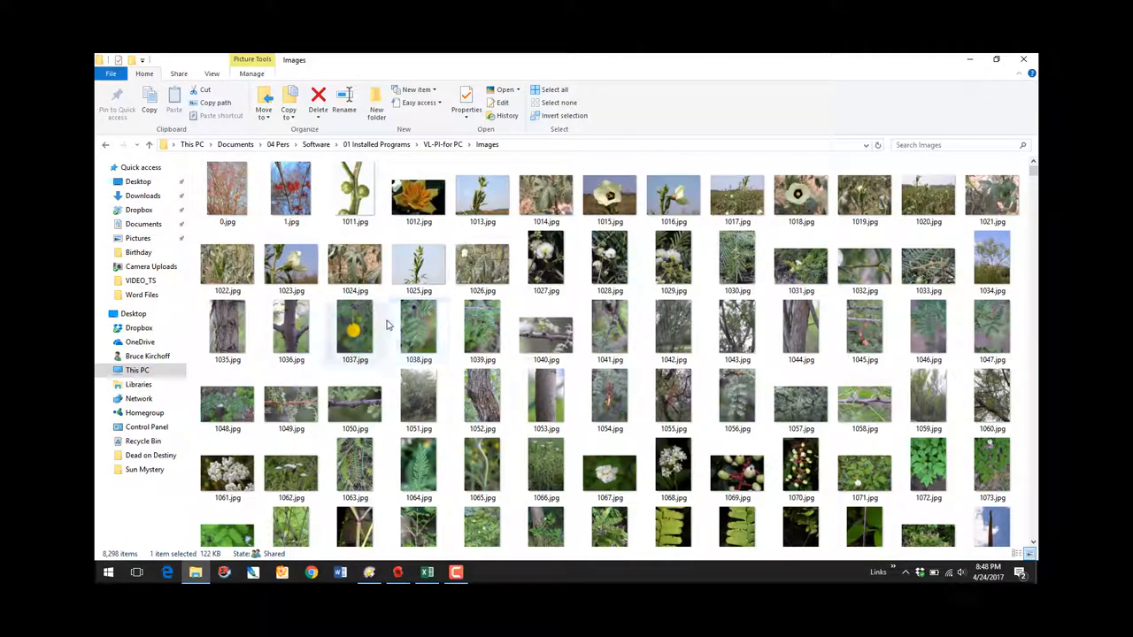
View the leaf photos for images 1314 and 1312, closing each preview
{"action": "scroll", "scroll_direction": "down", "scroll_amount": 3}
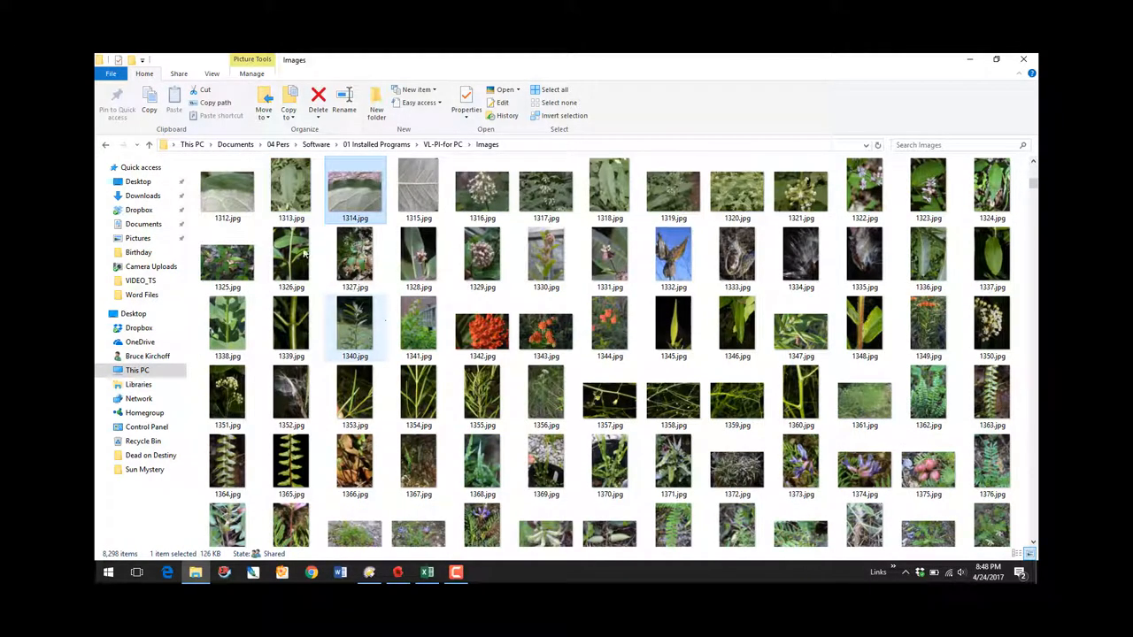
{"action": "double_click", "coordinate": [355, 186]}
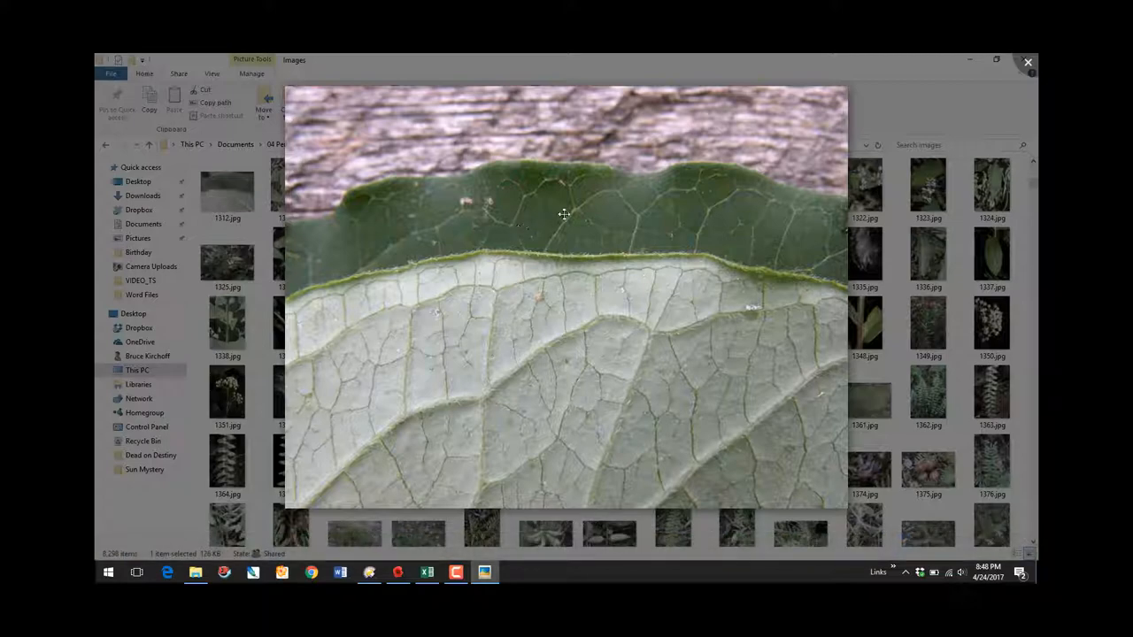
{"action": "mouse_move", "coordinate": [1029, 64]}
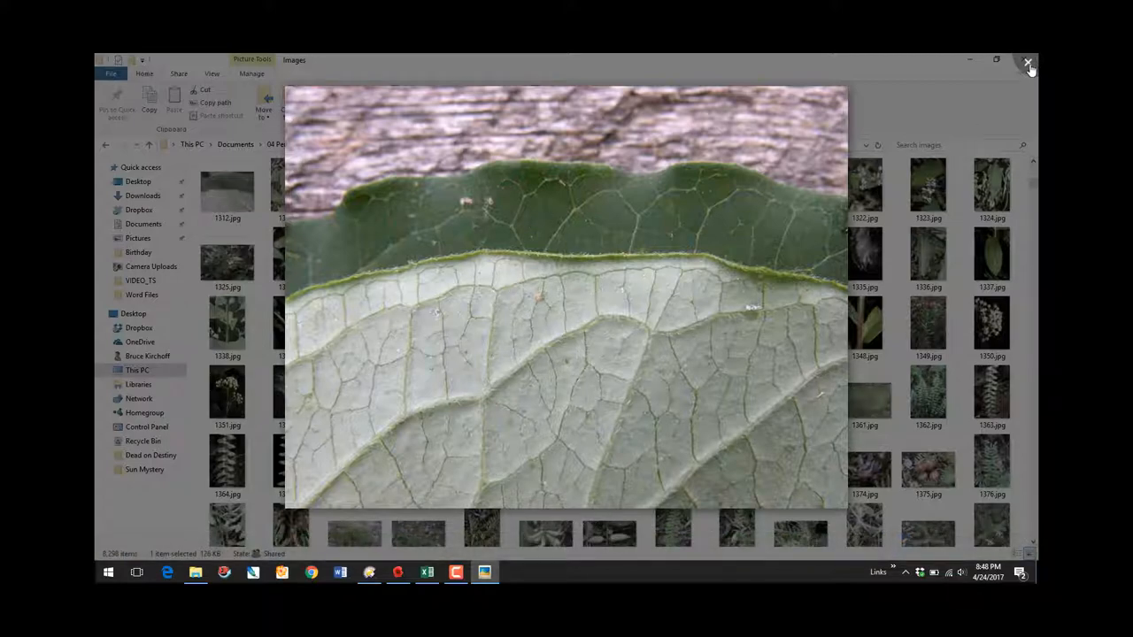
{"action": "left_click", "coordinate": [1029, 63]}
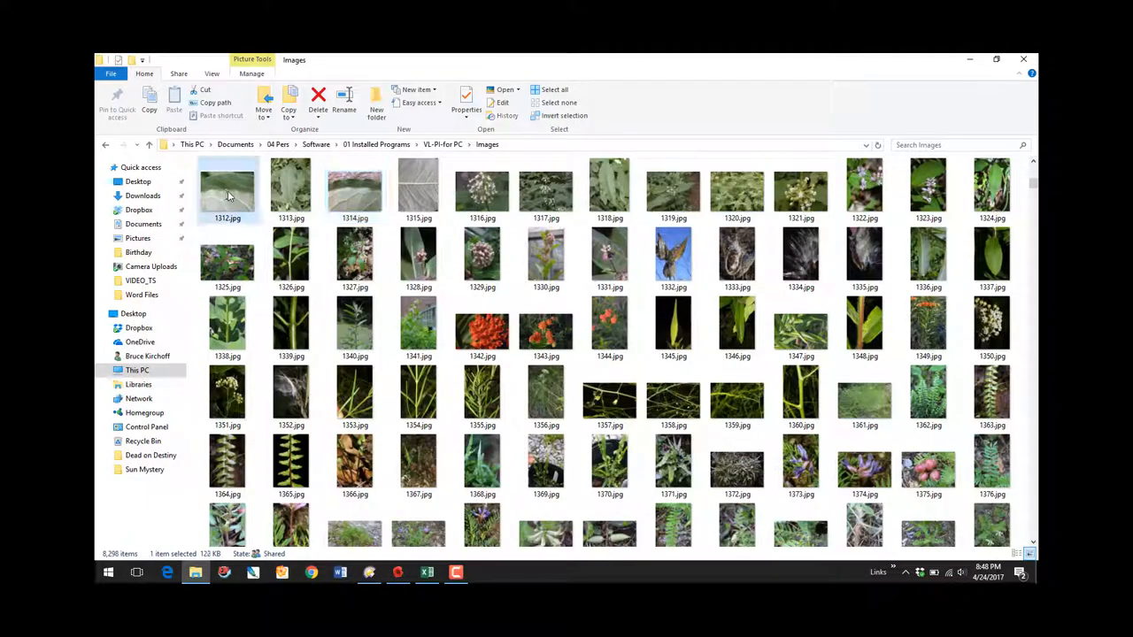
{"action": "double_click", "coordinate": [227, 186]}
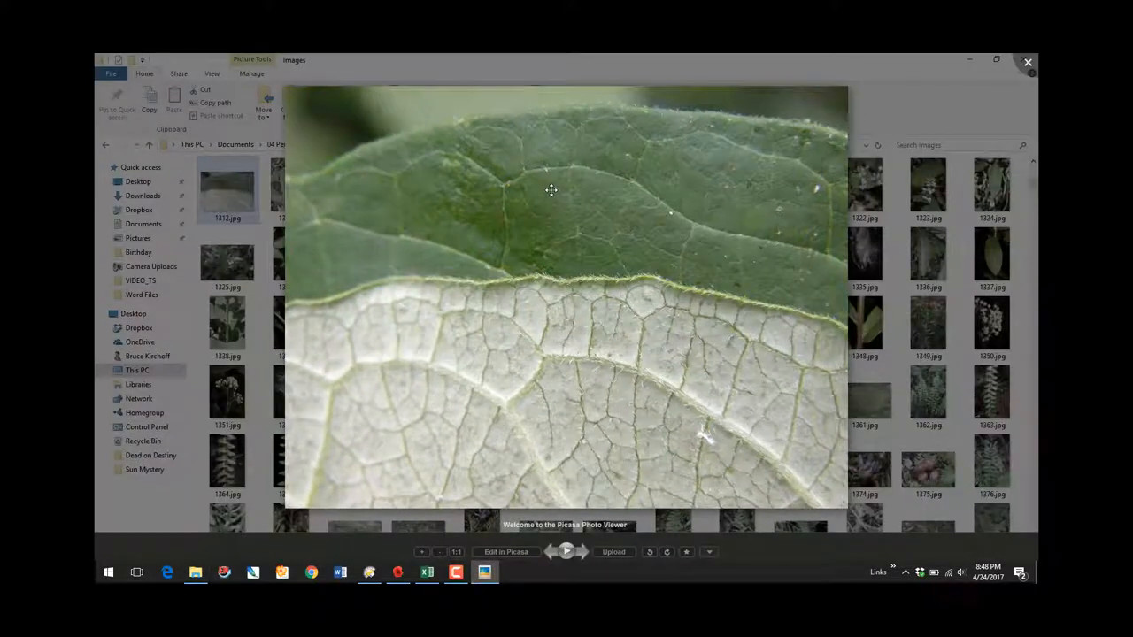
{"action": "mouse_move", "coordinate": [563, 351]}
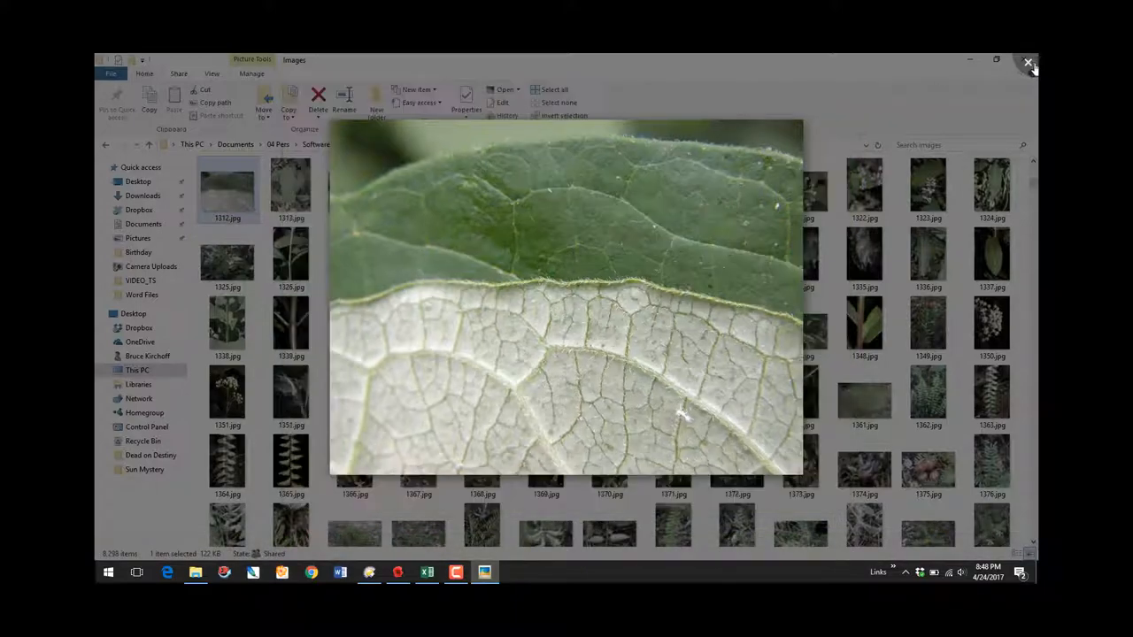
{"action": "left_click", "coordinate": [1029, 64]}
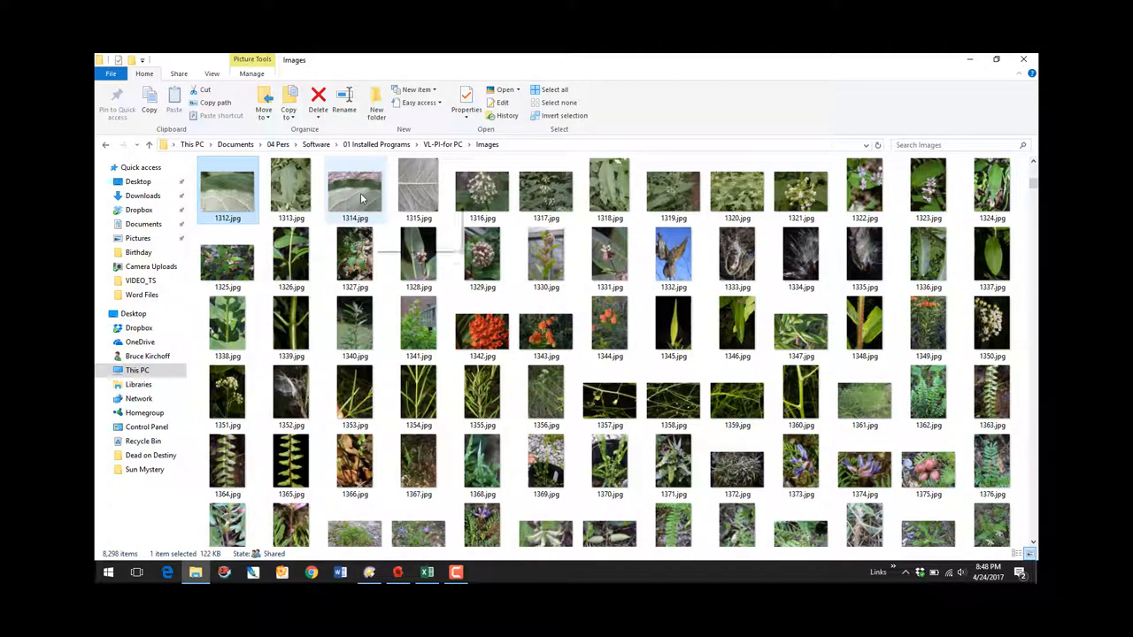
{"action": "mouse_move", "coordinate": [354, 187]}
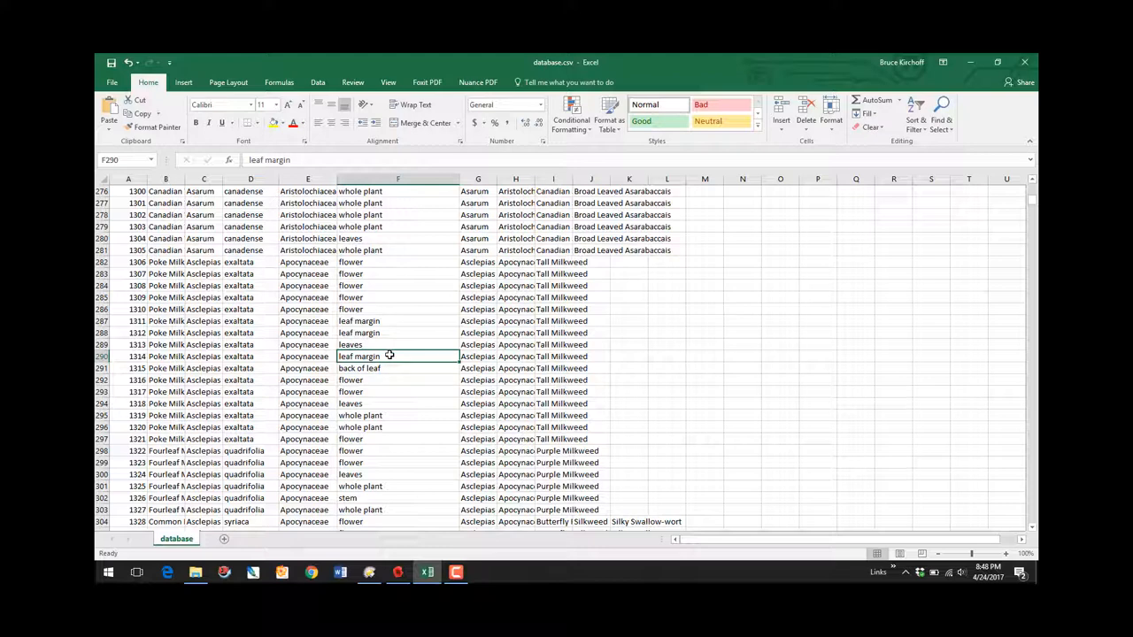
Extend image 1314's morphology entry to 'leaf margin;leaf front;leaf back;'
{"action": "double_click", "coordinate": [397, 356]}
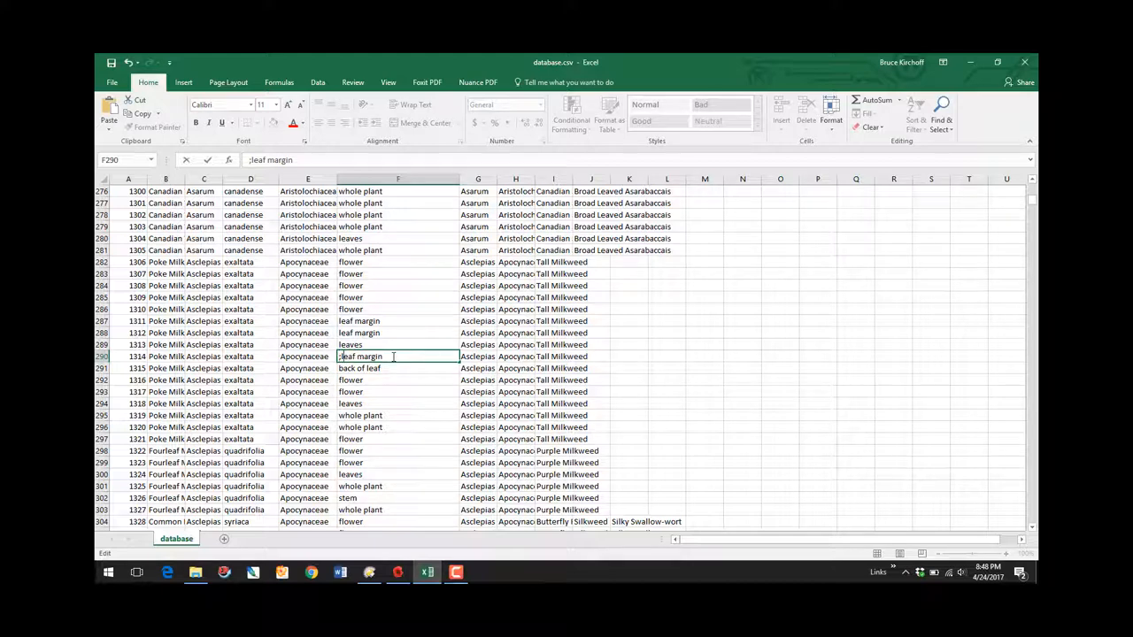
{"action": "type", "text": ";"}
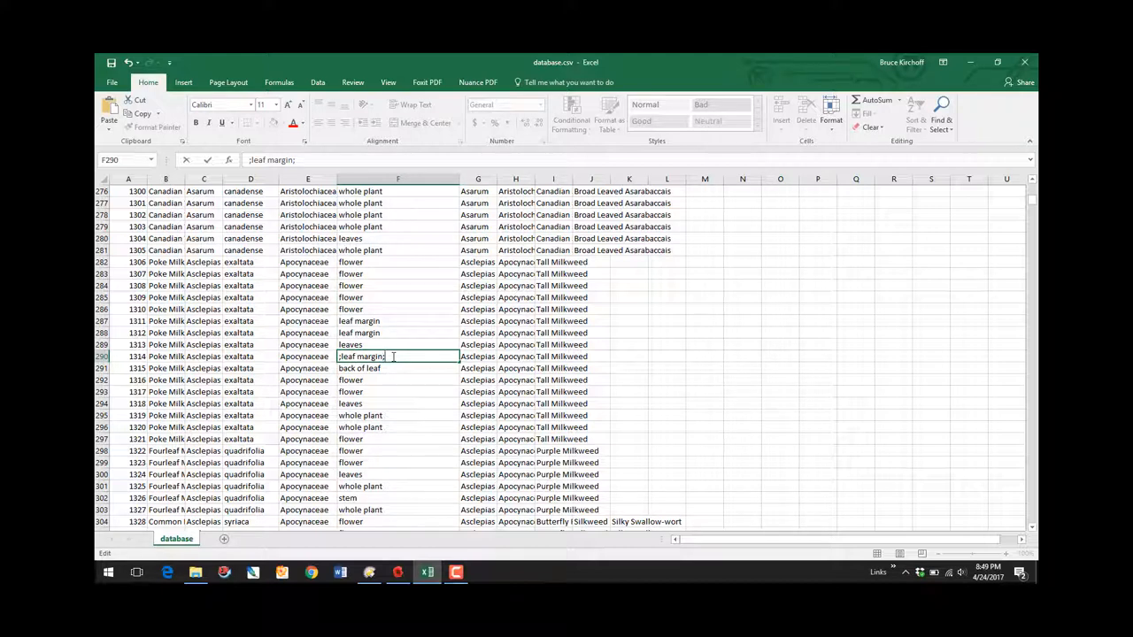
{"action": "type", "text": "leaf front"}
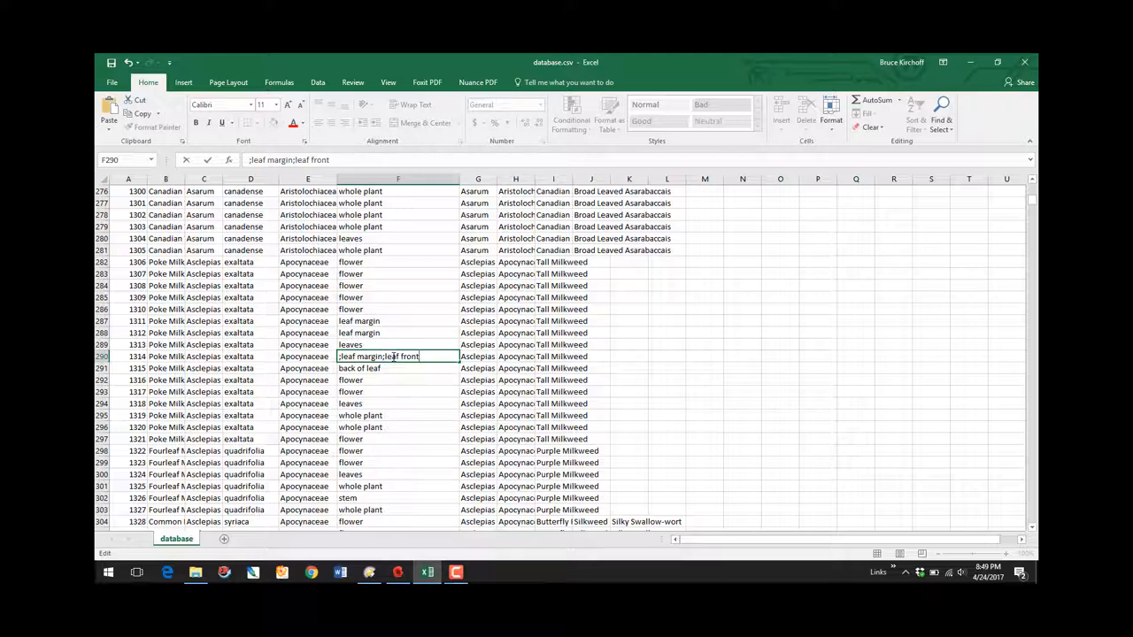
{"action": "type", "text": ";"}
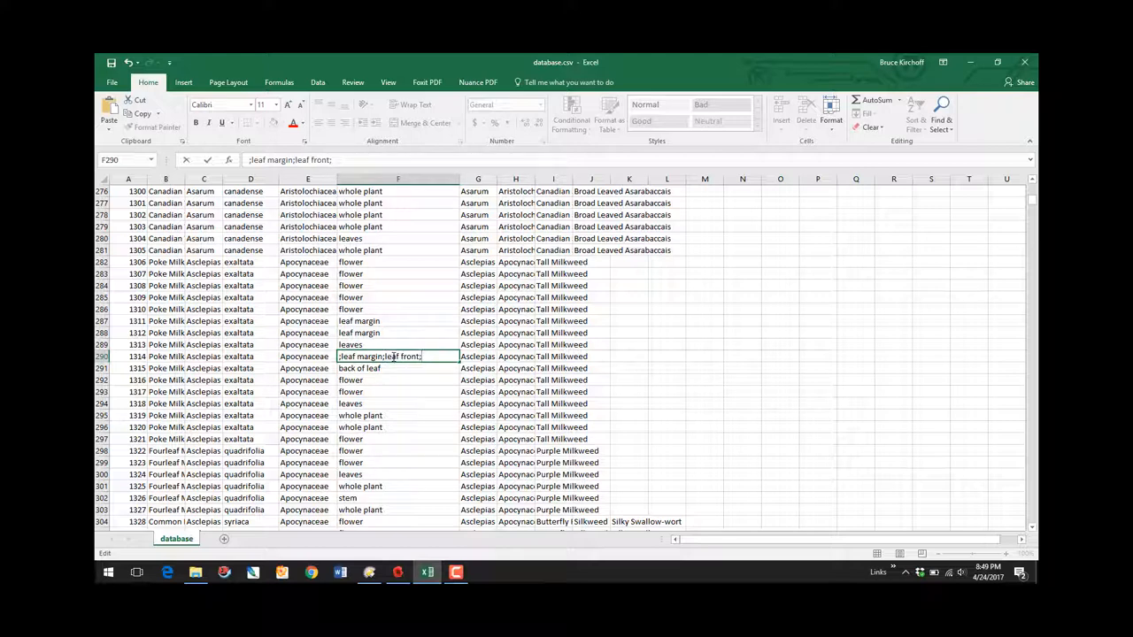
{"action": "type", "text": "leaf back;"}
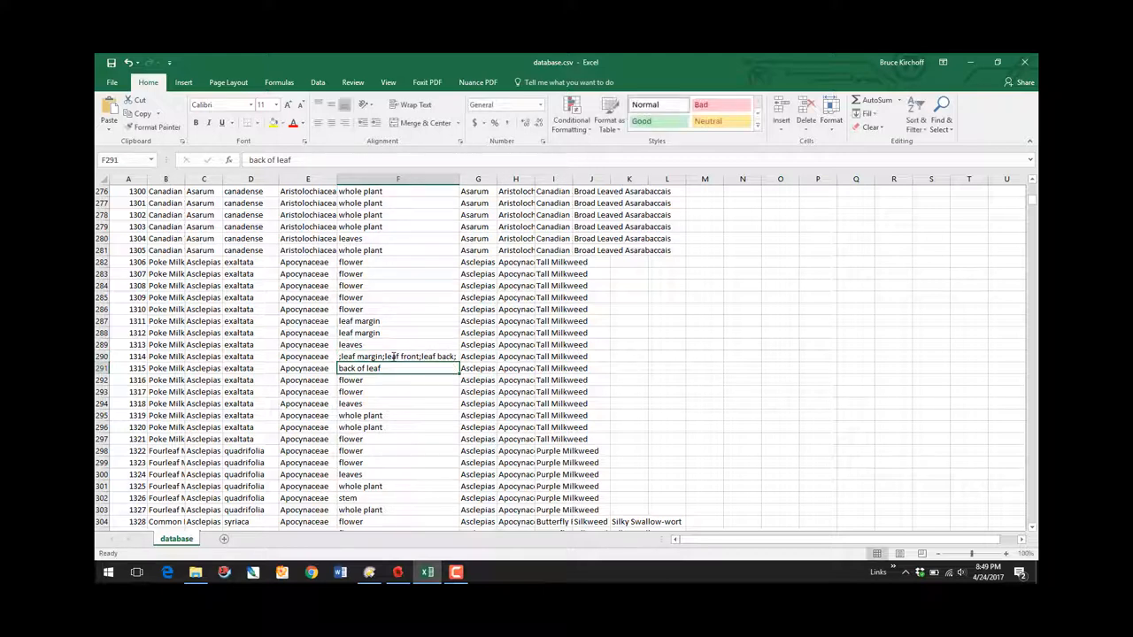
{"action": "left_click", "coordinate": [397, 356]}
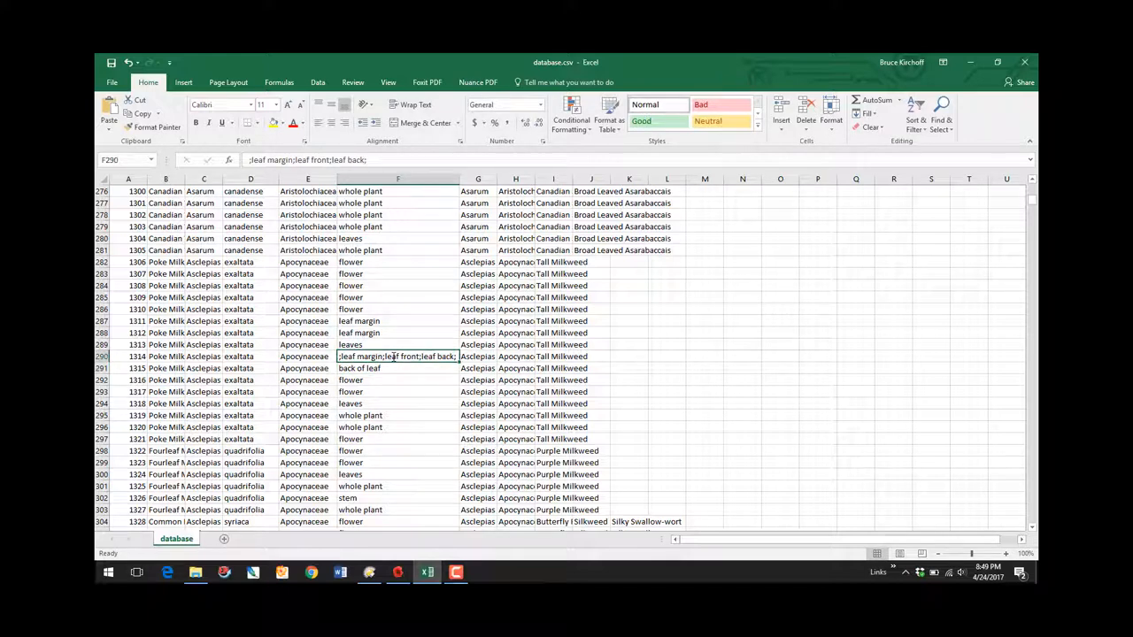
{"action": "left_click", "coordinate": [396, 333]}
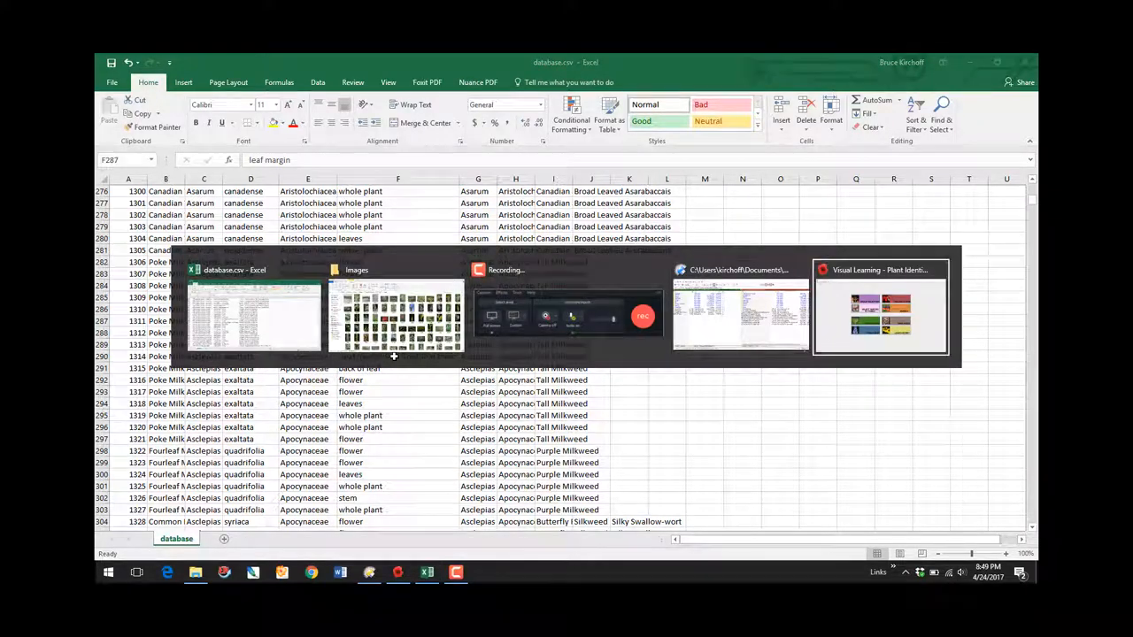
In Group Selection, choose the leaf back group with Select by Genus and confirm
{"action": "left_click", "coordinate": [880, 308]}
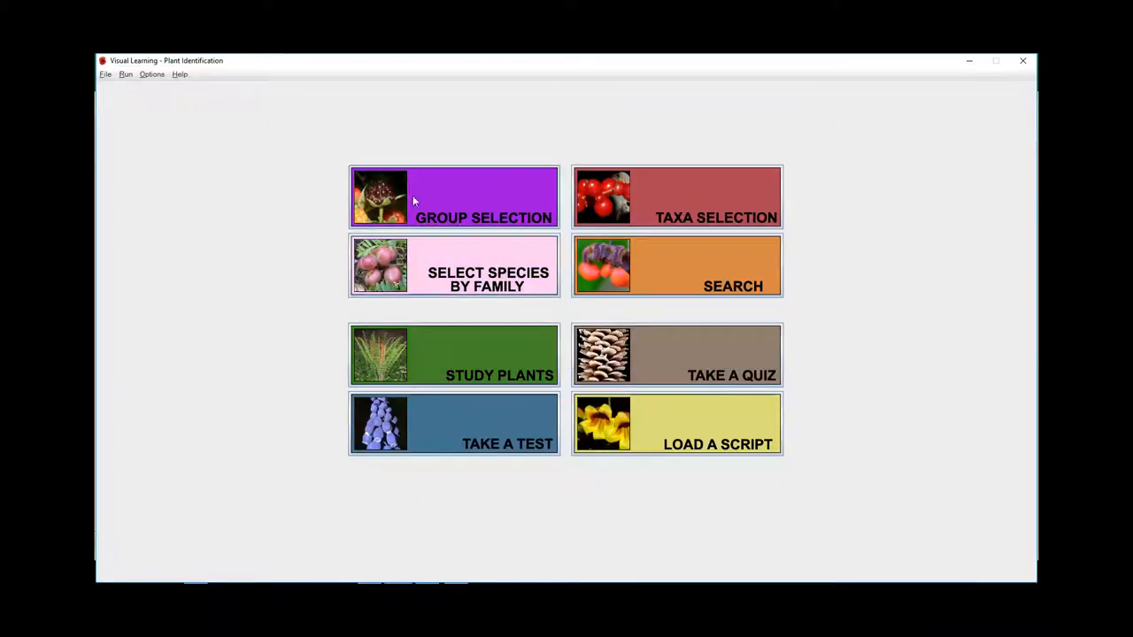
{"action": "left_click", "coordinate": [454, 196]}
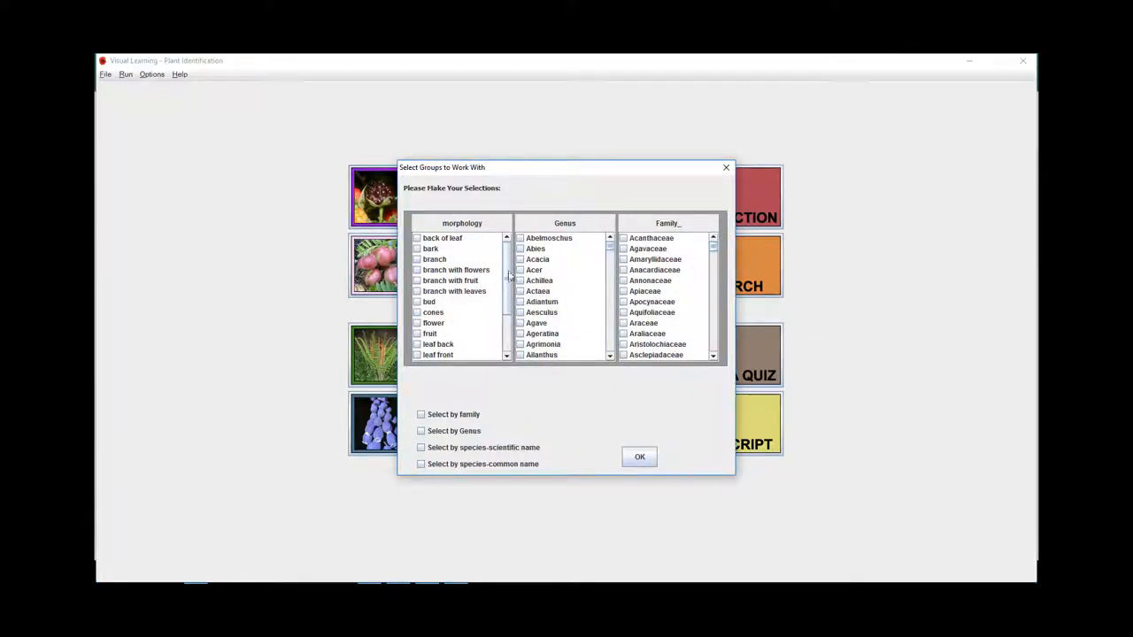
{"action": "scroll", "scroll_direction": "down", "scroll_amount": 3}
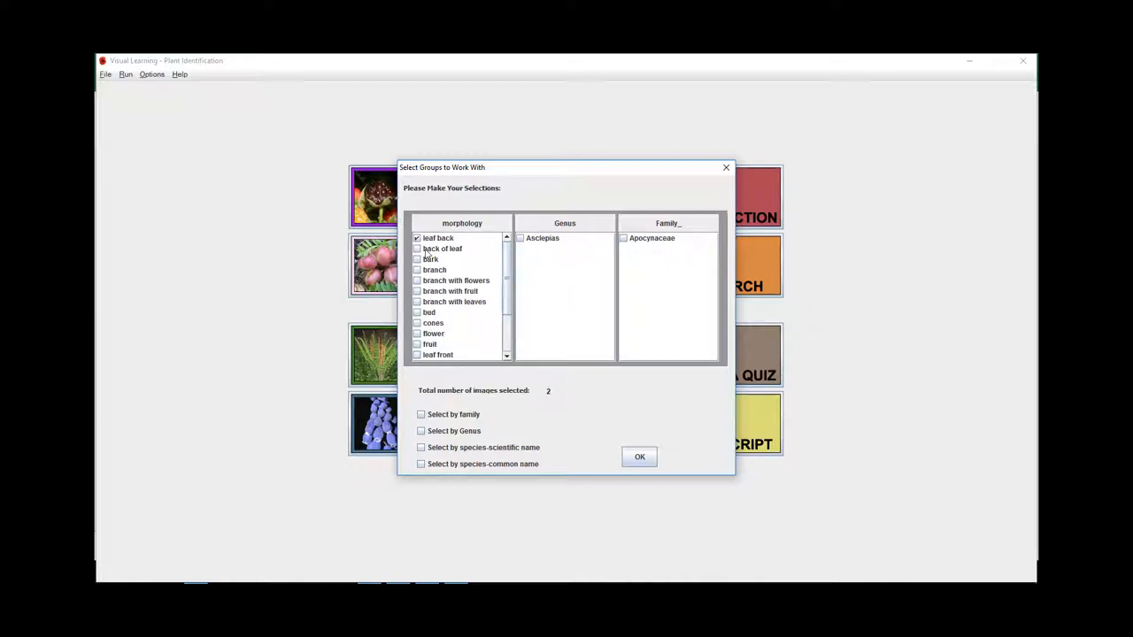
{"action": "mouse_move", "coordinate": [546, 414]}
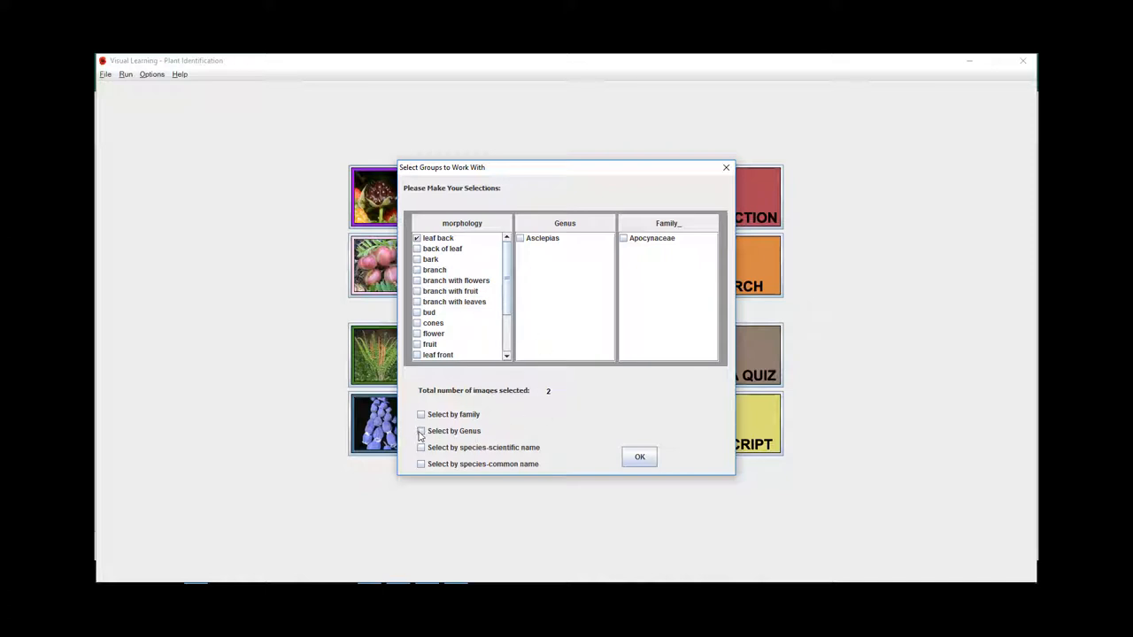
{"action": "left_click", "coordinate": [421, 432]}
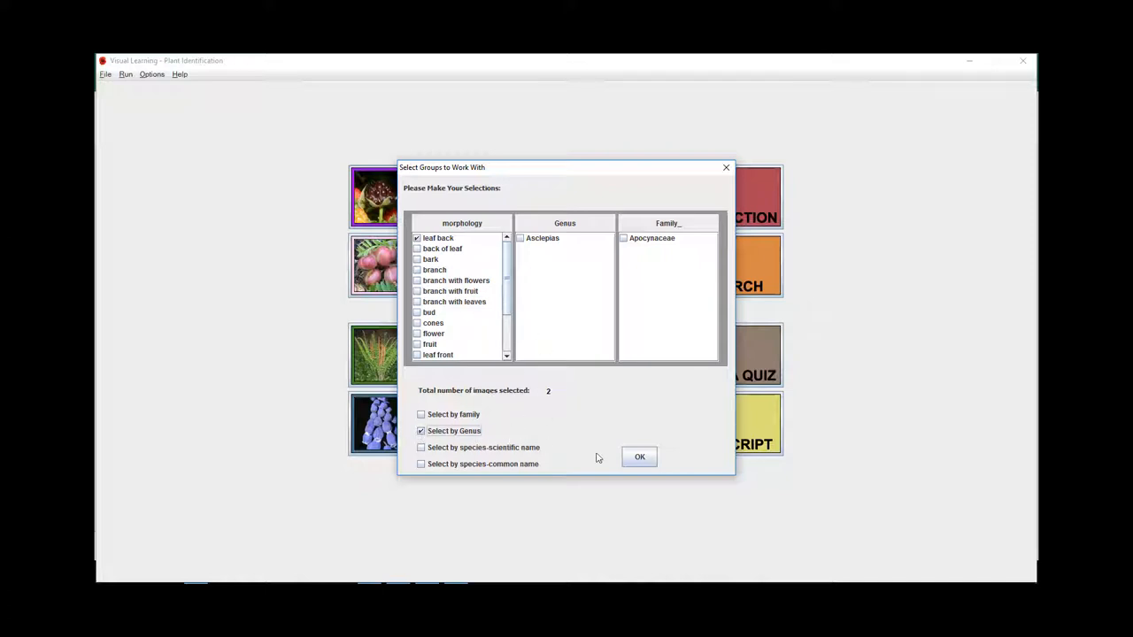
{"action": "left_click", "coordinate": [639, 457]}
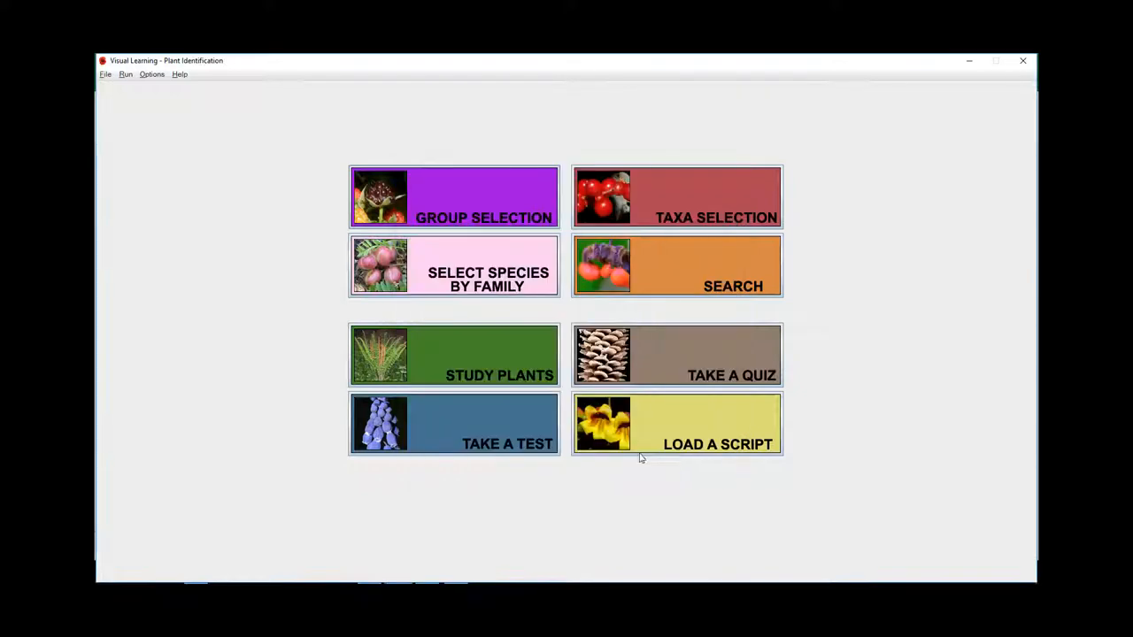
Run a Study Plants session on the two Asclepias images, then quit to the main menu
{"action": "left_click", "coordinate": [454, 354]}
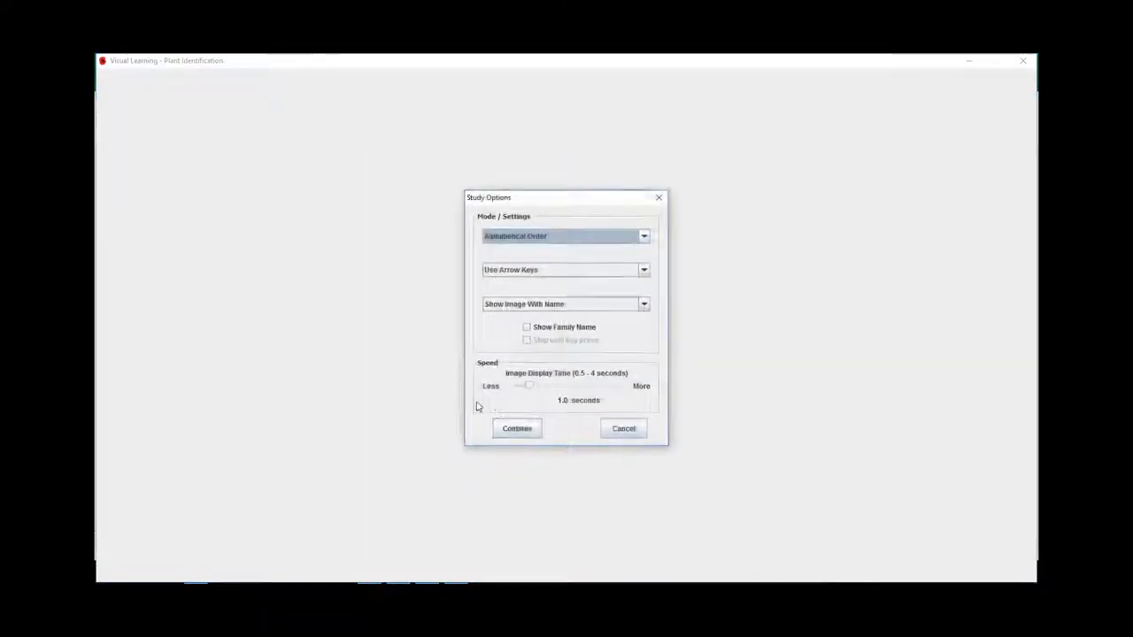
{"action": "left_click", "coordinate": [517, 428]}
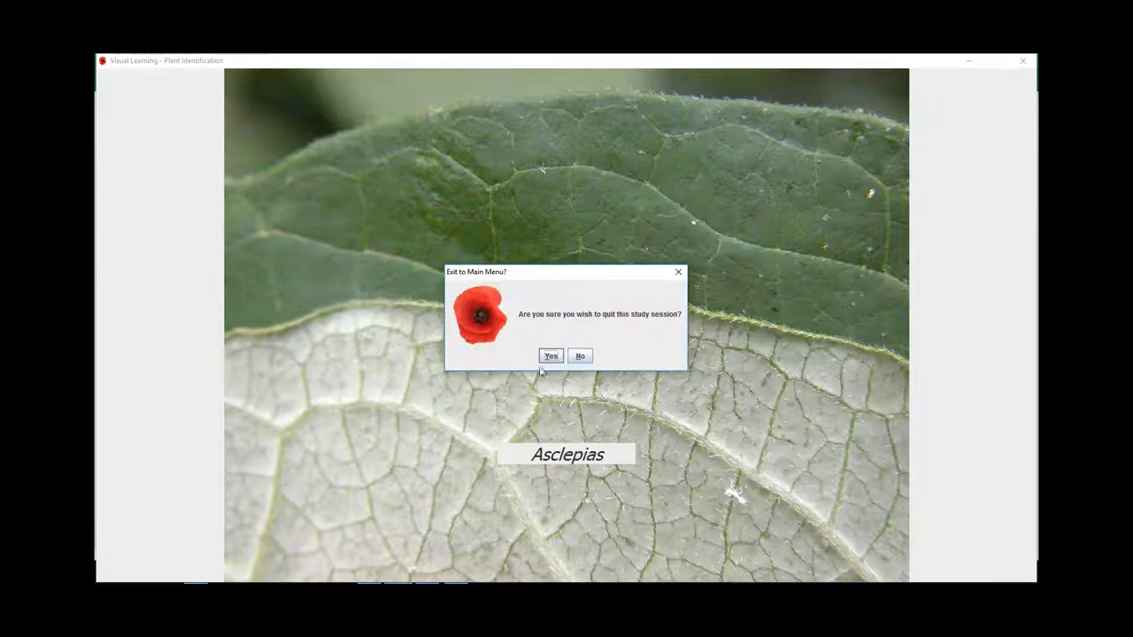
{"action": "left_click", "coordinate": [550, 356]}
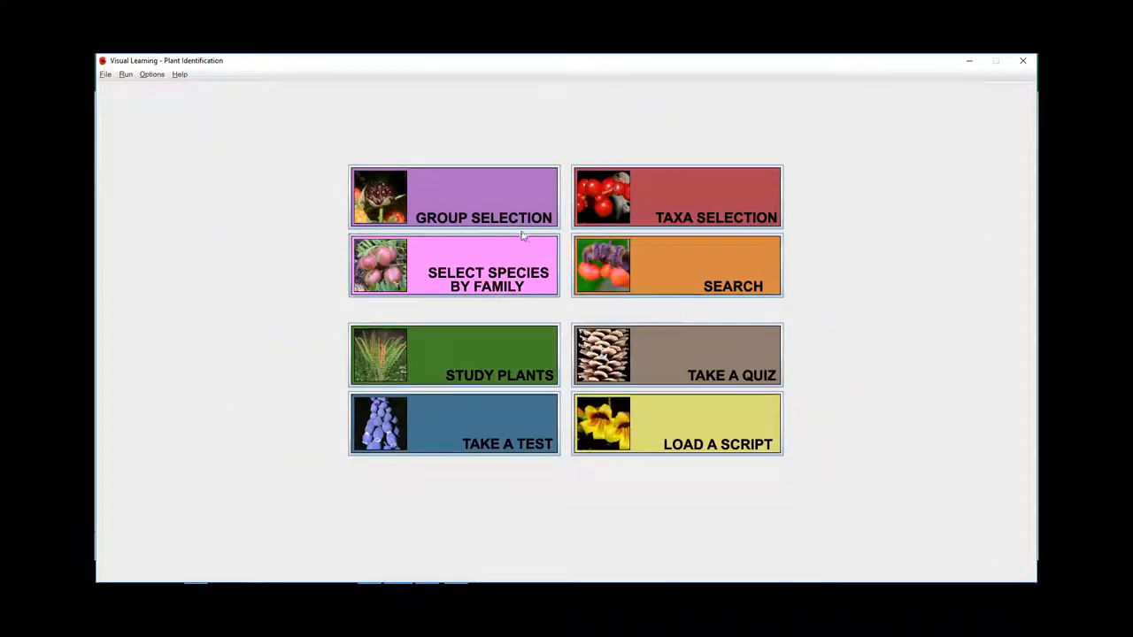
In Group Selection, untick leaf back and choose leaf margin, showing 268 selected images
{"action": "left_click", "coordinate": [453, 197]}
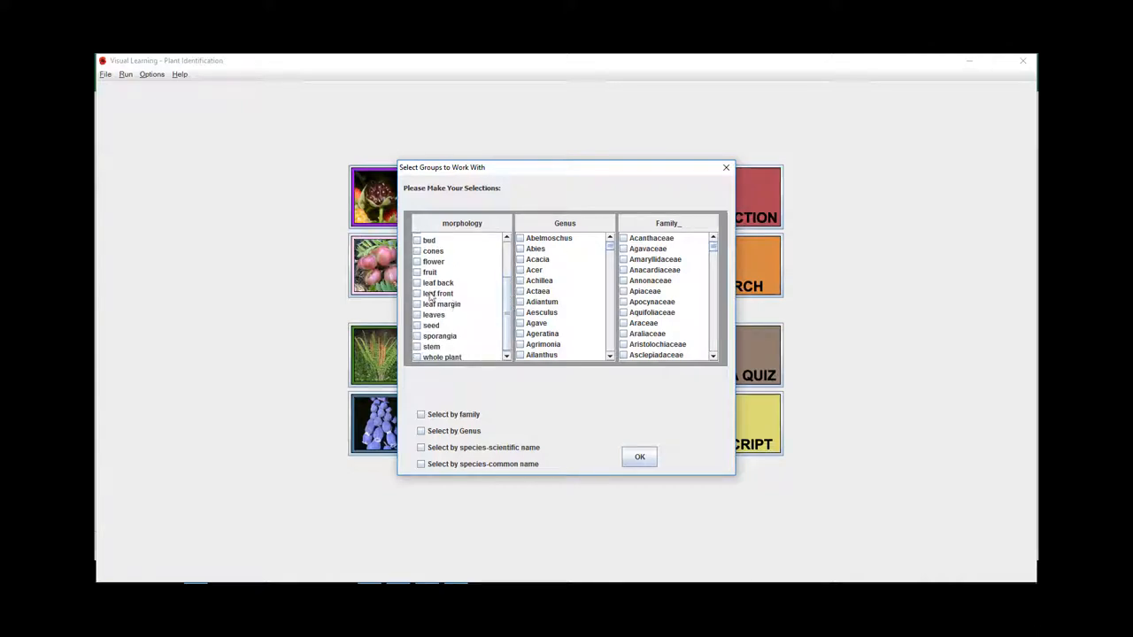
{"action": "left_click", "coordinate": [438, 284]}
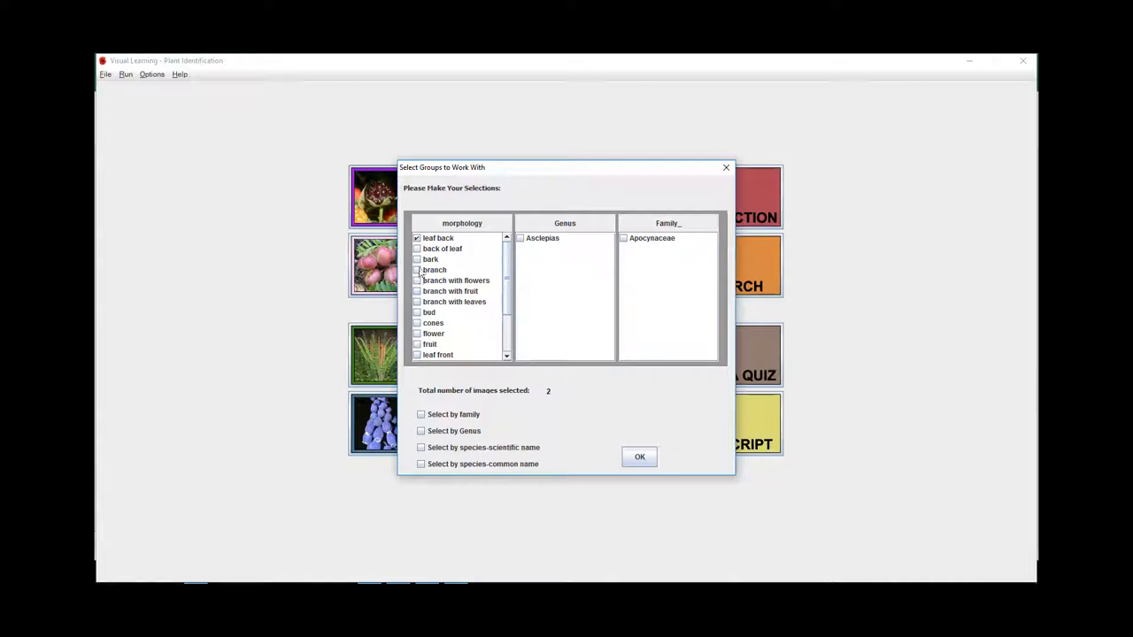
{"action": "scroll", "scroll_direction": "down", "scroll_amount": 3}
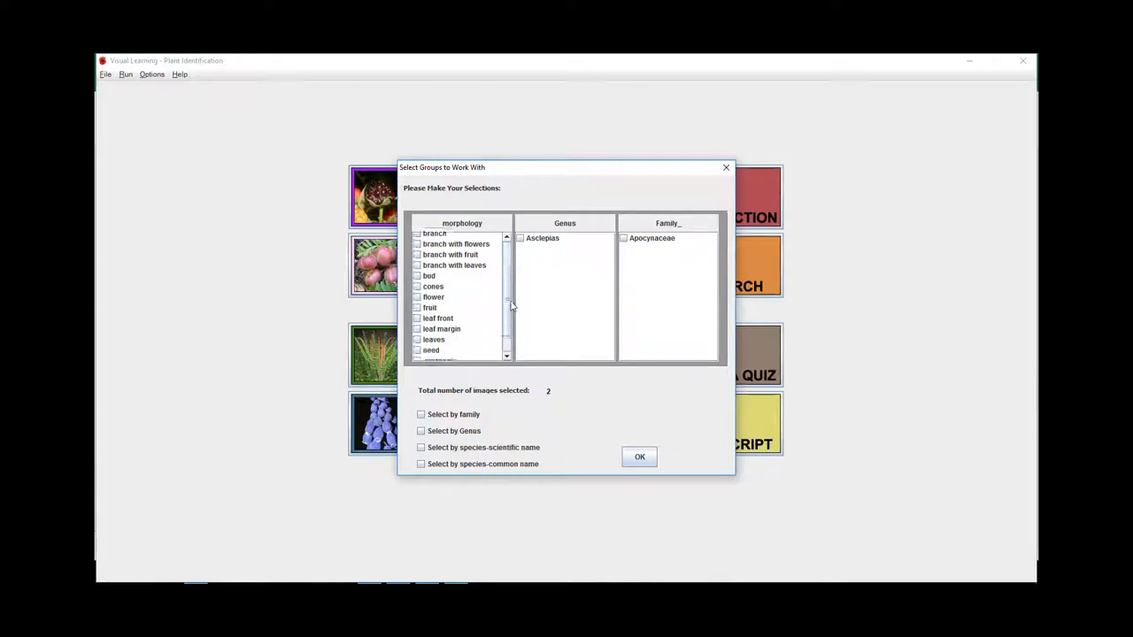
{"action": "scroll", "scroll_direction": "down", "scroll_amount": 3}
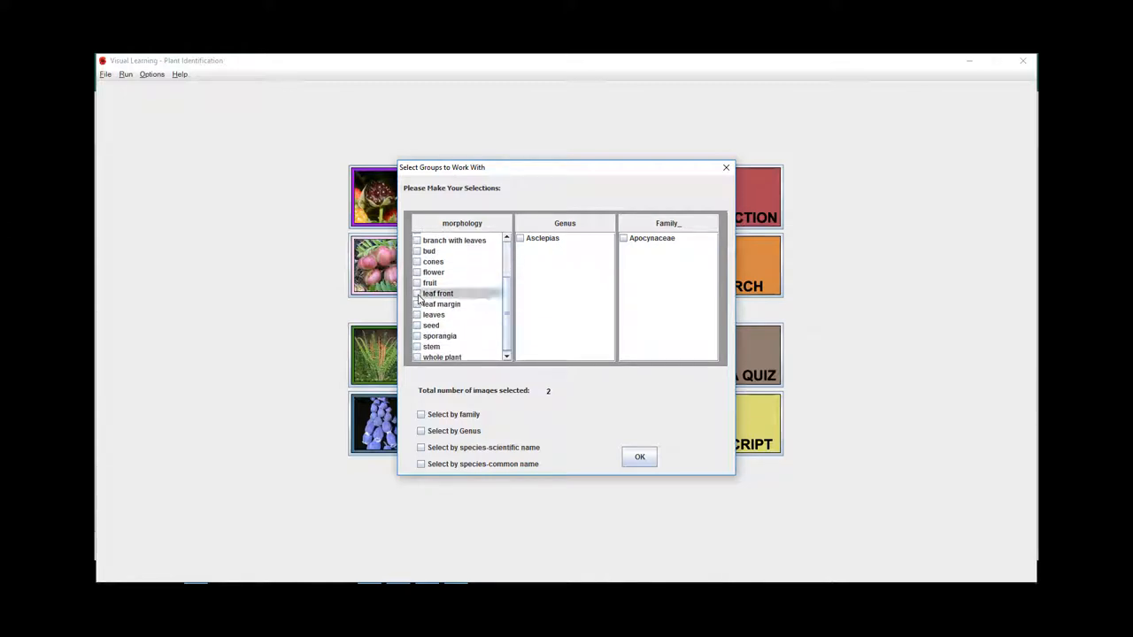
{"action": "left_click", "coordinate": [437, 294]}
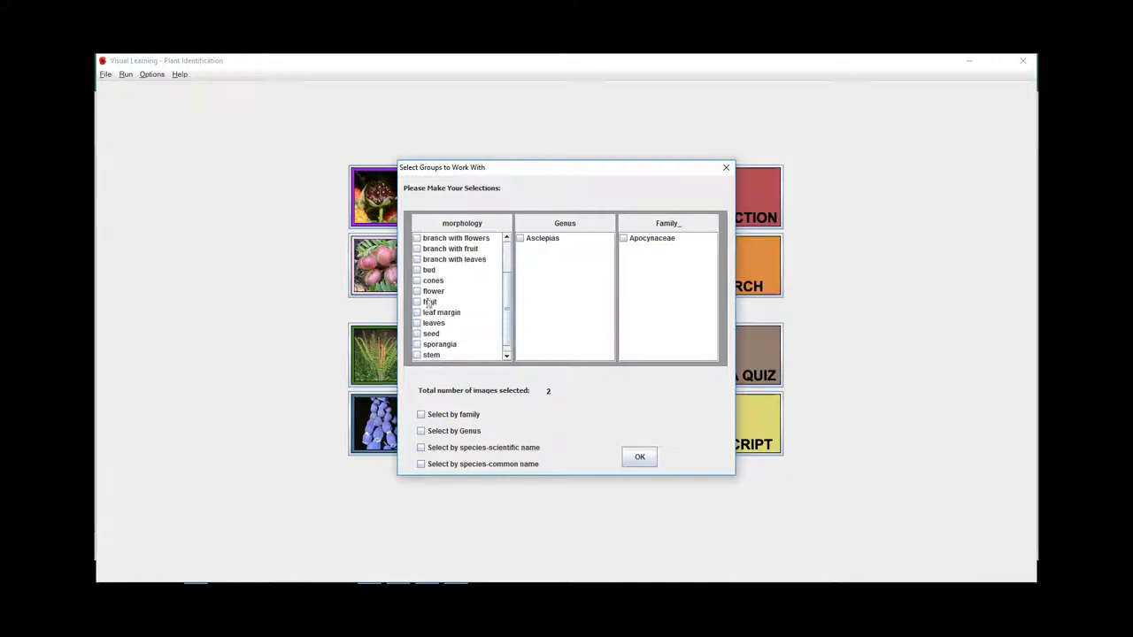
{"action": "left_click", "coordinate": [418, 312]}
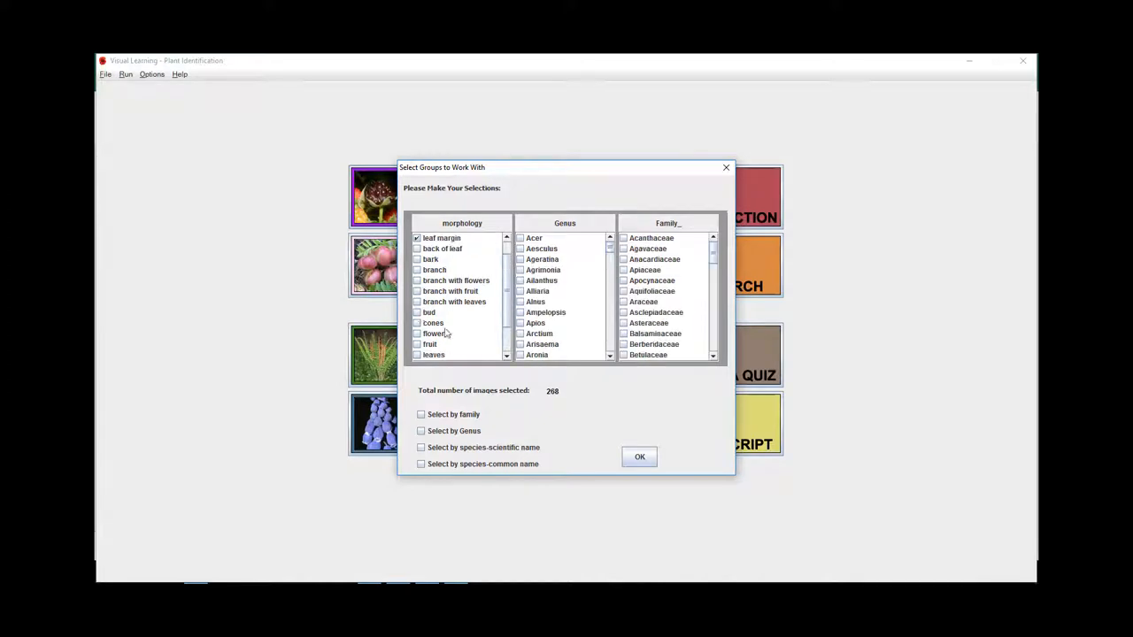
{"action": "mouse_move", "coordinate": [553, 397]}
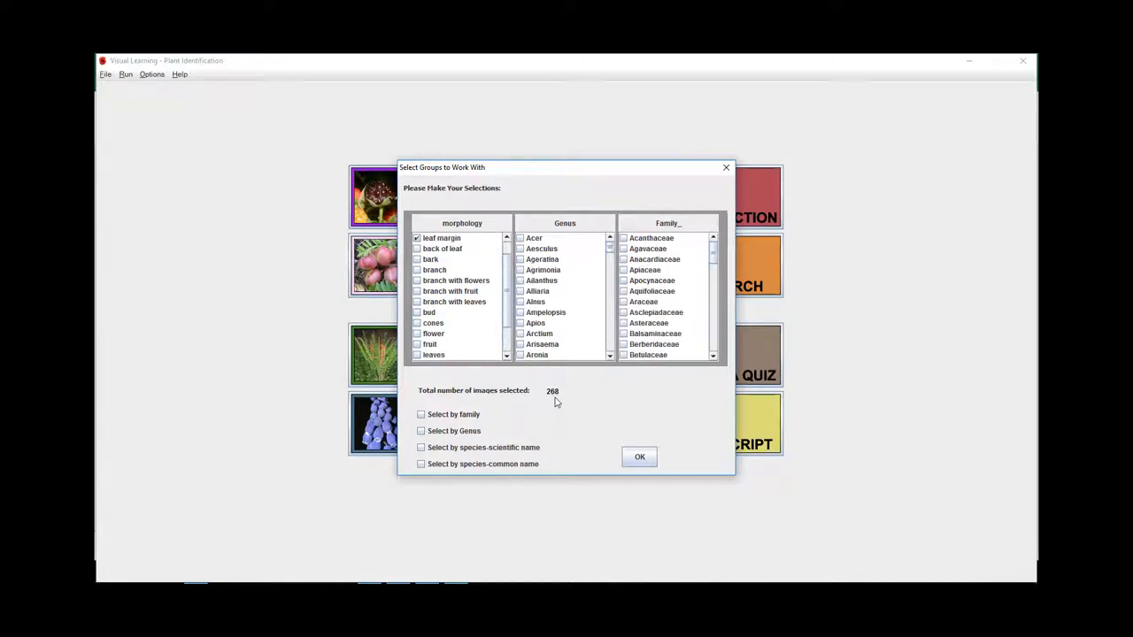
{"action": "key", "text": "alt+tab"}
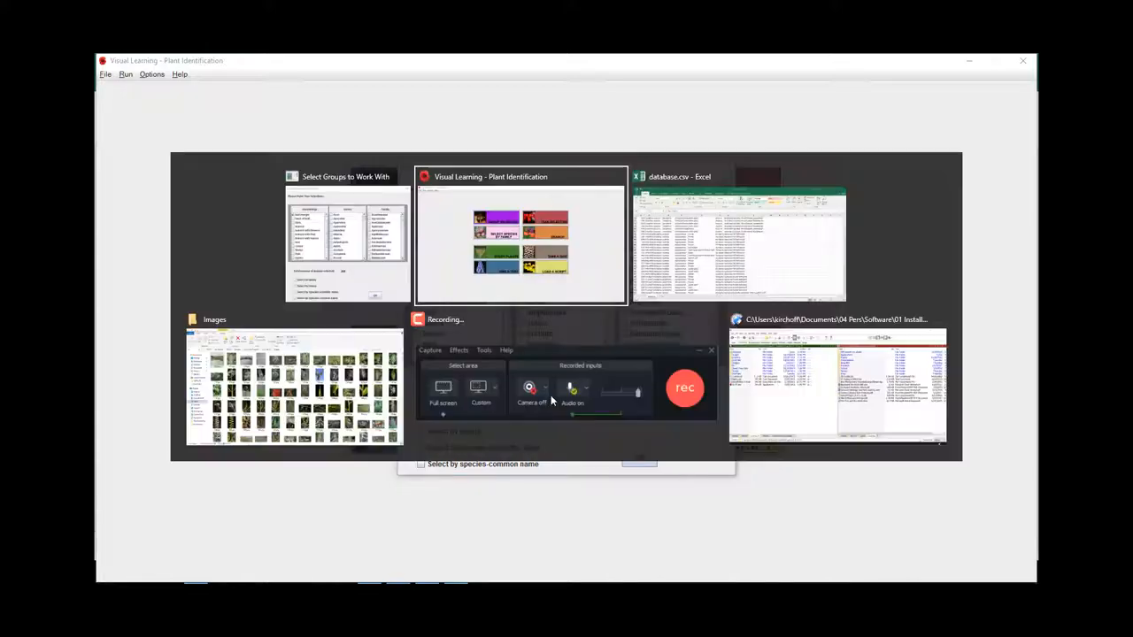
Return to database.csv and inspect image 1312's combined leaf labels in F288
{"action": "left_click", "coordinate": [740, 239]}
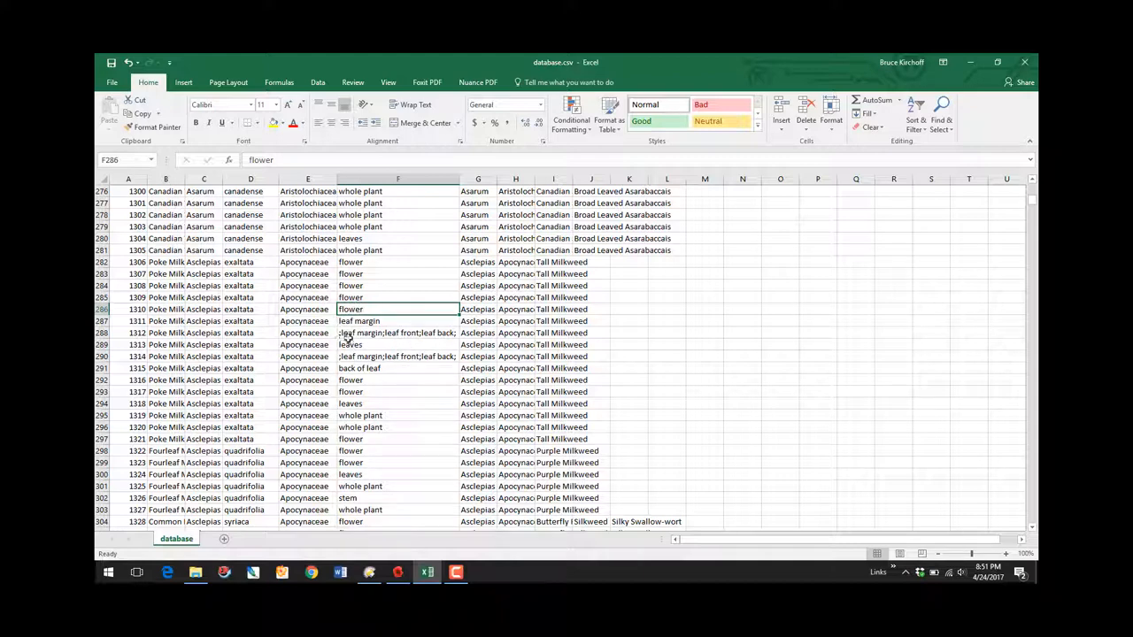
{"action": "left_click", "coordinate": [396, 333]}
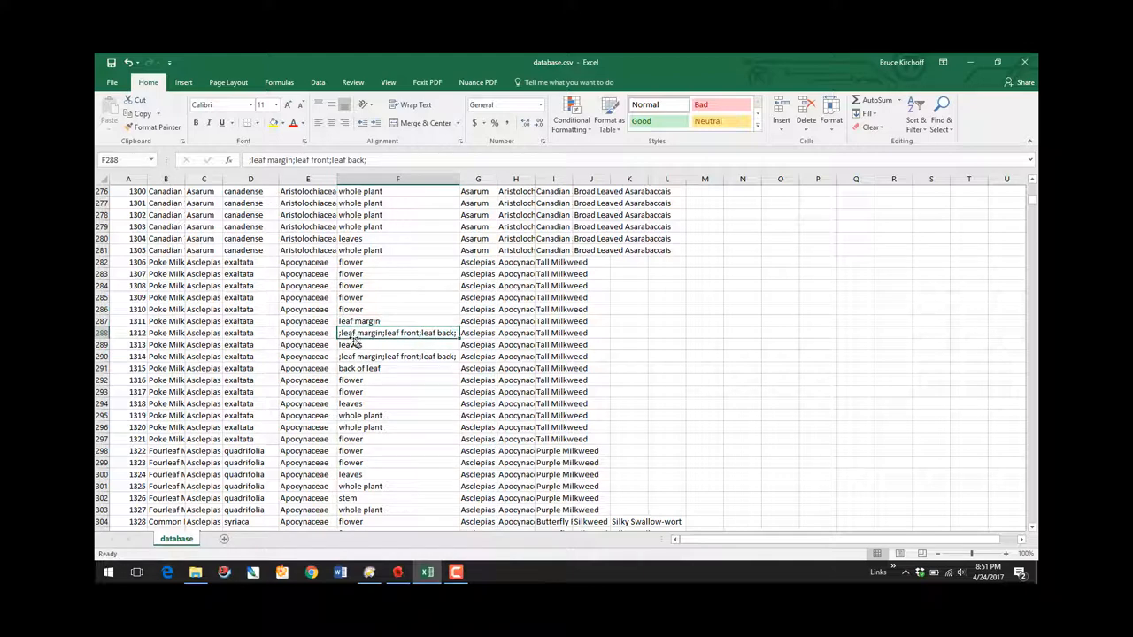